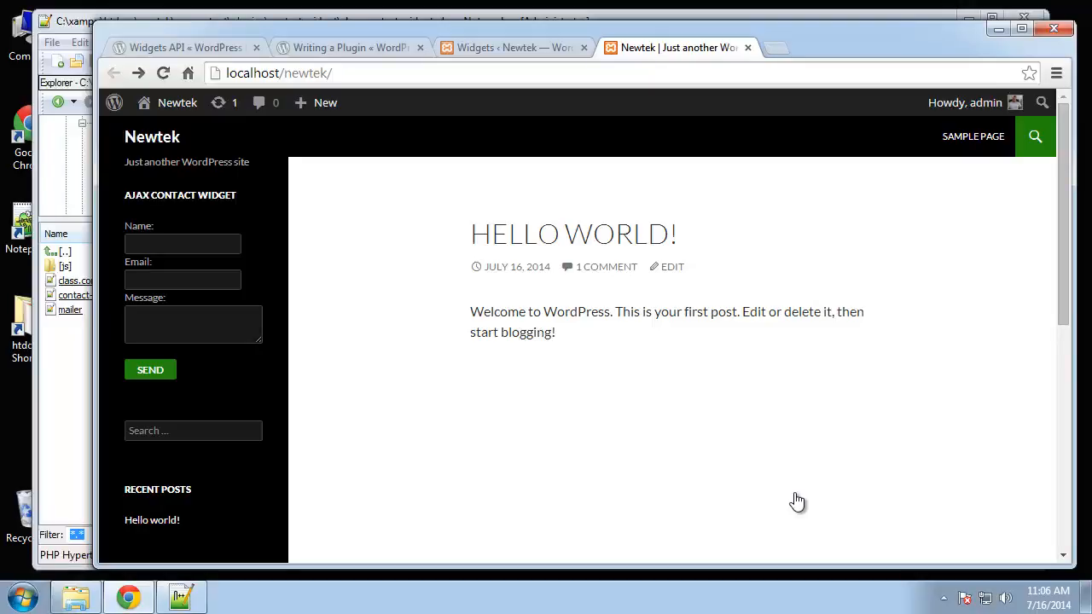
{"action": "mouse_move", "coordinate": [726, 230]}
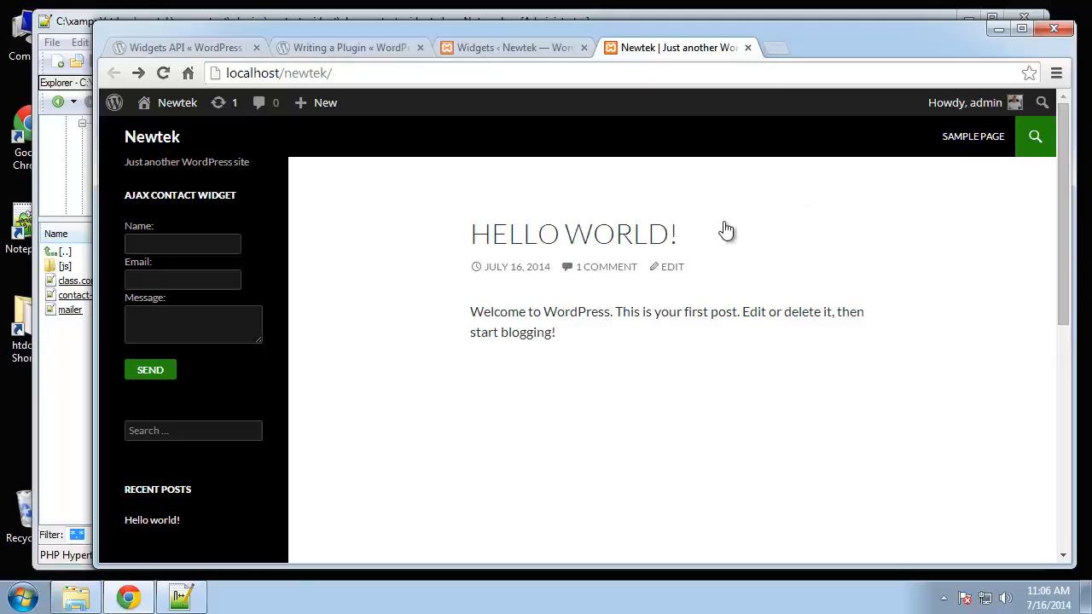
{"action": "mouse_move", "coordinate": [231, 283]}
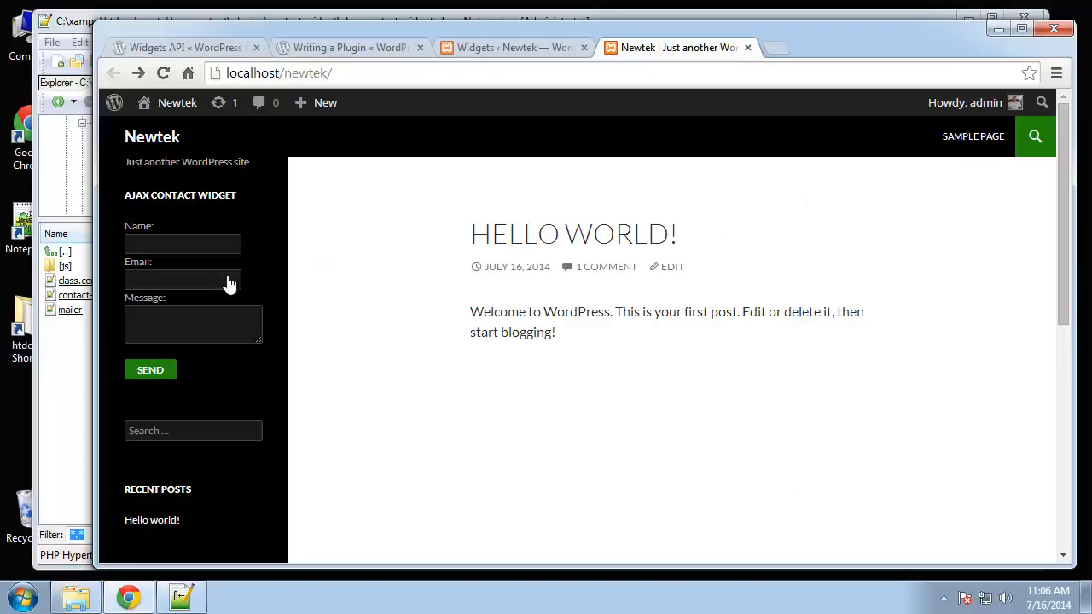
{"action": "mouse_move", "coordinate": [230, 290]}
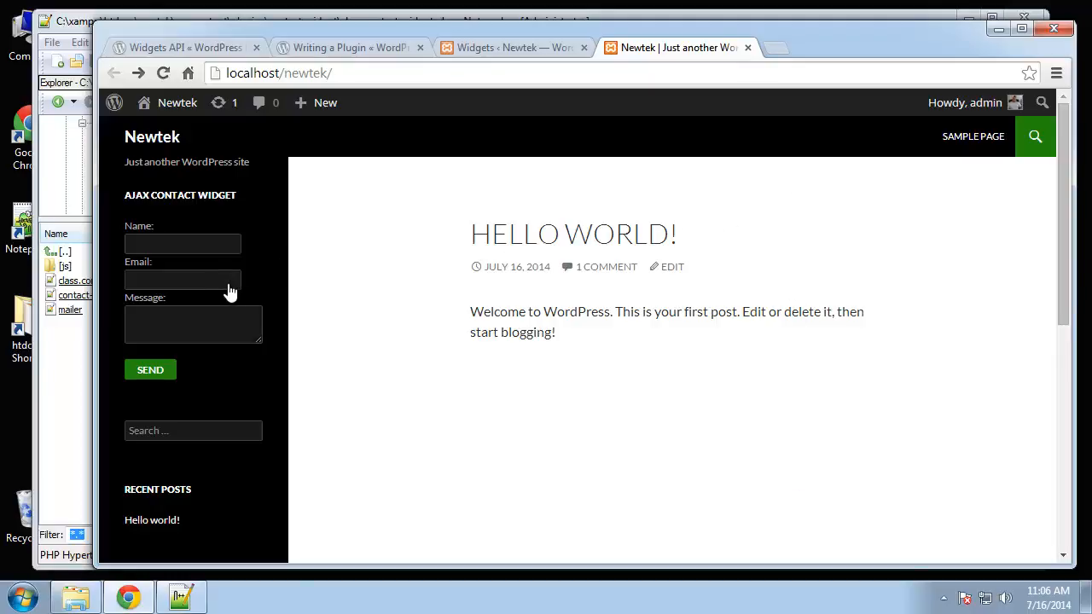
{"action": "mouse_move", "coordinate": [198, 299]}
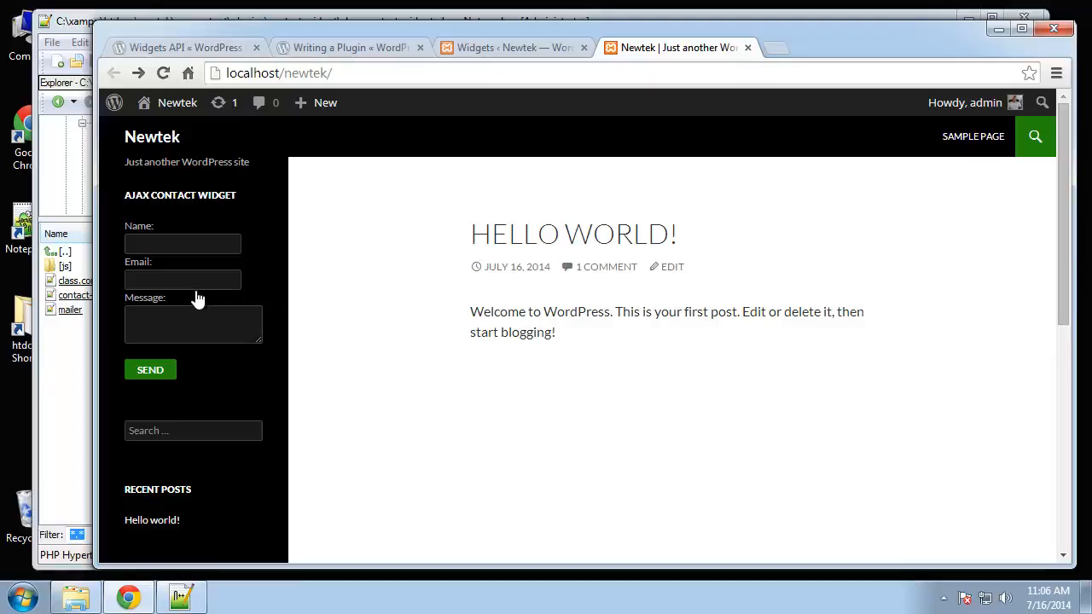
{"action": "mouse_move", "coordinate": [181, 301]}
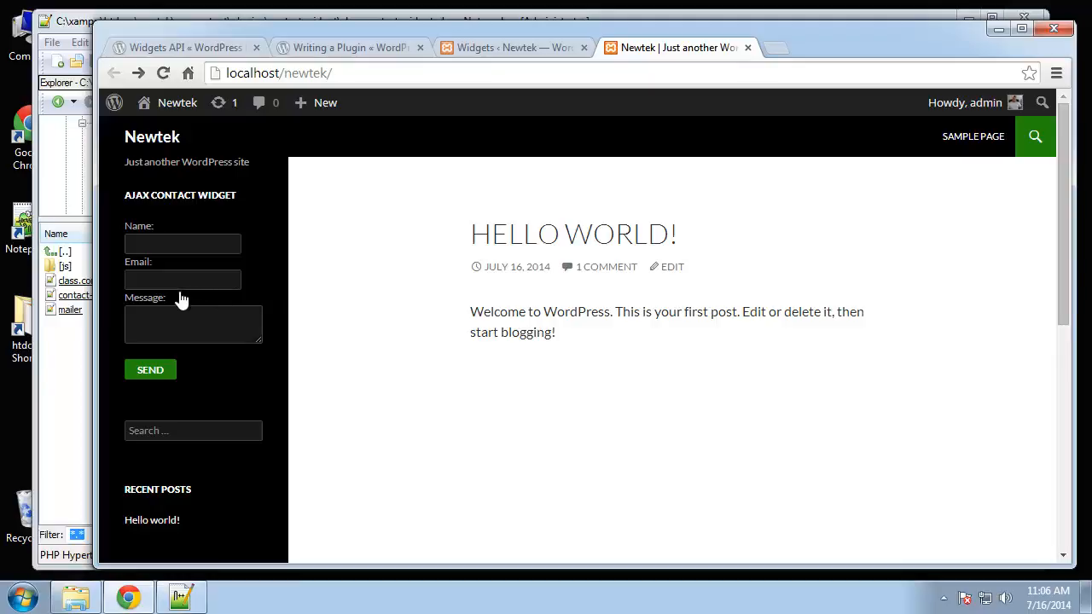
{"action": "mouse_move", "coordinate": [174, 282]}
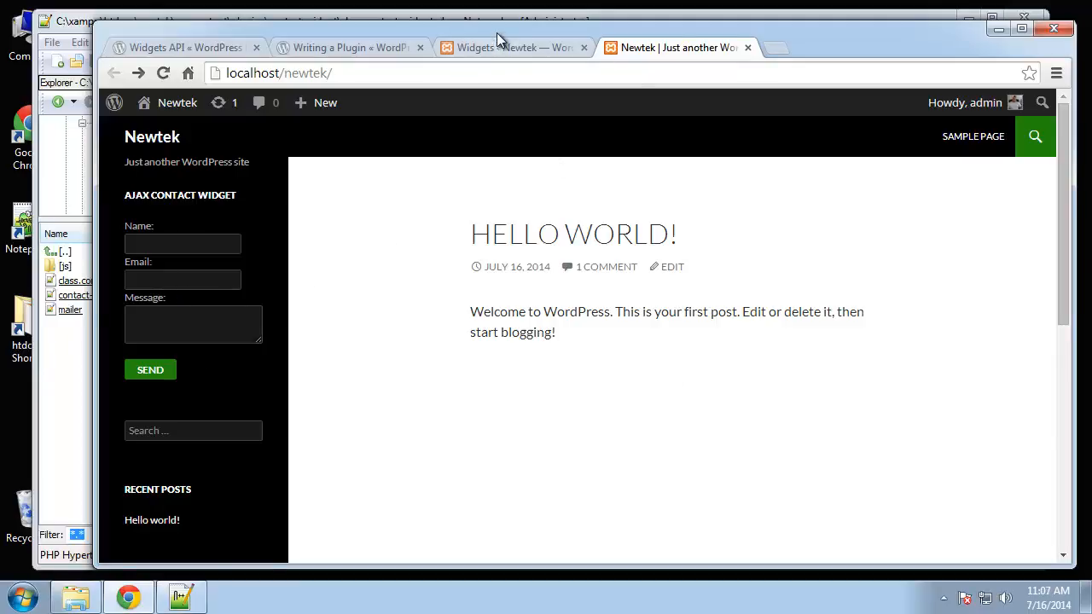
Step: Switch Chrome to the WordPress Widgets admin tab showing the Ajax Contact Widget
{"action": "left_click", "coordinate": [511, 48]}
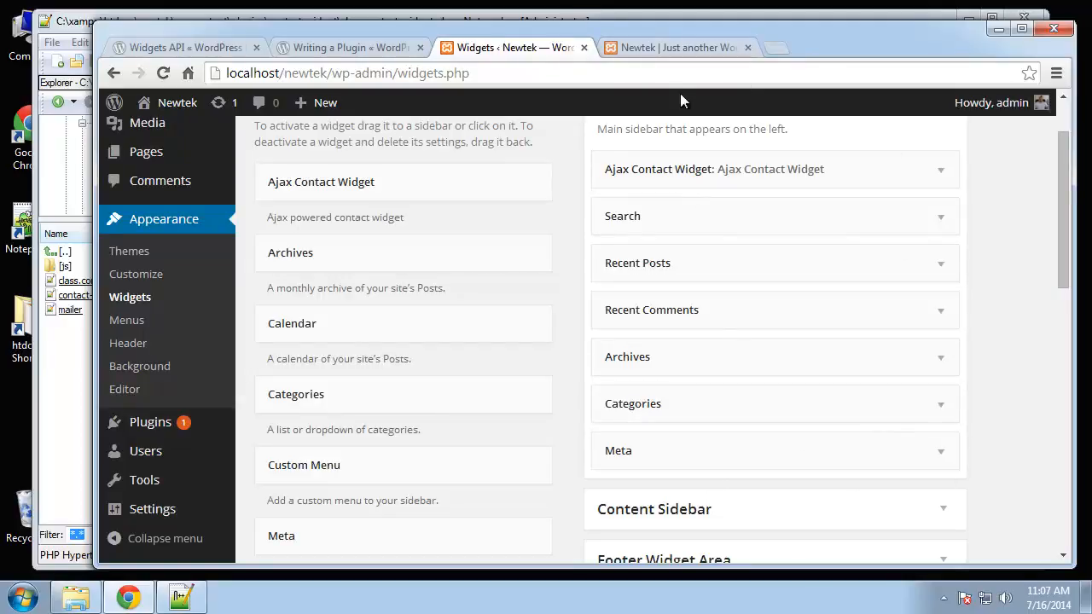
Step: View the front page source and find the jquery script tags with the page search
{"action": "left_click", "coordinate": [674, 47]}
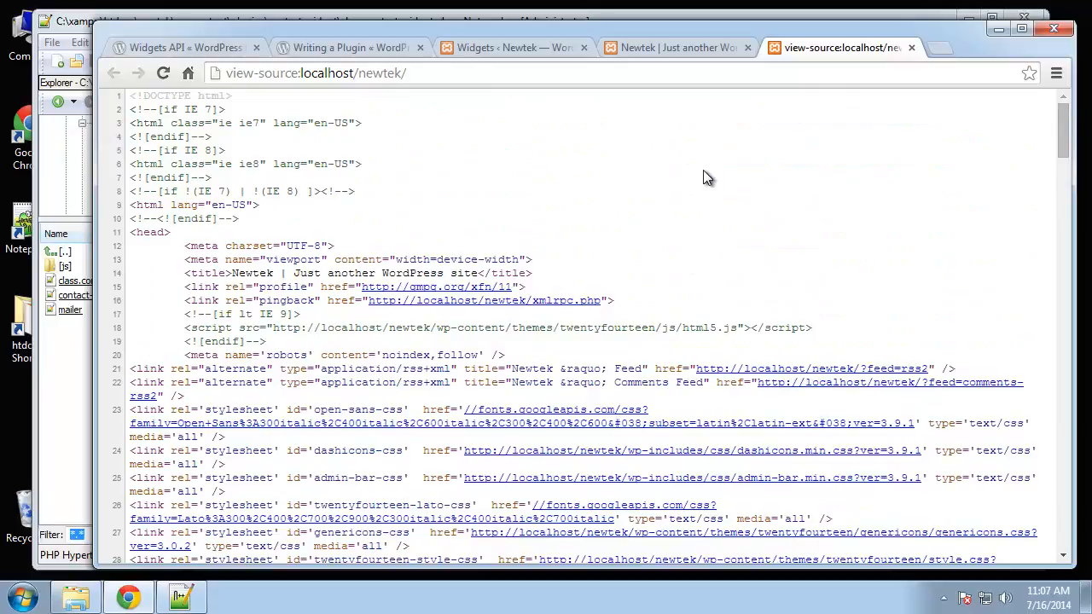
{"action": "type", "text": "jquery"}
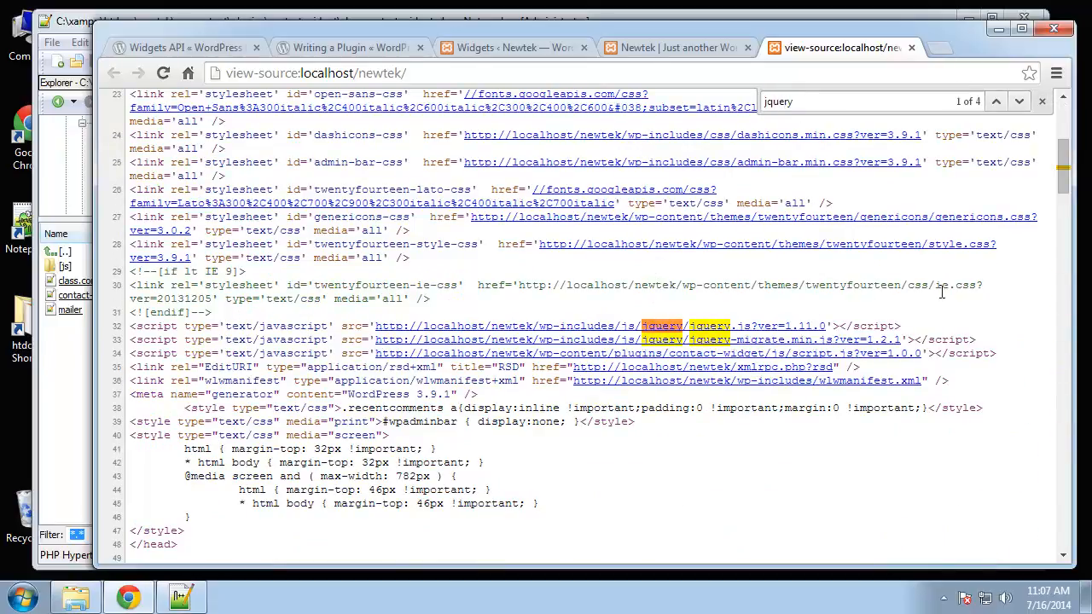
{"action": "mouse_move", "coordinate": [577, 340]}
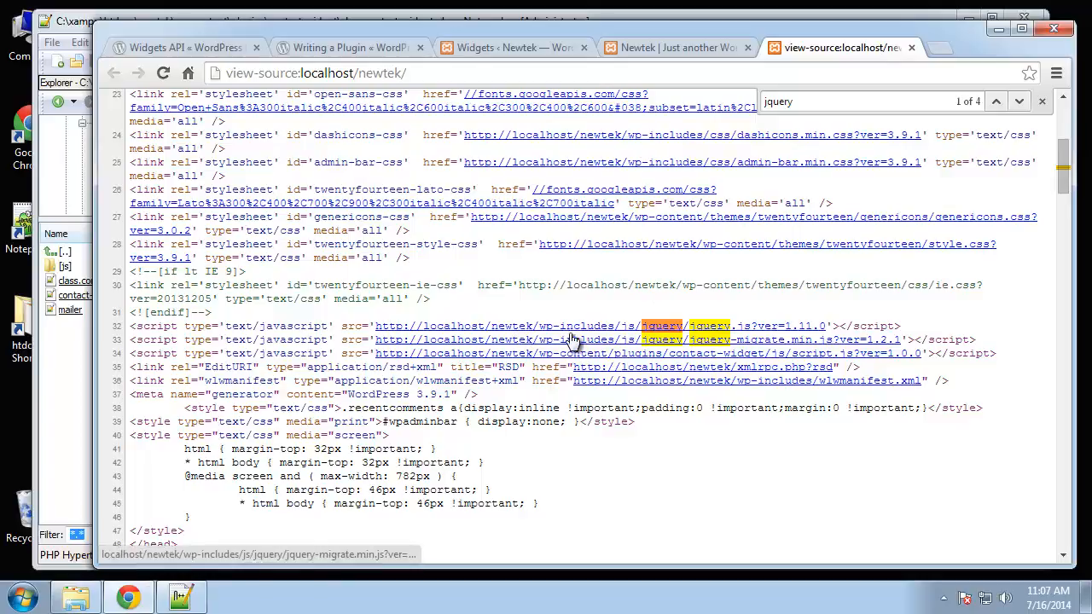
{"action": "mouse_move", "coordinate": [912, 374]}
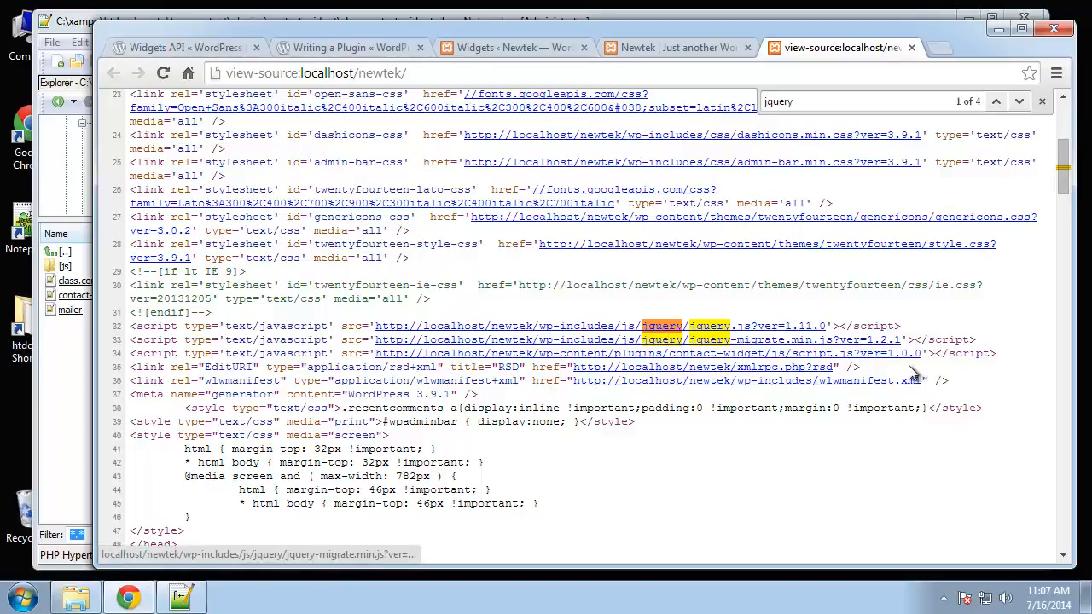
{"action": "scroll", "scroll_direction": "down", "scroll_amount": 3}
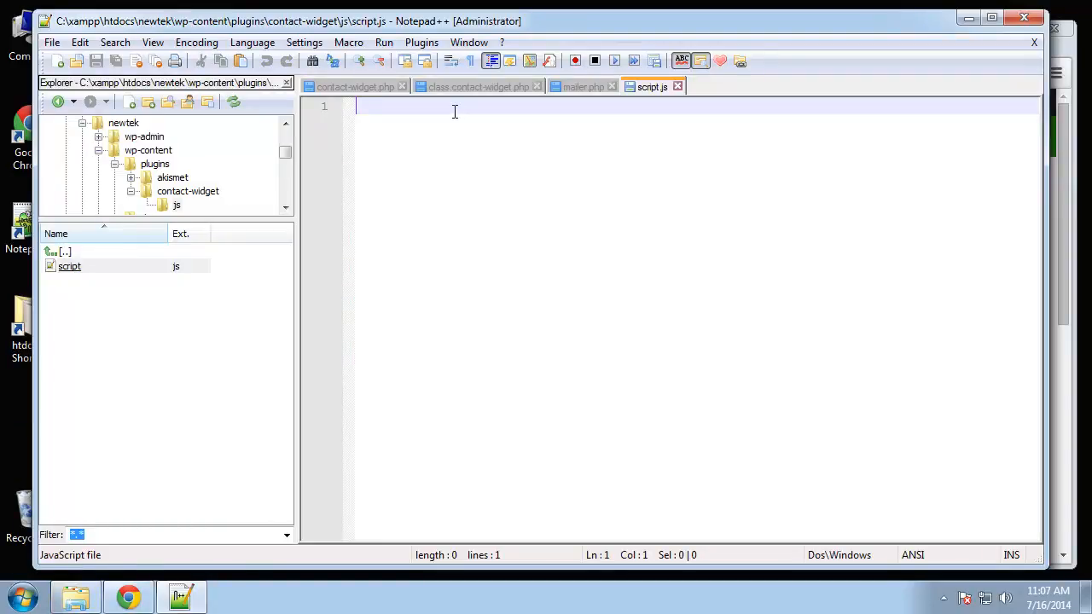
Step: Write jQuery(document).ready(function()); on line 1, replacing the initial $ with jQuery
{"action": "type", "text": "$"}
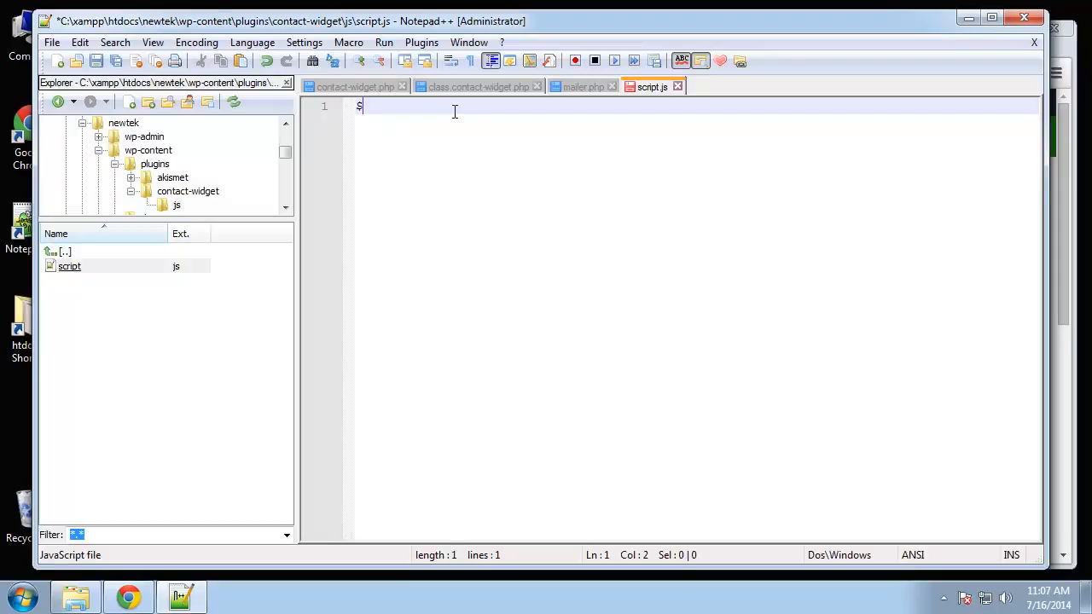
{"action": "type", "text": "()"}
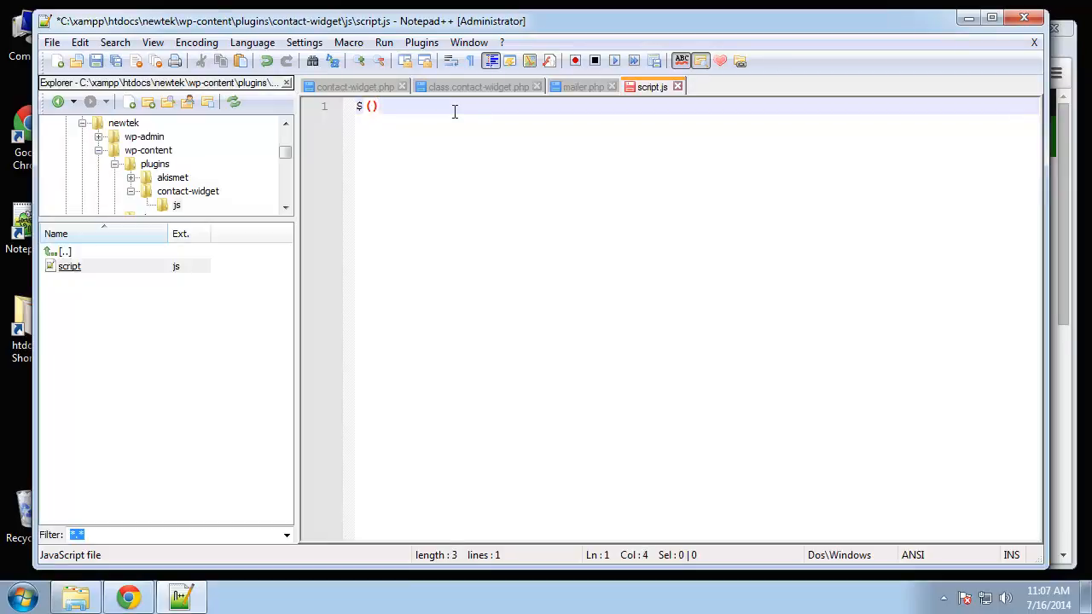
{"action": "type", "text": "document"}
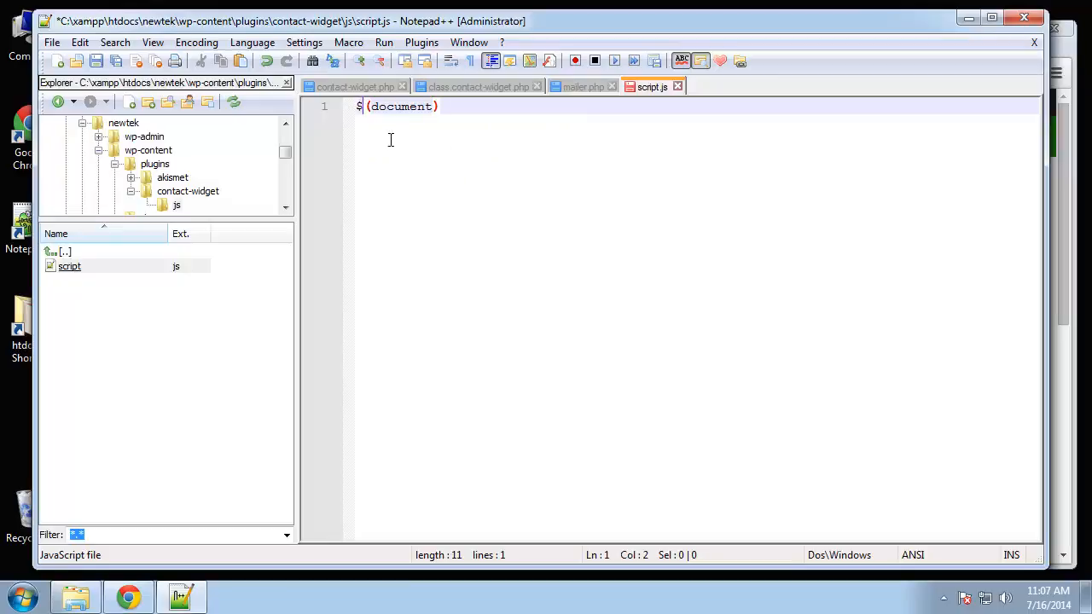
{"action": "key", "text": "Backspace"}
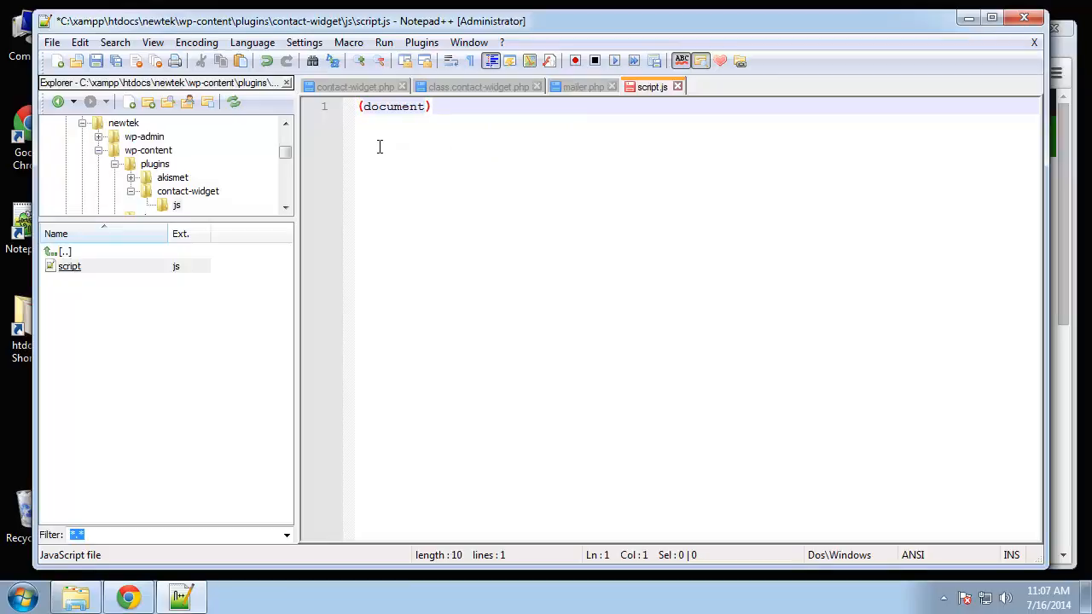
{"action": "type", "text": "j"}
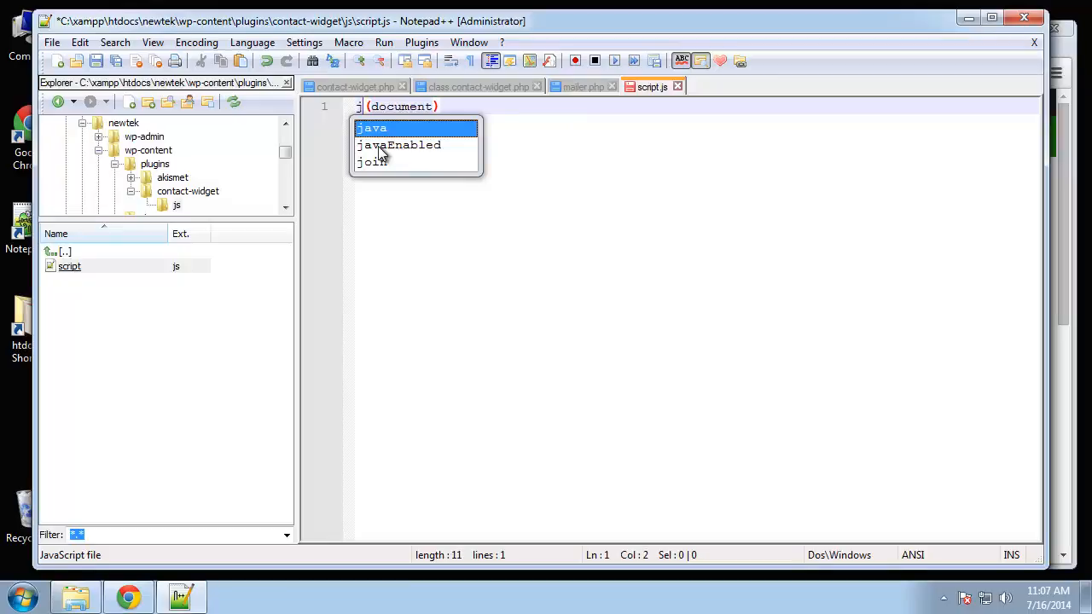
{"action": "type", "text": "Qu"}
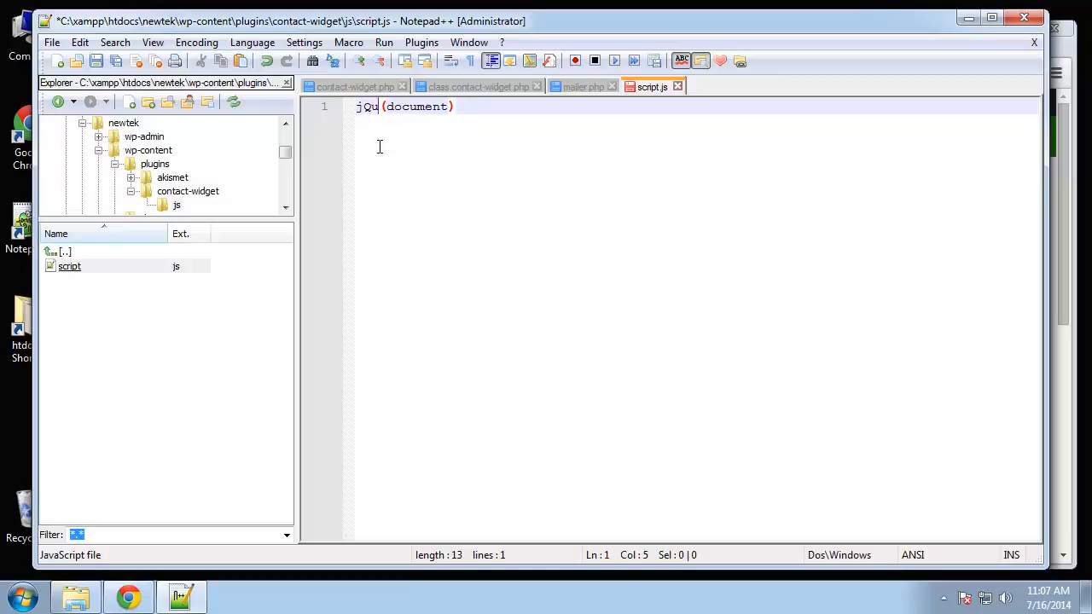
{"action": "type", "text": "ery"}
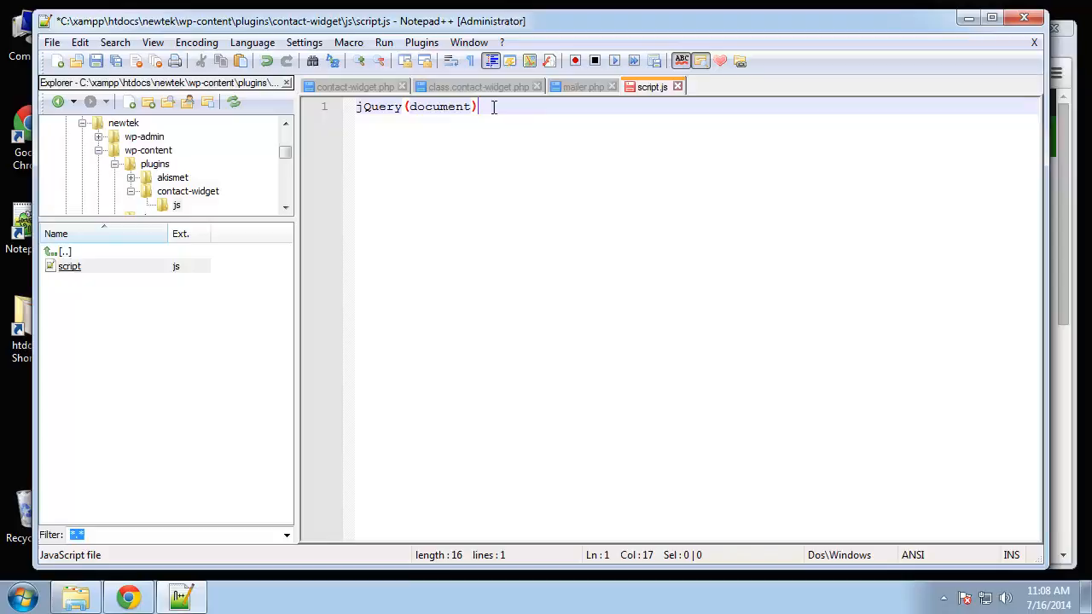
{"action": "type", "text": "."}
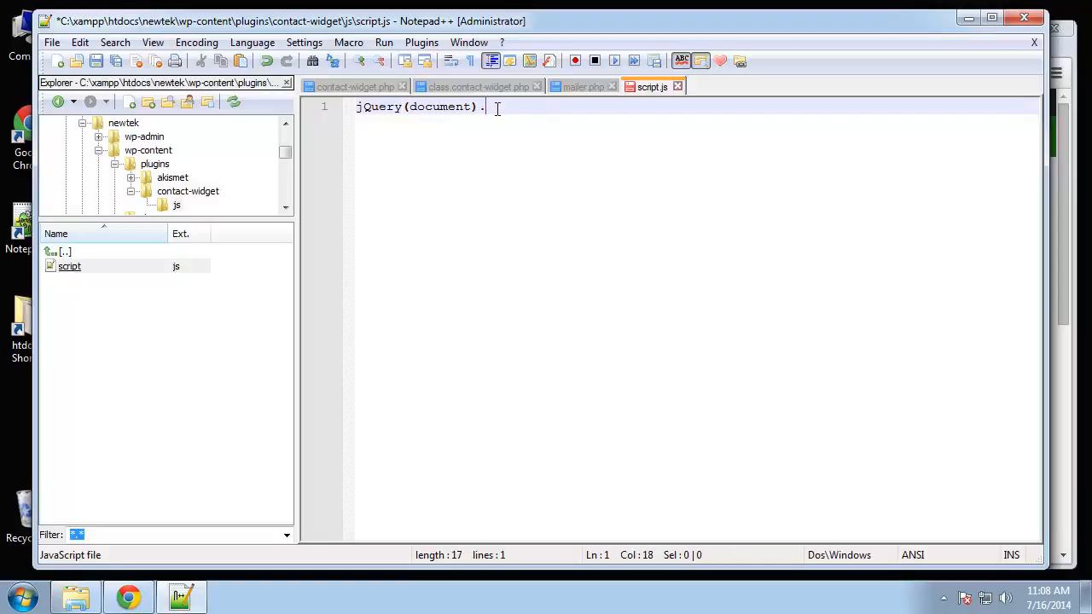
{"action": "type", "text": "ready"}
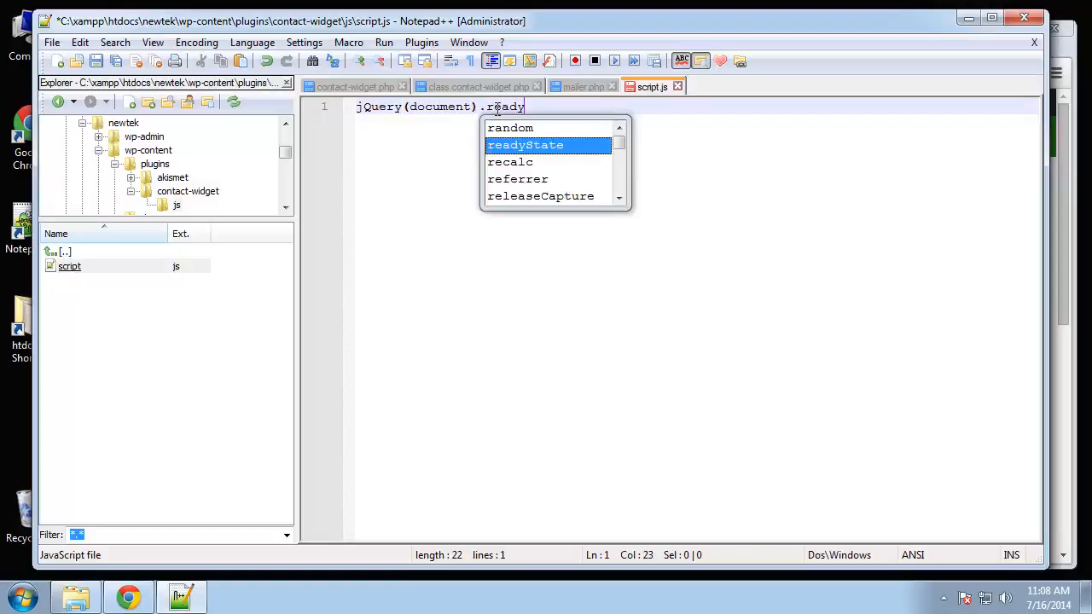
{"action": "type", "text": "();"}
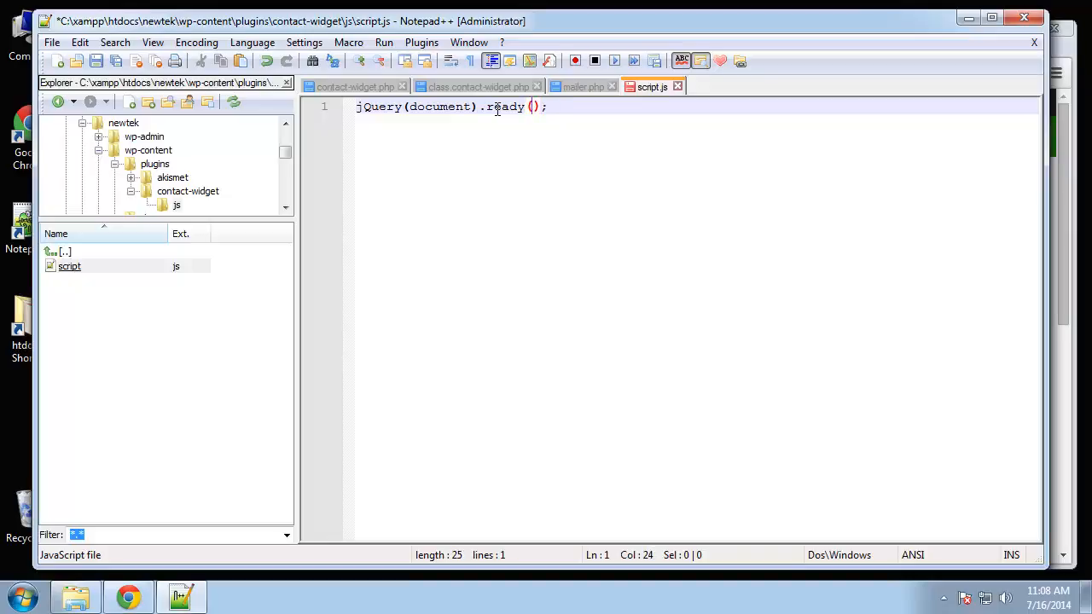
{"action": "type", "text": "function("}
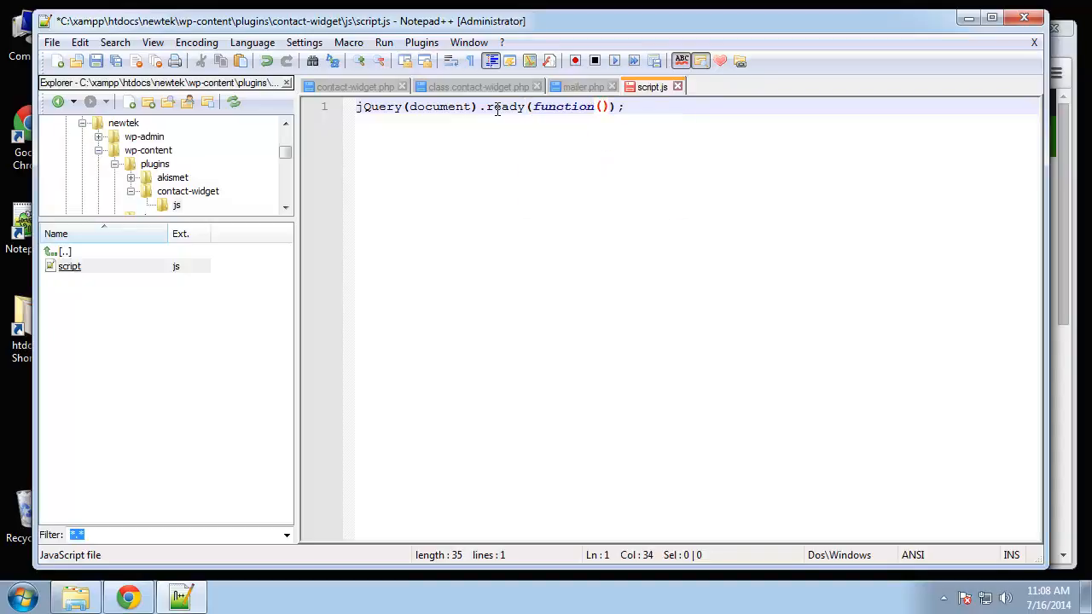
Step: Open the document-ready function body and add a //Get Form comment
{"action": "key", "text": "Enter"}
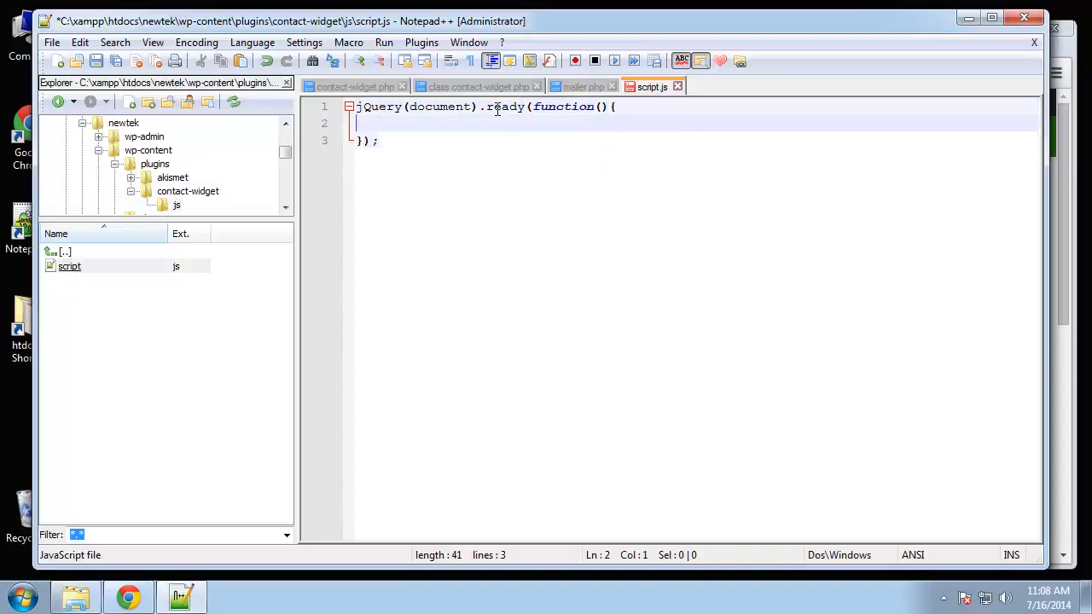
{"action": "key", "text": "Tab"}
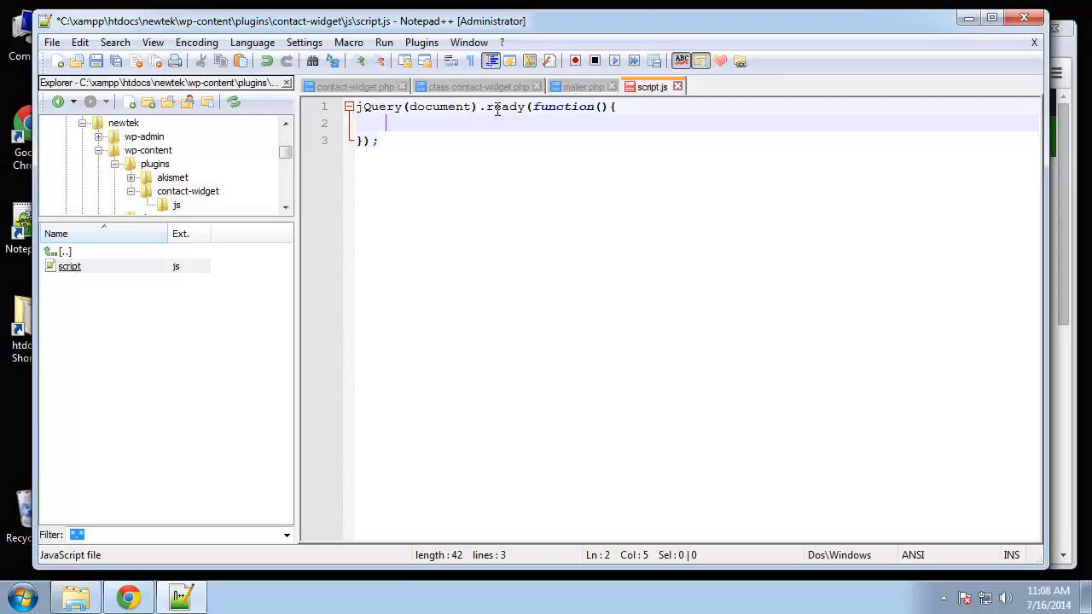
{"action": "type", "text": "//Get"}
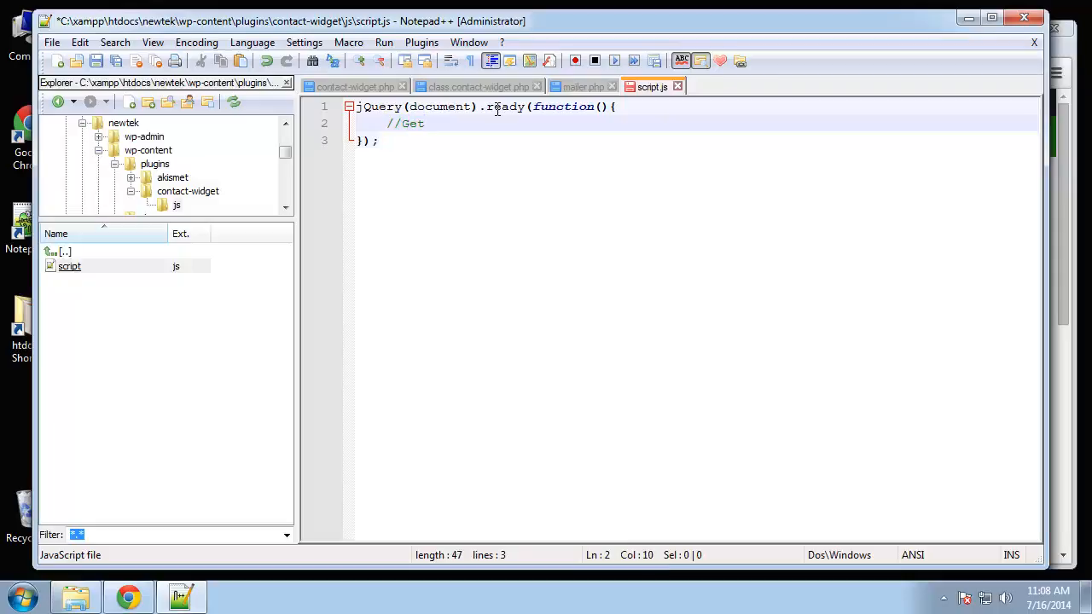
{"action": "type", "text": "Form"}
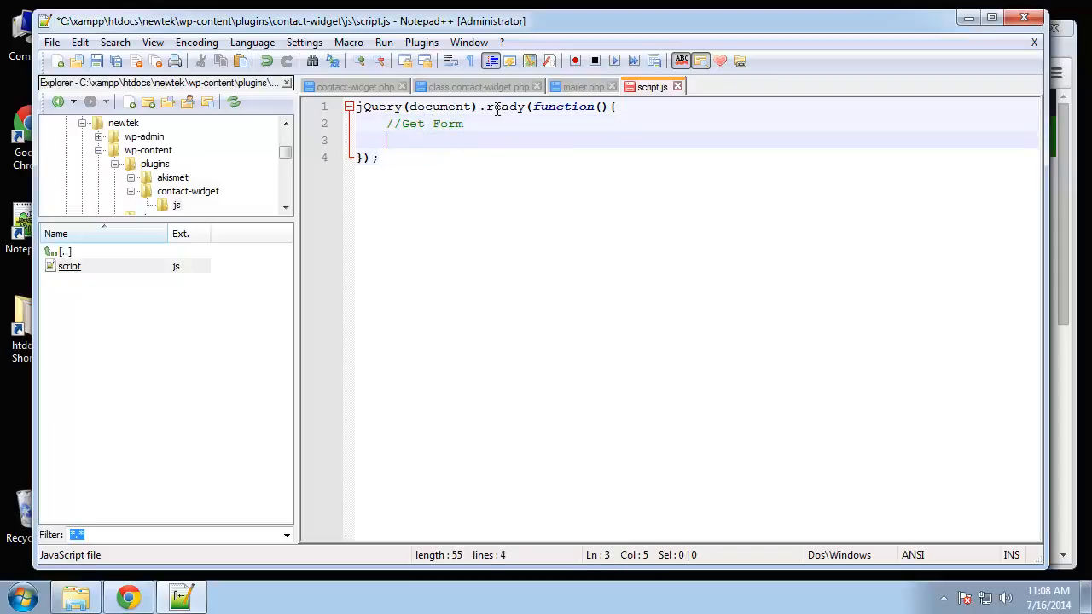
Step: Declare var form = jQuery('#') to hold the contact form selector
{"action": "type", "text": "var"}
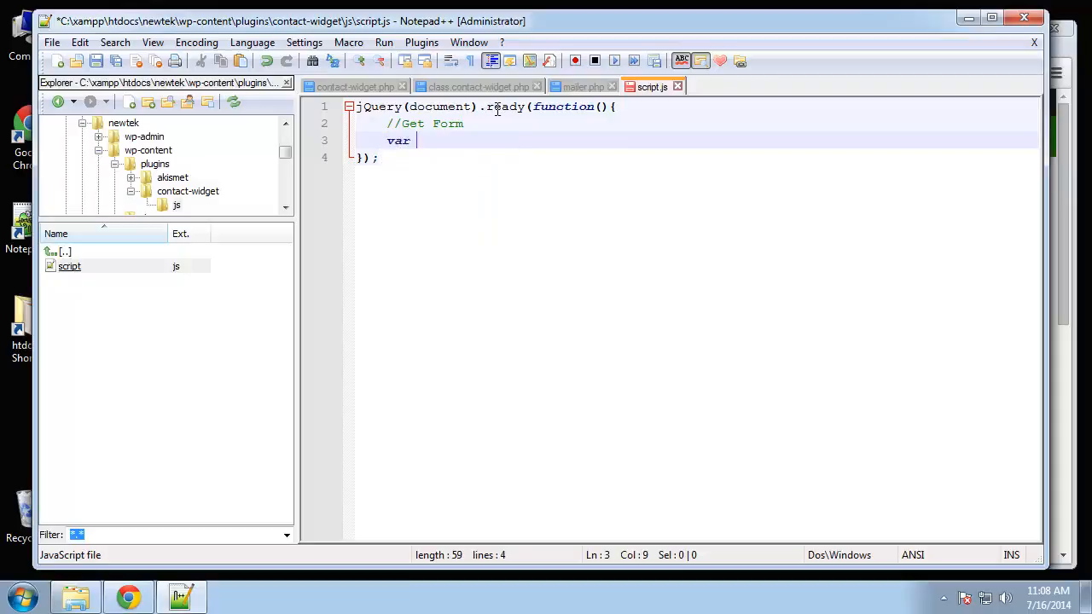
{"action": "type", "text": "form"}
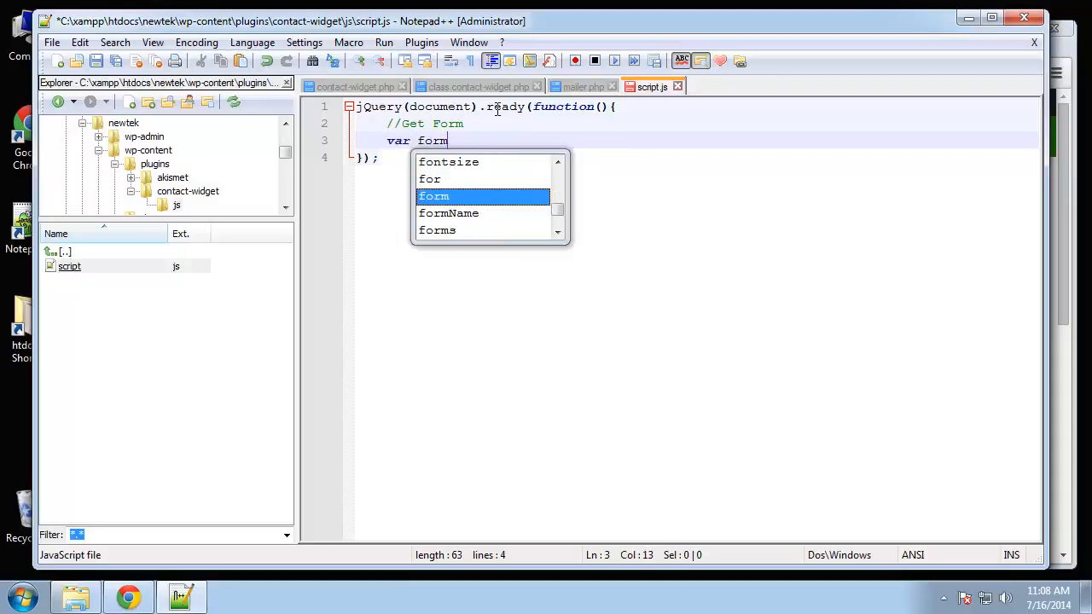
{"action": "type", "text": "= jQu"}
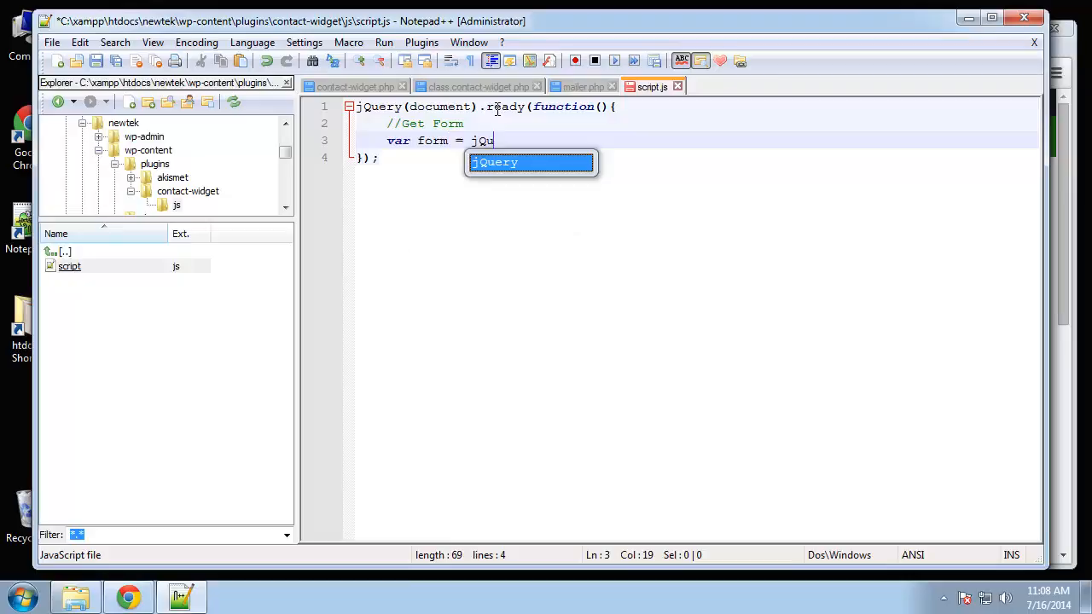
{"action": "type", "text": "ery();"}
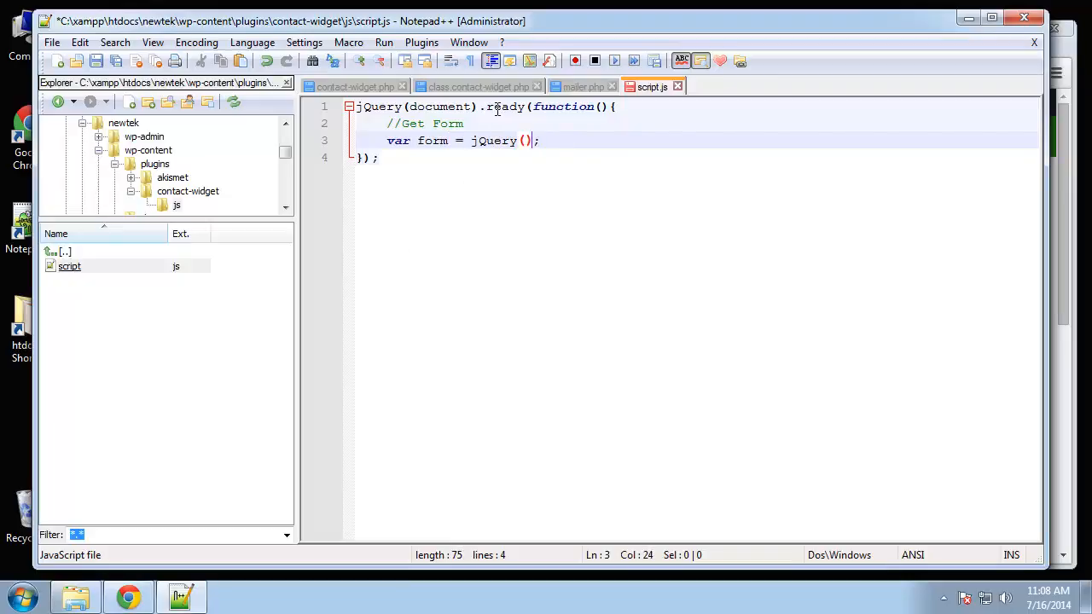
{"action": "type", "text": "''"}
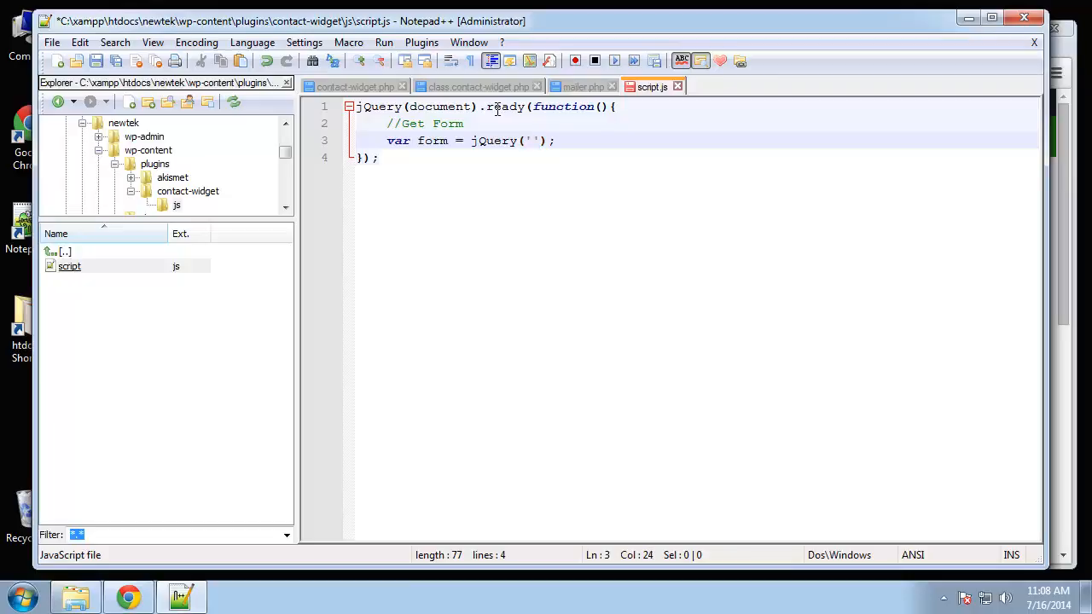
{"action": "type", "text": "#"}
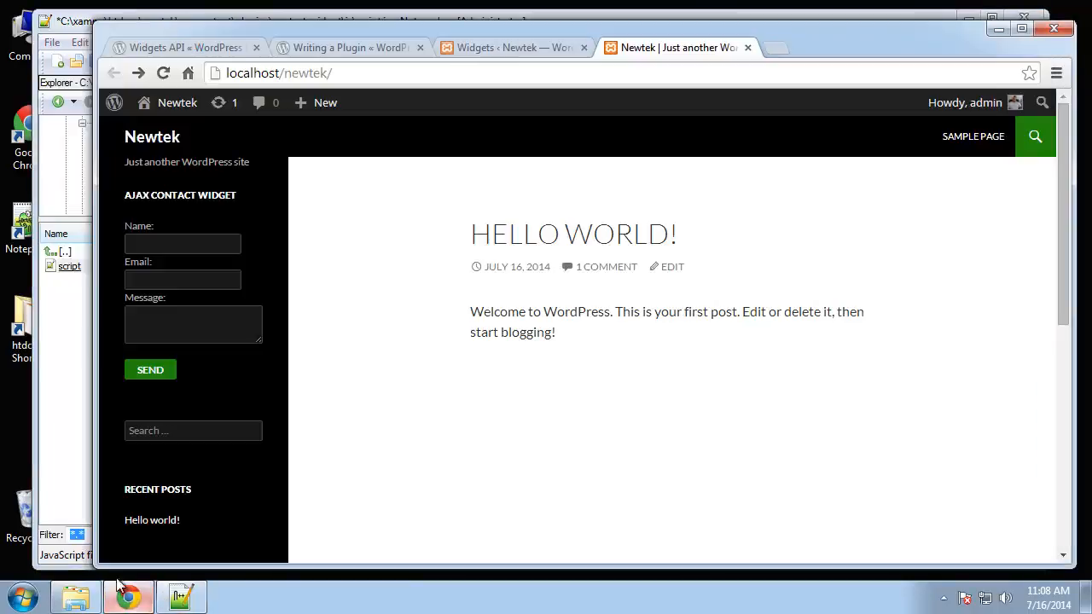
{"action": "mouse_move", "coordinate": [333, 301]}
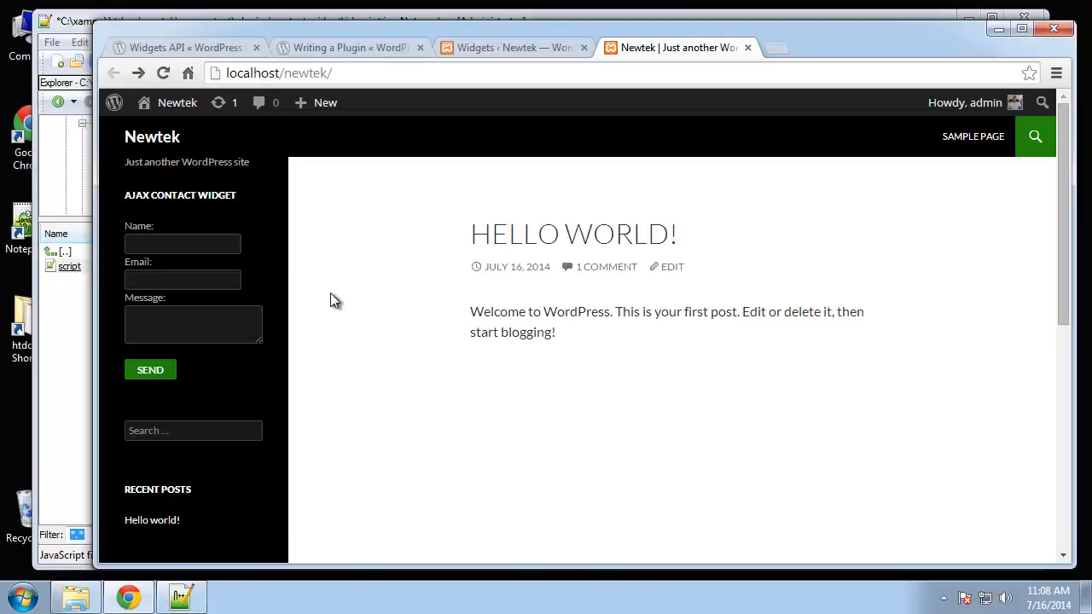
Step: Return from Chrome to editing script.js in Notepad++
{"action": "key", "text": "F12"}
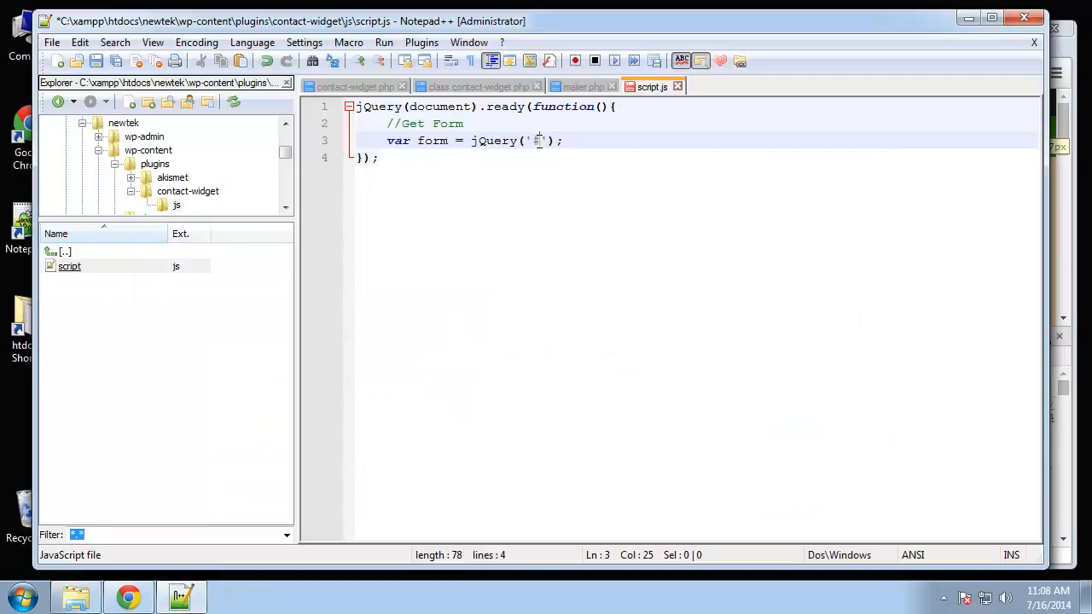
Step: Complete the form selector as jQuery('#ajax-contact') and add blank lines below it
{"action": "type", "text": "#ajax"}
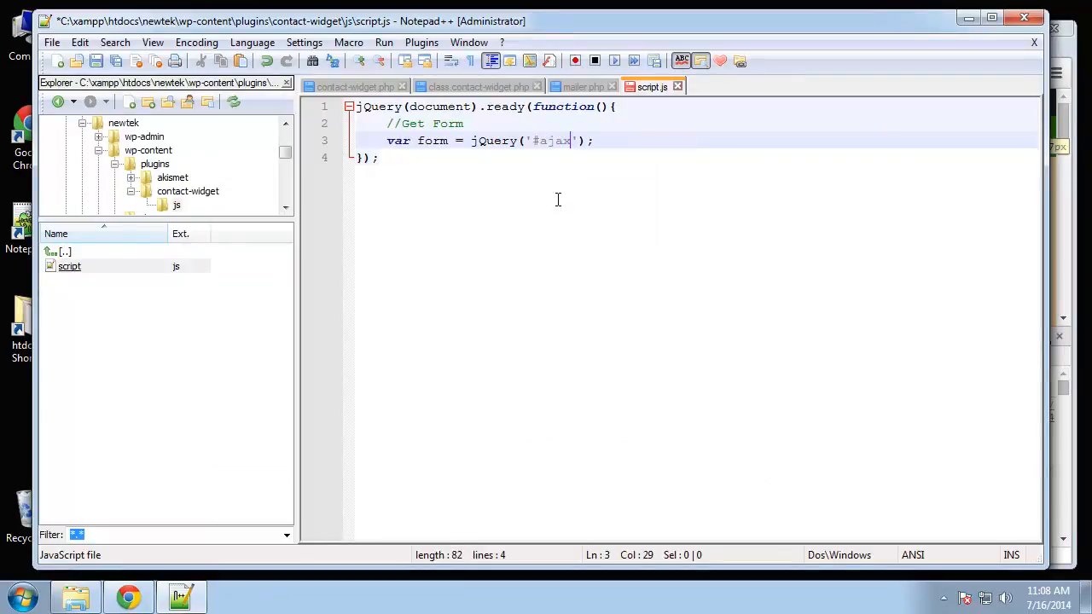
{"action": "type", "text": "-contact"}
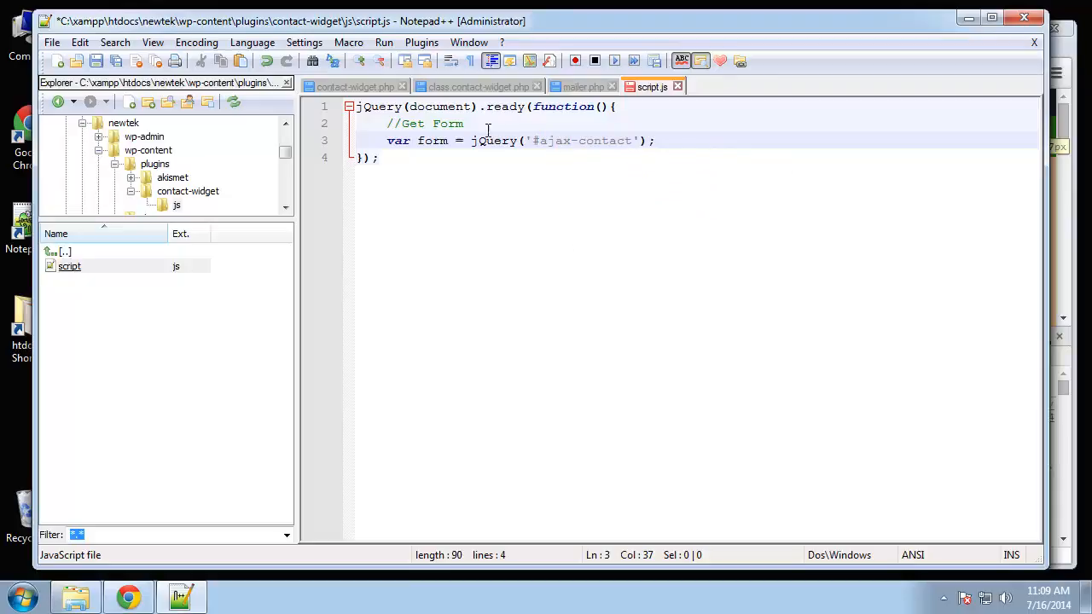
{"action": "double_click", "coordinate": [434, 140]}
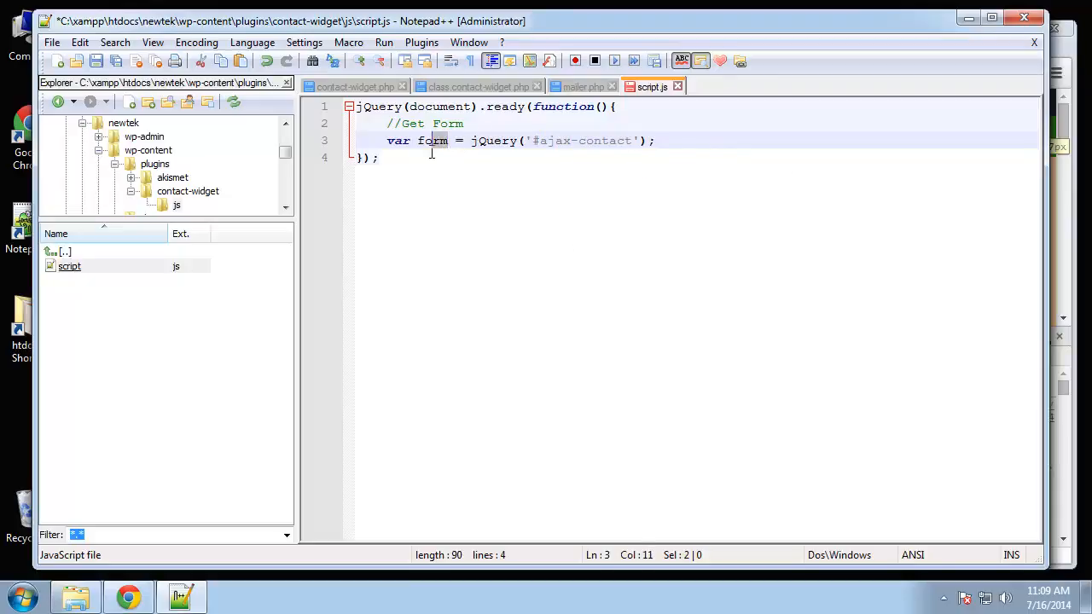
{"action": "left_click", "coordinate": [682, 140]}
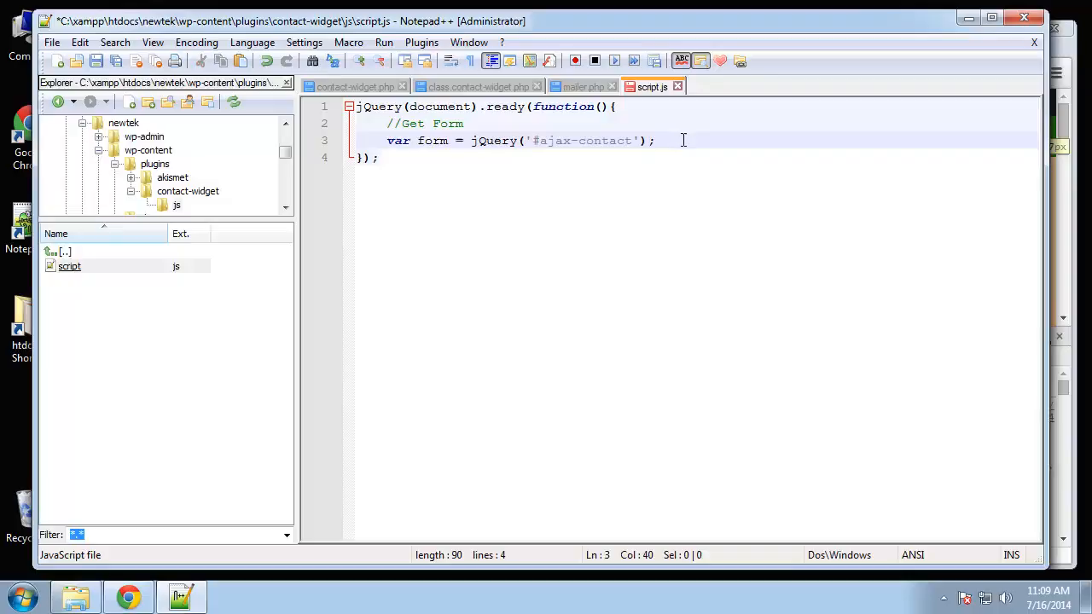
{"action": "key", "text": "enter"}
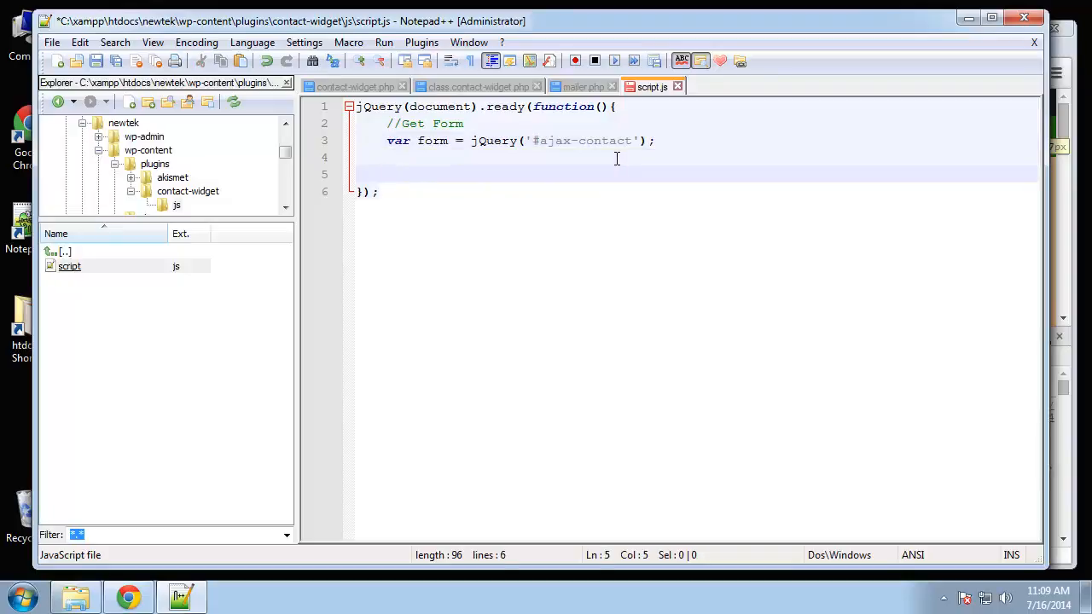
Step: Add a //Messages comment and var formMessages = jQuery('#form-messages');
{"action": "type", "text": "/"}
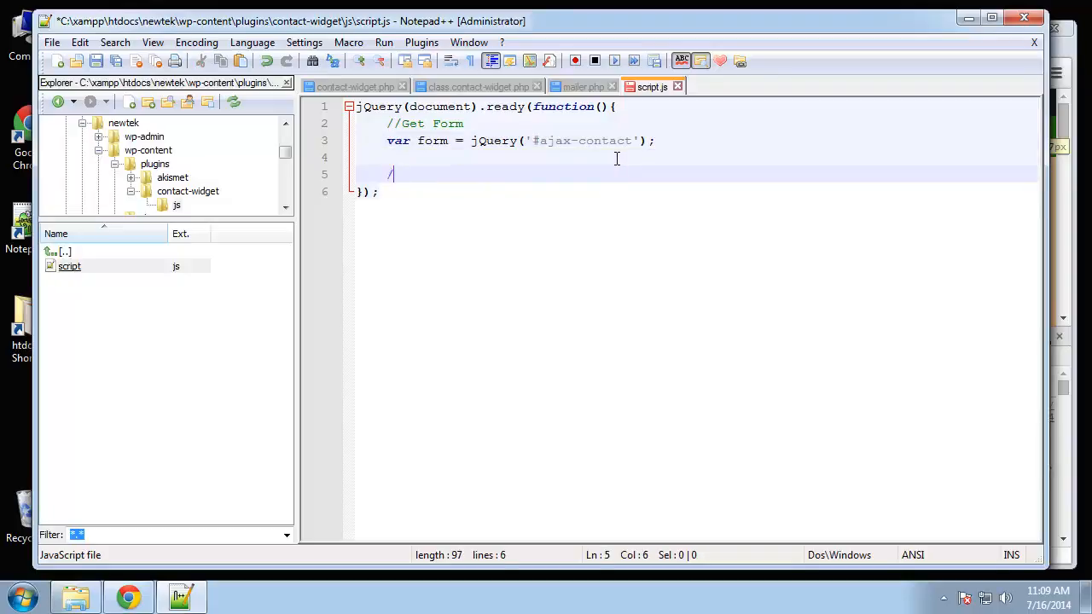
{"action": "type", "text": "Messages"}
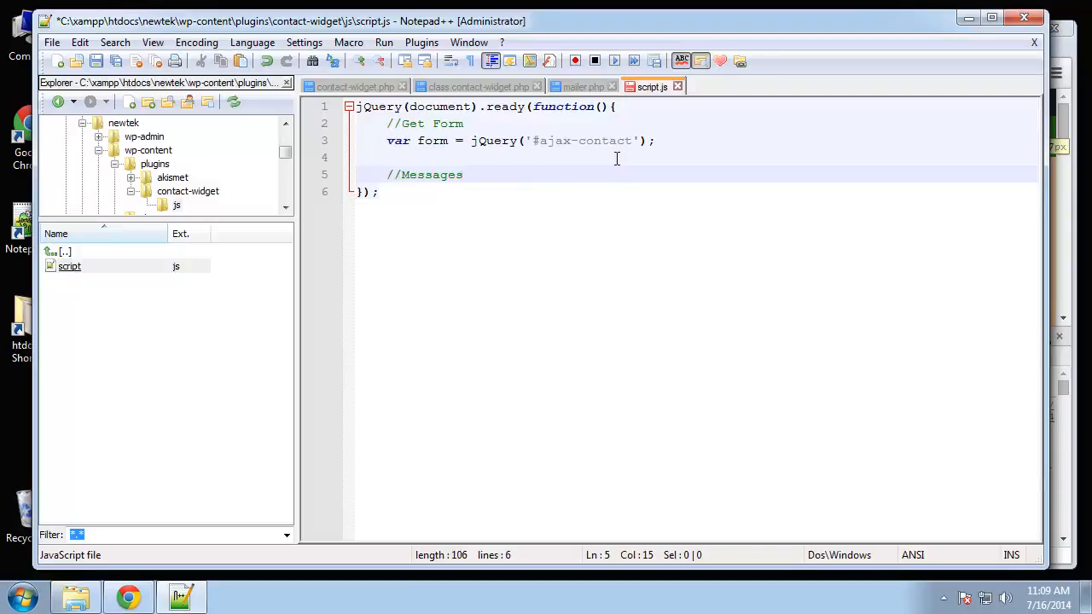
{"action": "type", "text": "var"}
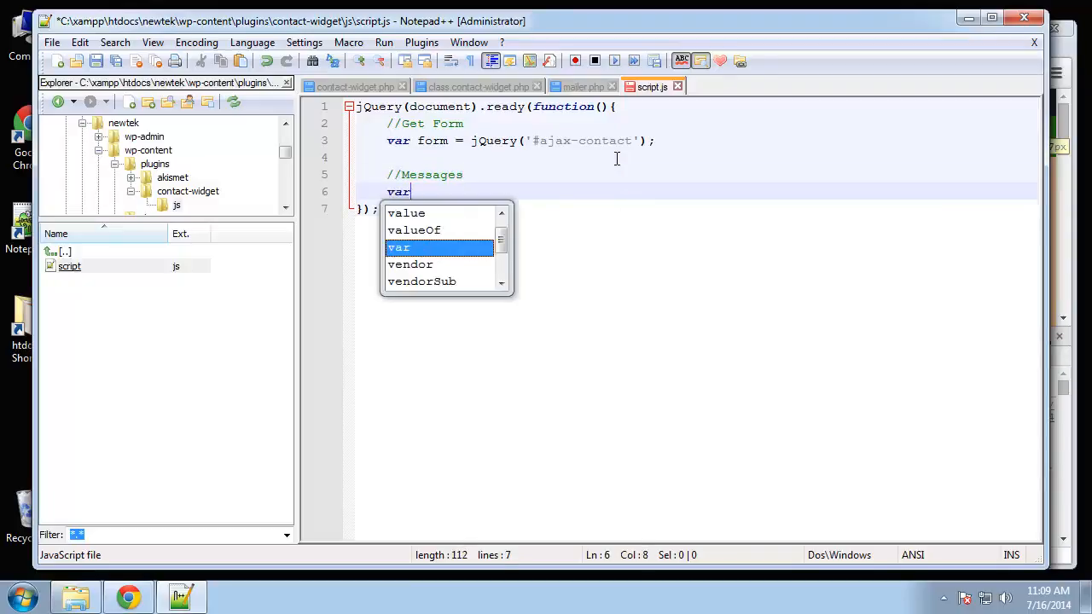
{"action": "type", "text": "formMessages ="}
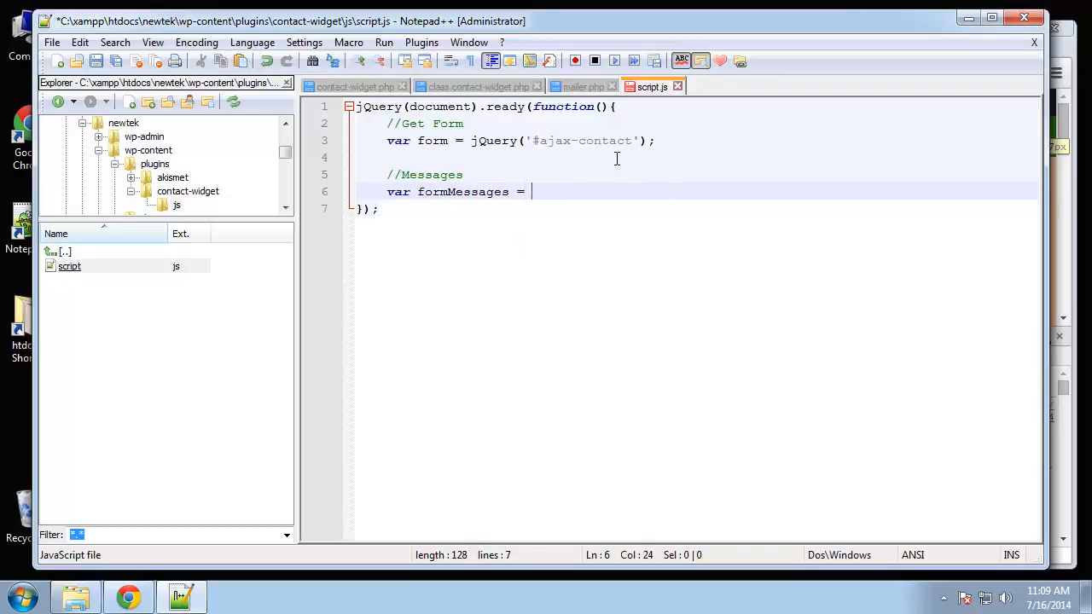
{"action": "type", "text": "jQuery("}
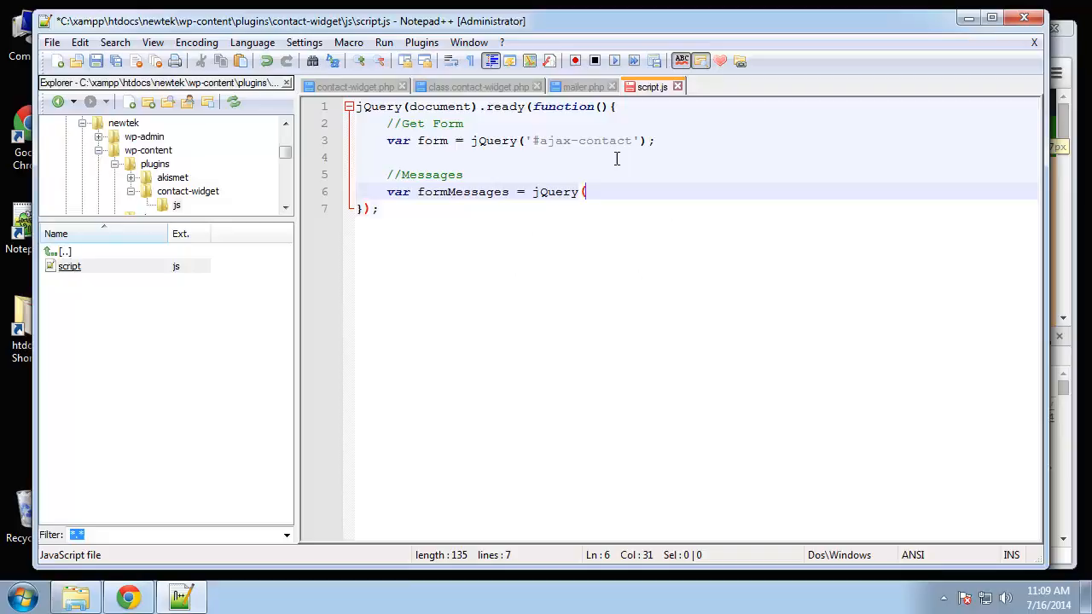
{"action": "type", "text": "'');"}
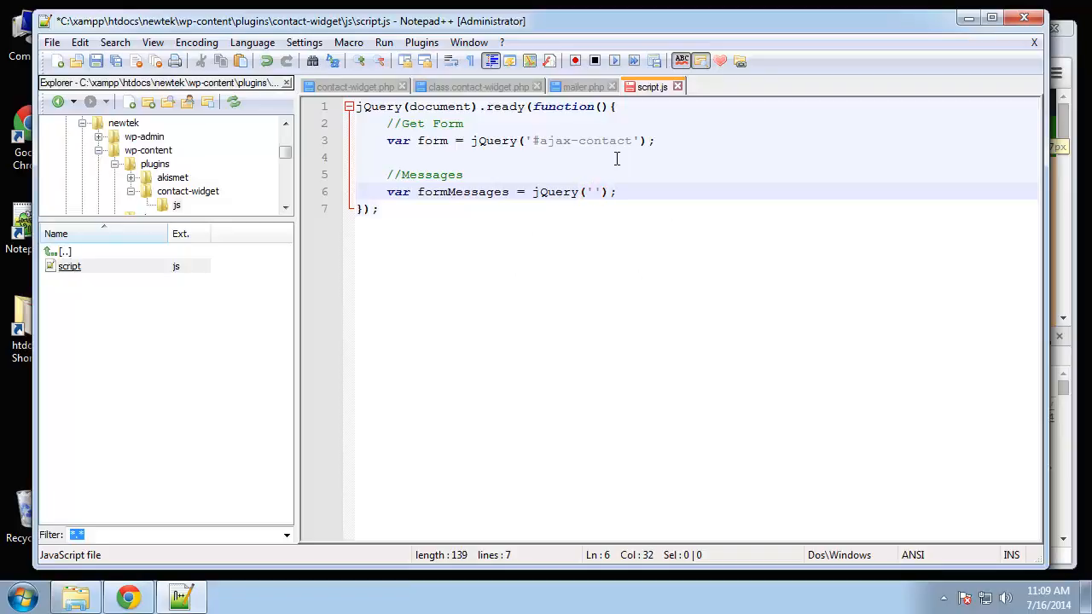
{"action": "type", "text": "#form"}
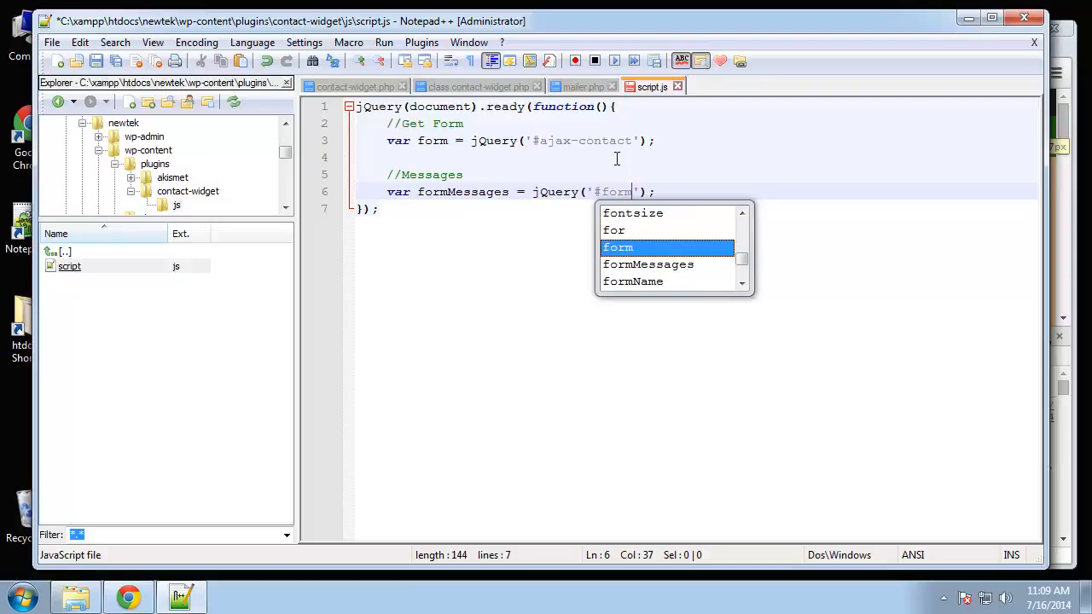
{"action": "type", "text": "-messages"}
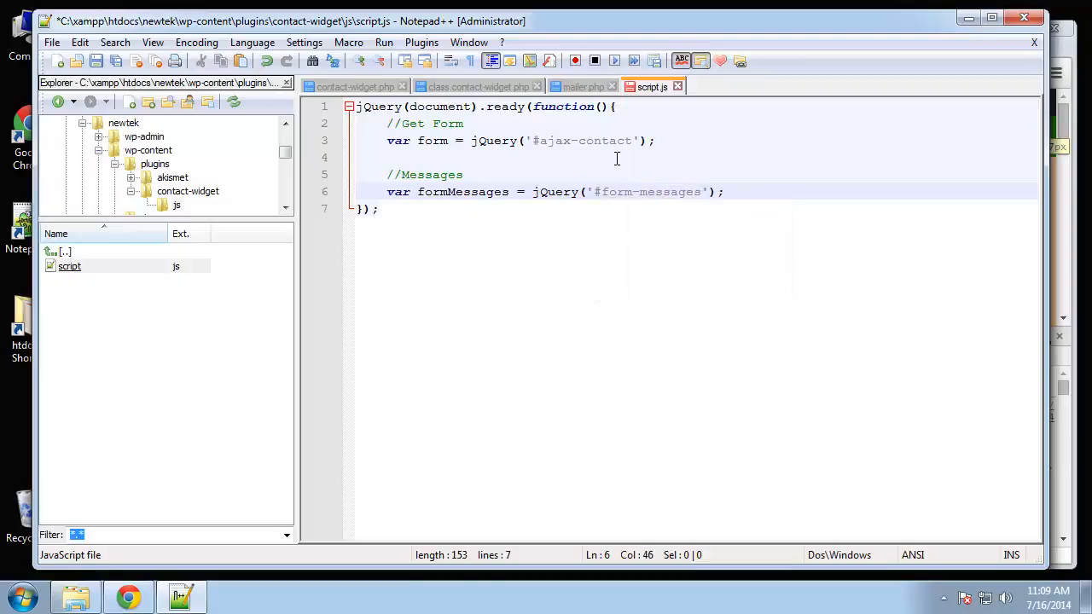
{"action": "left_click", "coordinate": [128, 597]}
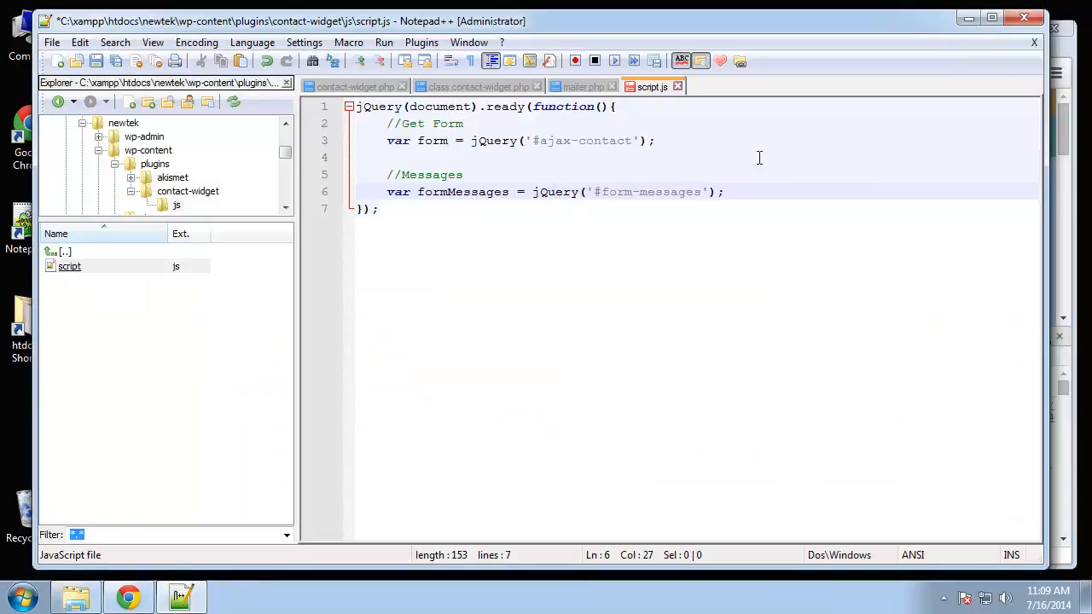
{"action": "left_click", "coordinate": [724, 191]}
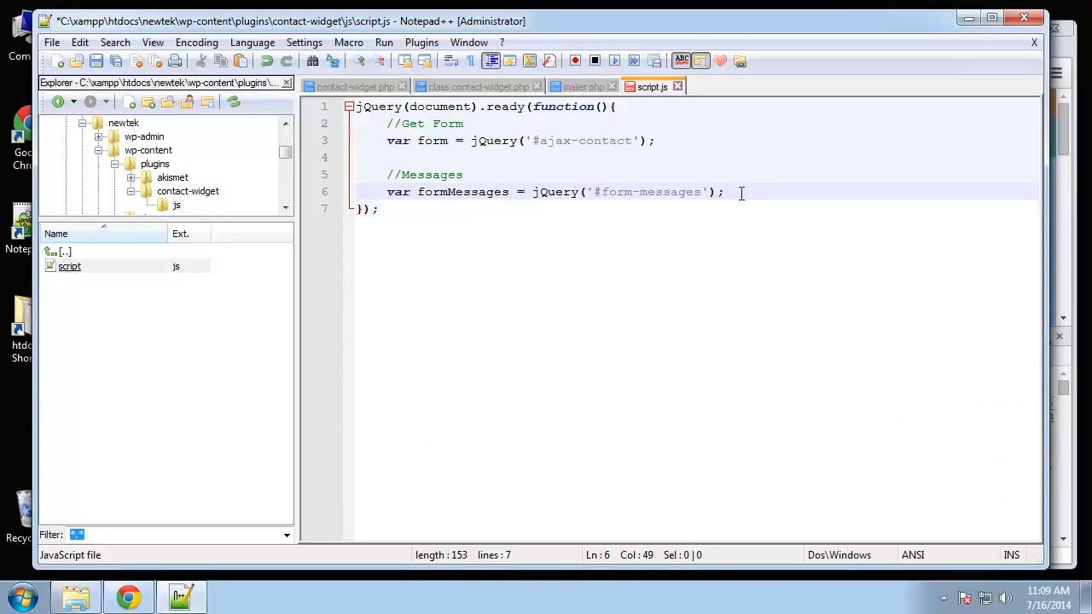
Step: Add a //Form Event Handler comment and open jQuery(form).submit(function(event){
{"action": "type", "text": "//Form Event Handler"}
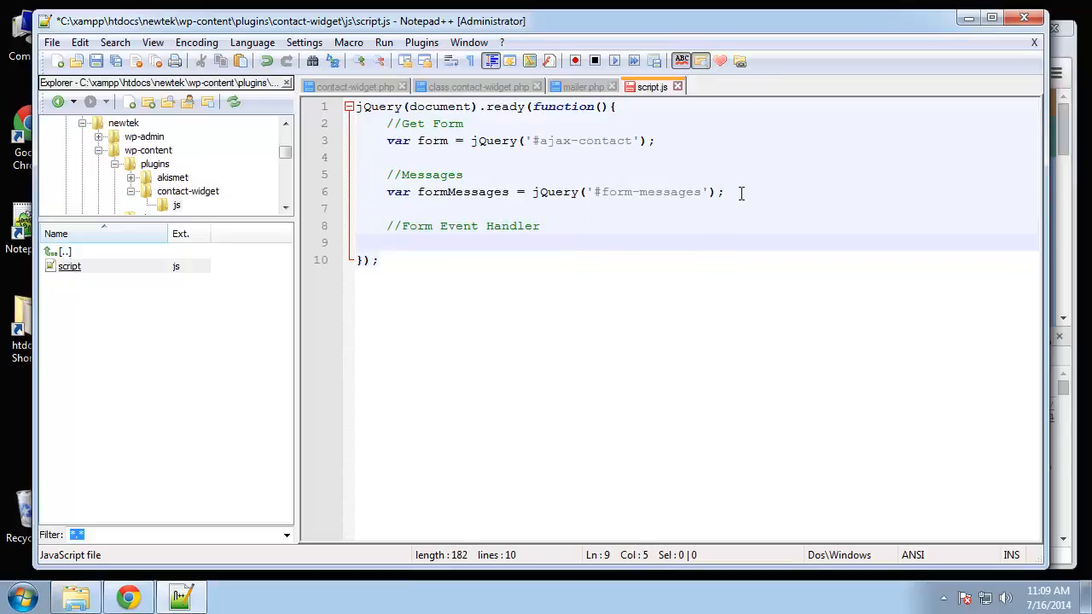
{"action": "type", "text": "jQuery"}
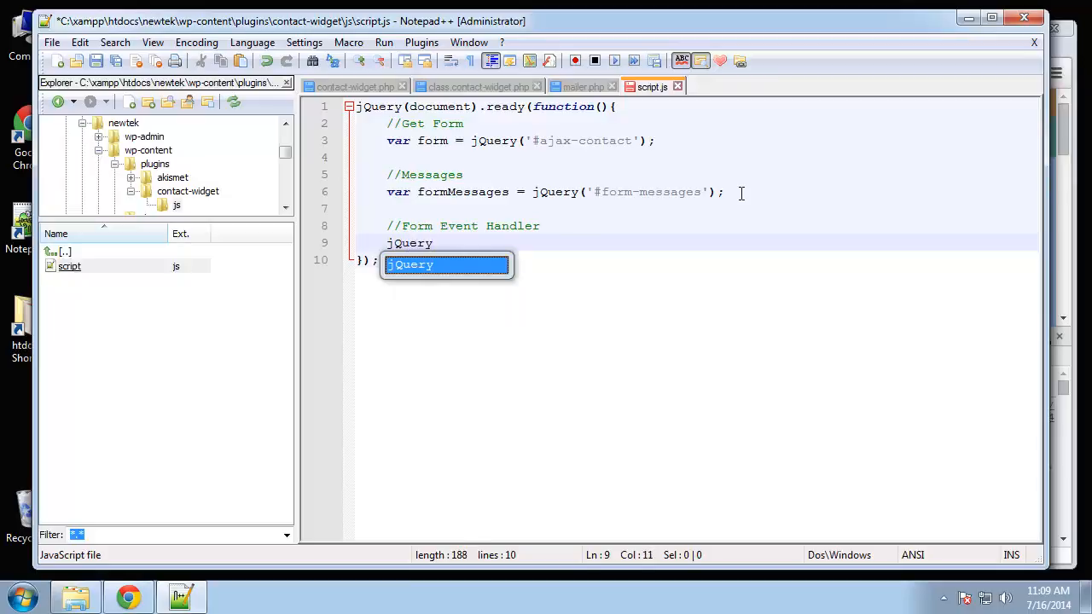
{"action": "type", "text": "()"}
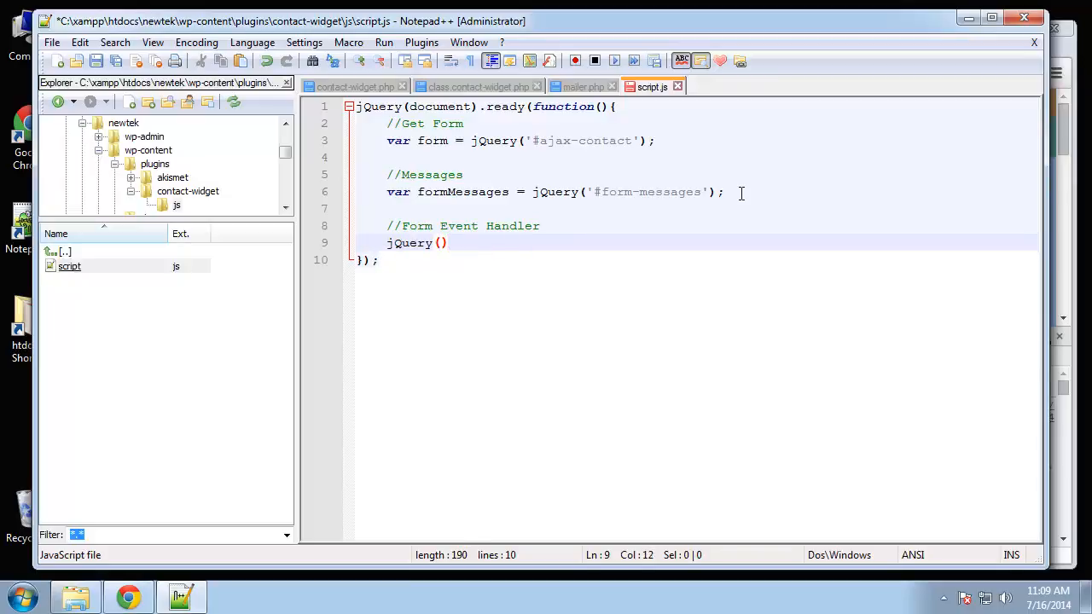
{"action": "type", "text": "form"}
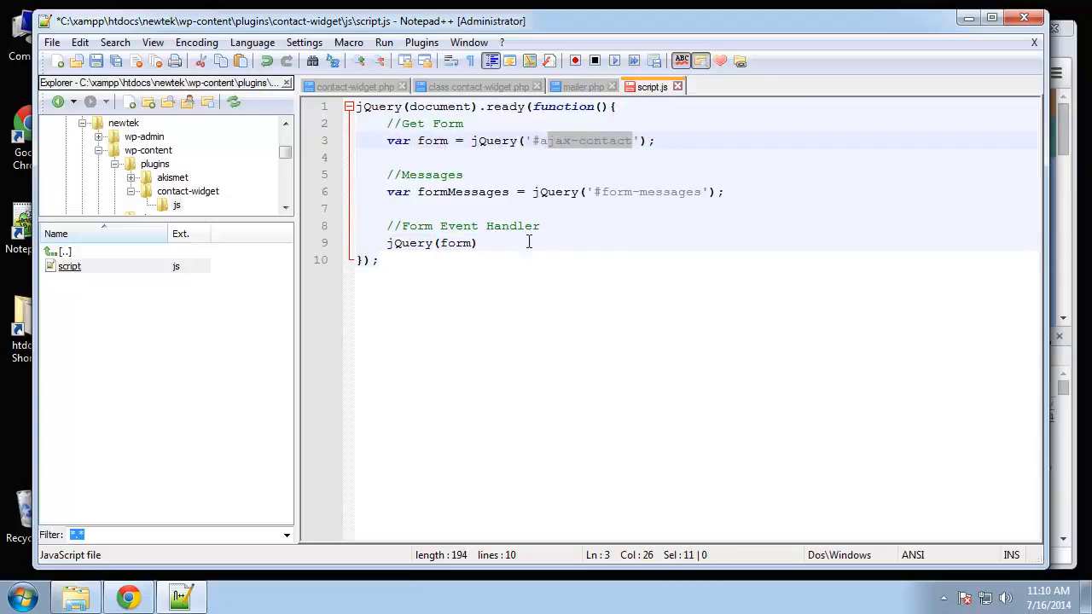
{"action": "left_click", "coordinate": [479, 242]}
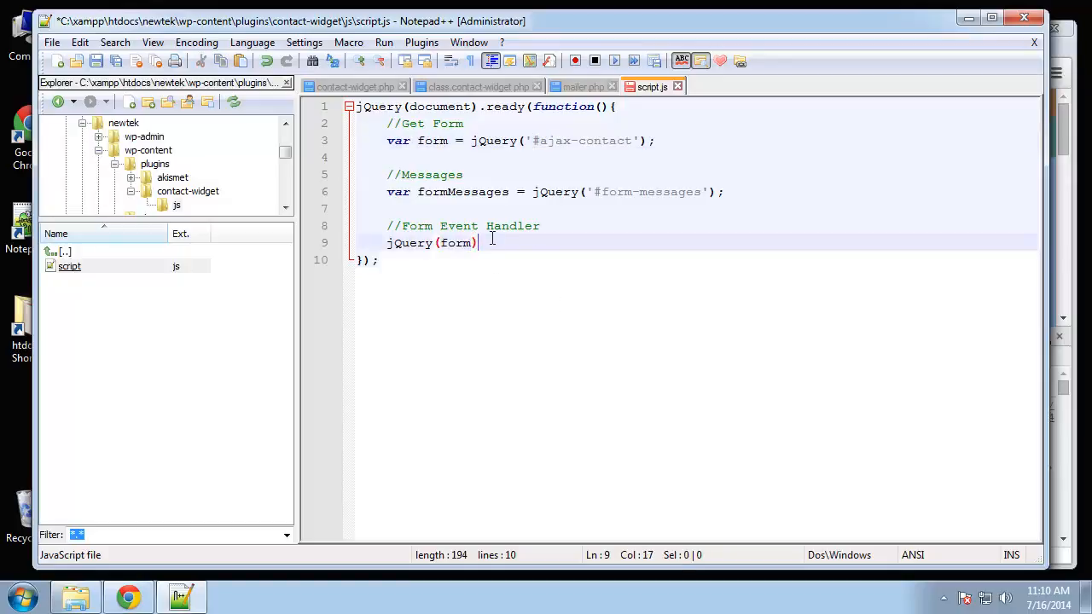
{"action": "type", "text": "."}
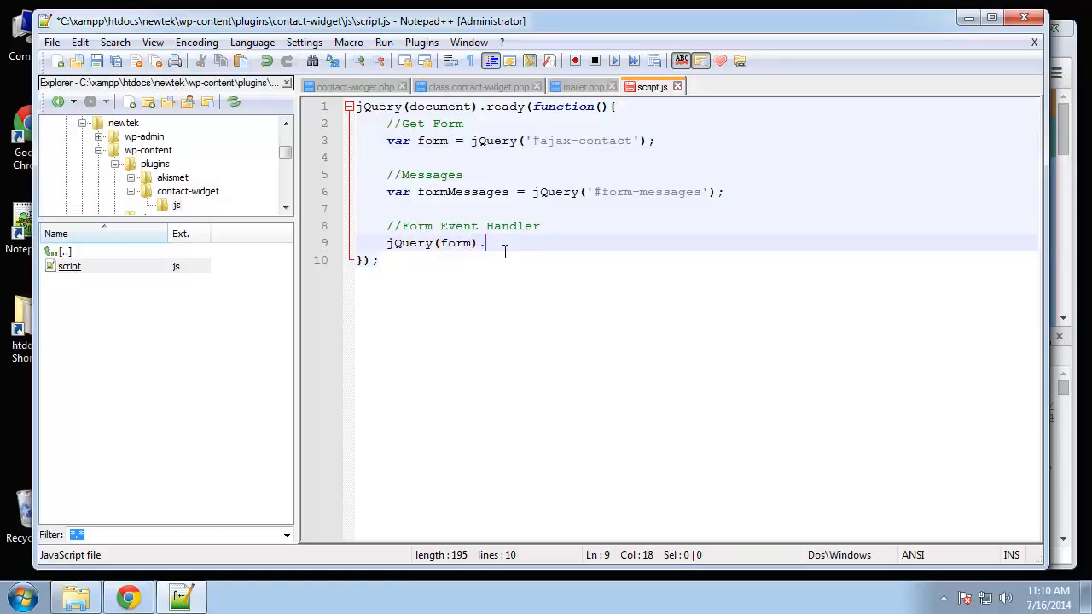
{"action": "type", "text": "submit();"}
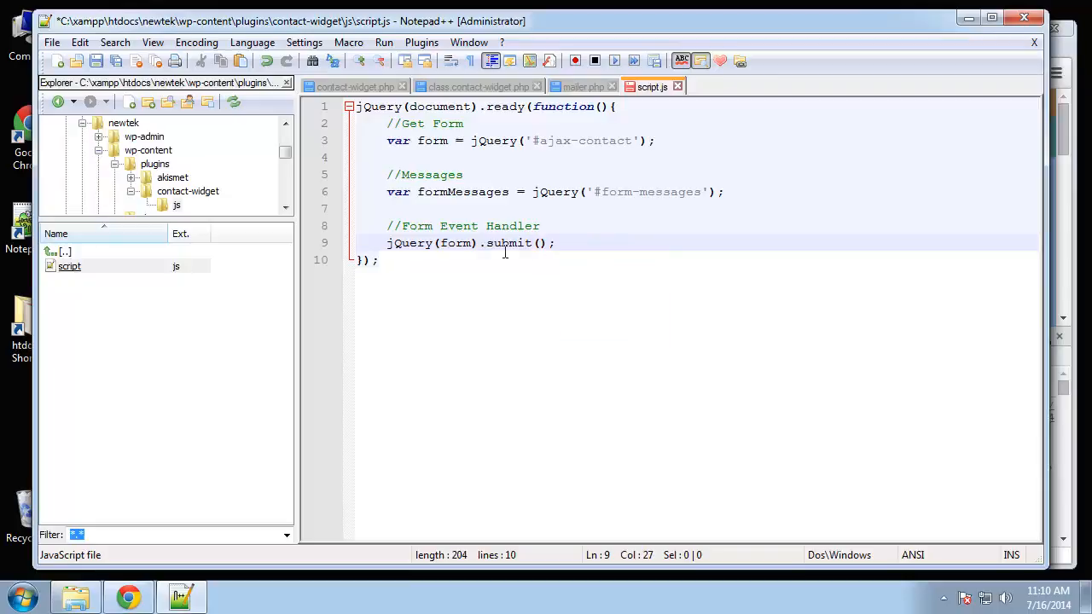
{"action": "type", "text": "function("}
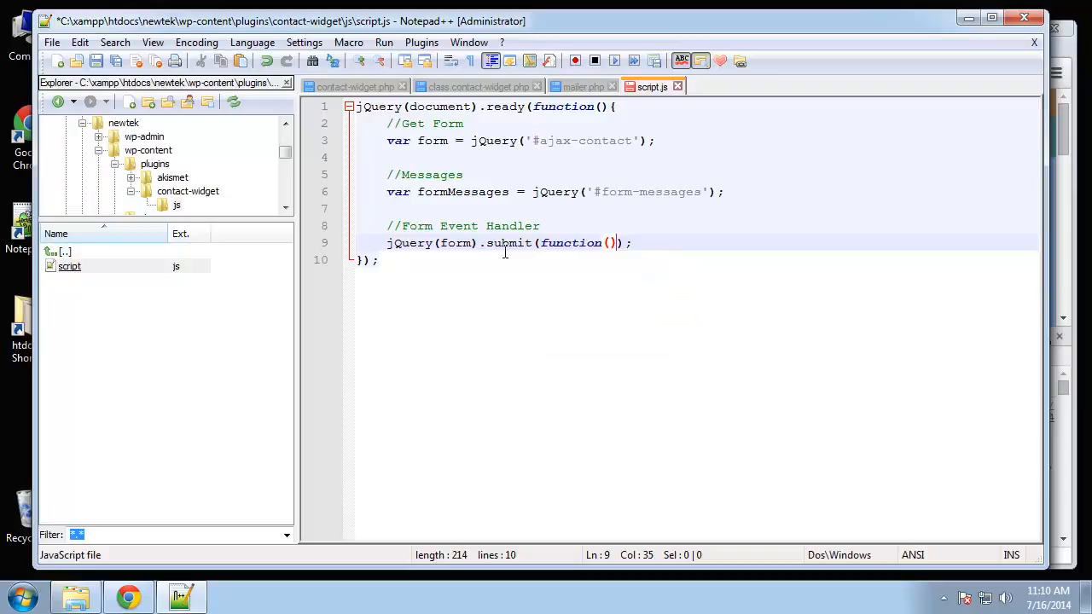
{"action": "type", "text": "event"}
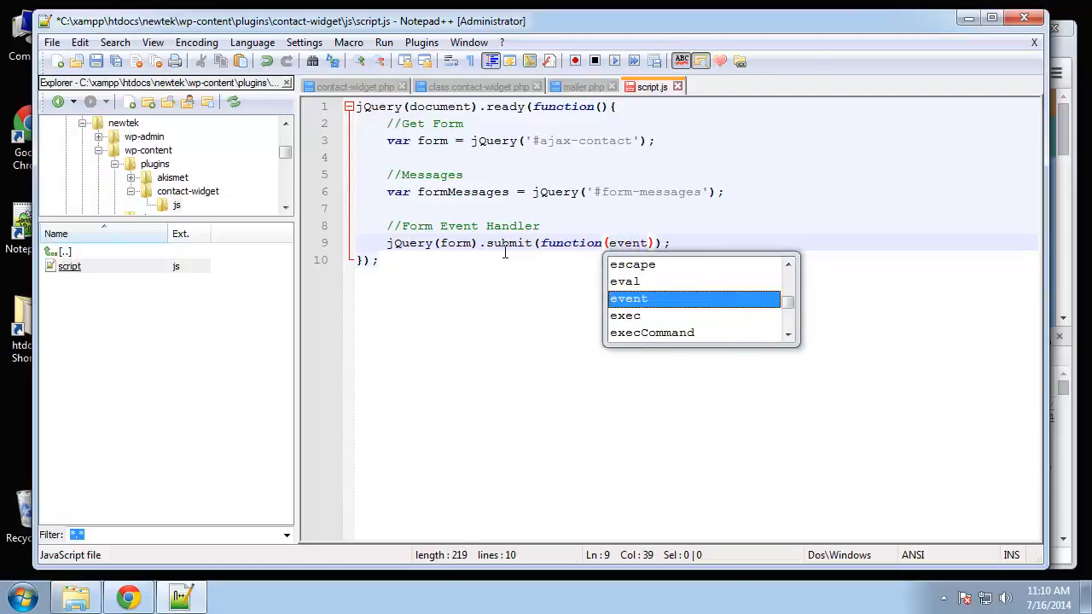
{"action": "type", "text": "{"}
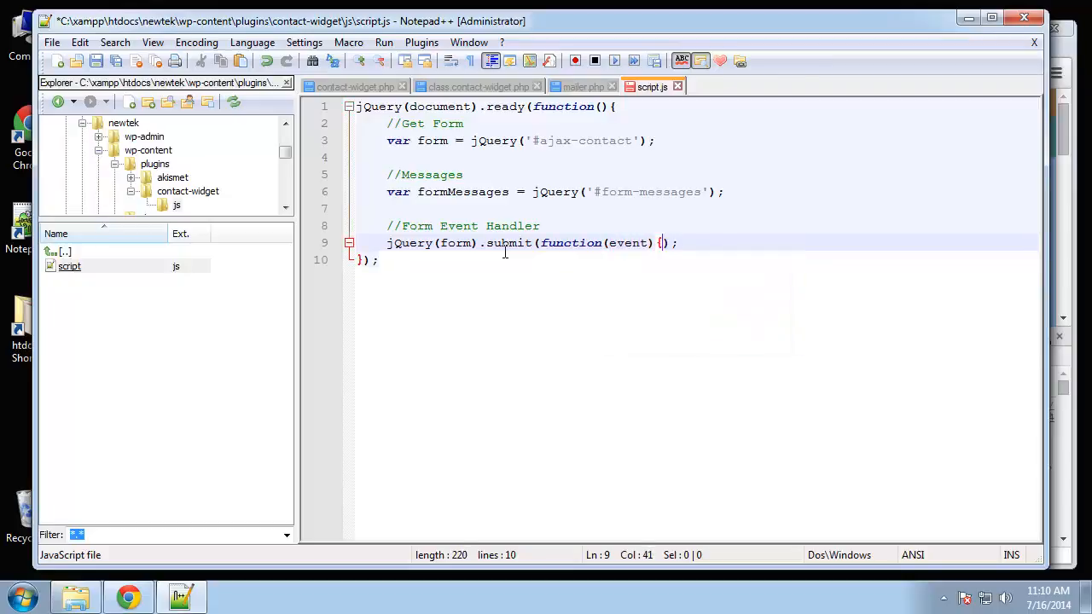
{"action": "key", "text": "Enter"}
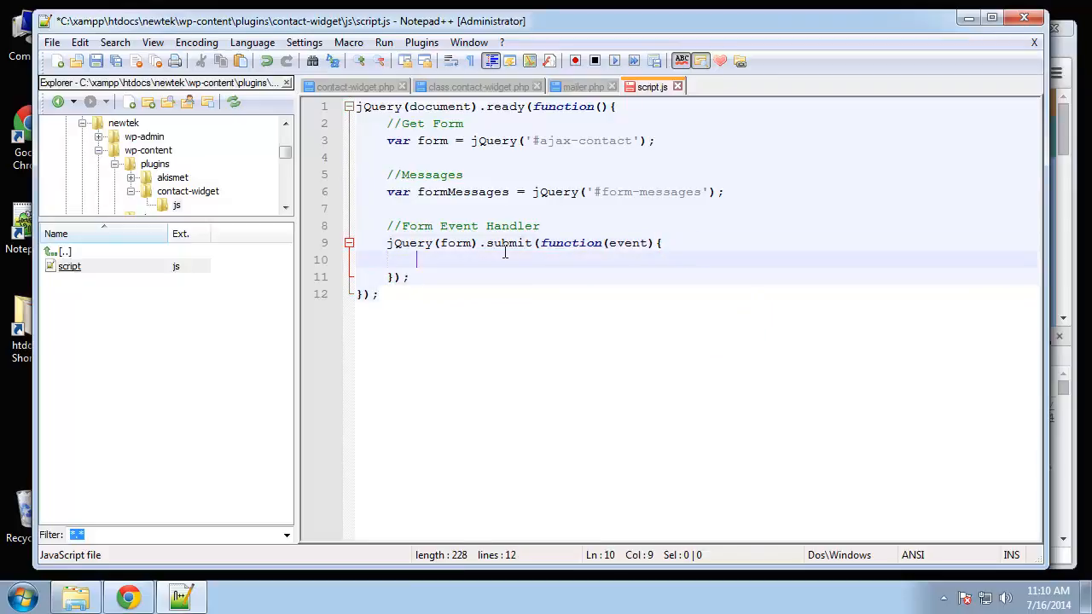
Step: Inside the handler, comment //Stop browser from submitting form and call event.preventDefault();
{"action": "type", "text": "/"}
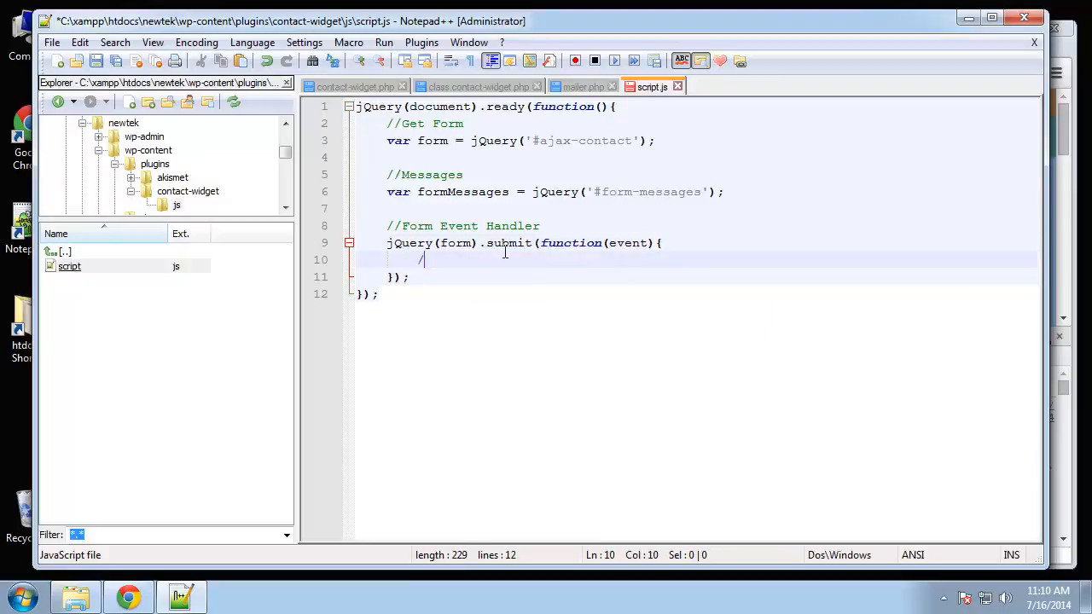
{"action": "type", "text": "/Stop b"}
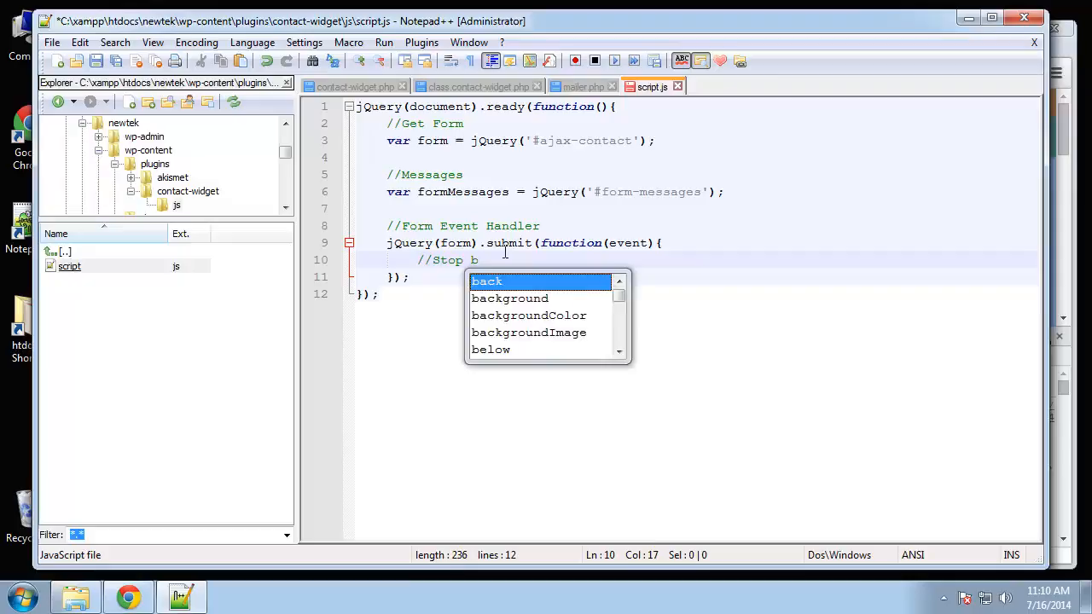
{"action": "type", "text": "rowser from submitt"}
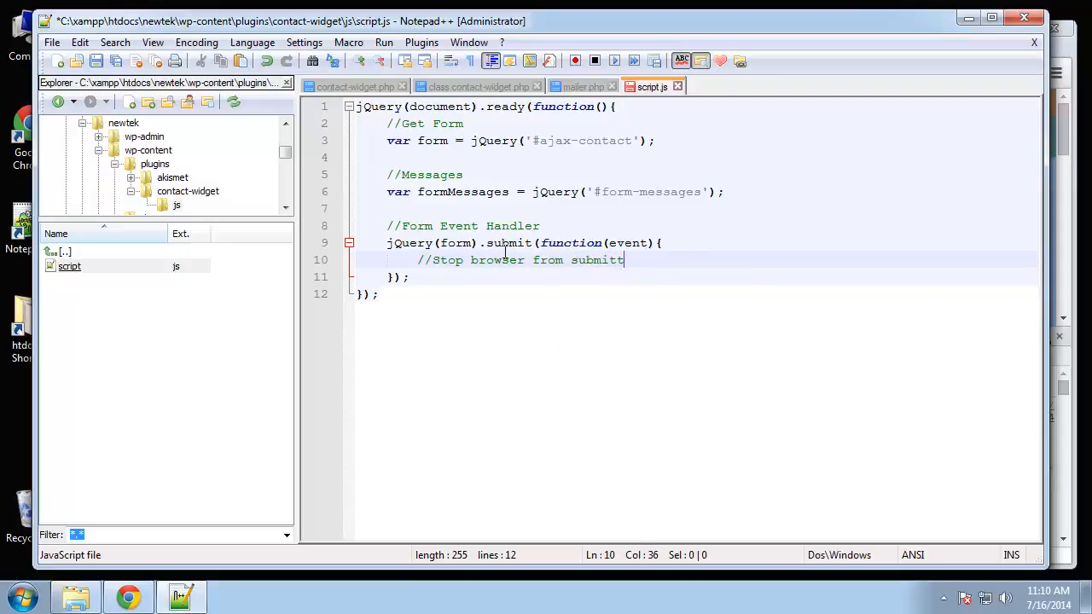
{"action": "type", "text": "ing form"}
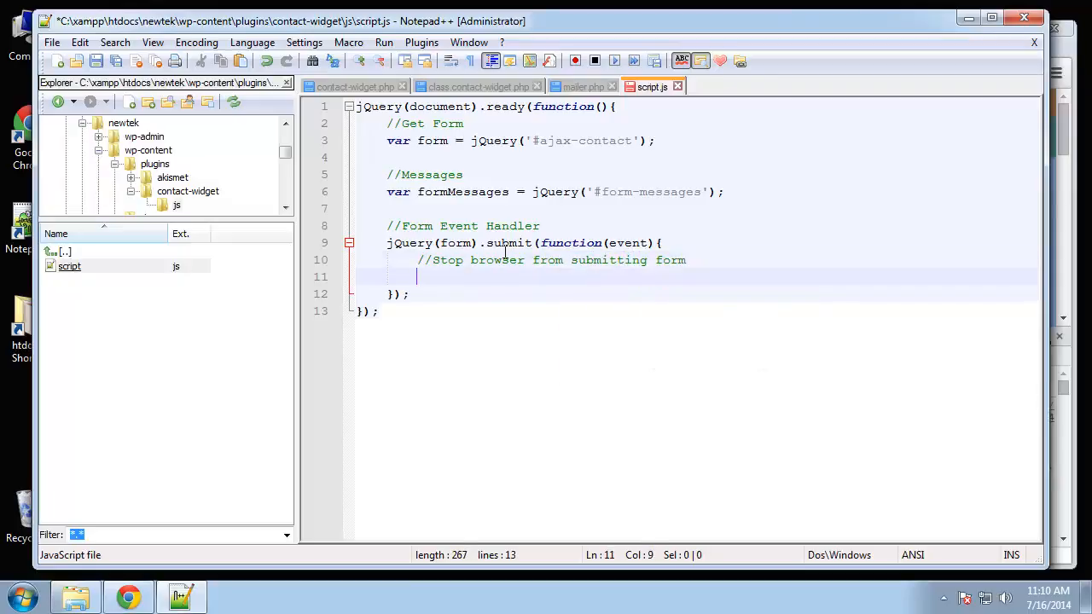
{"action": "type", "text": "eve"}
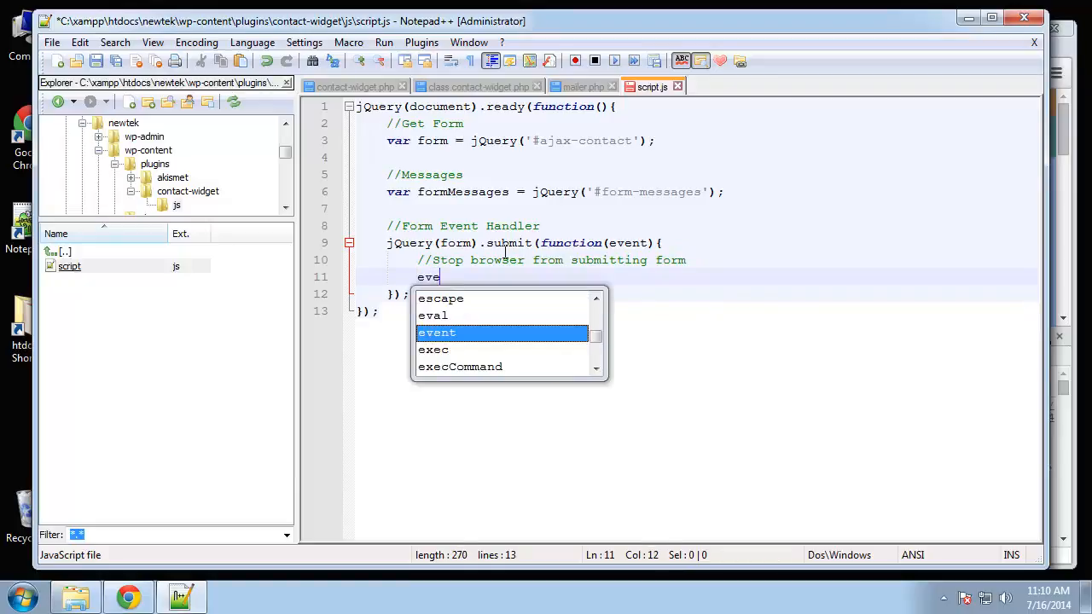
{"action": "type", "text": "nt"}
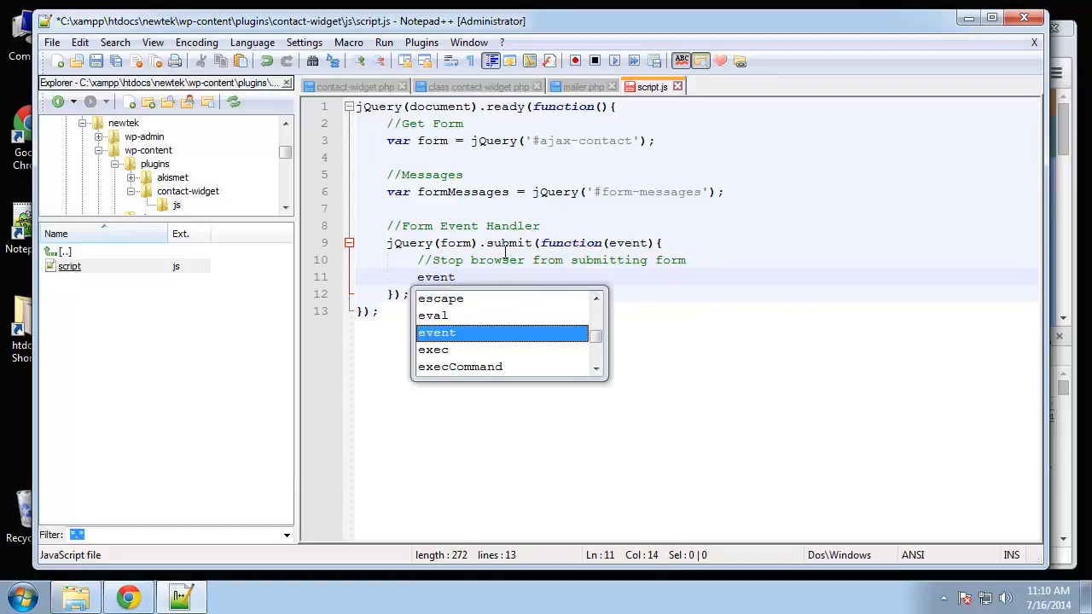
{"action": "type", "text": ".preve"}
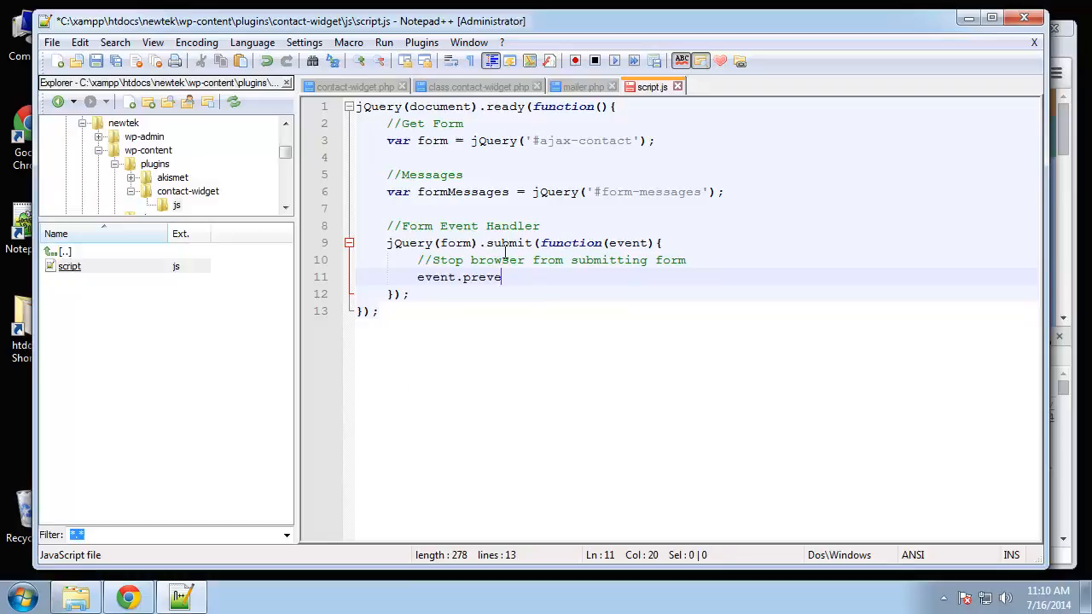
{"action": "type", "text": "ntDefault"}
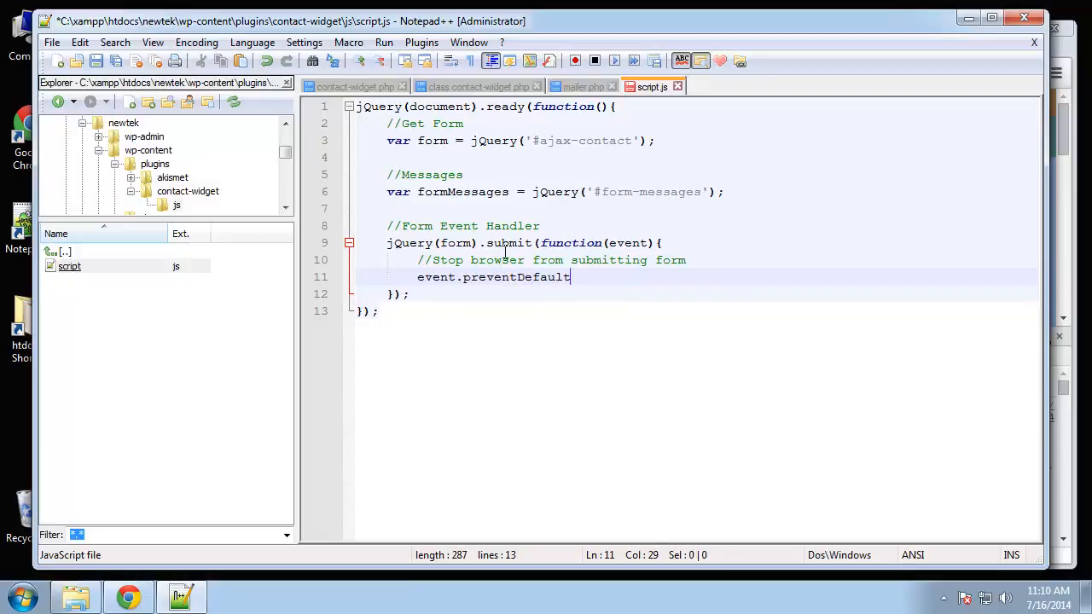
{"action": "type", "text": "();"}
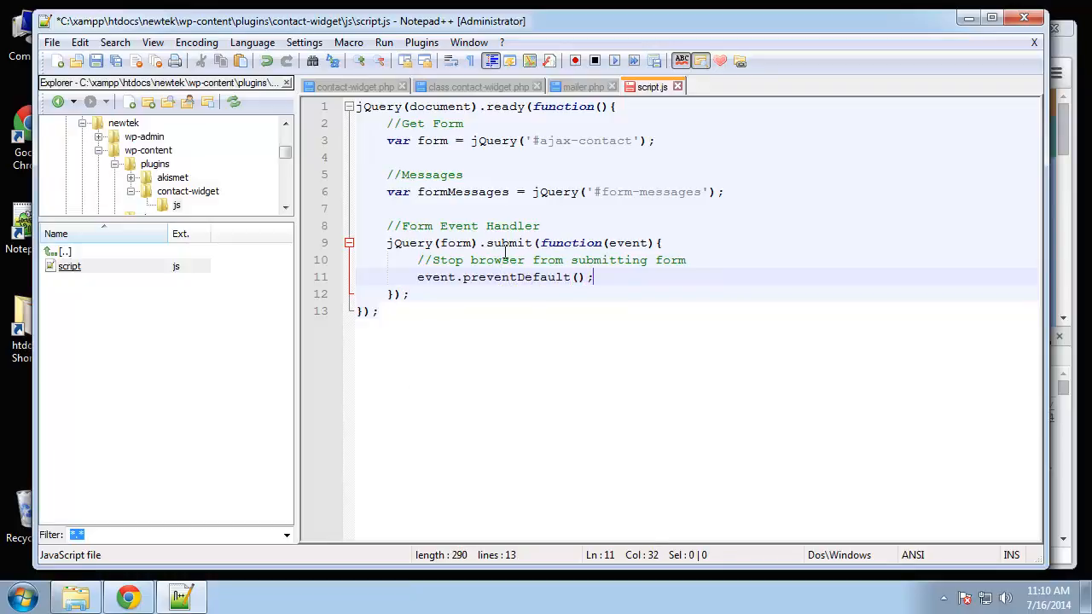
{"action": "key", "text": "Enter"}
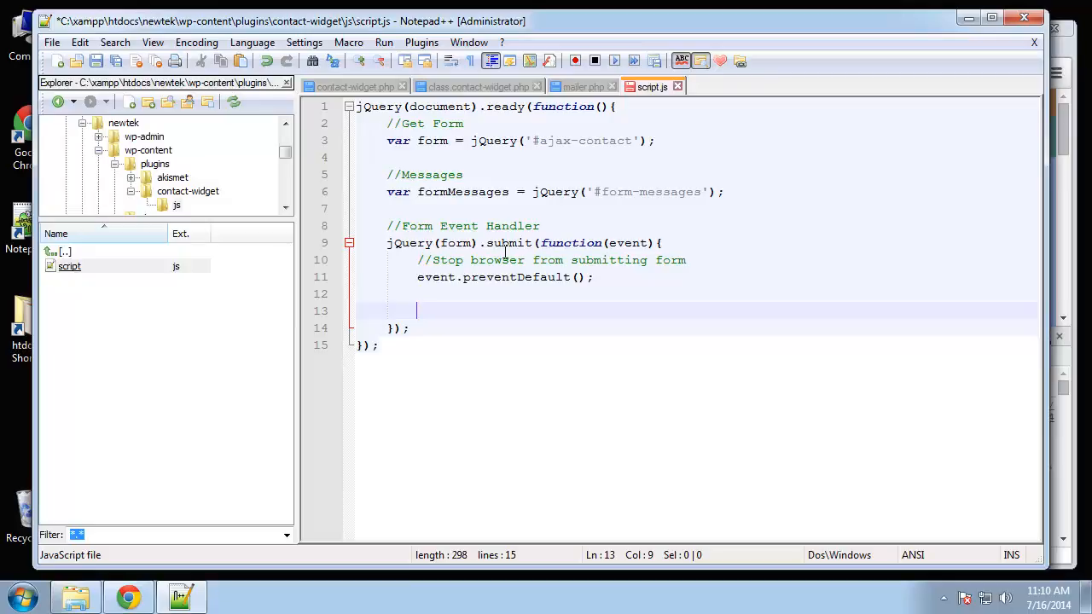
Step: Add a //Serialize Data comment in the submit handler
{"action": "type", "text": "//"}
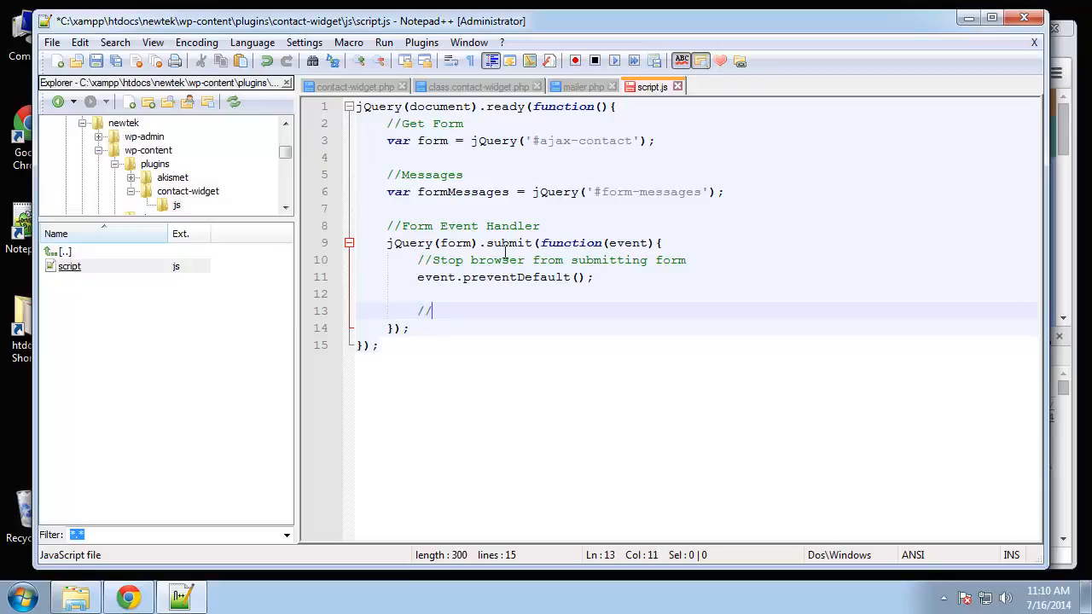
{"action": "type", "text": "Ser"}
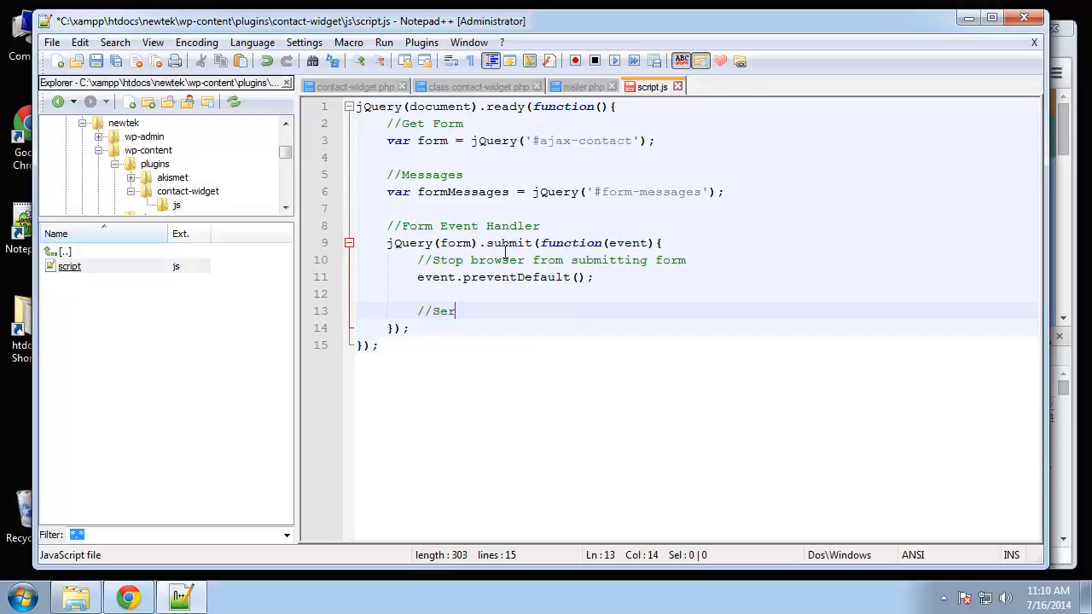
{"action": "type", "text": "ialize"}
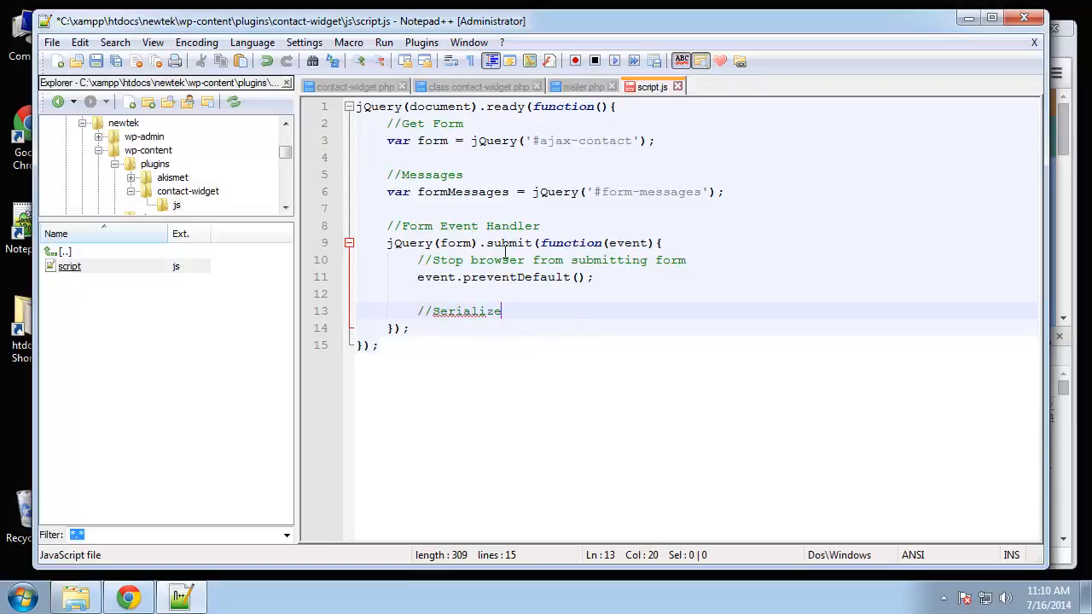
{"action": "type", "text": "Data"}
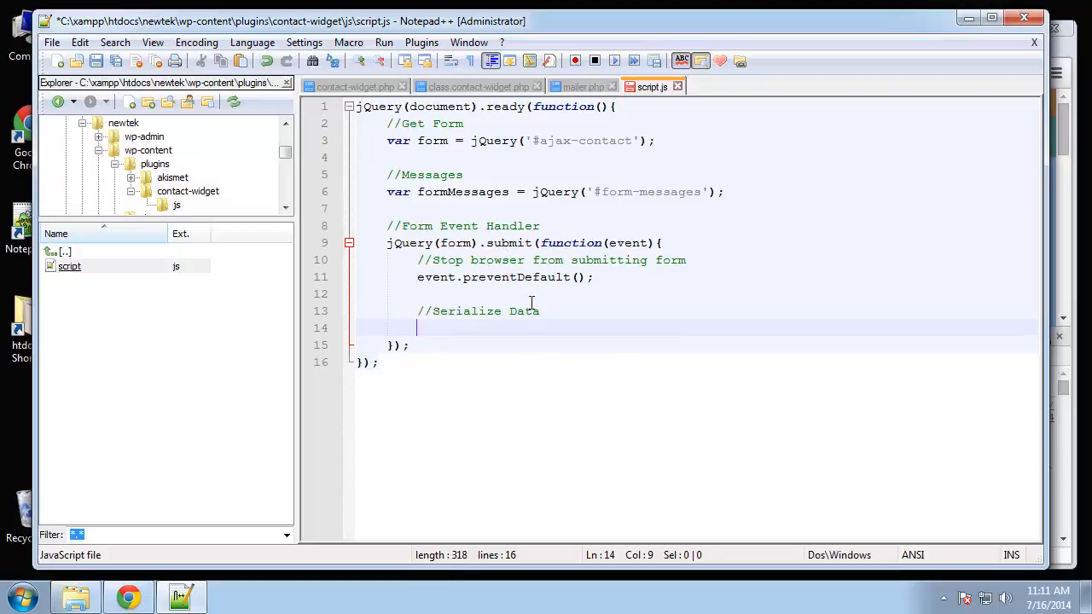
Step: On the line above it, log 'Contact Form Submitted' to the console
{"action": "left_click", "coordinate": [492, 242]}
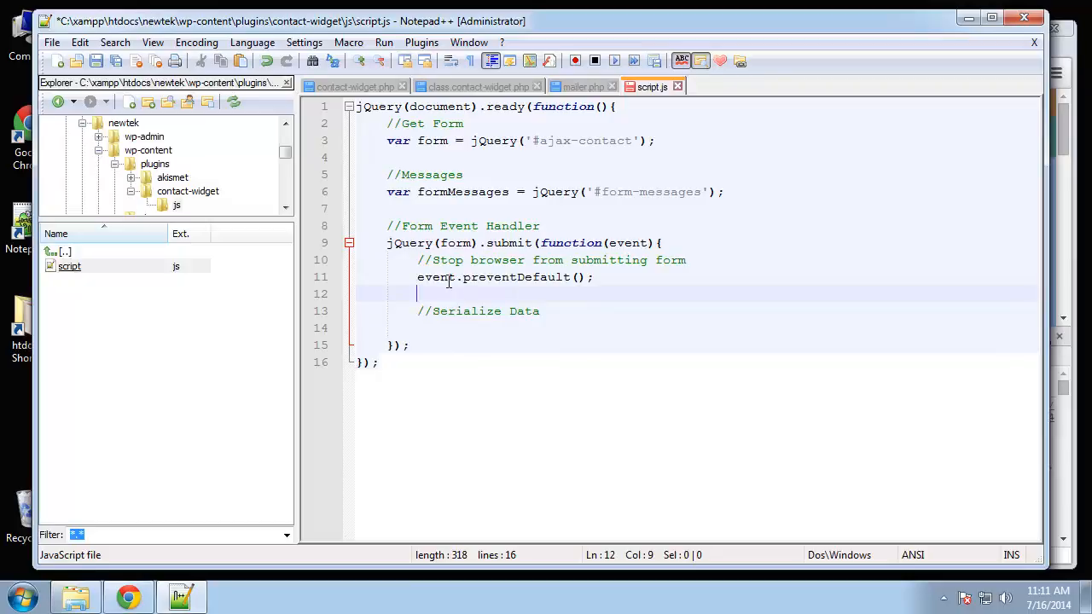
{"action": "type", "text": "console"}
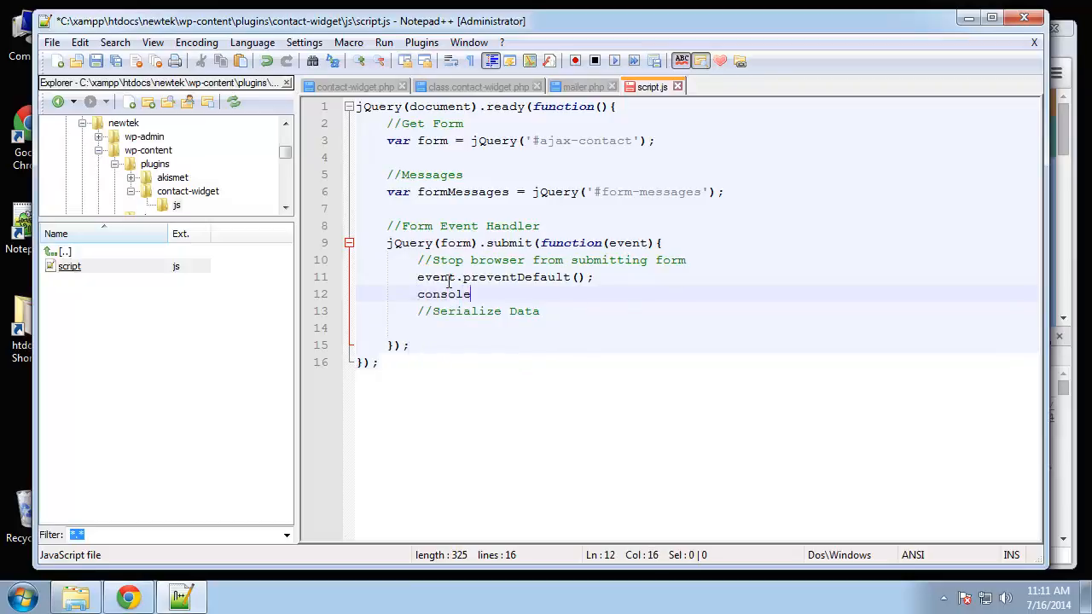
{"action": "type", "text": "/log();"}
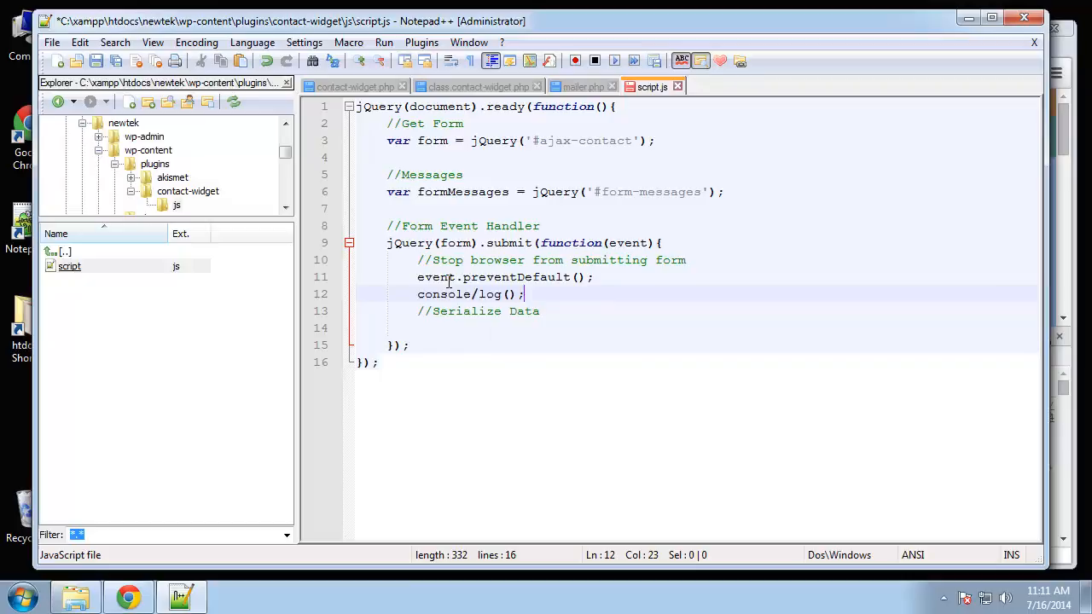
{"action": "type", "text": "''"}
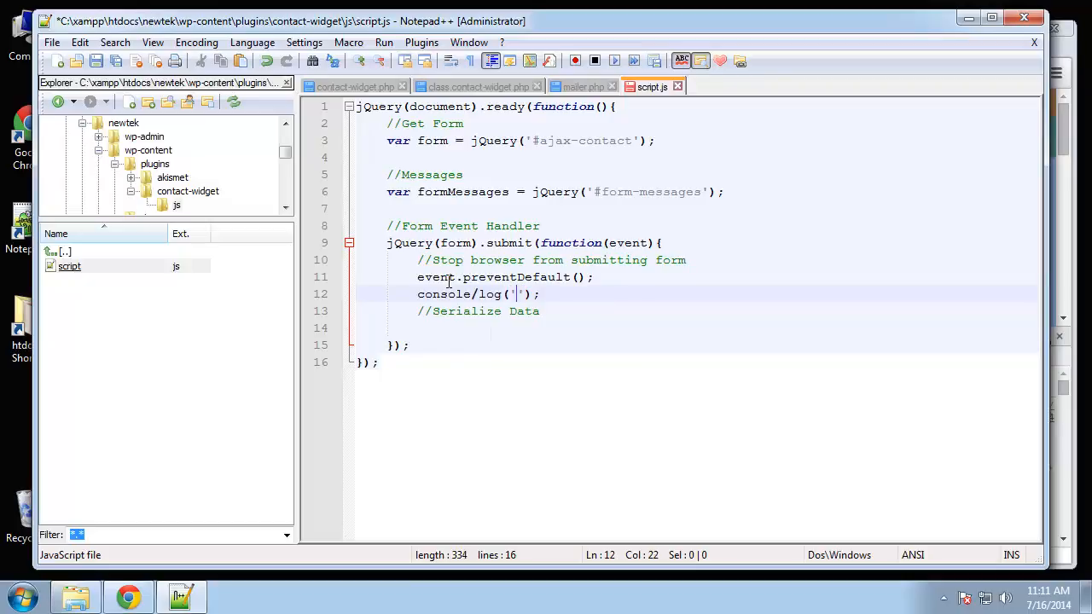
{"action": "type", "text": "Contact"}
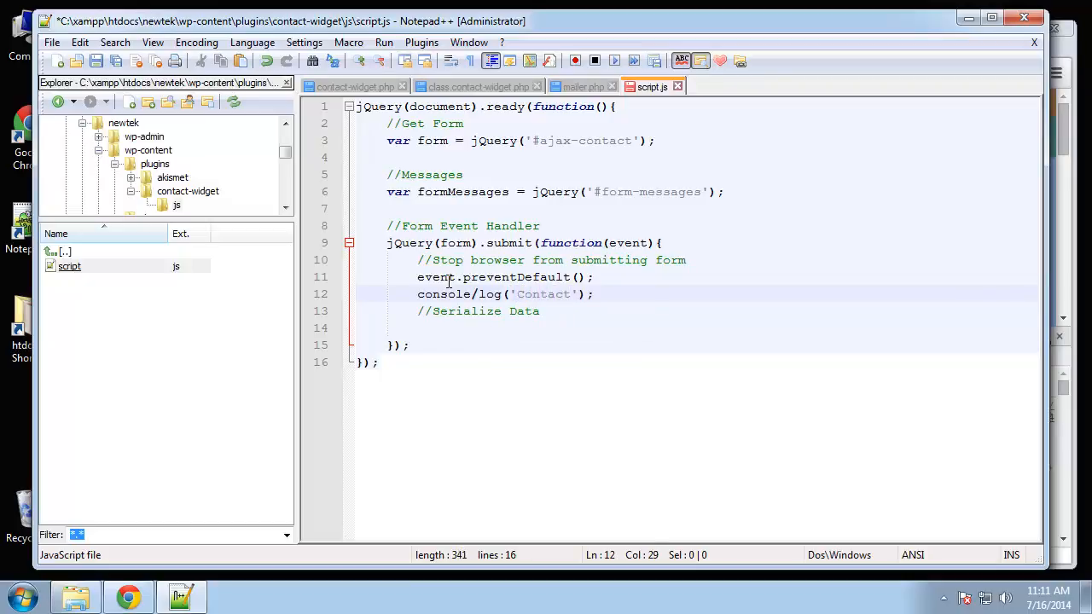
{"action": "type", "text": "Form Subm"}
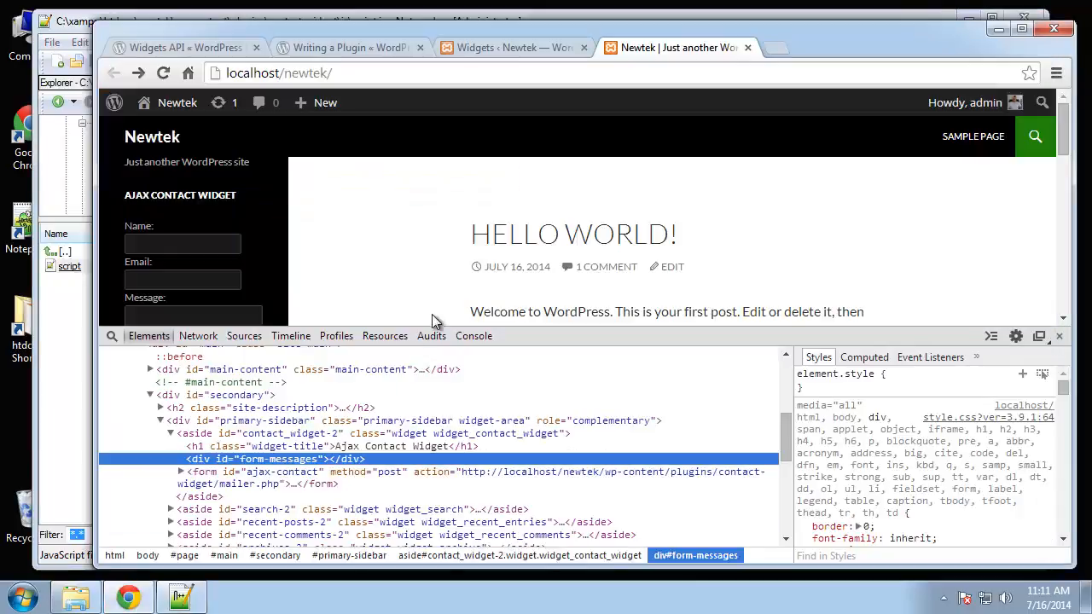
Step: Submit the contact widget with the DevTools console open and inspect the 'log is not defined' error
{"action": "left_click", "coordinate": [474, 334]}
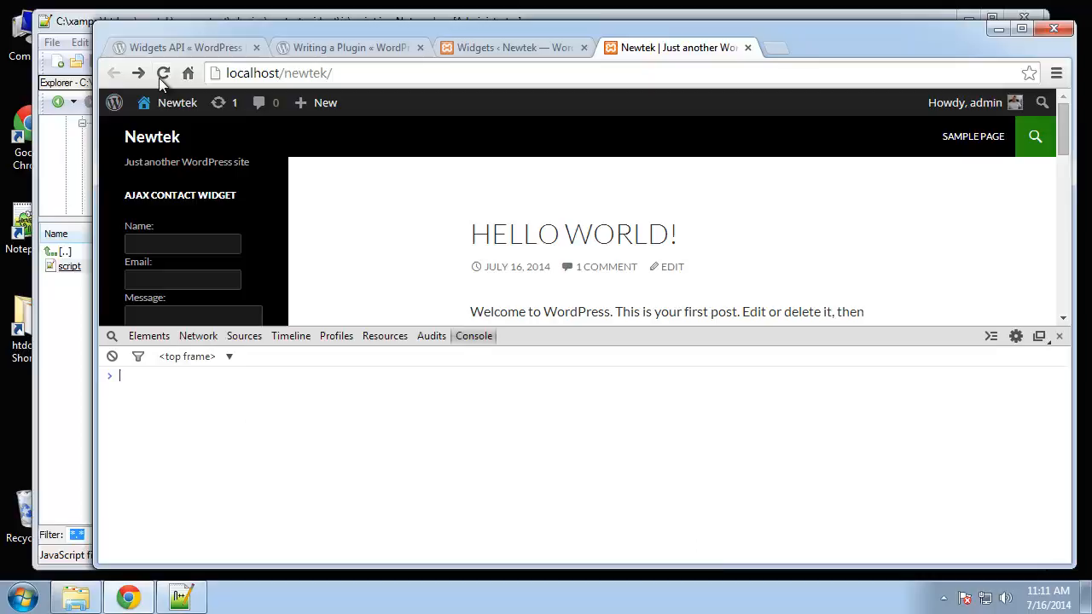
{"action": "type", "text": "Ded"}
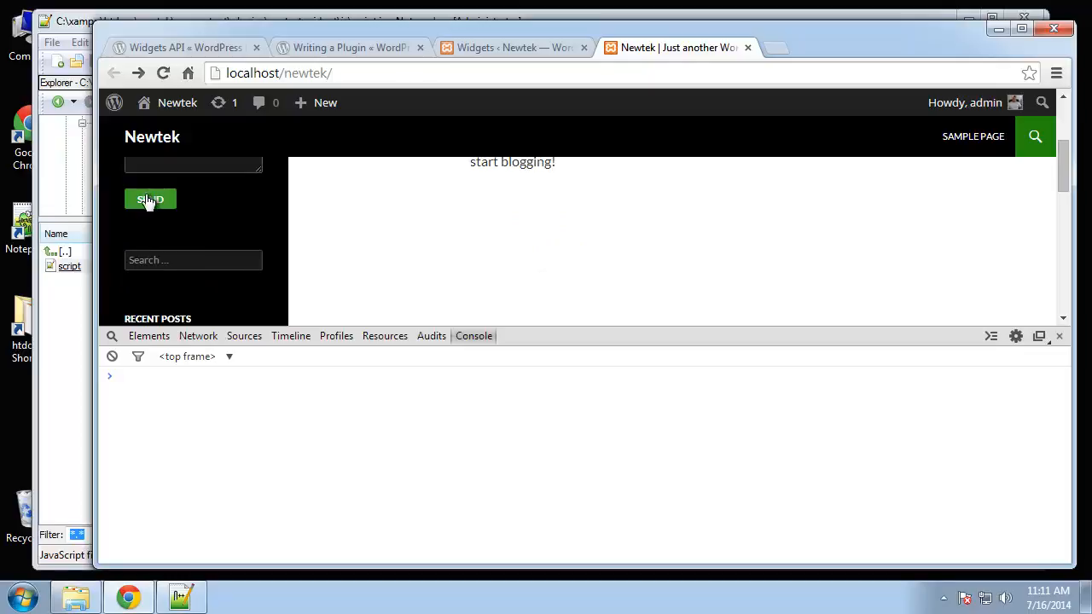
{"action": "left_click", "coordinate": [150, 198]}
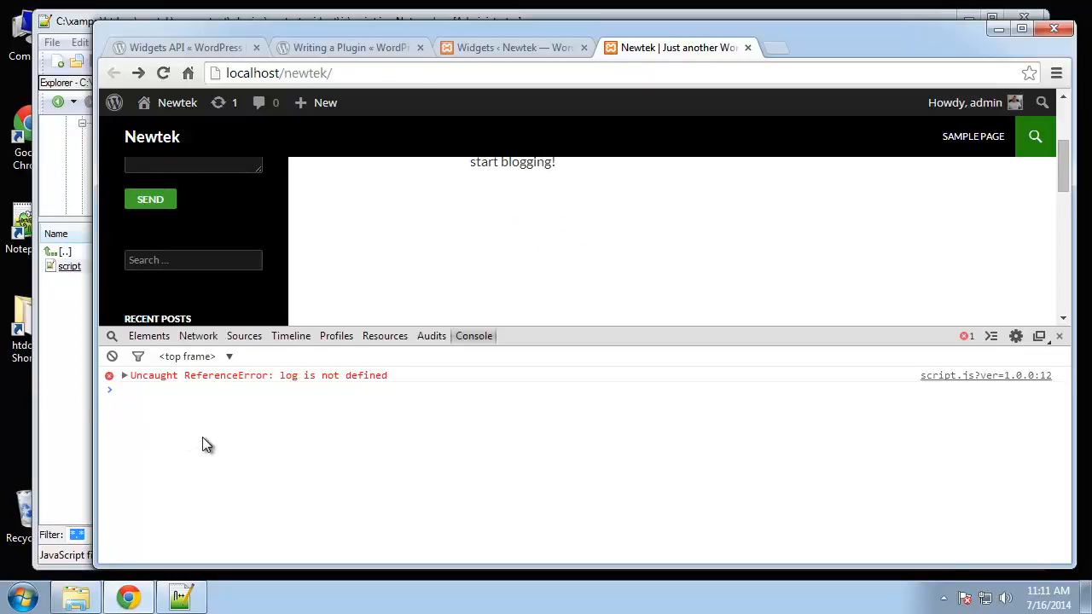
{"action": "mouse_move", "coordinate": [314, 386]}
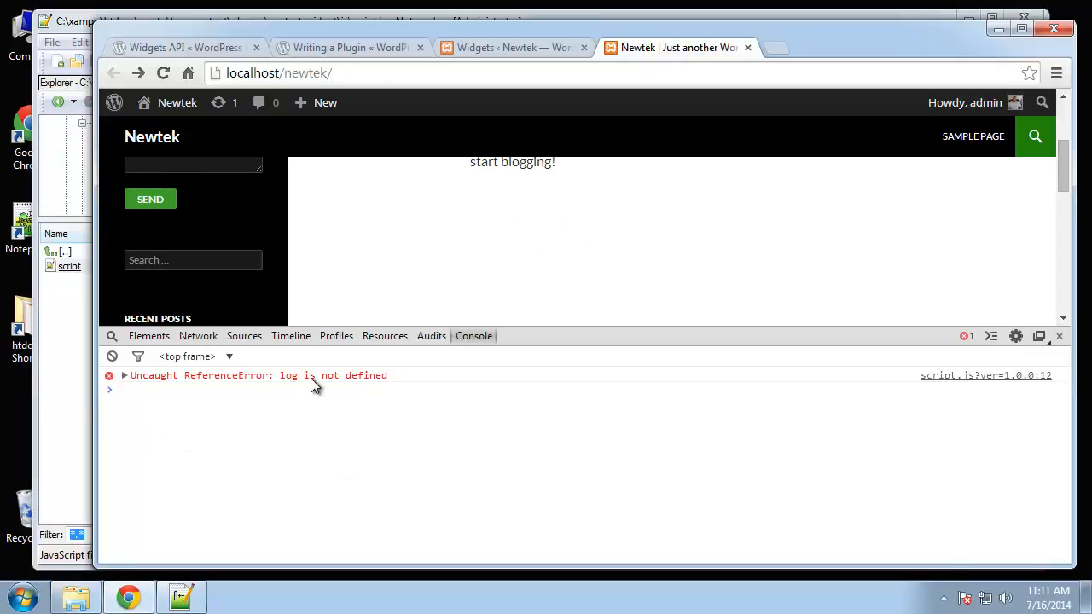
{"action": "left_click", "coordinate": [124, 375]}
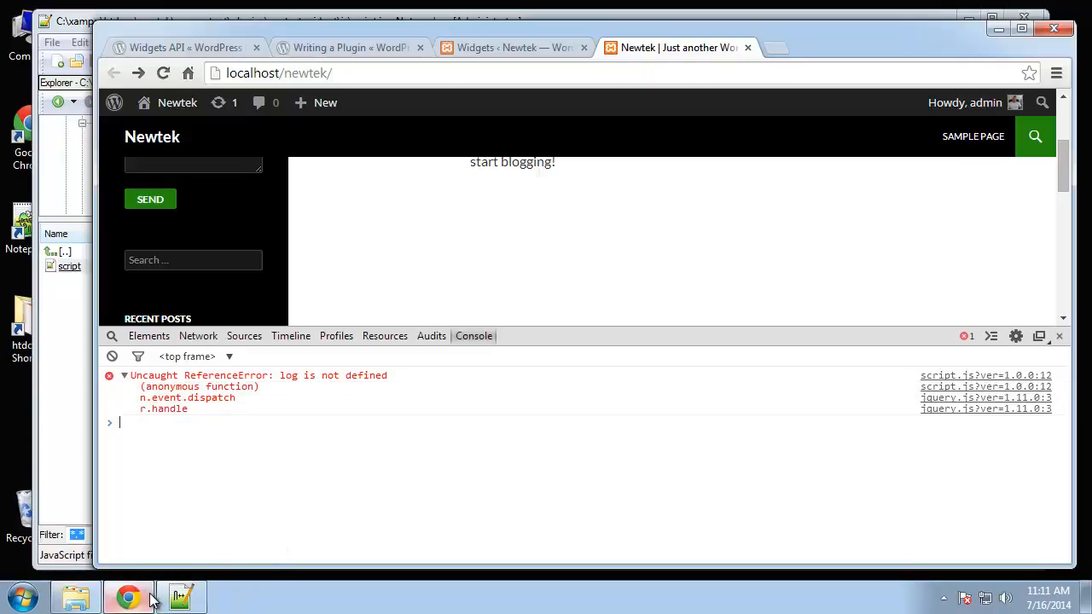
{"action": "left_click", "coordinate": [179, 597]}
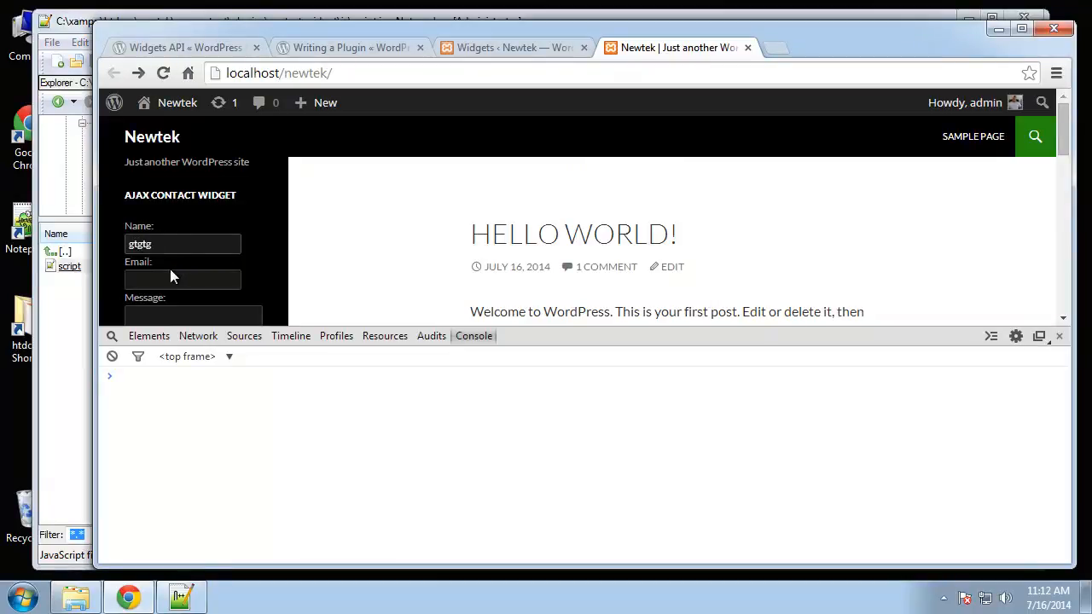
{"action": "type", "text": "test@test.com"}
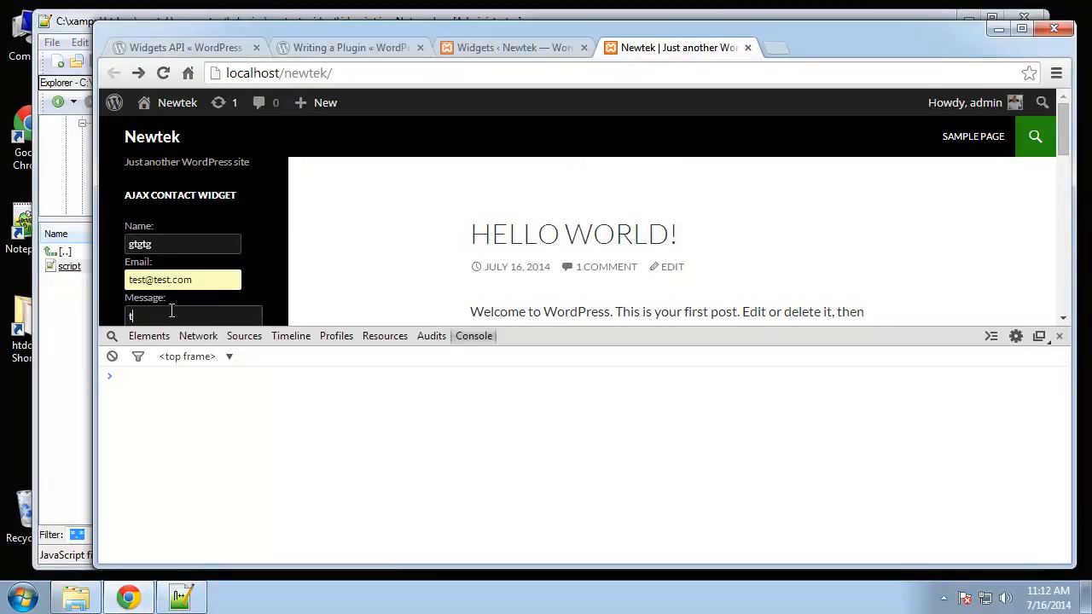
{"action": "left_click", "coordinate": [150, 283]}
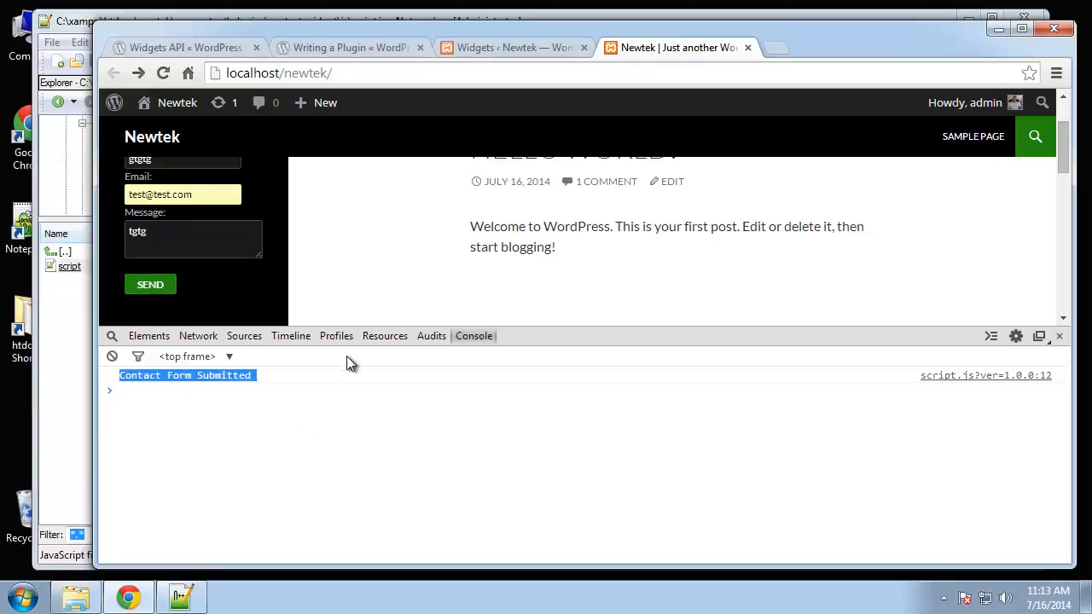
{"action": "left_click", "coordinate": [384, 334]}
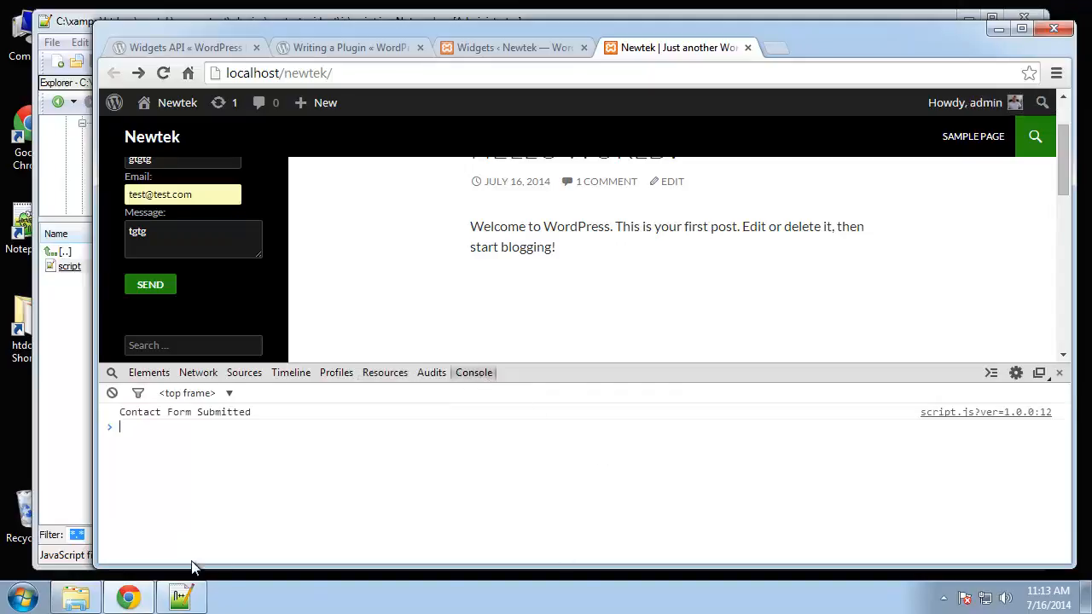
{"action": "left_click", "coordinate": [179, 597]}
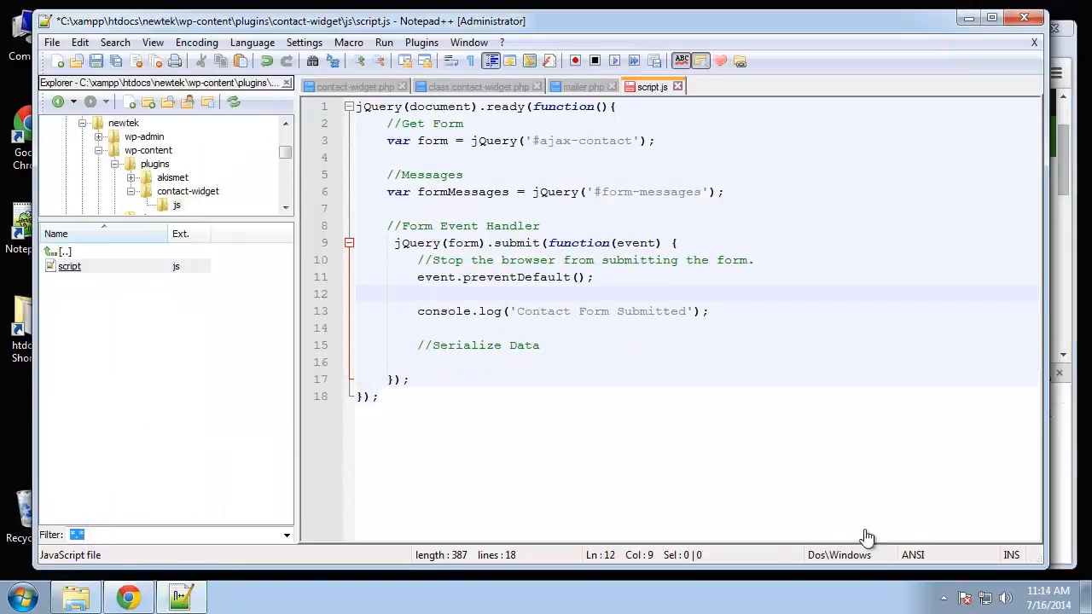
Step: Under //Serialize Data, set var formData = jQuery(form).serialize(); and leave blank lines below
{"action": "left_click", "coordinate": [539, 311]}
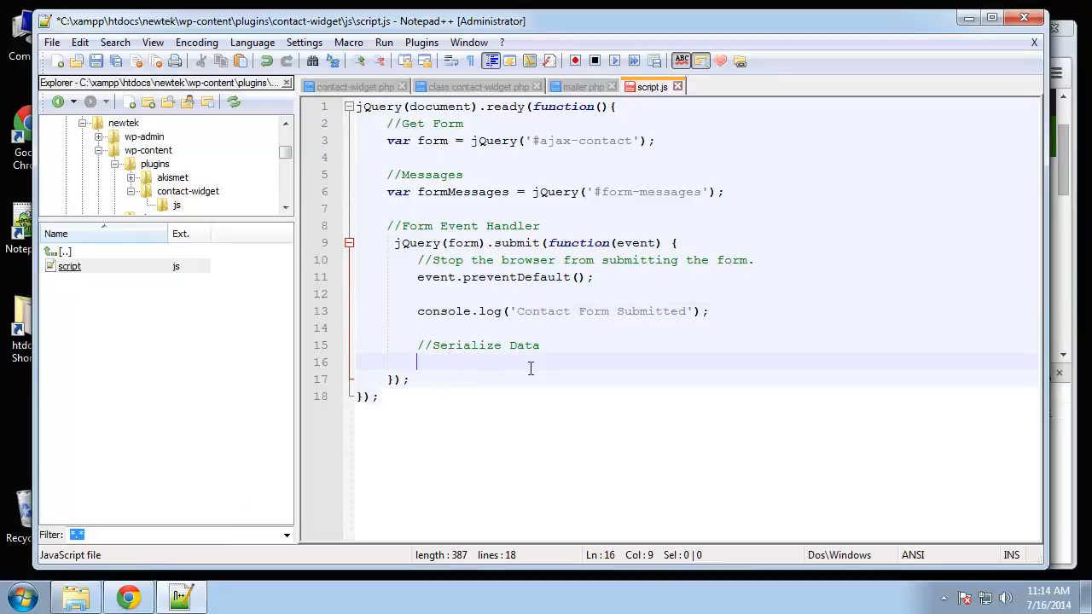
{"action": "type", "text": "v"}
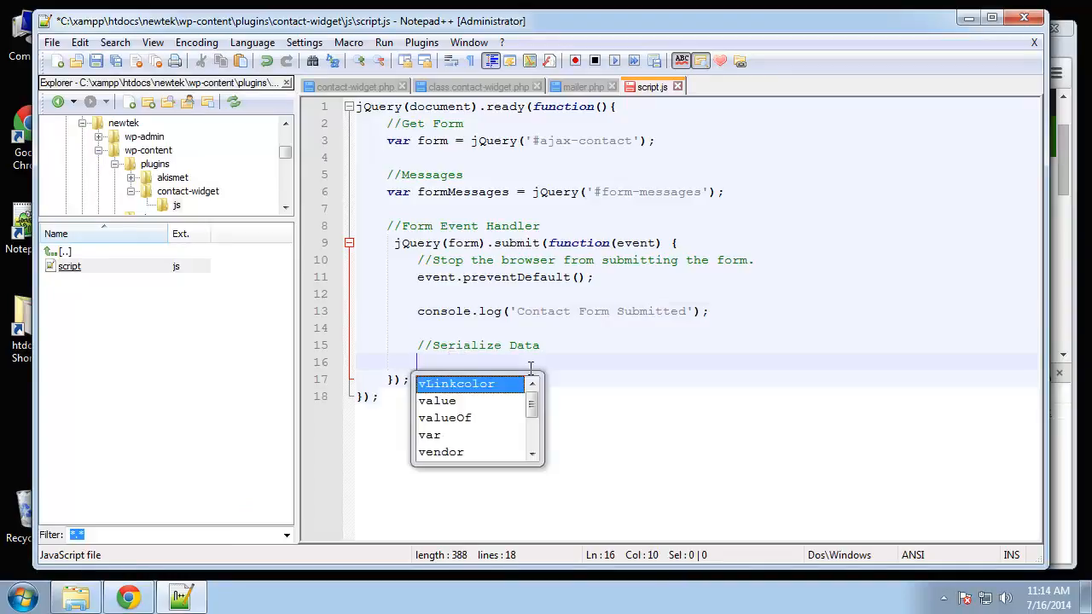
{"action": "type", "text": "var"}
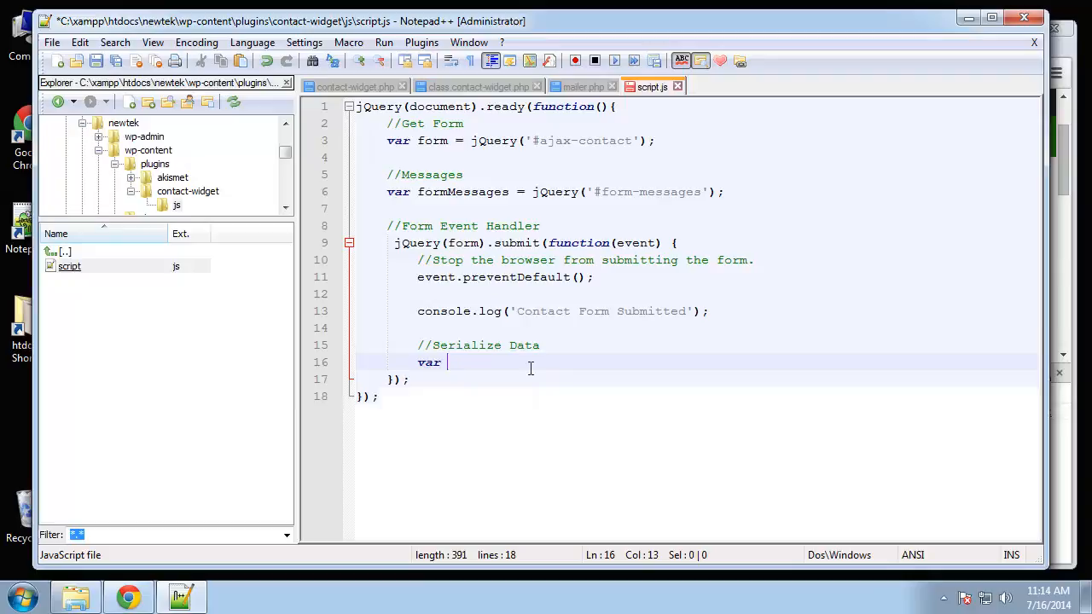
{"action": "type", "text": "formD"}
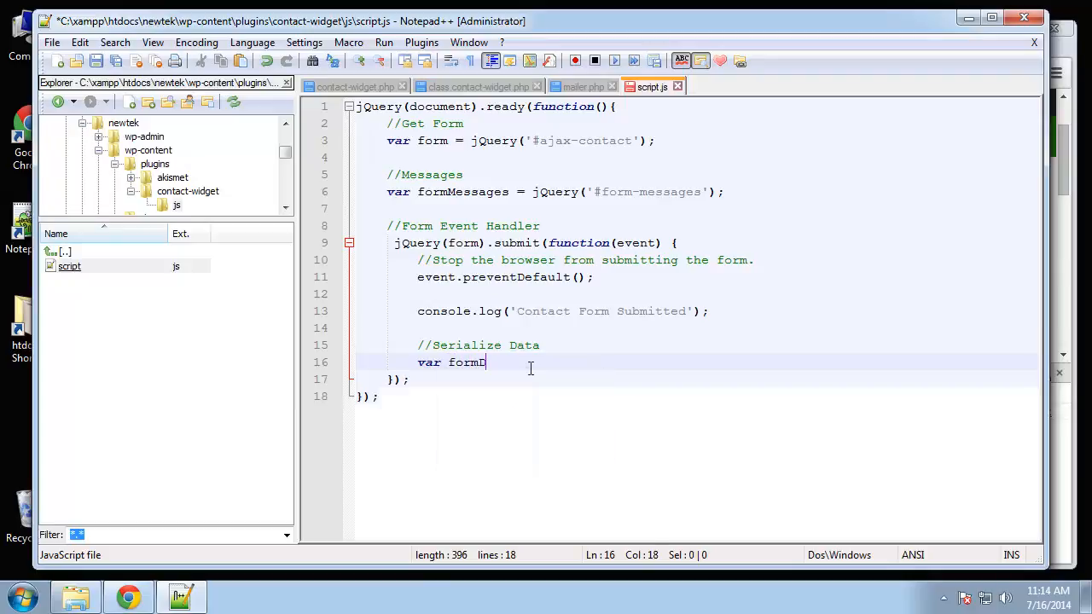
{"action": "type", "text": "ata ="}
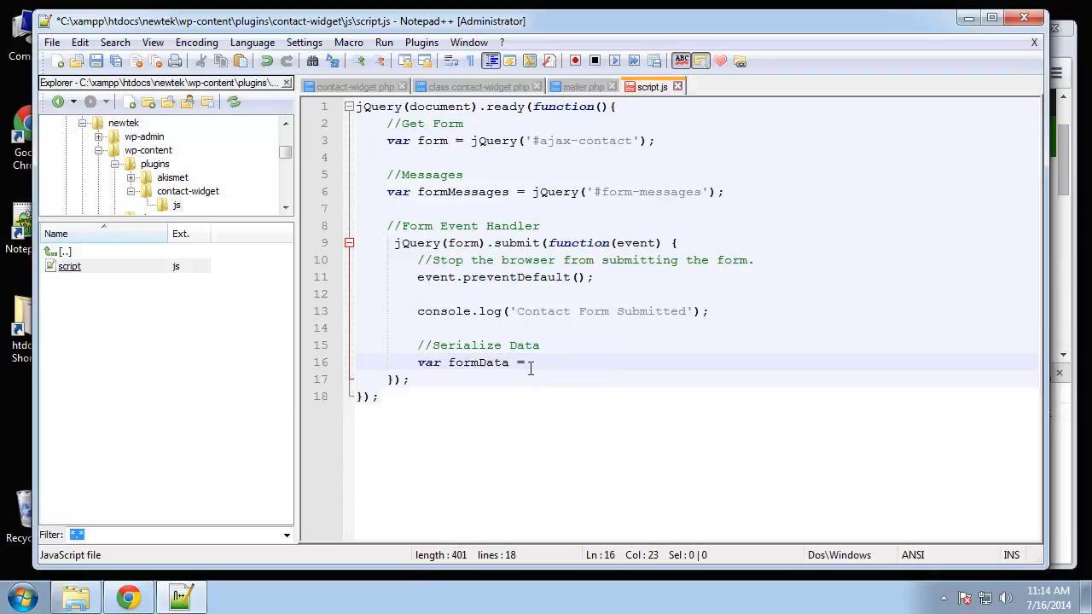
{"action": "type", "text": "{"}
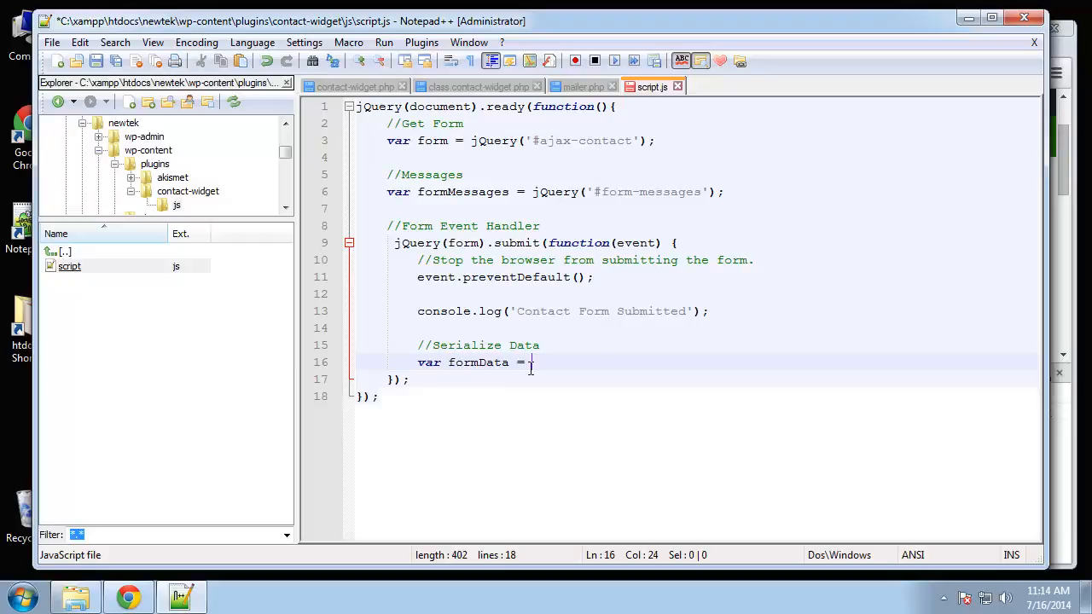
{"action": "type", "text": "jQuery();"}
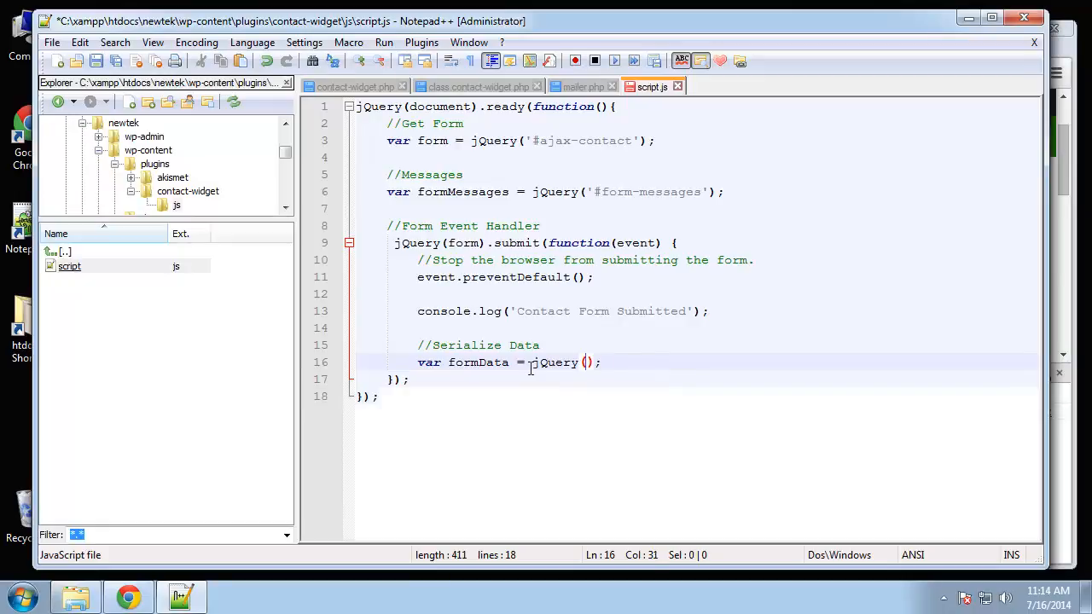
{"action": "type", "text": "form"}
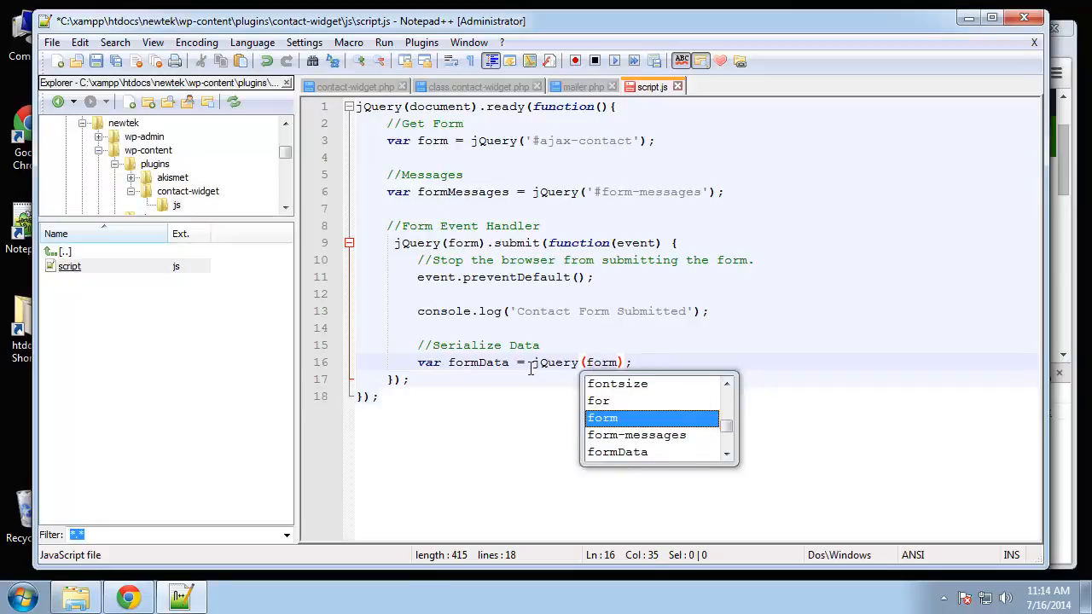
{"action": "type", "text": ".serialize"}
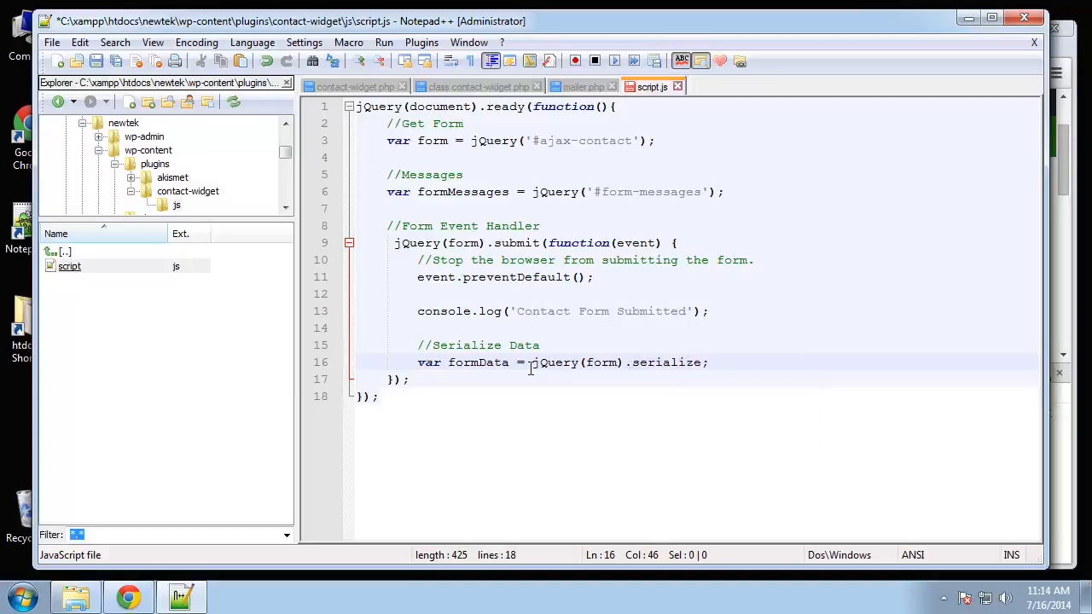
{"action": "type", "text": "()"}
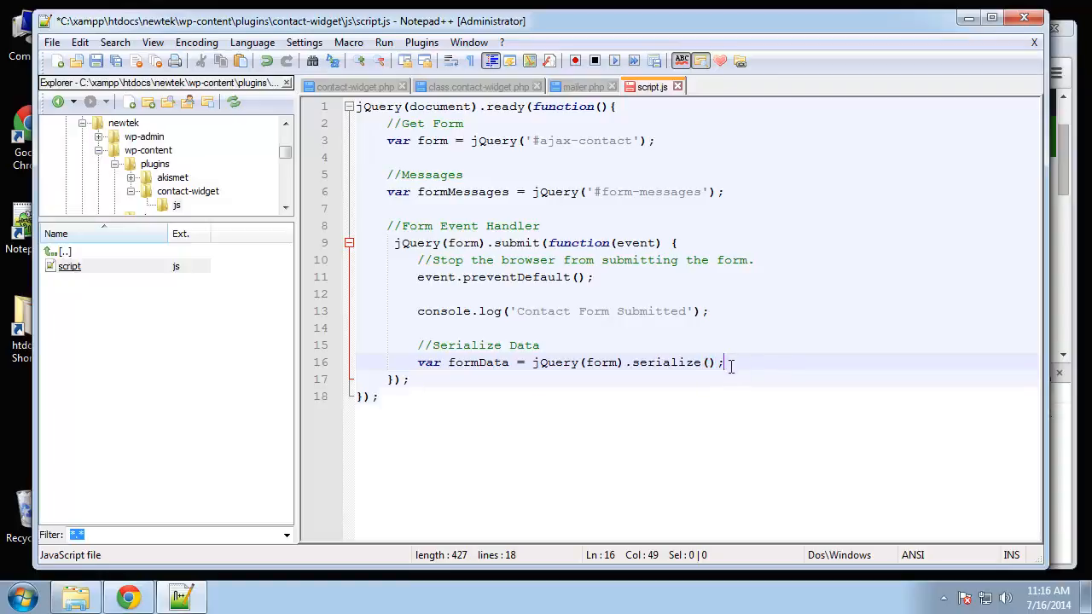
{"action": "mouse_move", "coordinate": [800, 337]}
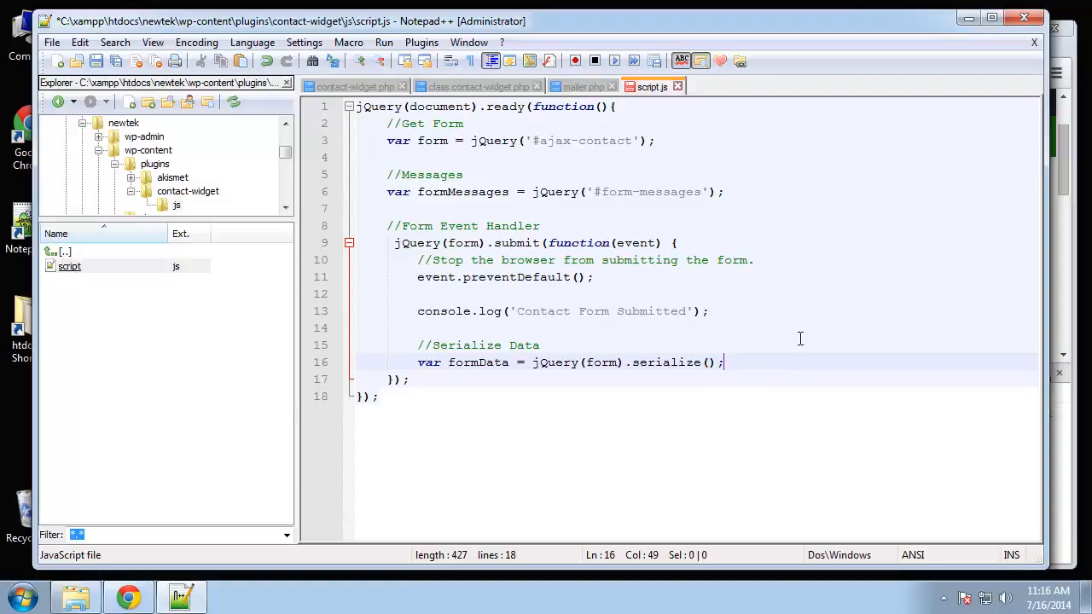
{"action": "mouse_move", "coordinate": [730, 379]}
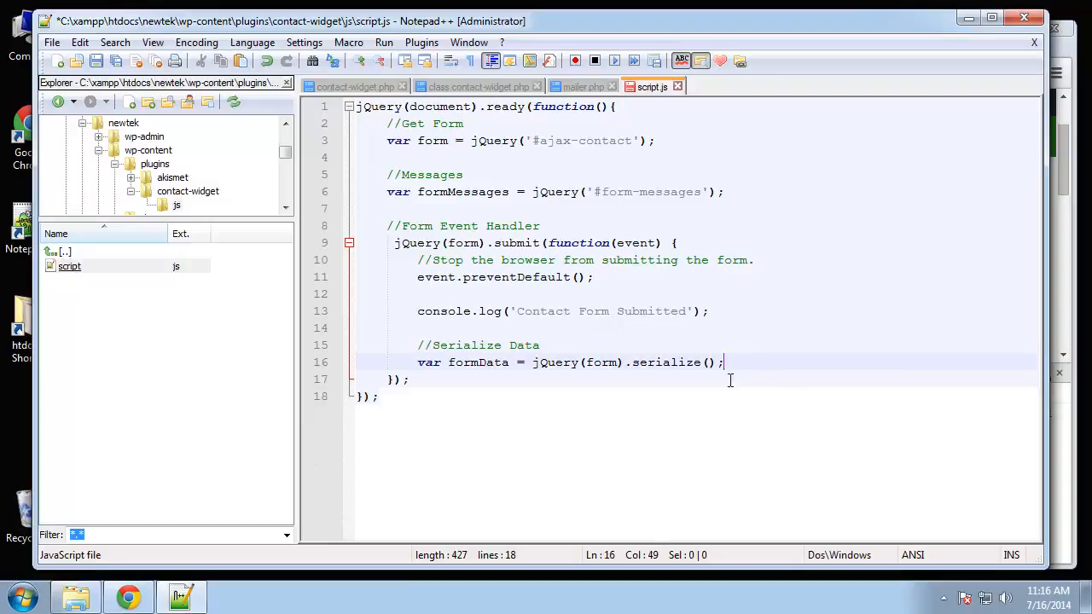
{"action": "key", "text": "Enter"}
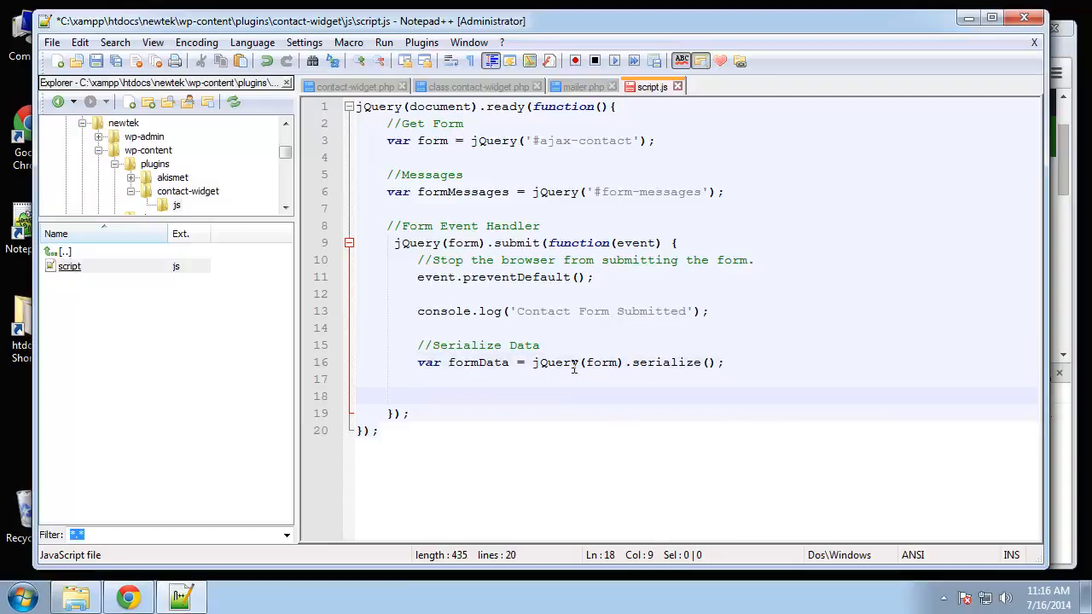
Step: Add a //Submit With Ajax comment followed by an empty jQuery.ajax(); call
{"action": "type", "text": "//"}
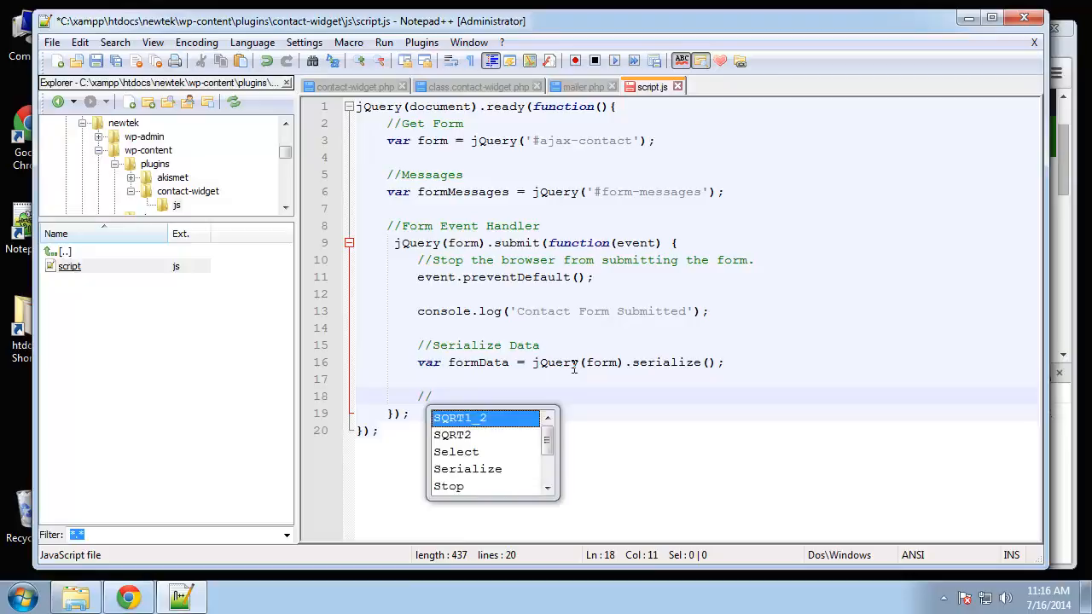
{"action": "type", "text": "Submit W"}
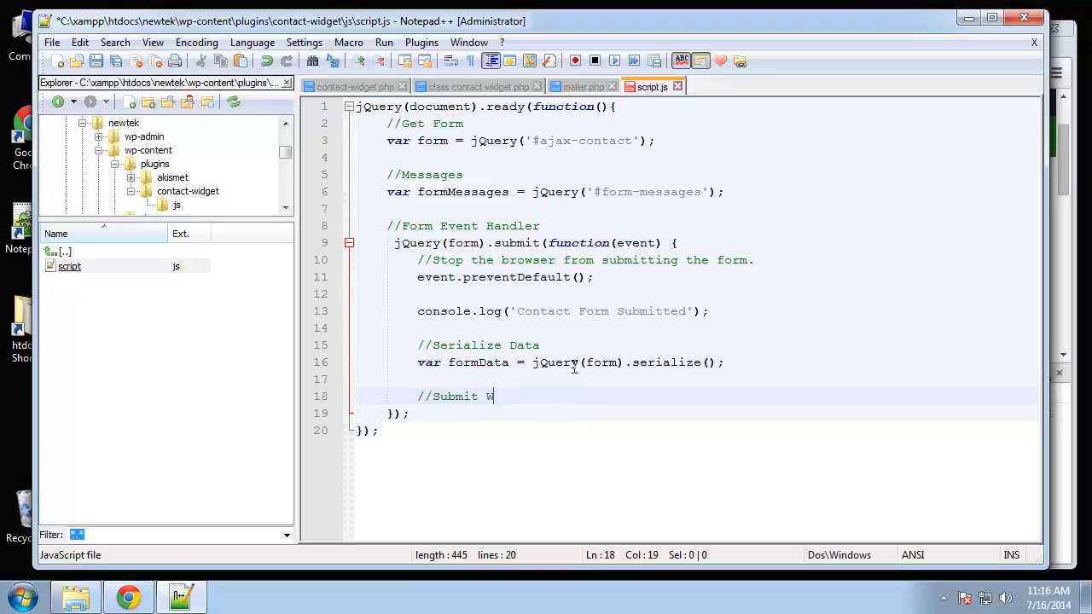
{"action": "type", "text": "ith Ajax"}
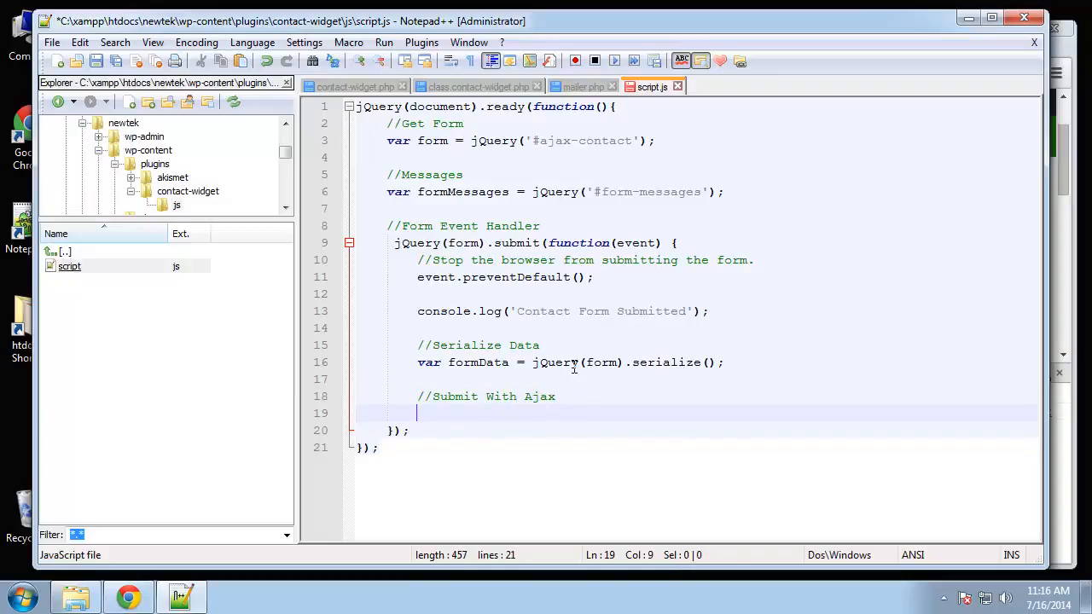
{"action": "type", "text": "J"}
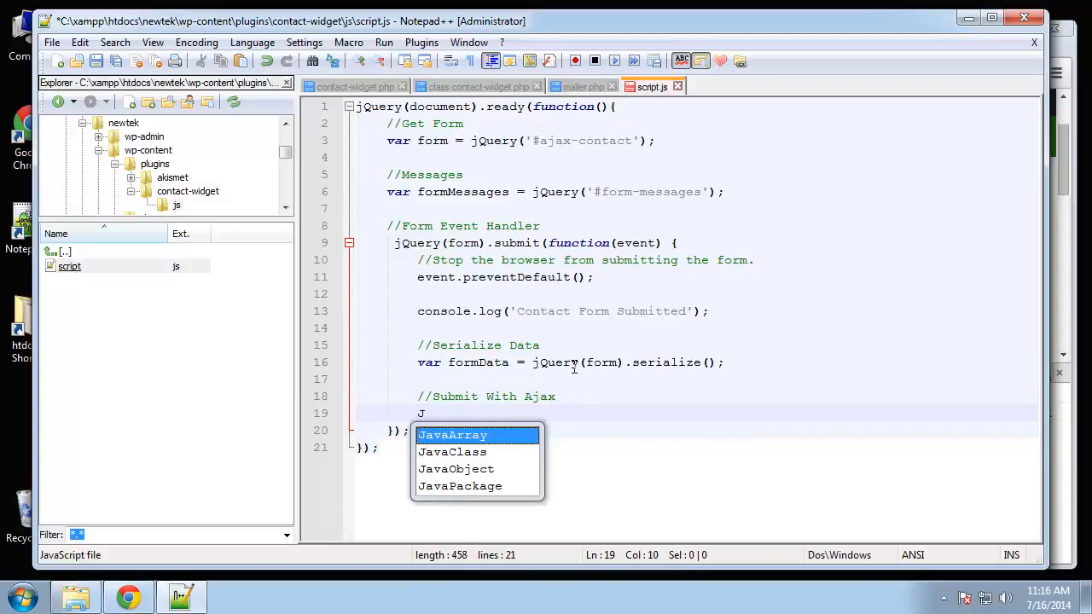
{"action": "type", "text": "Query"}
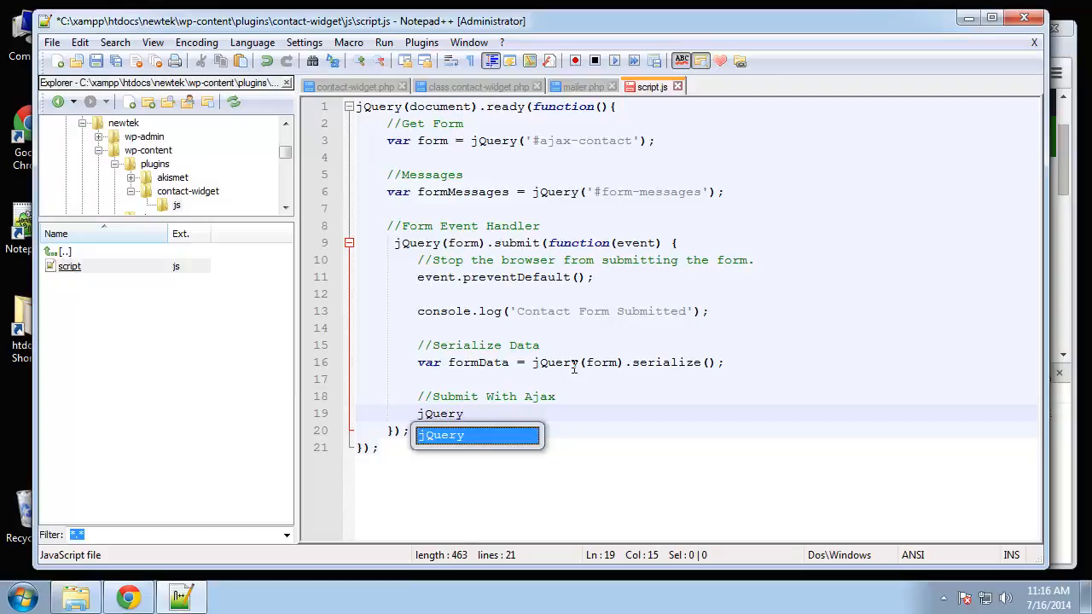
{"action": "type", "text": ".a"}
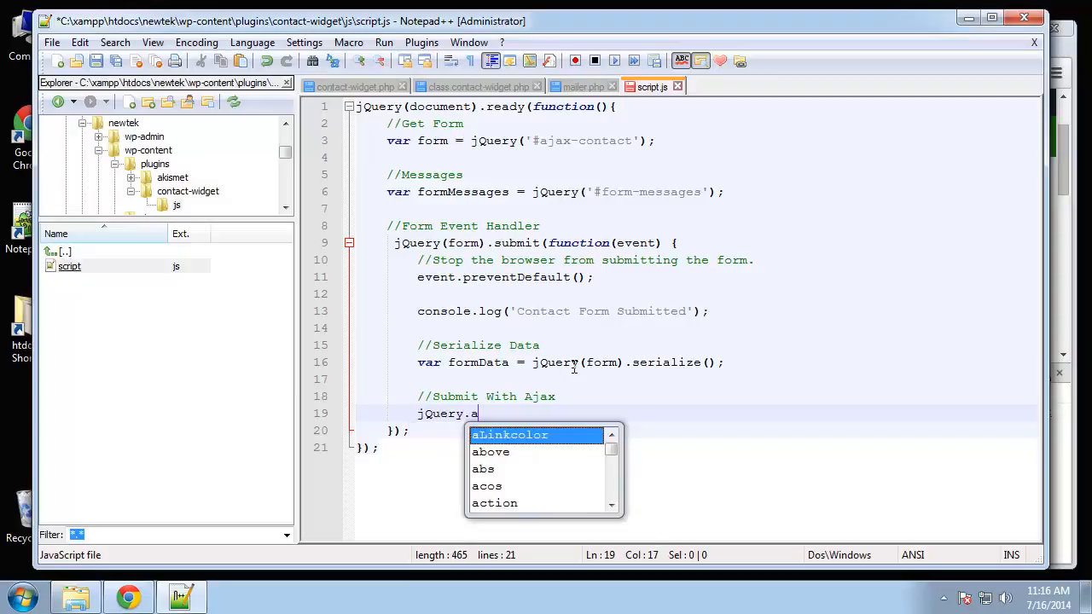
{"action": "type", "text": "jax("}
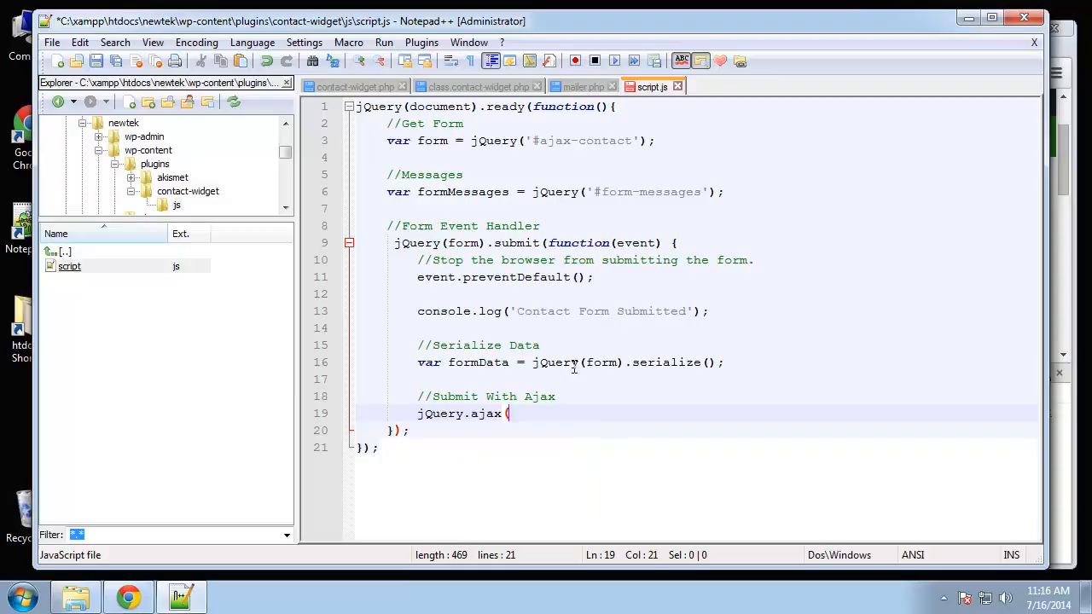
{"action": "type", "text": ");"}
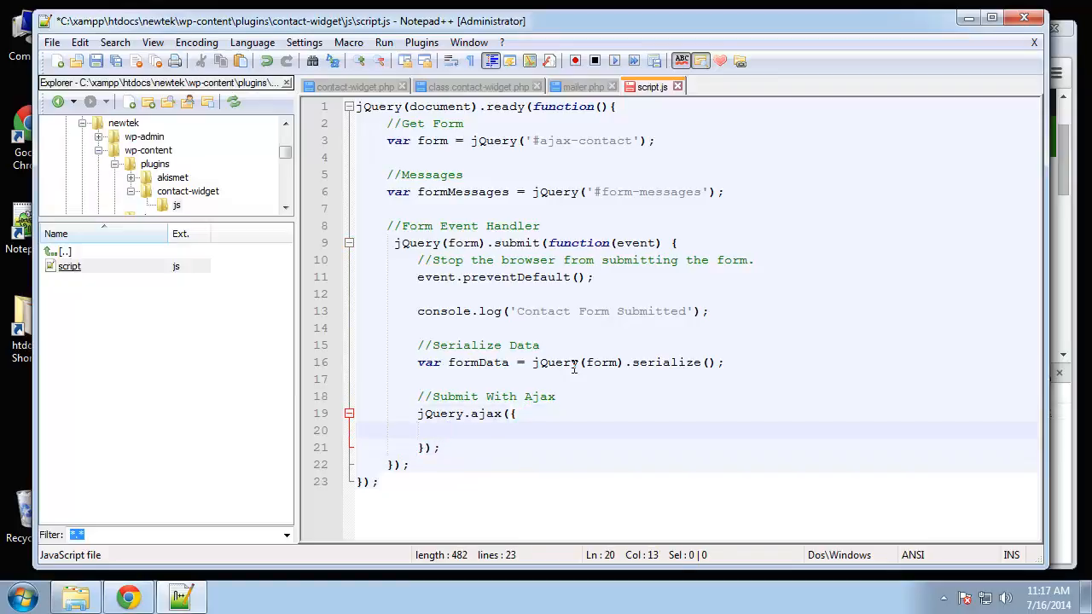
Step: Give the ajax call type: 'POST' and url: jQuery(form).attr('action'), then return to class.contact-widget.php
{"action": "type", "text": "type: '"}
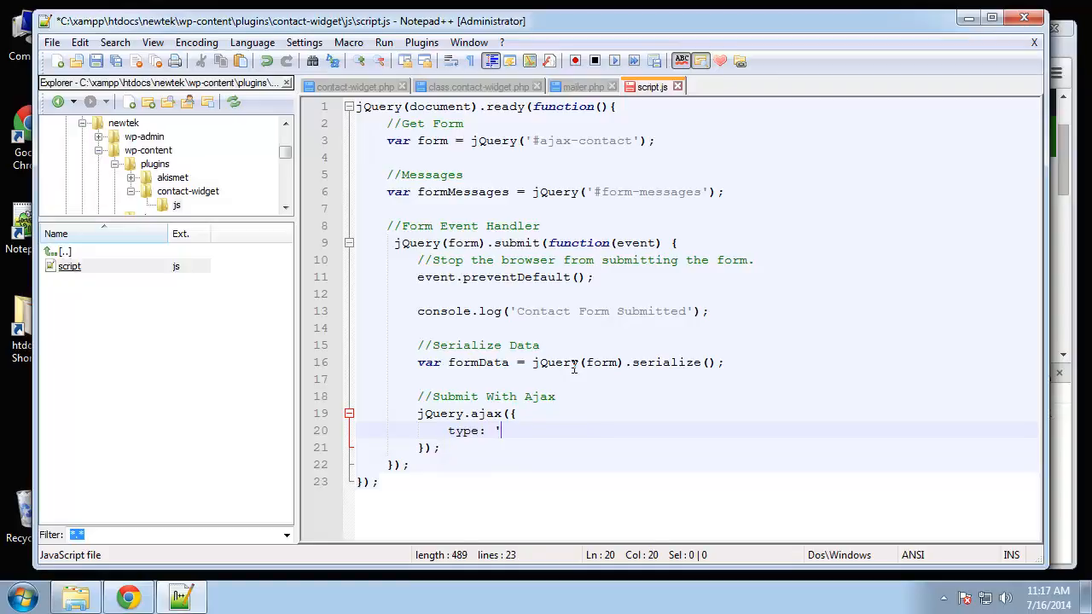
{"action": "type", "text": "POST',"}
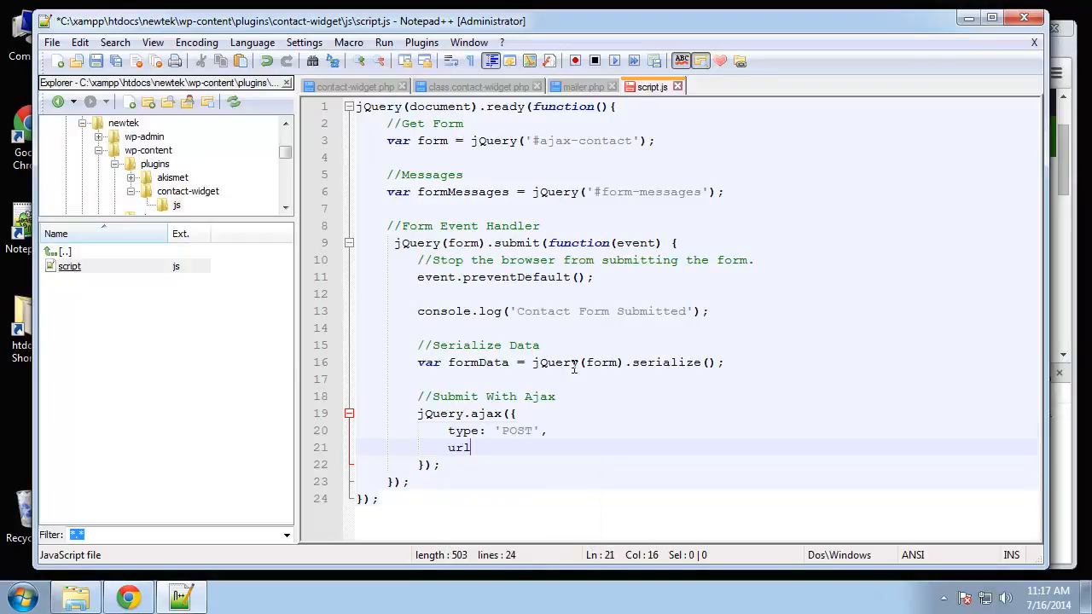
{"action": "type", "text": ":"}
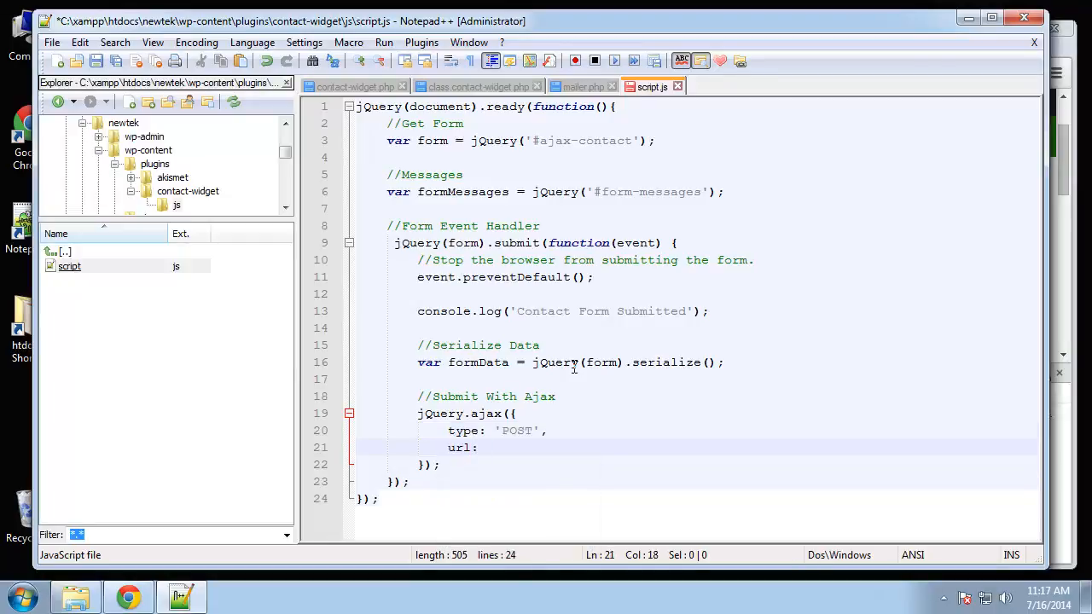
{"action": "type", "text": "jQuery"}
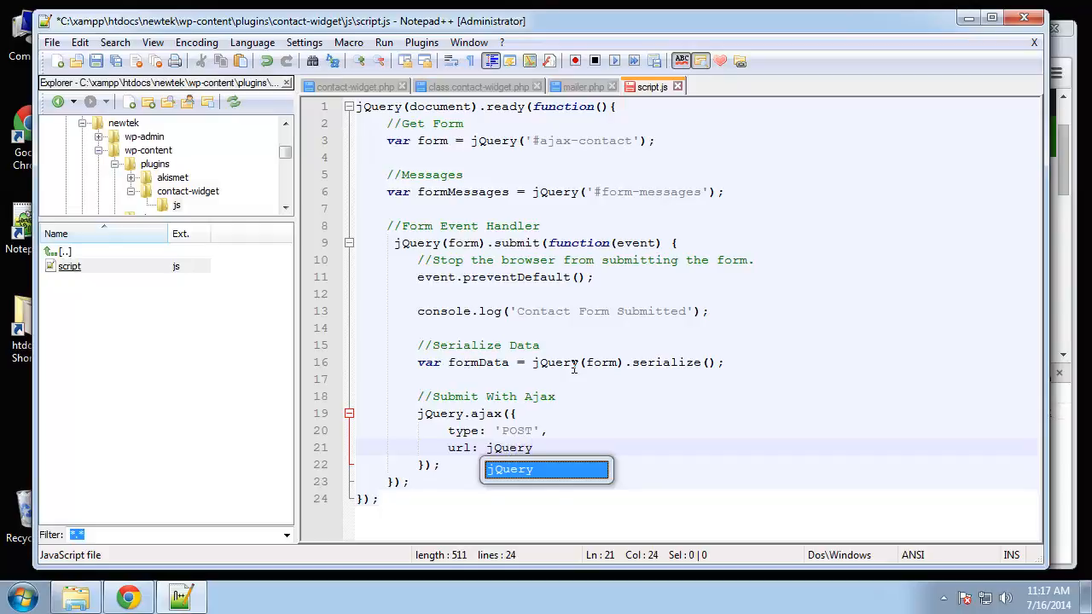
{"action": "type", "text": "()"}
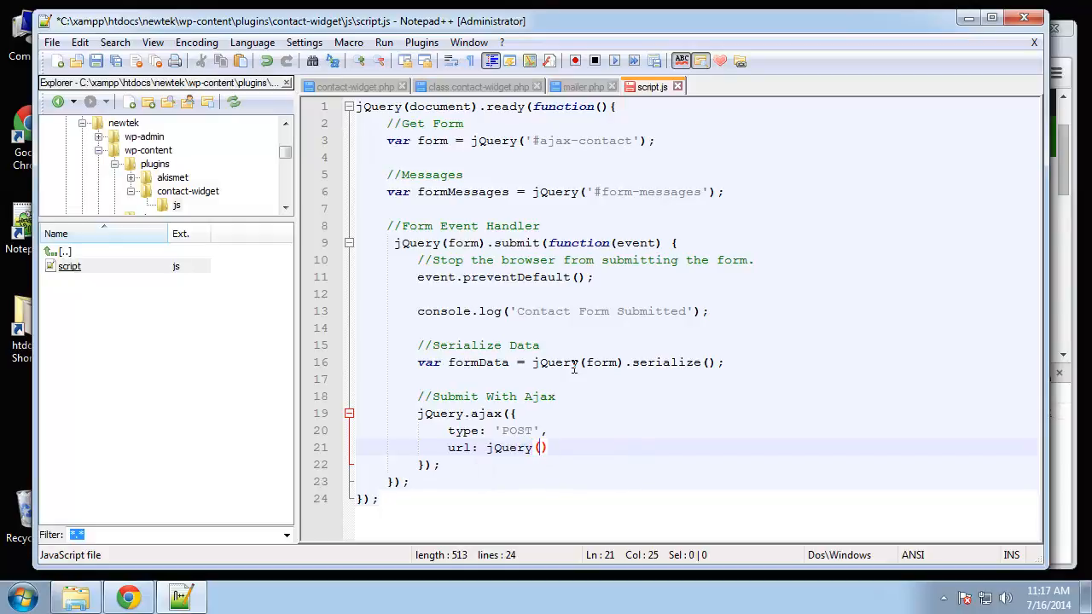
{"action": "type", "text": "form"}
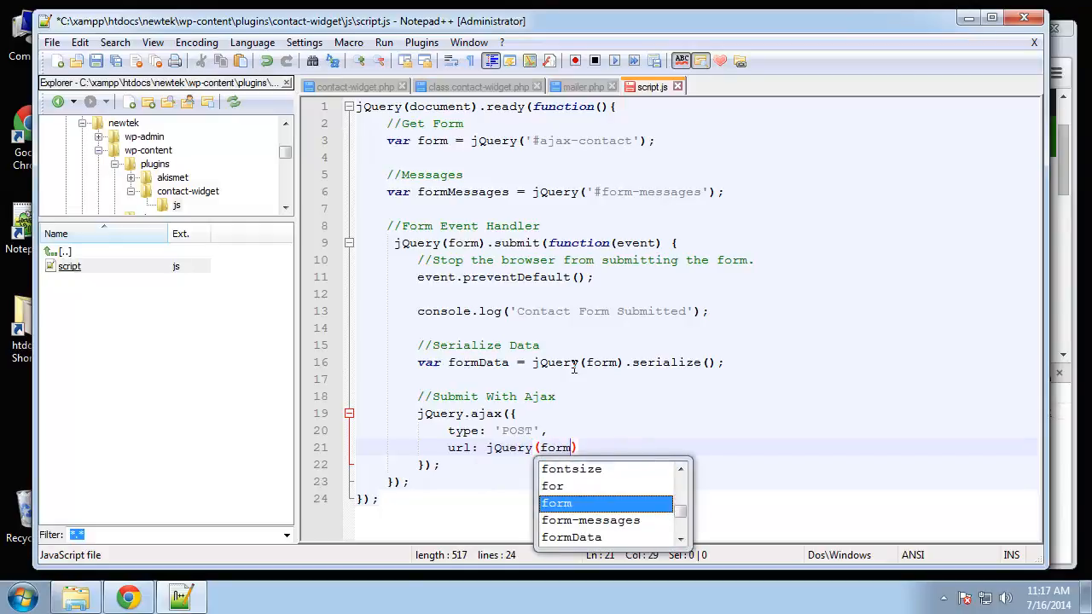
{"action": "type", "text": ".a"}
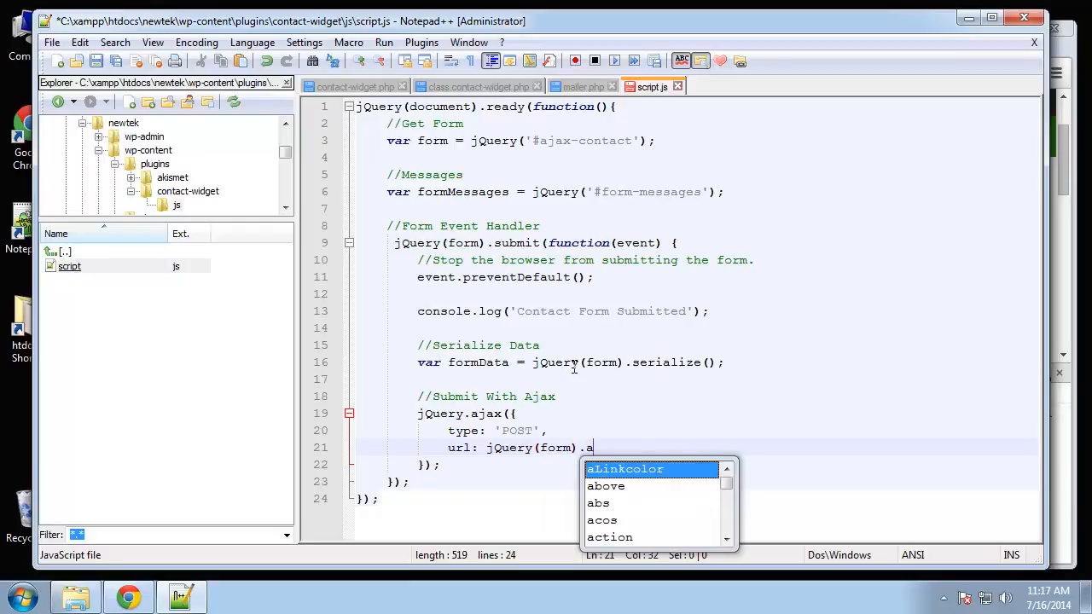
{"action": "type", "text": "ttr("}
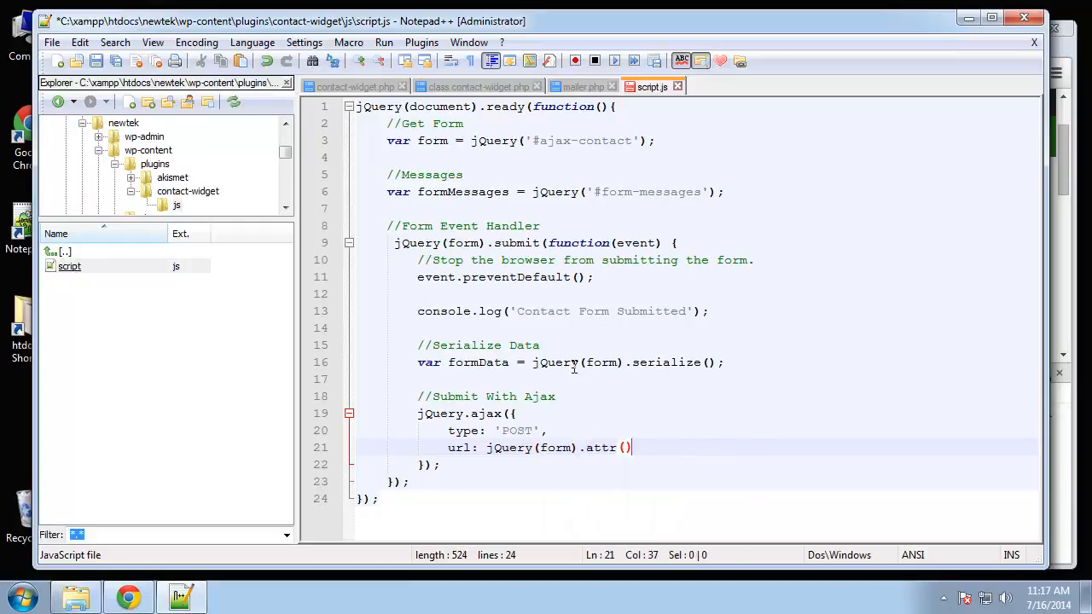
{"action": "type", "text": "''"}
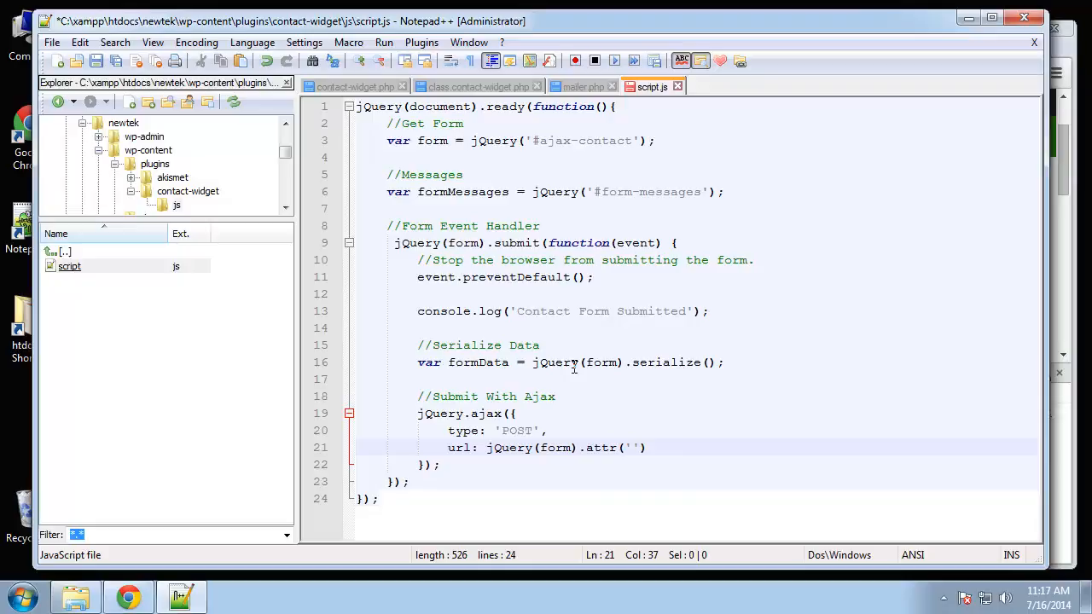
{"action": "type", "text": "action"}
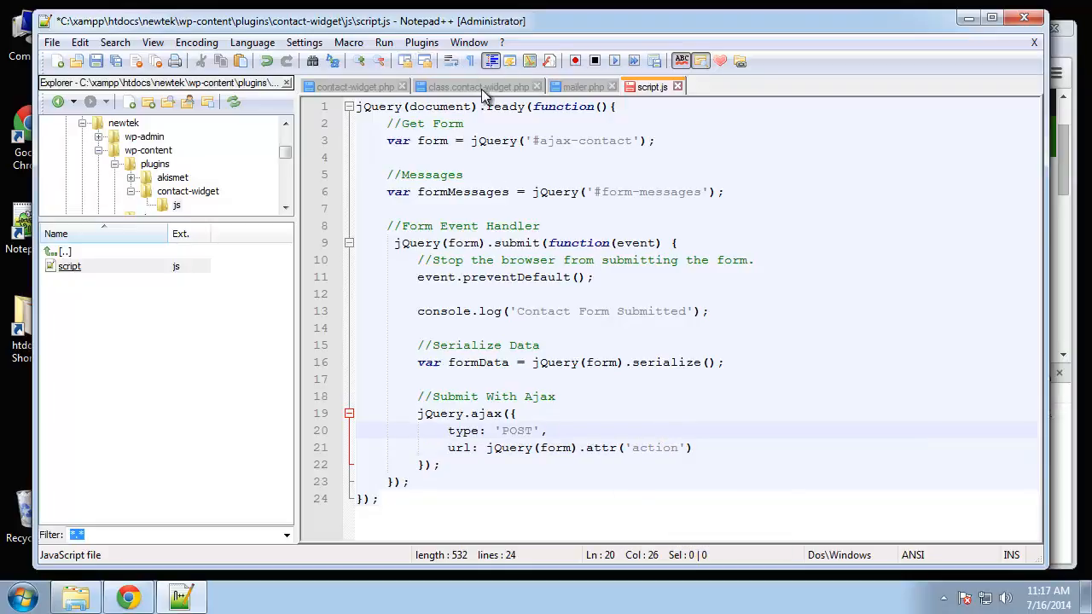
{"action": "left_click", "coordinate": [477, 85]}
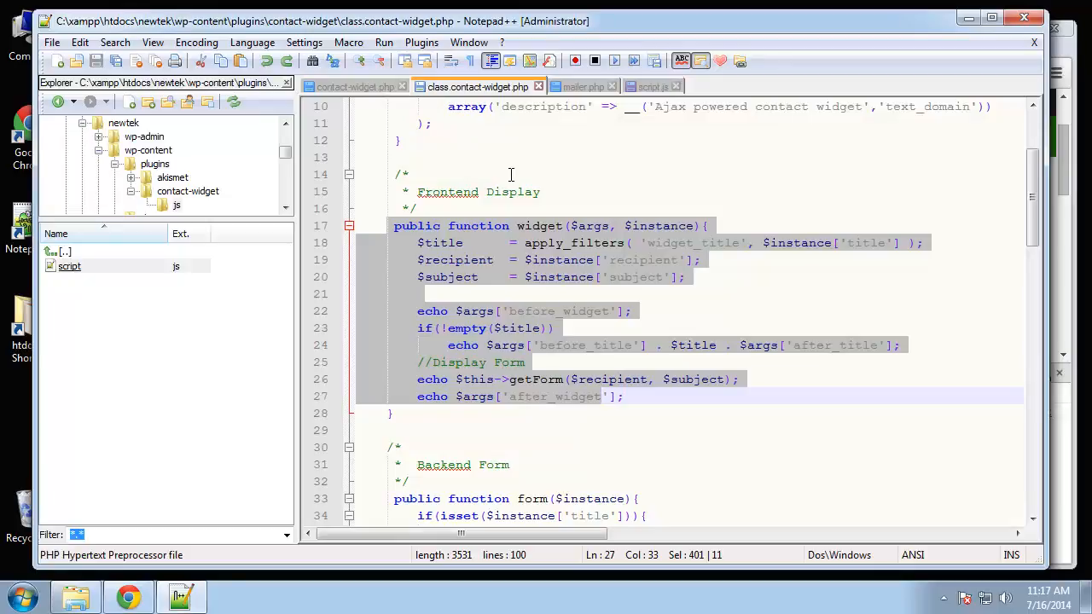
Step: Review the form's mailer.php action in the widget class and switch back to script.js
{"action": "scroll", "scroll_direction": "down", "scroll_amount": 3}
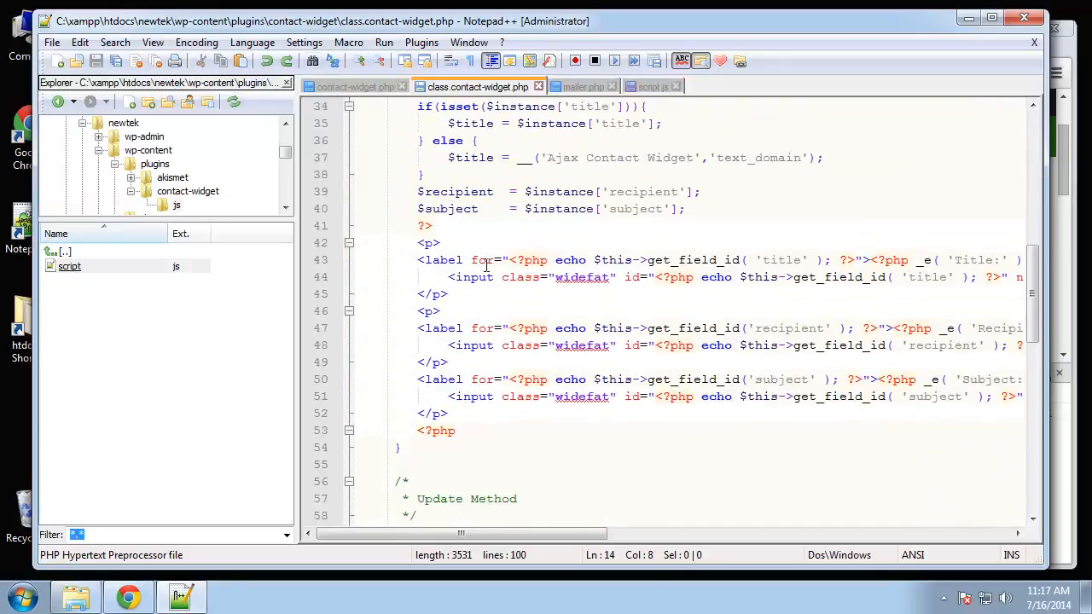
{"action": "scroll", "scroll_direction": "down", "scroll_amount": 3}
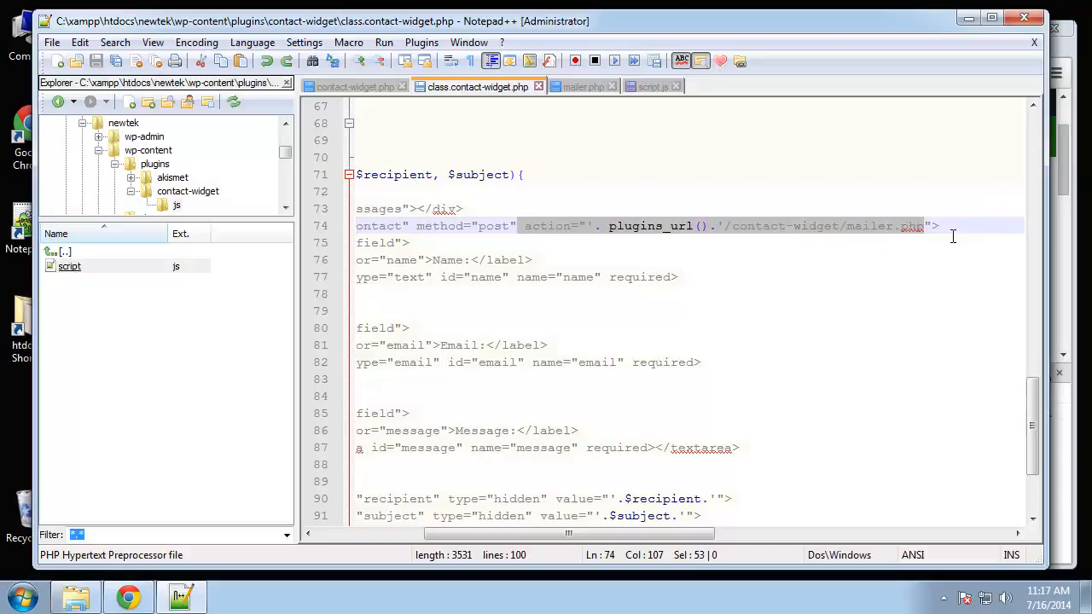
{"action": "left_click", "coordinate": [654, 86]}
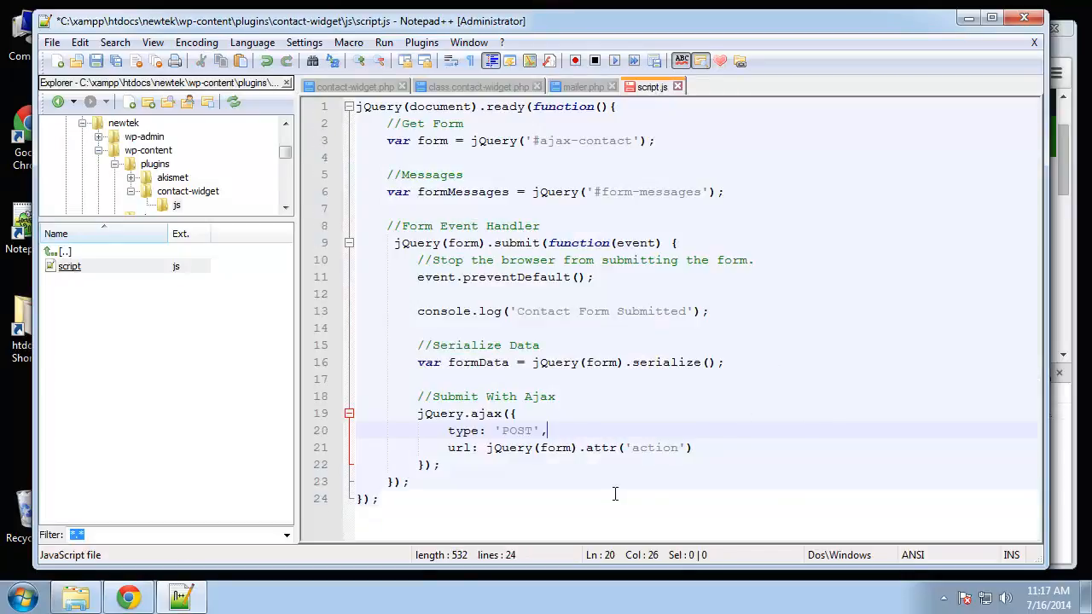
Step: Add data: formData to the ajax call and chain .done(function(response){ onto it
{"action": "left_click", "coordinate": [696, 447]}
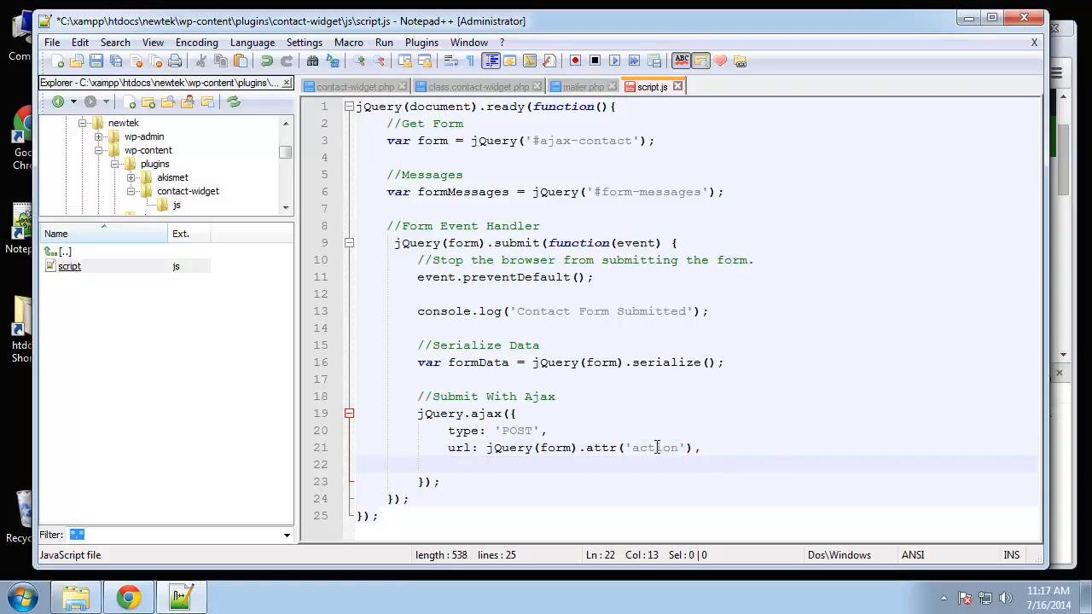
{"action": "type", "text": "data:"}
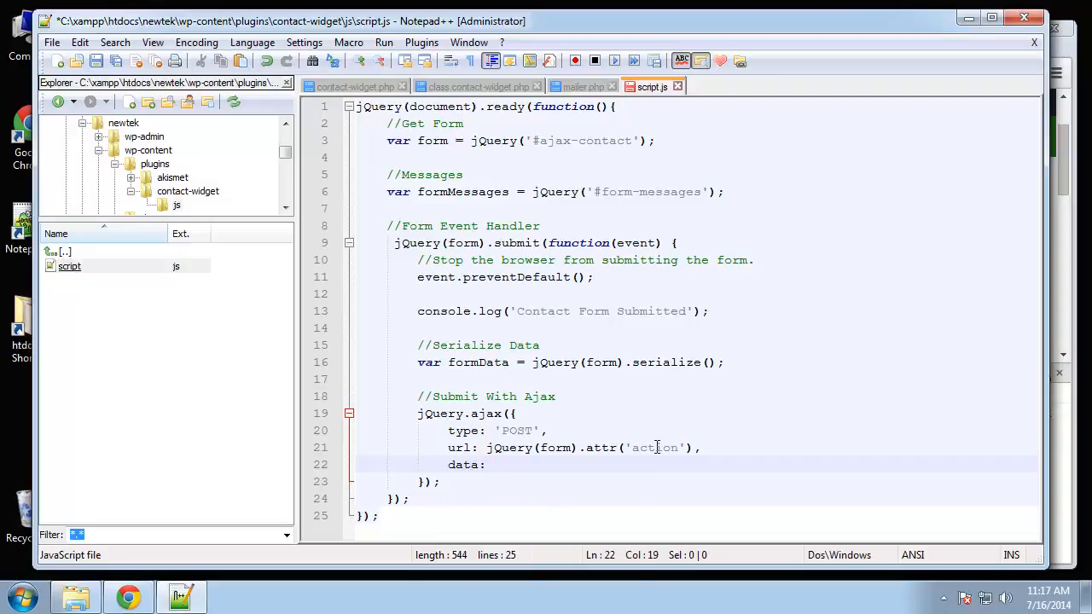
{"action": "type", "text": "formDat"}
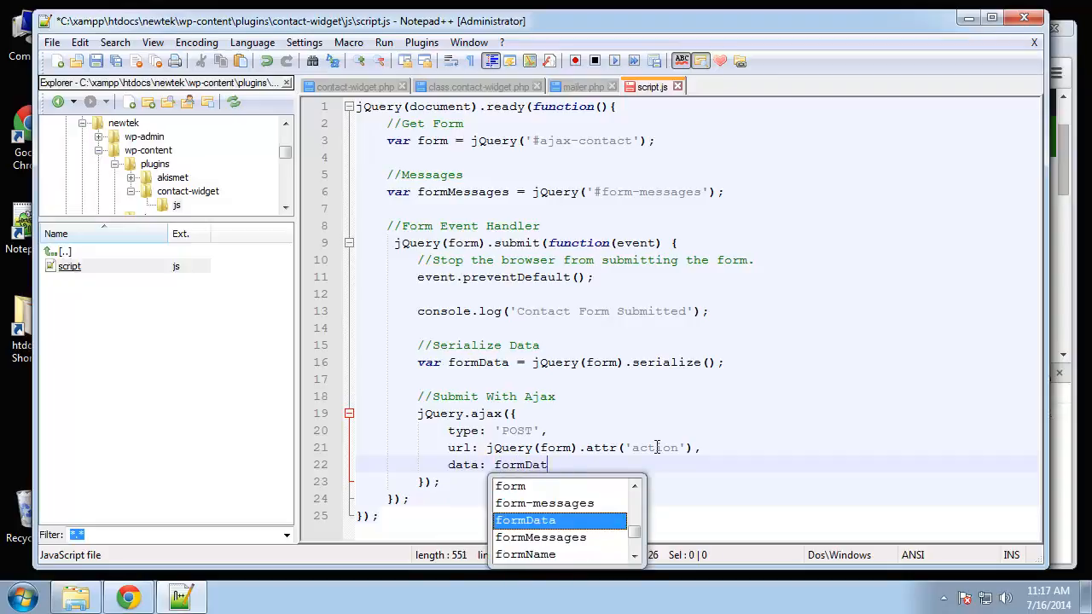
{"action": "type", "text": "a"}
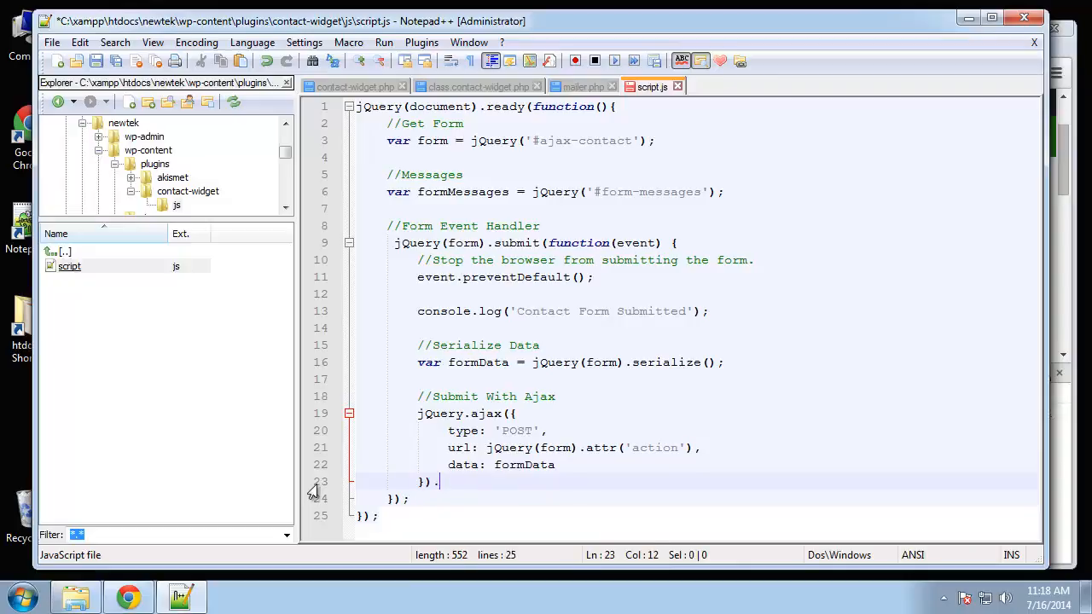
{"action": "type", "text": "done"}
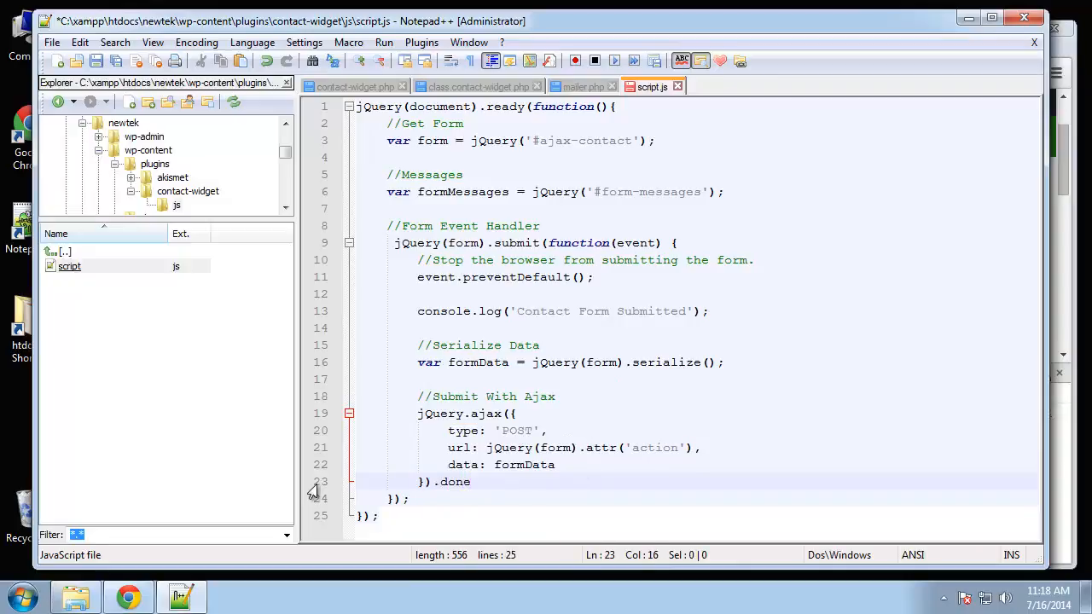
{"action": "type", "text": "()"}
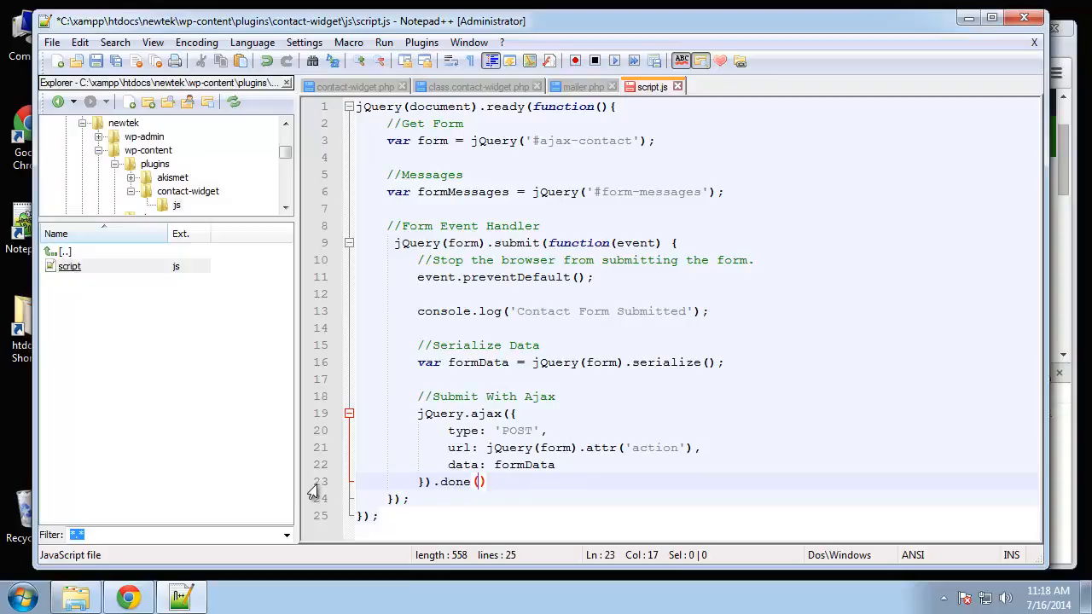
{"action": "type", "text": "function("}
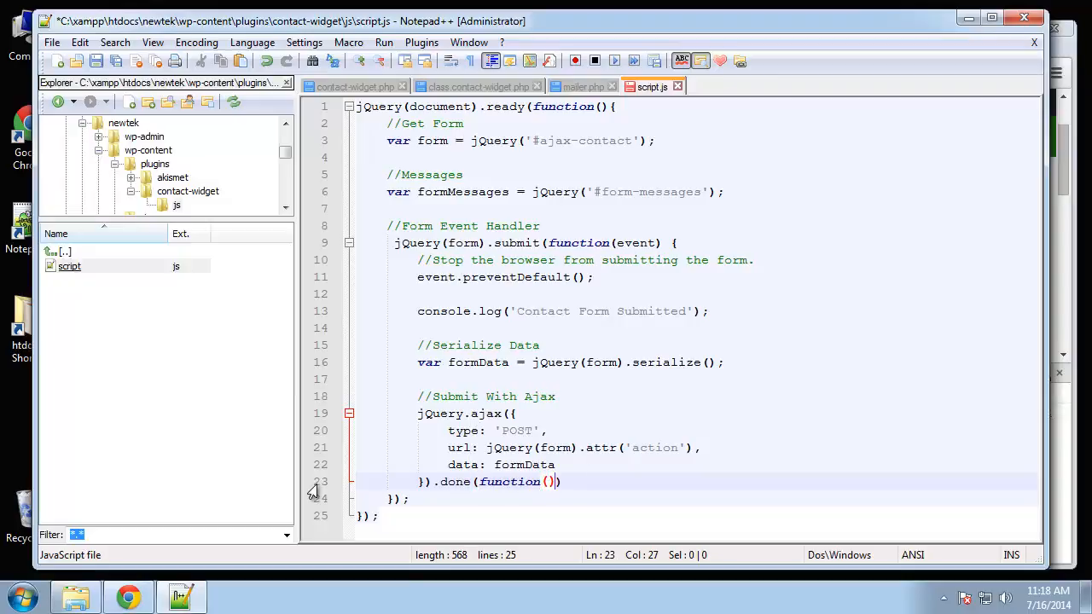
{"action": "type", "text": "respo"}
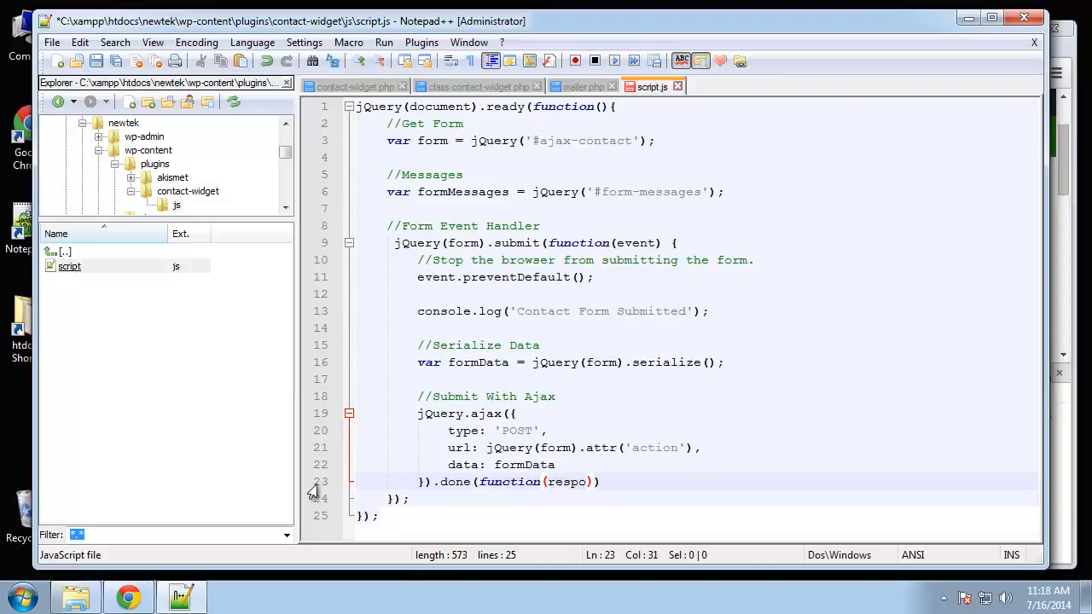
{"action": "type", "text": "nse"}
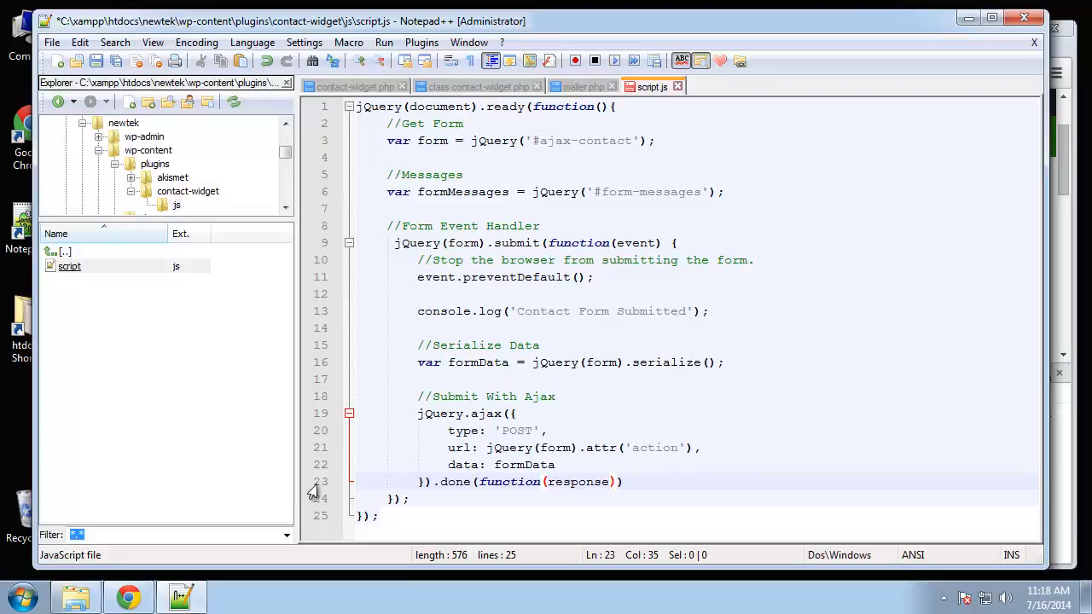
{"action": "type", "text": "{"}
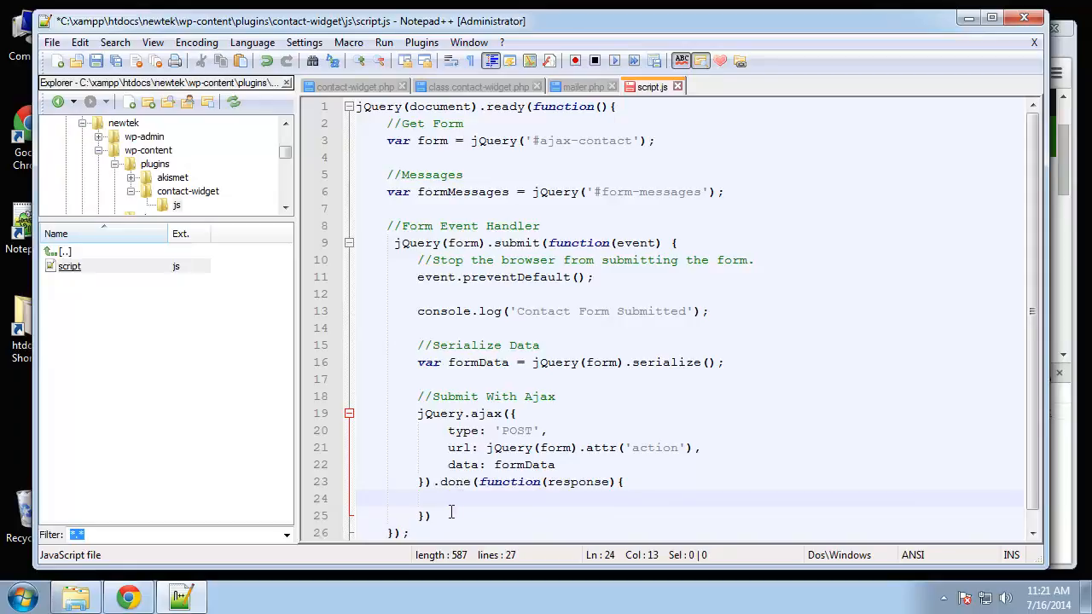
Step: Under a //Make sure message is success comment, remove class 'error' and add 'success' on formMessages
{"action": "type", "text": "//"}
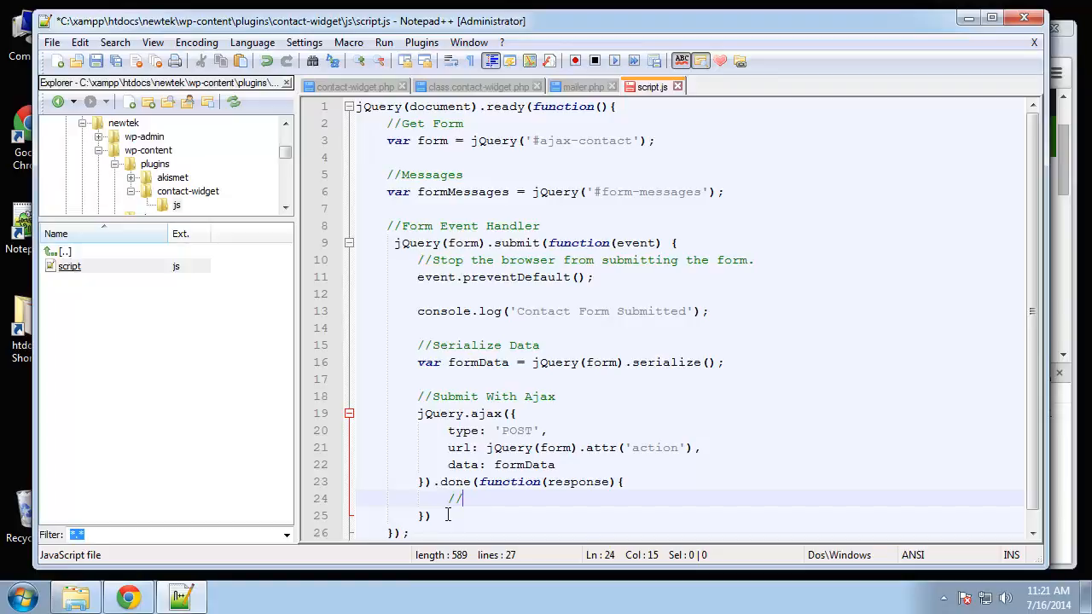
{"action": "type", "text": "Make sure message i"}
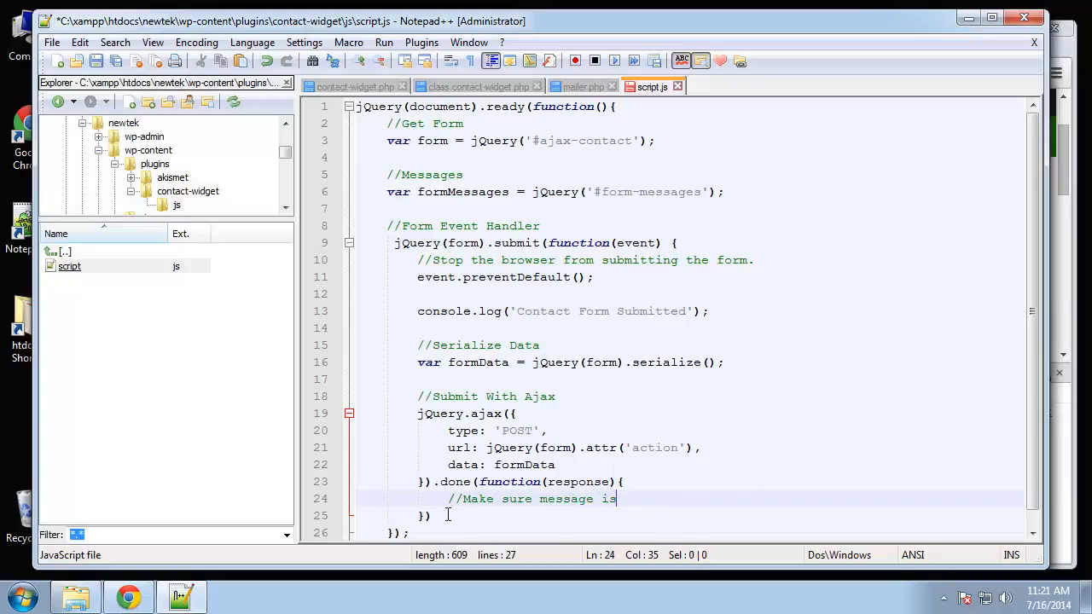
{"action": "type", "text": "success"}
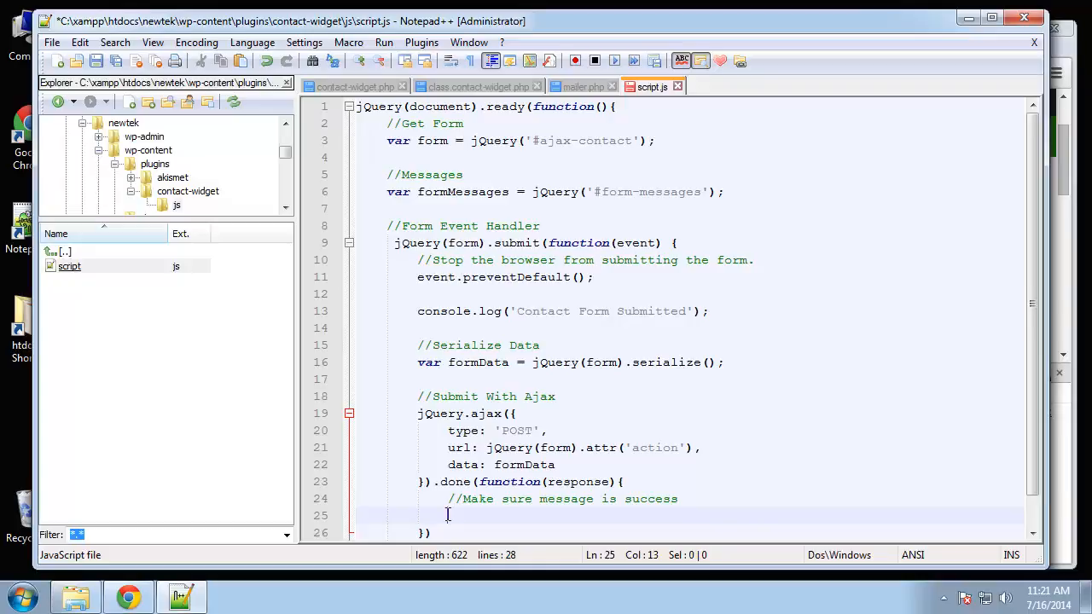
{"action": "type", "text": "jQuery"}
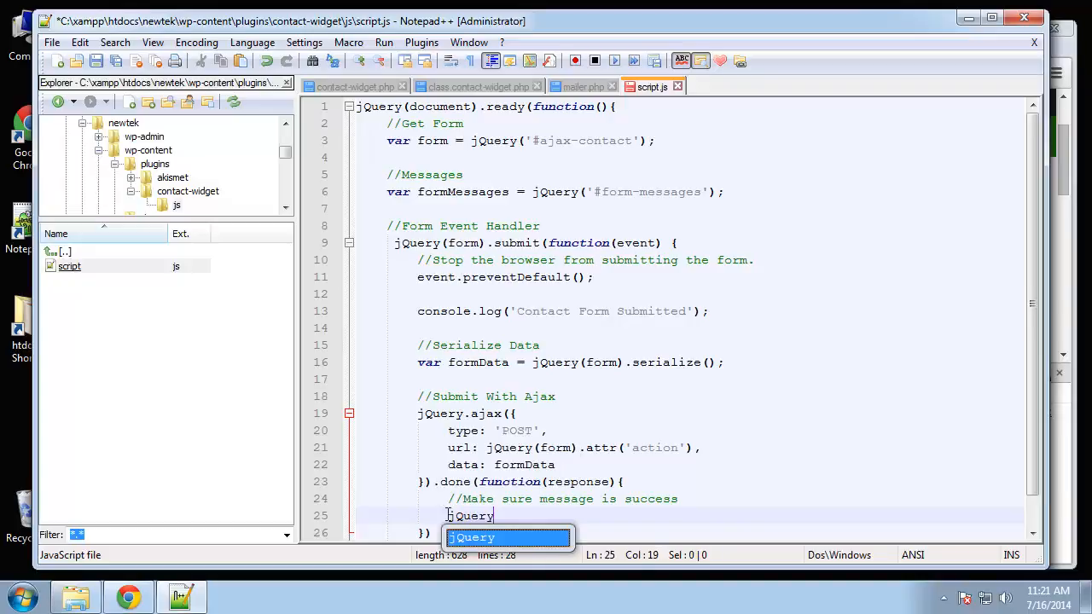
{"action": "type", "text": "(formMessages"}
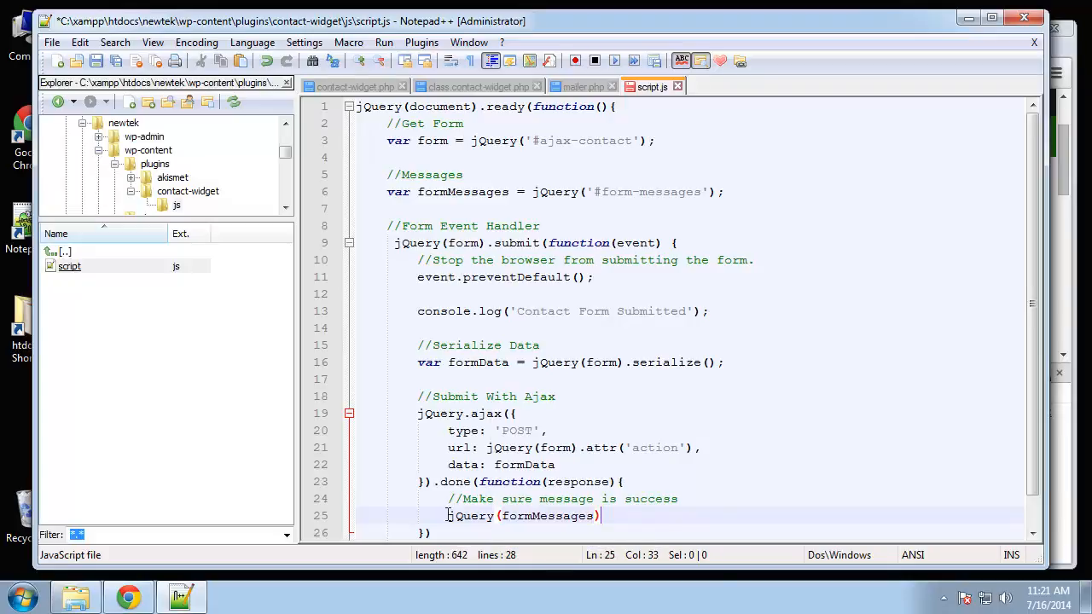
{"action": "type", "text": ".remov"}
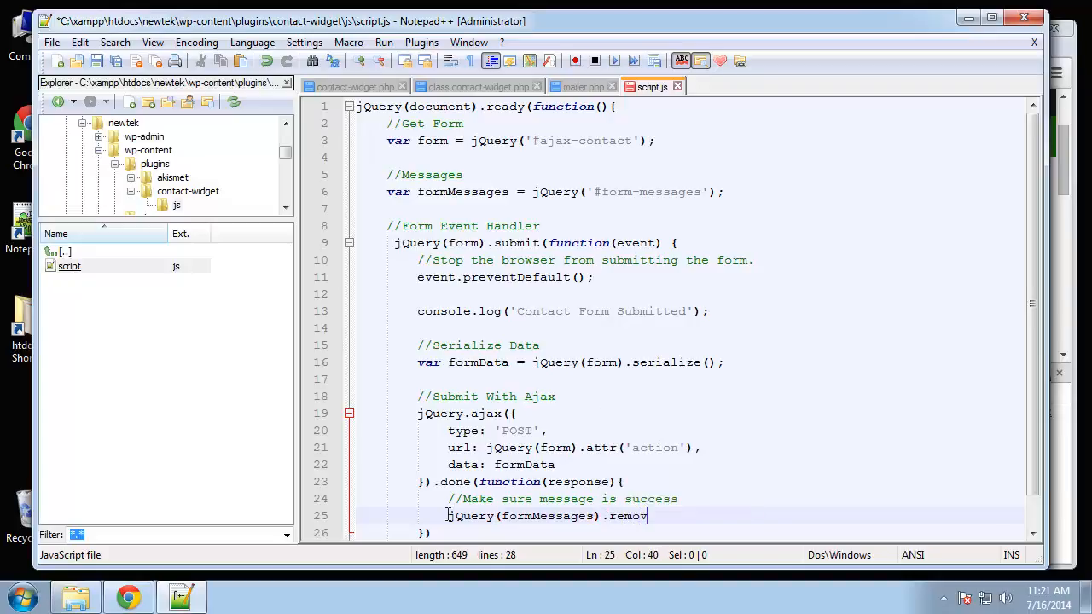
{"action": "type", "text": "eClass"}
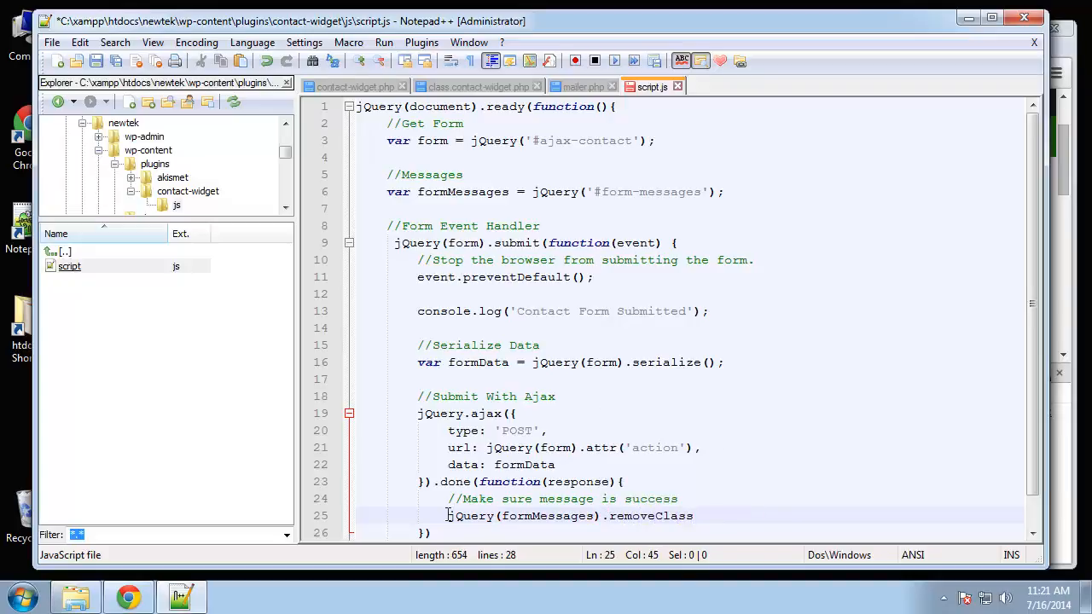
{"action": "type", "text": "();"}
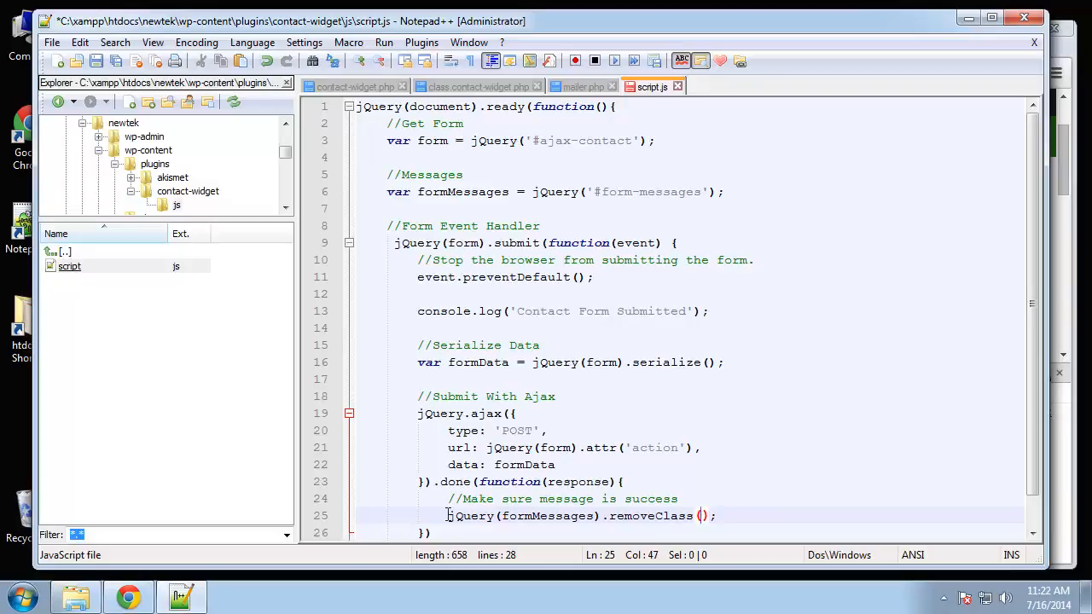
{"action": "type", "text": "err'"}
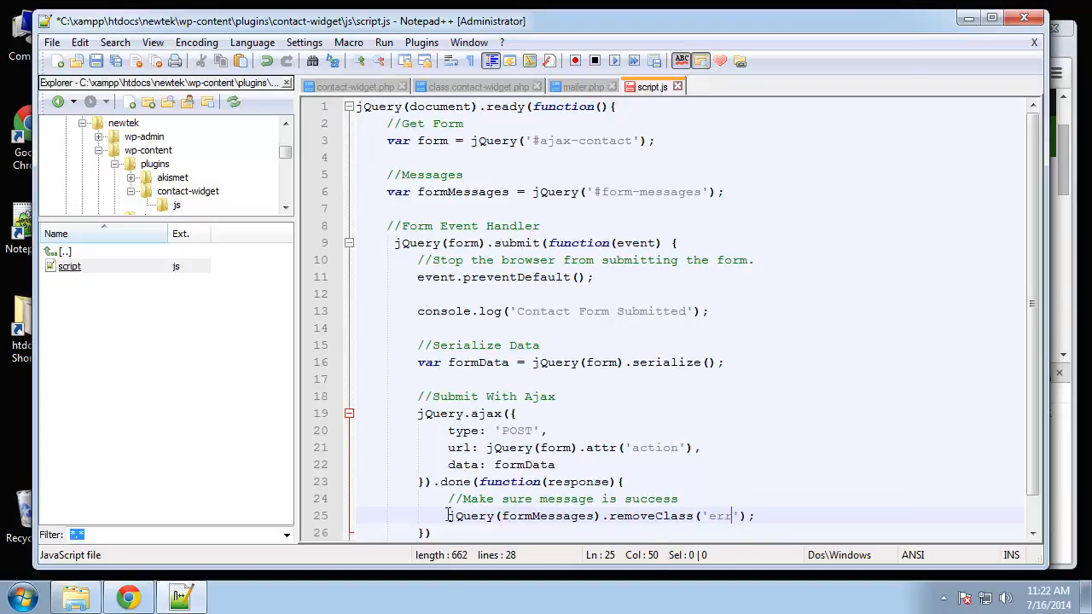
{"action": "type", "text": "or"}
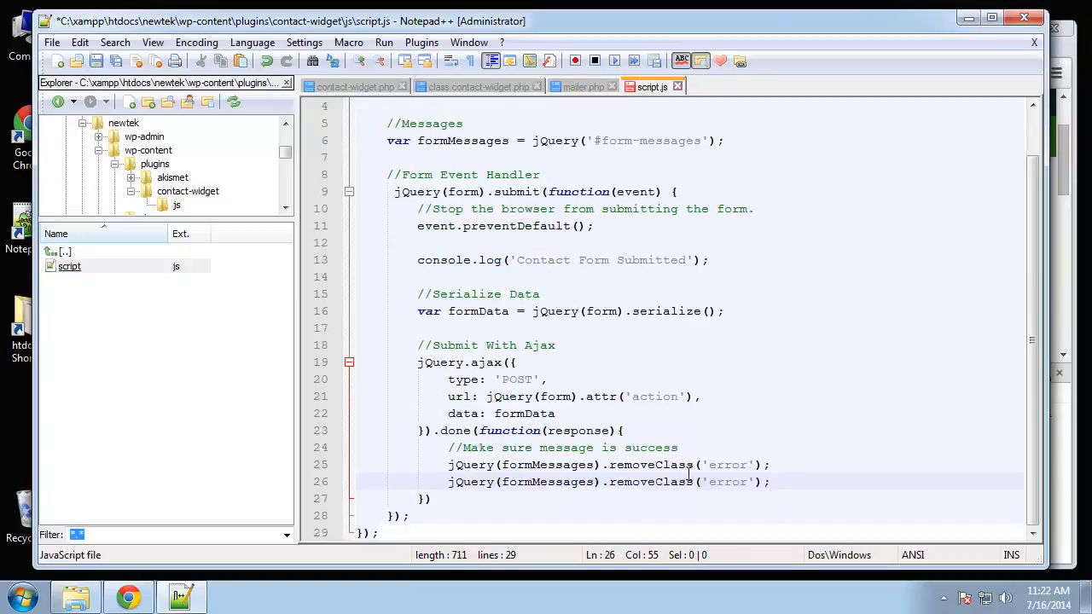
{"action": "double_click", "coordinate": [648, 481]}
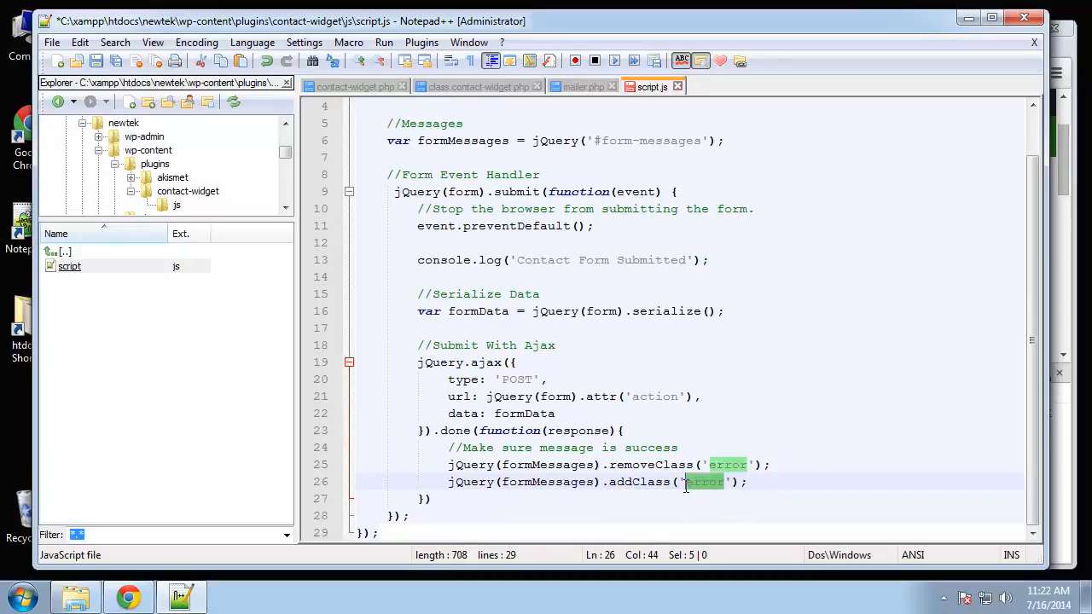
{"action": "type", "text": "success"}
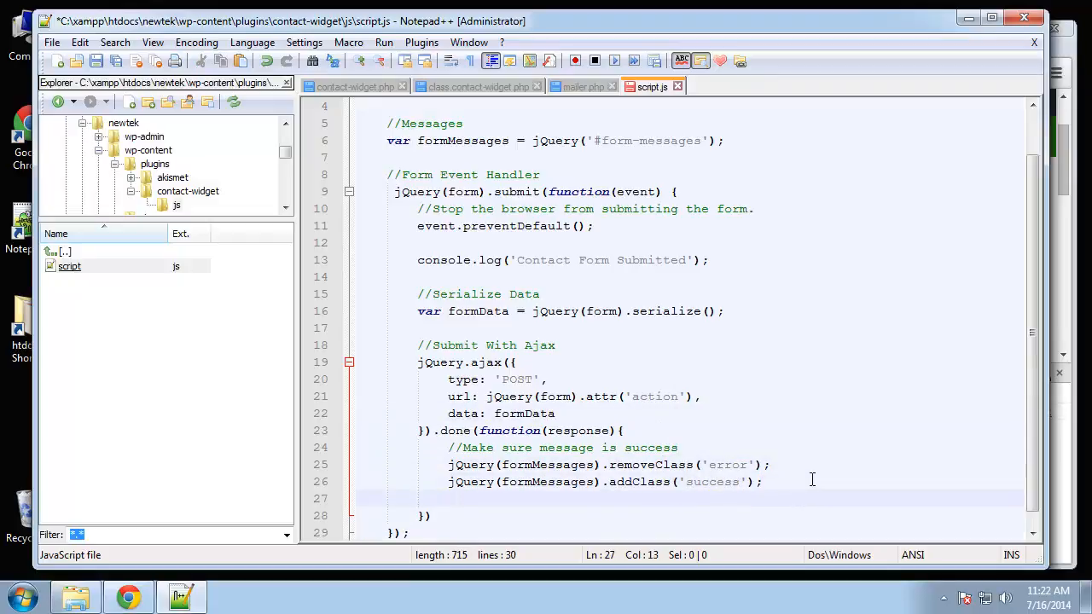
Step: Under a //Set Message comment, set jQuery(formMessages).text to the response
{"action": "type", "text": "//Set Message Text"}
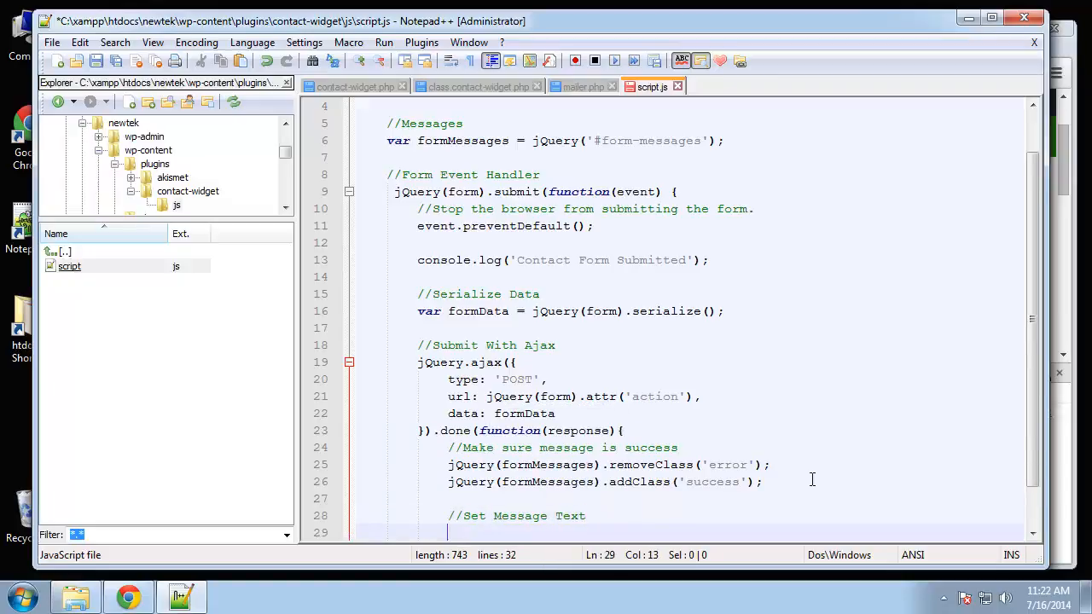
{"action": "type", "text": "jQuery("}
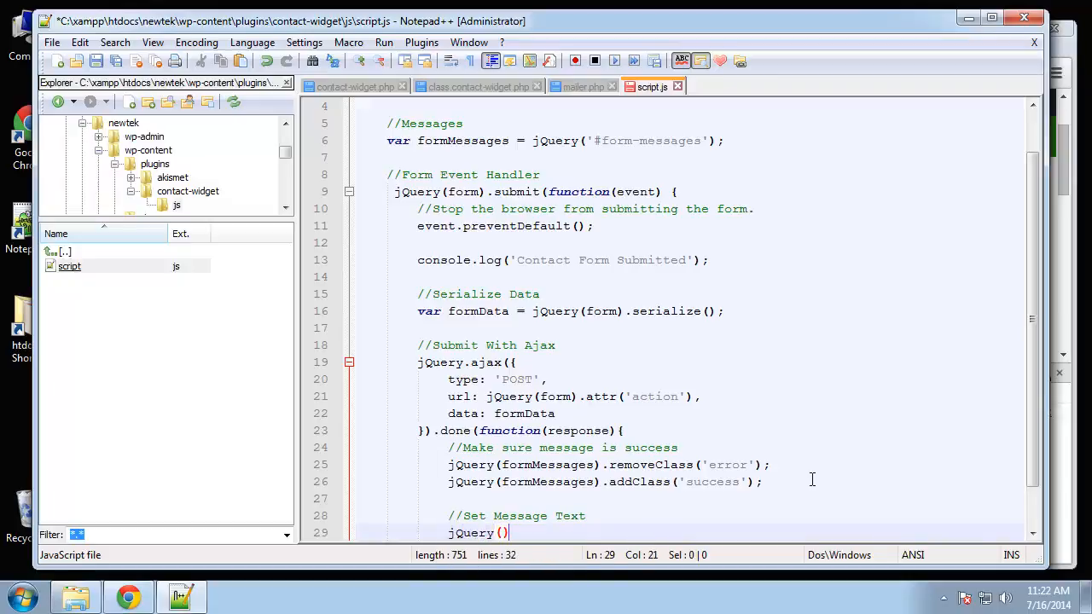
{"action": "type", "text": "formMessages"}
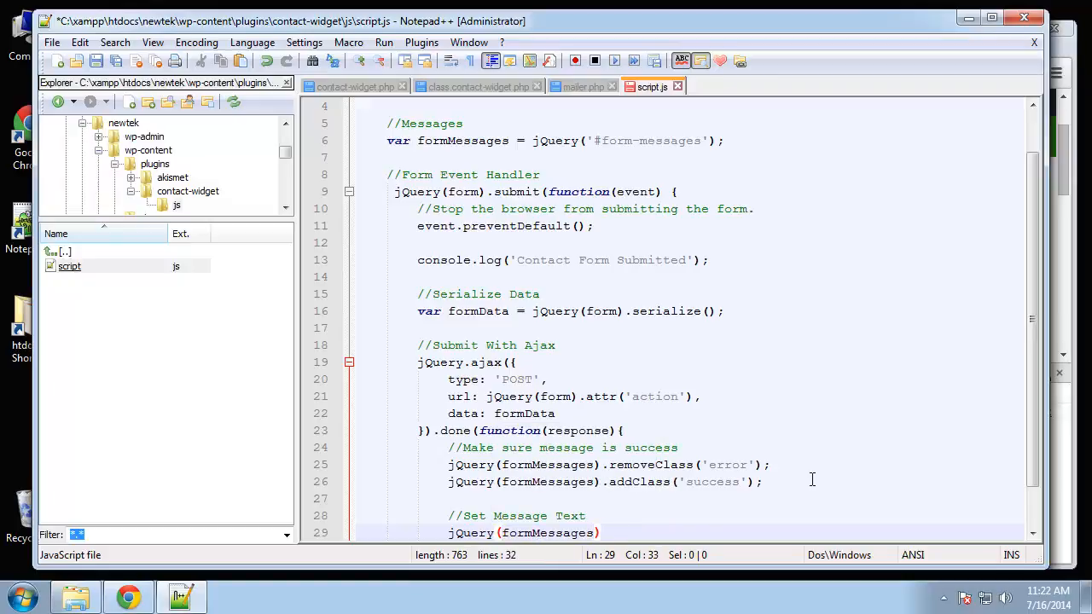
{"action": "type", "text": ".text(response);"}
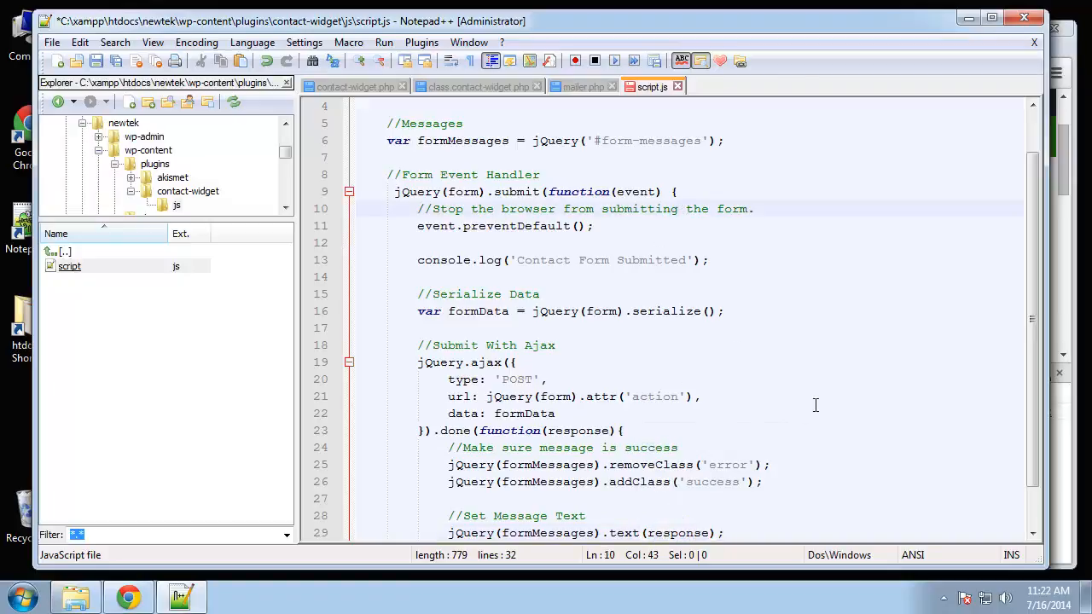
{"action": "scroll", "scroll_direction": "down", "scroll_amount": 3}
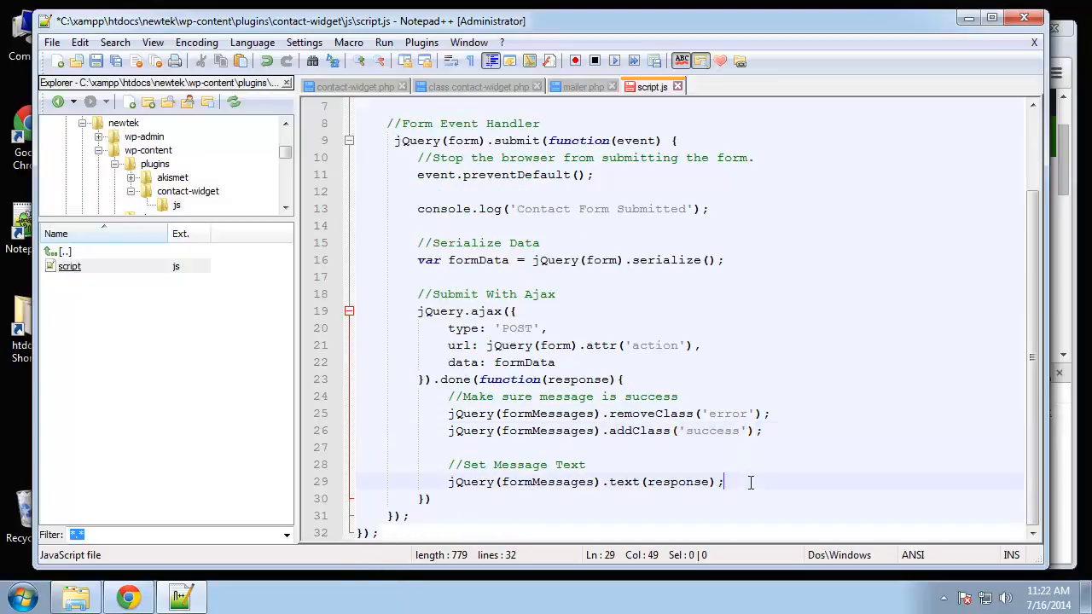
Step: Under a //Clear Form Fields comment, add jQuery('#name').val('');
{"action": "type", "text": "//Clear Form Fields"}
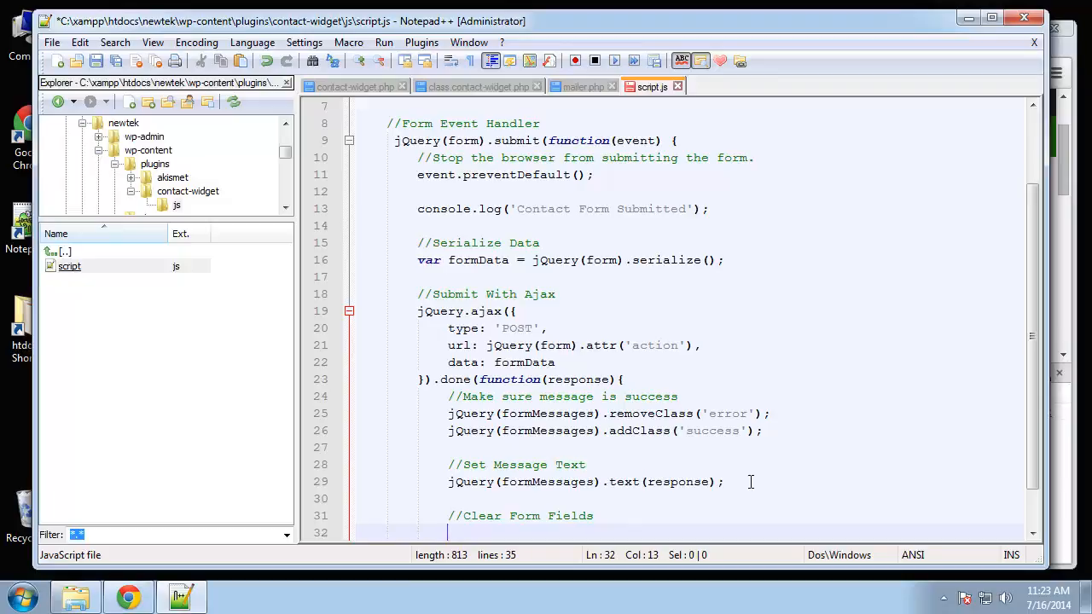
{"action": "type", "text": "jQuery()"}
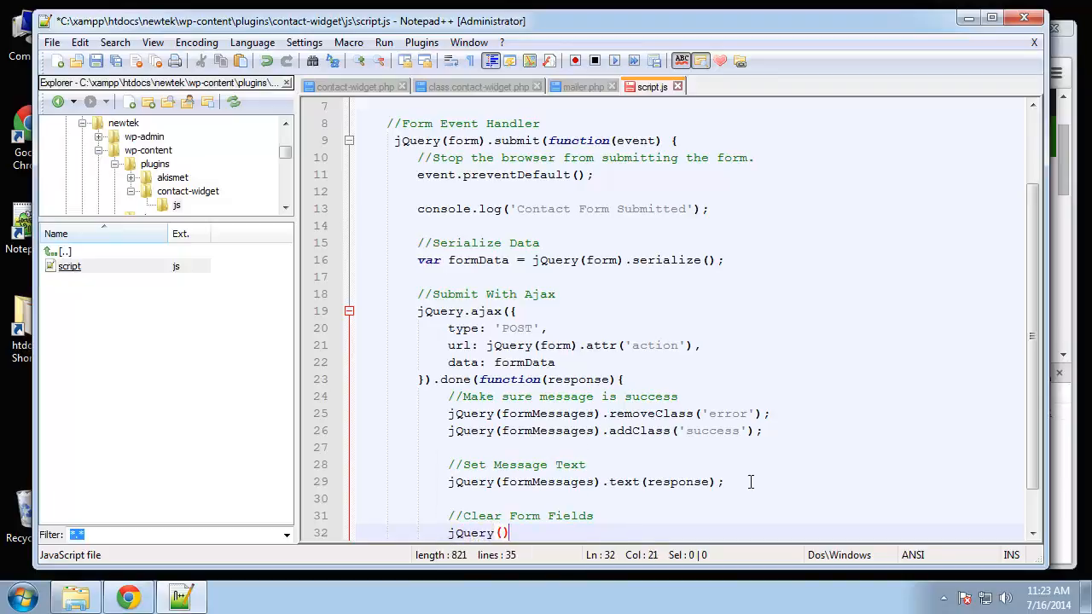
{"action": "type", "text": "''"}
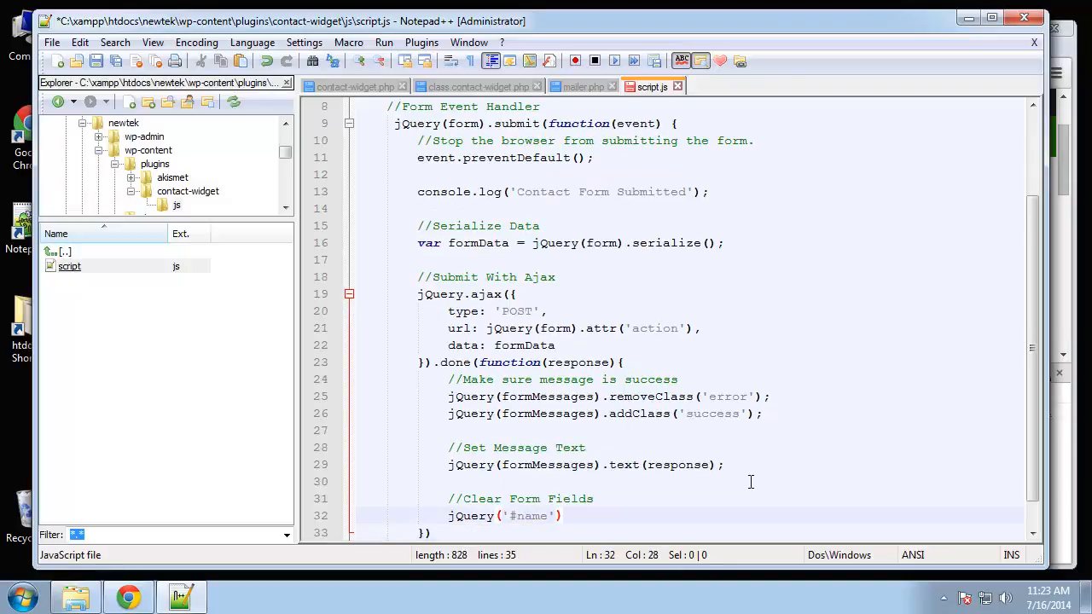
{"action": "type", "text": ".val();"}
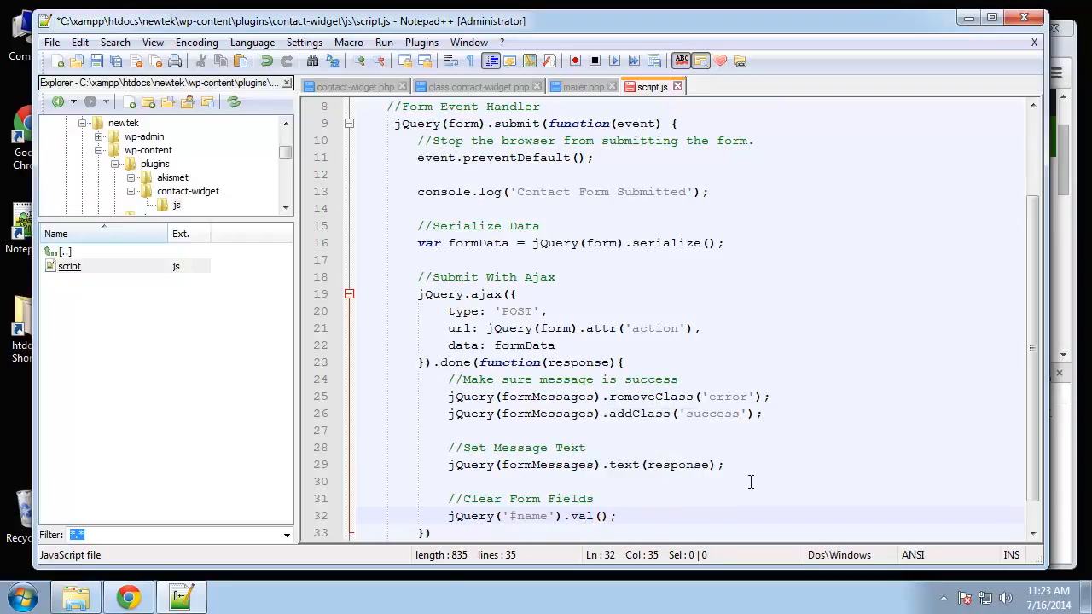
{"action": "type", "text": "''"}
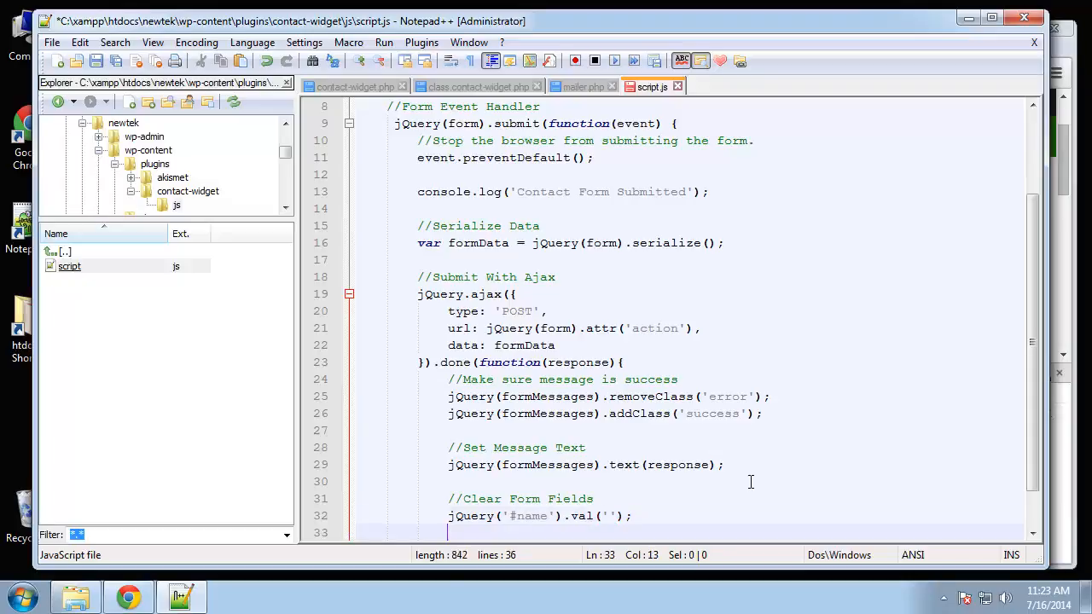
{"action": "left_click", "coordinate": [352, 86]}
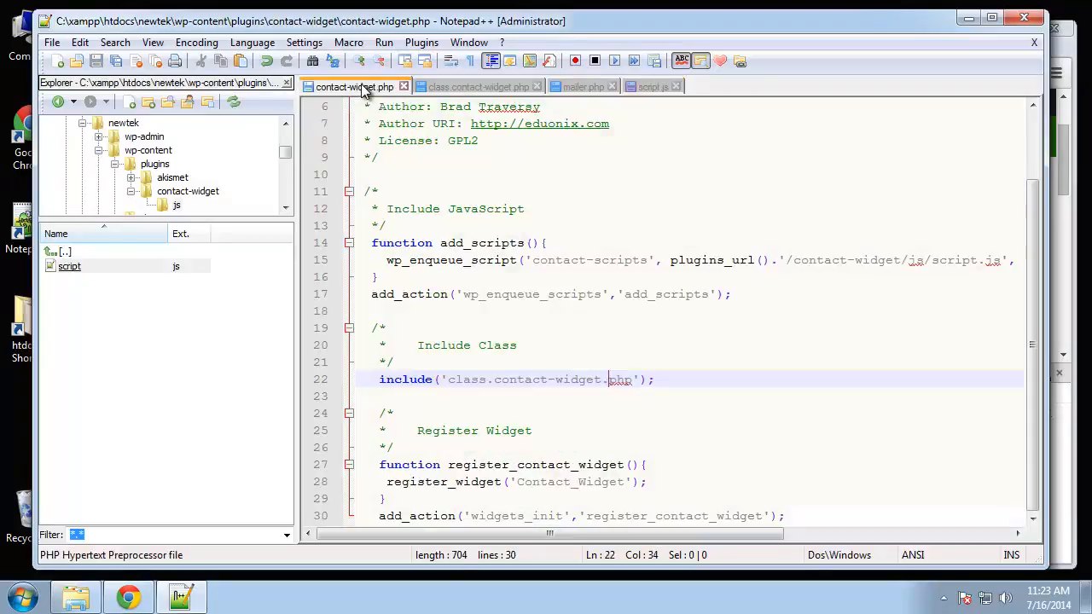
{"action": "left_click", "coordinate": [624, 293]}
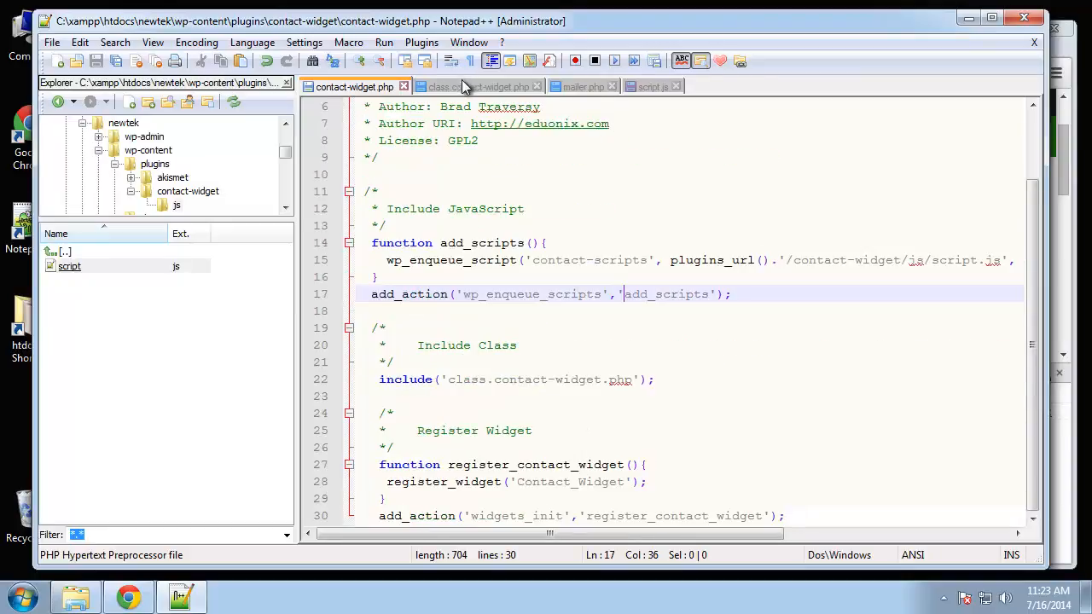
{"action": "left_click", "coordinate": [477, 86]}
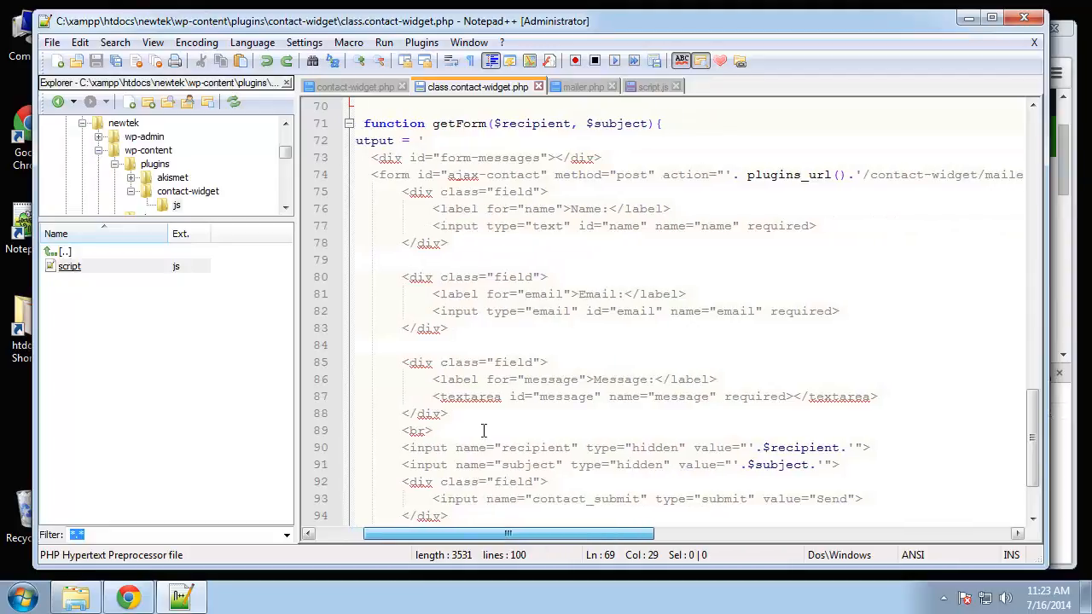
{"action": "left_click", "coordinate": [610, 225]}
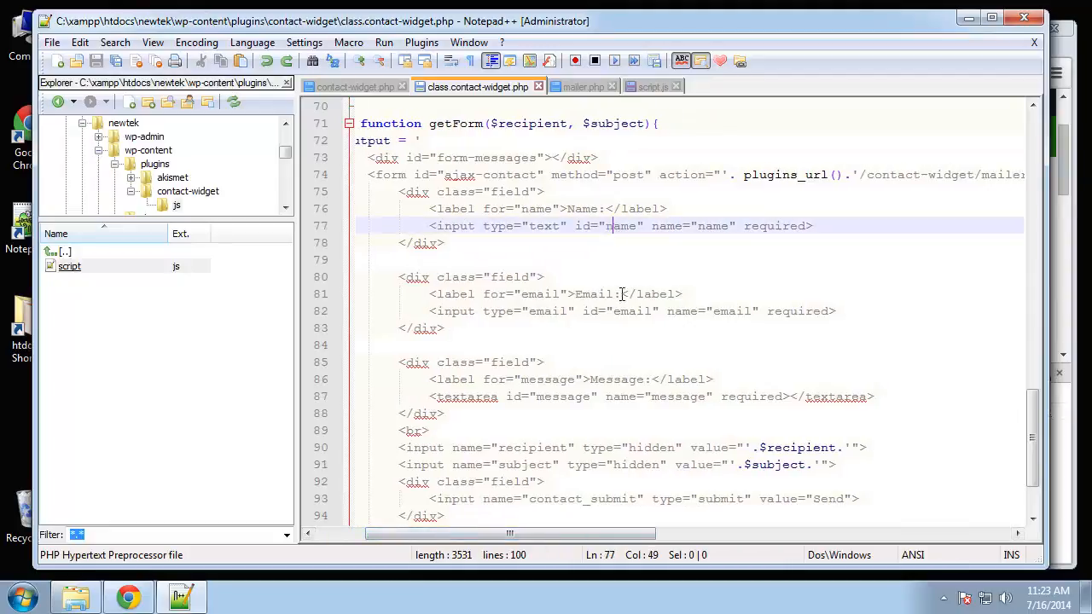
{"action": "left_click", "coordinate": [606, 311]}
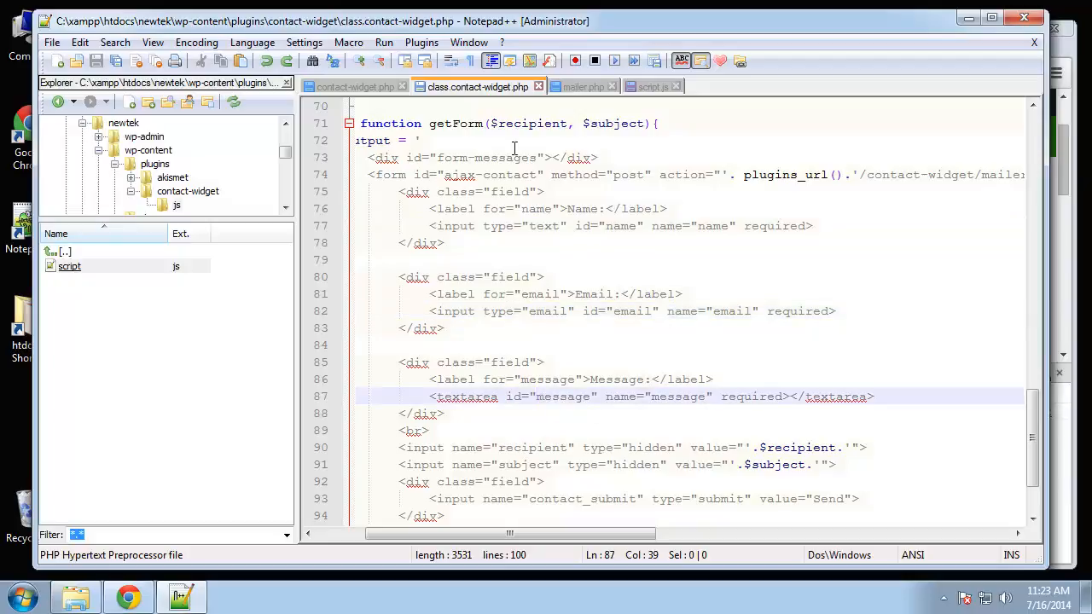
{"action": "left_click", "coordinate": [651, 86]}
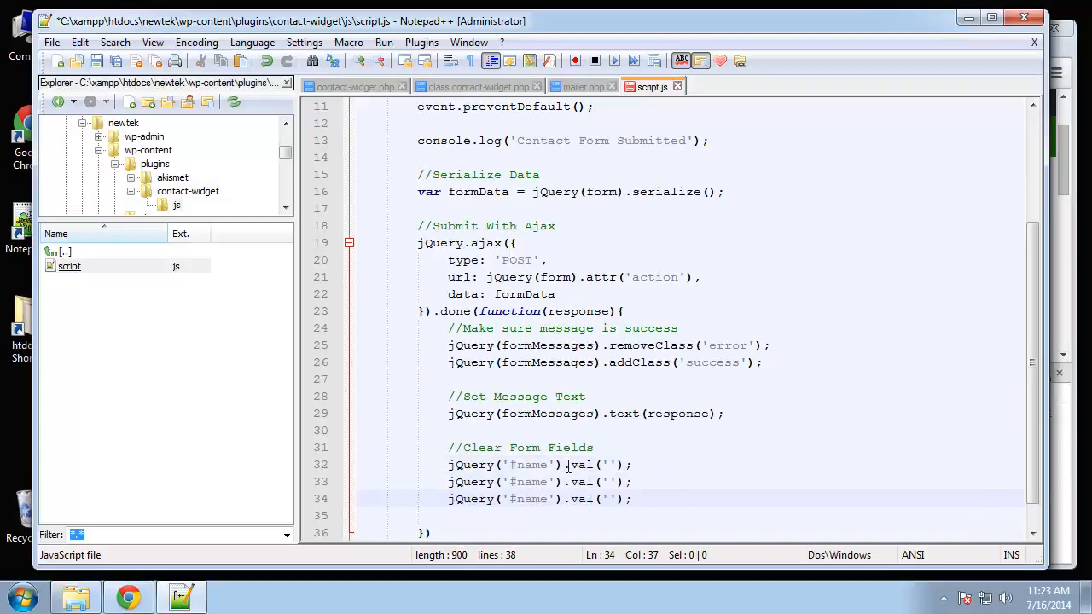
Step: Change the duplicated clear lines to target '#email' and '#message'
{"action": "double_click", "coordinate": [529, 481]}
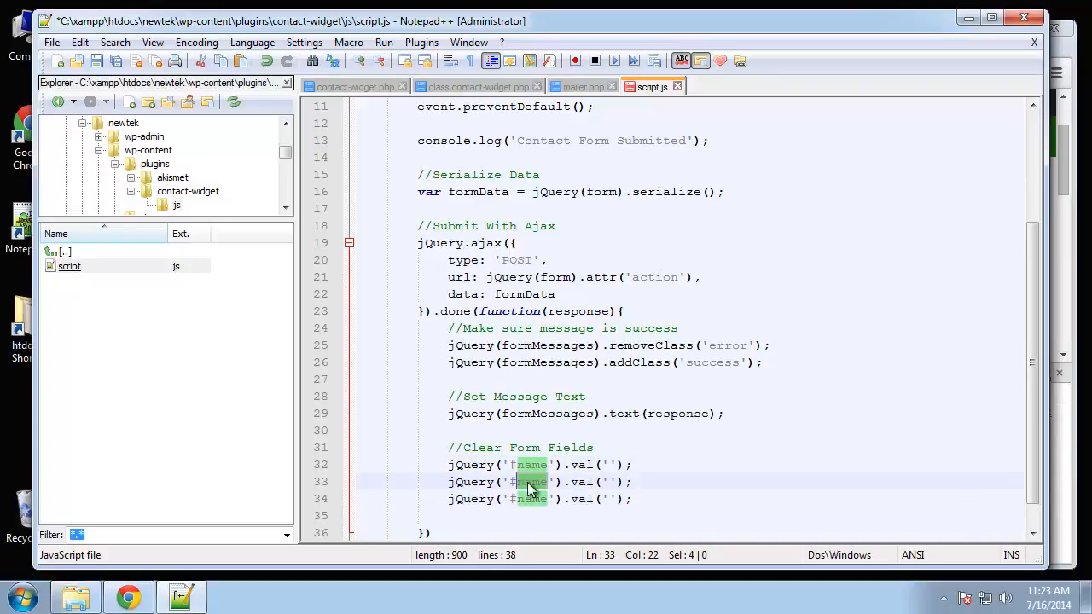
{"action": "type", "text": "email"}
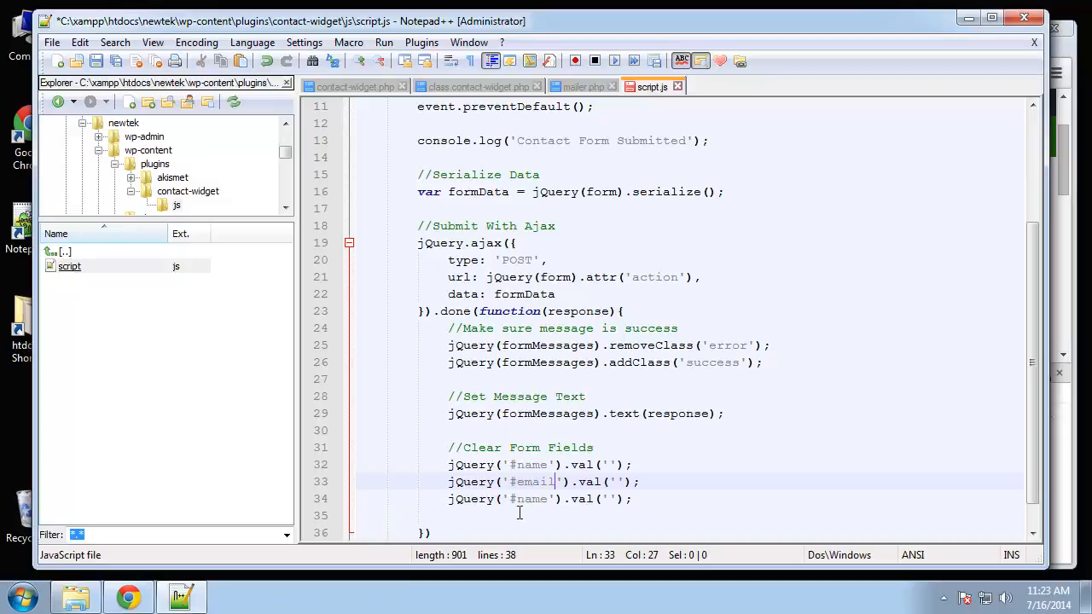
{"action": "double_click", "coordinate": [533, 498]}
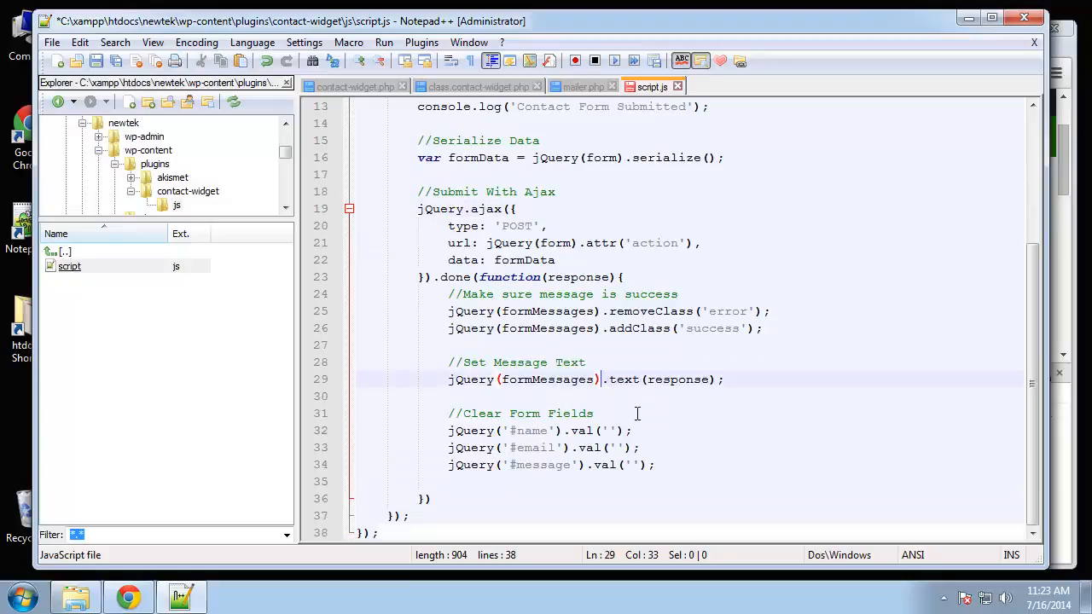
{"action": "mouse_move", "coordinate": [496, 495]}
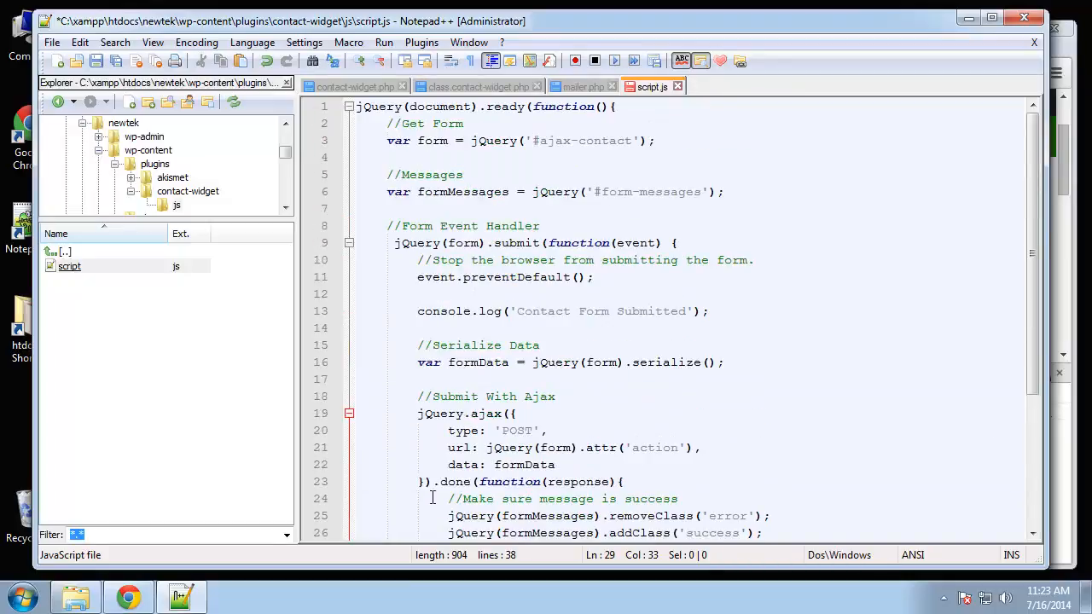
Step: Chain a .fail(function(data){ }) handler after the done handler
{"action": "scroll", "scroll_direction": "down", "scroll_amount": 3}
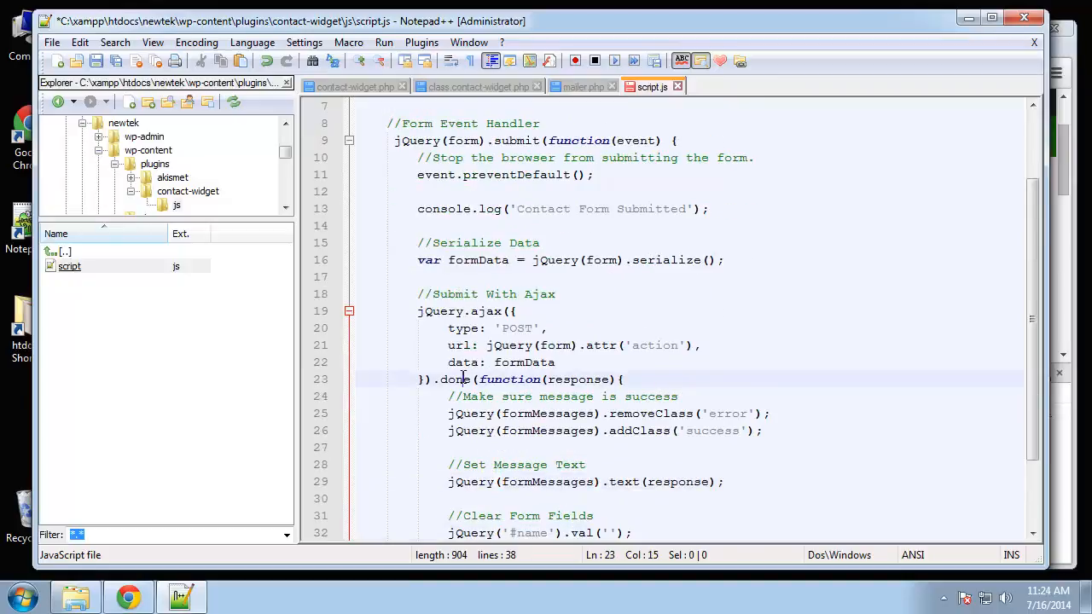
{"action": "scroll", "scroll_direction": "down", "scroll_amount": 3}
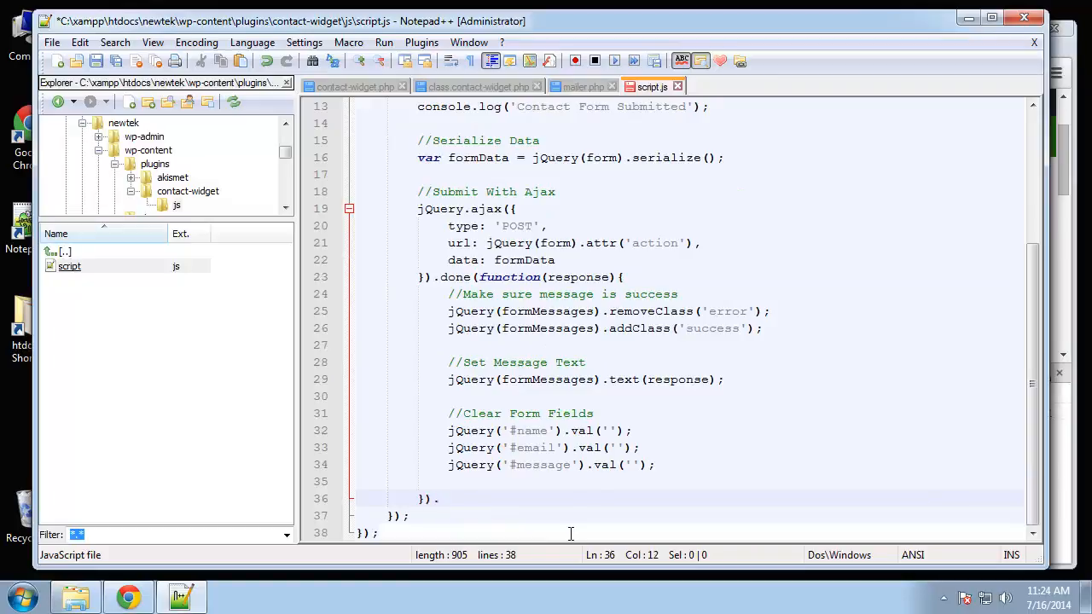
{"action": "type", "text": "fail"}
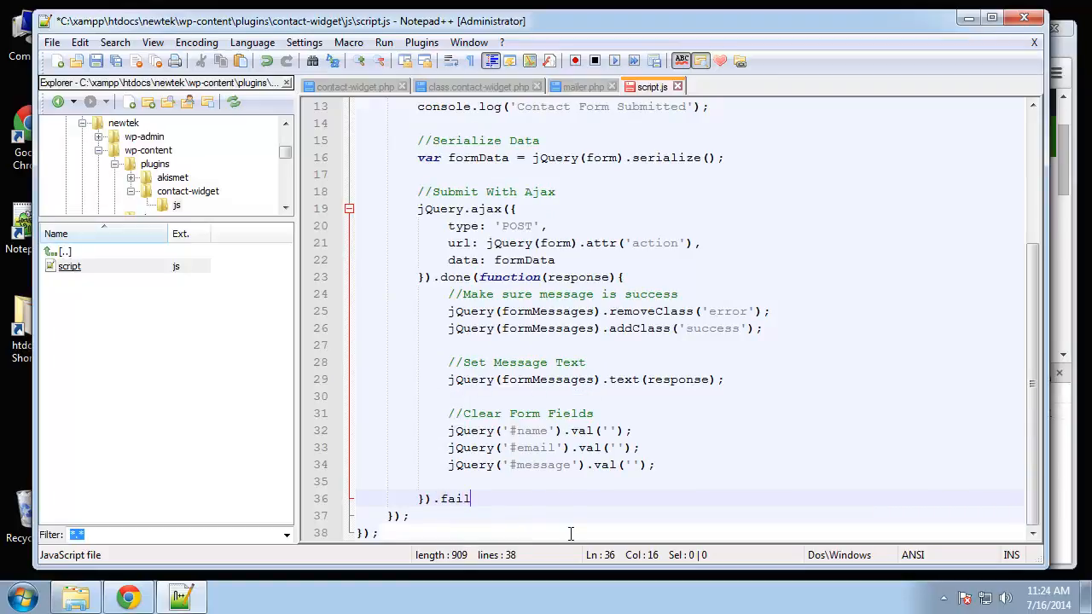
{"action": "type", "text": "()"}
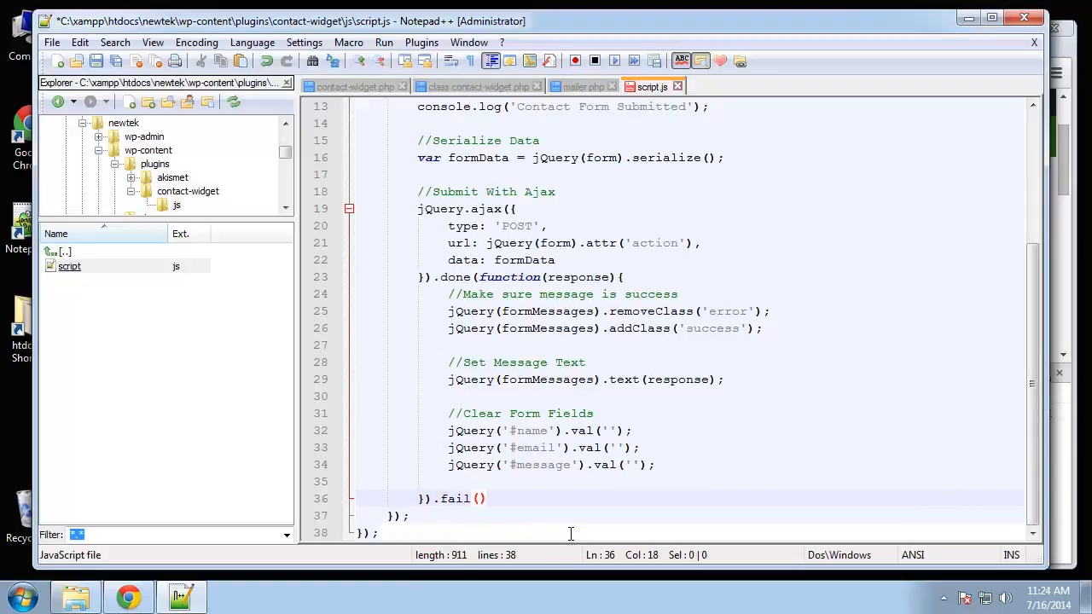
{"action": "type", "text": "unction("}
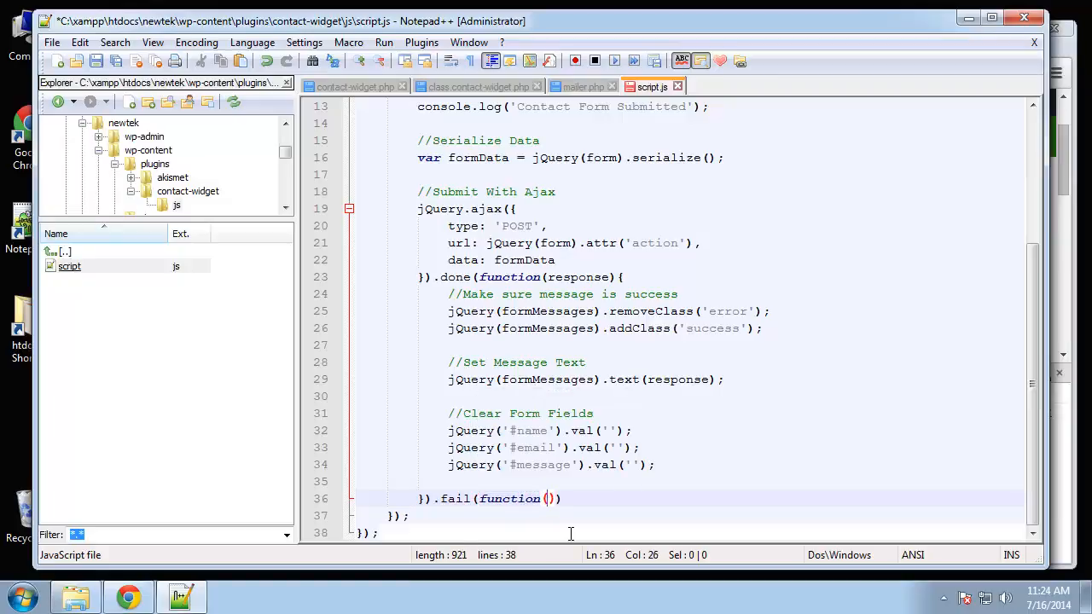
{"action": "type", "text": "data"}
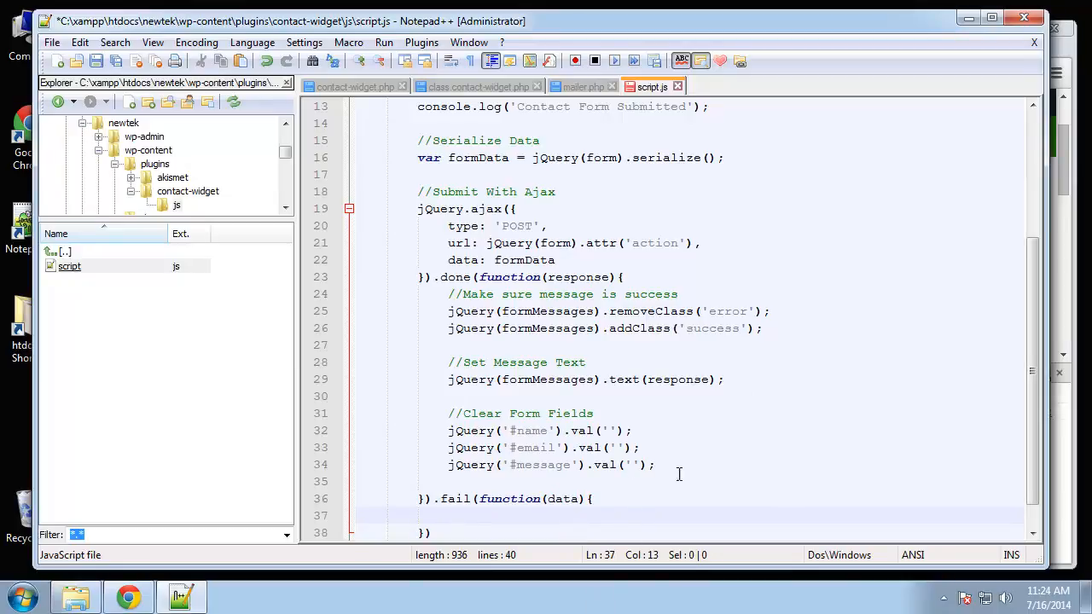
Step: Inside the fail handler, swap the class lines to remove 'success' and add 'error', comment 'Make sure message is error'
{"action": "left_click", "coordinate": [720, 345]}
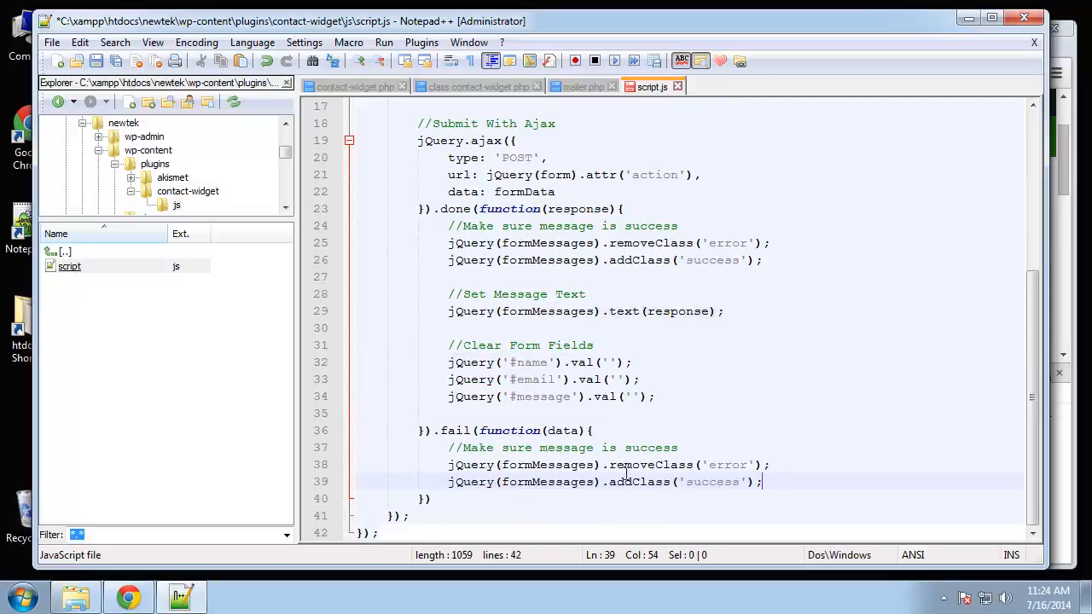
{"action": "type", "text": "e"}
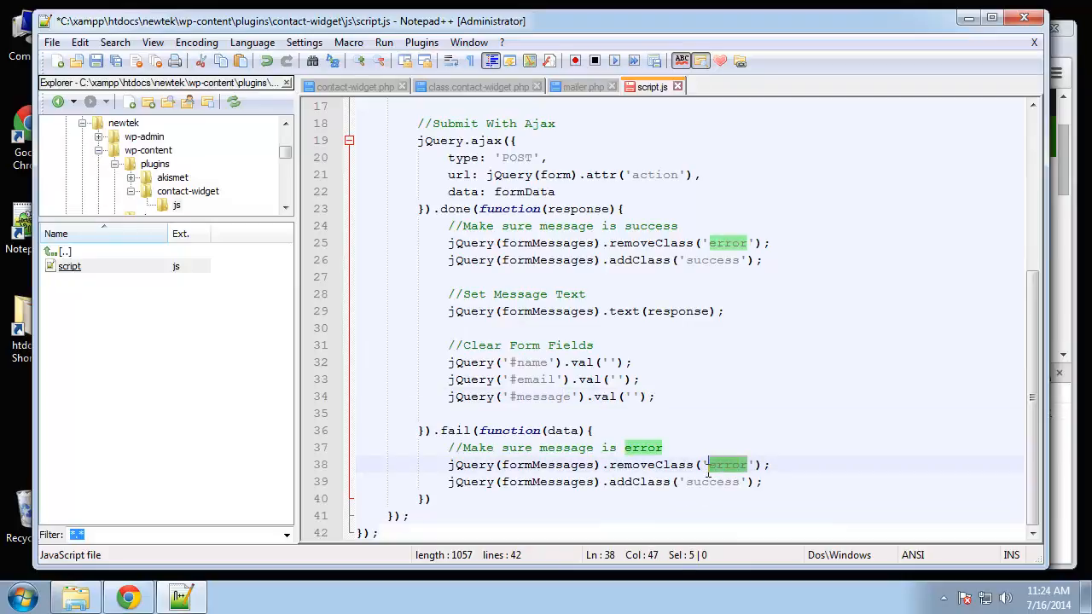
{"action": "type", "text": "success"}
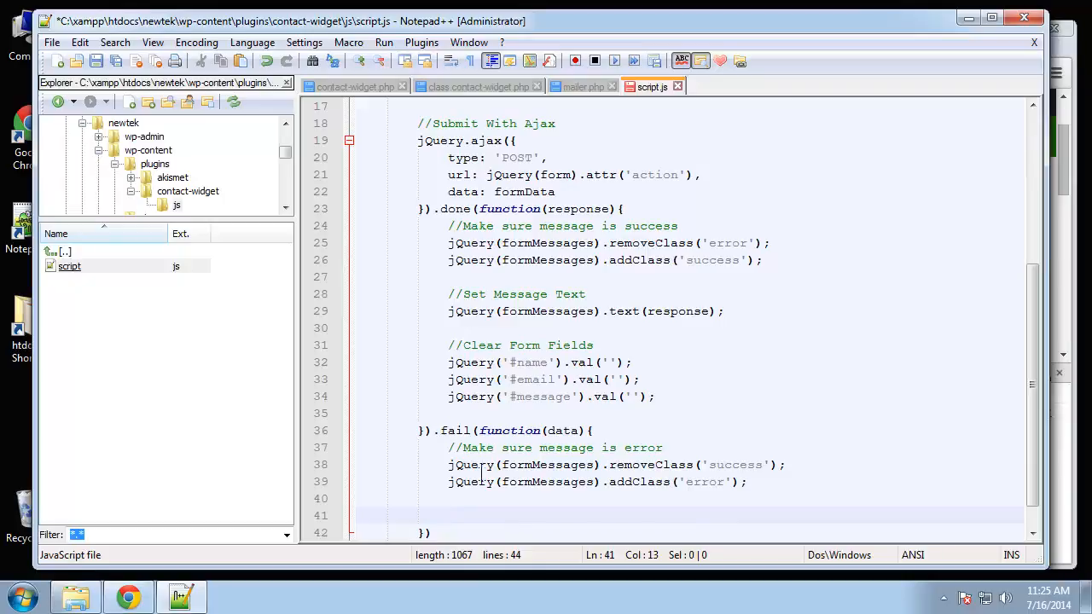
Step: Add a //Set Message Text comment and an if(data.responseText !== '') block
{"action": "type", "text": "//"}
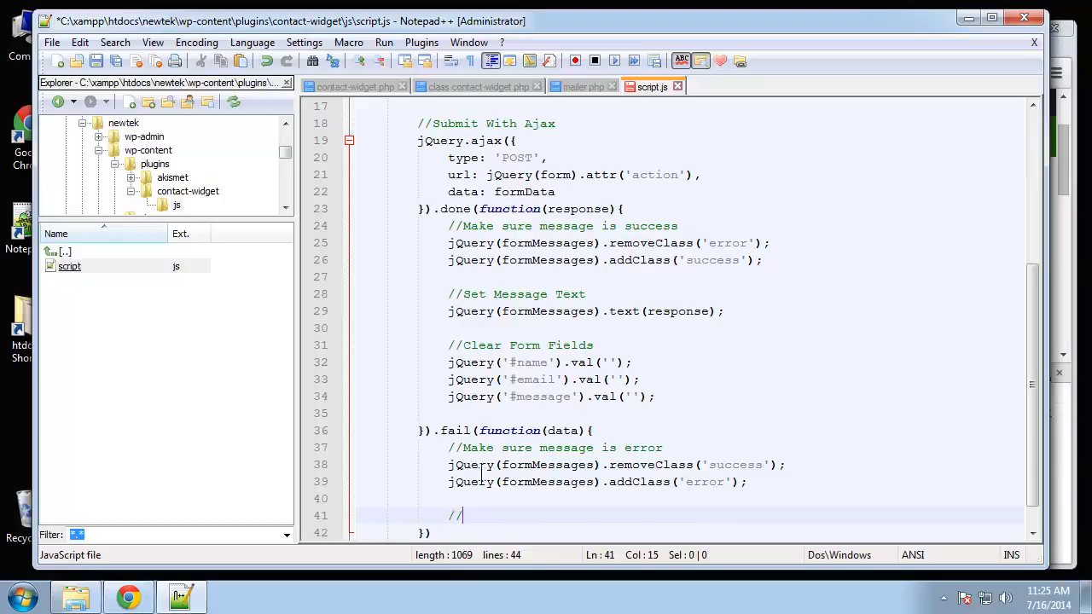
{"action": "type", "text": "Set"}
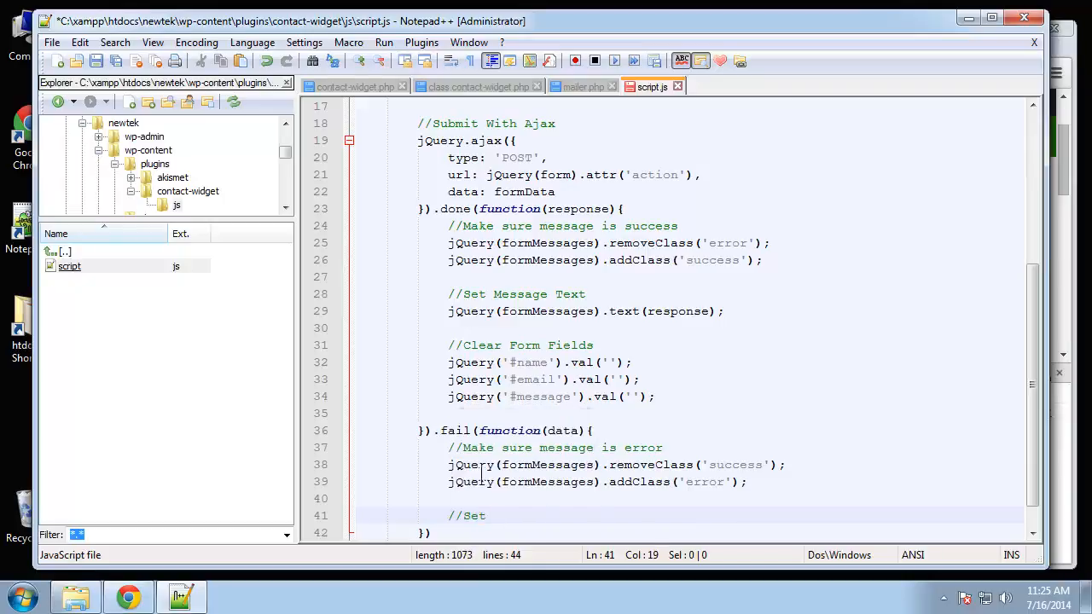
{"action": "type", "text": "Message Text"}
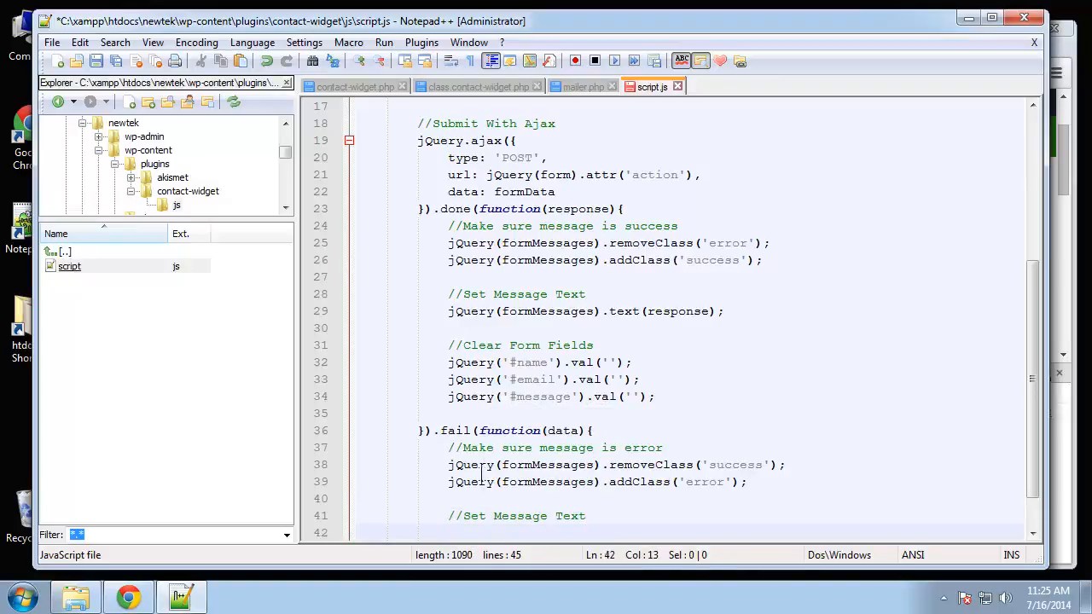
{"action": "type", "text": "if()"}
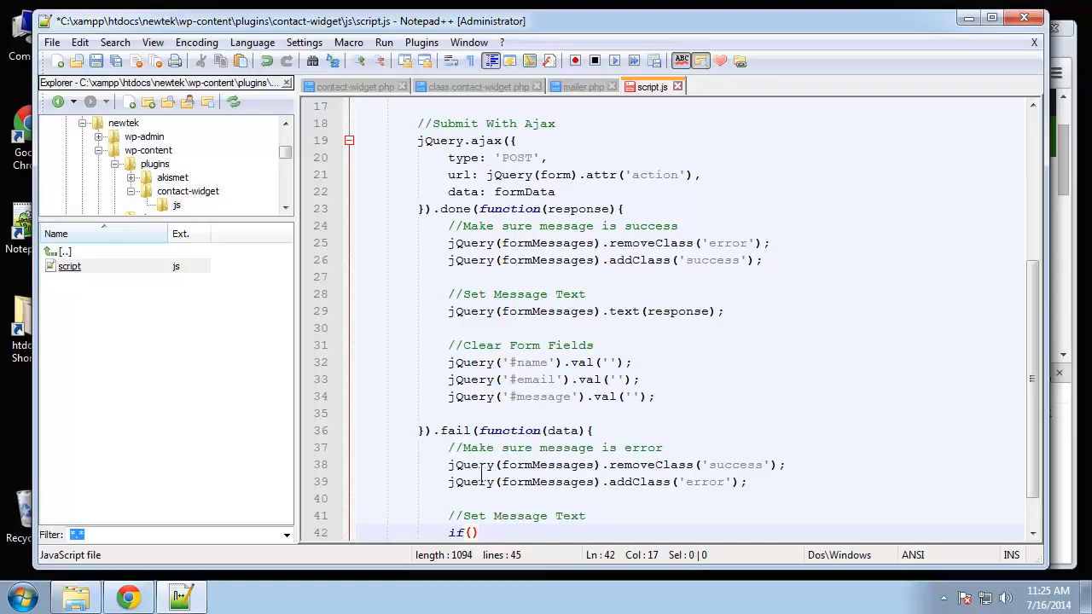
{"action": "type", "text": "data.responseText !"}
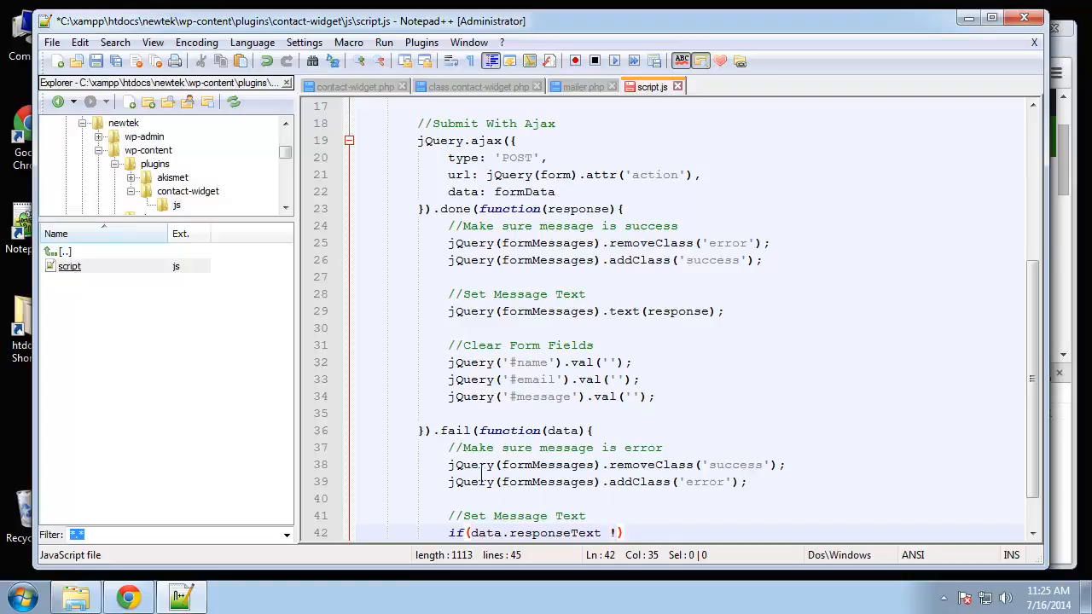
{"action": "type", "text": "== '"}
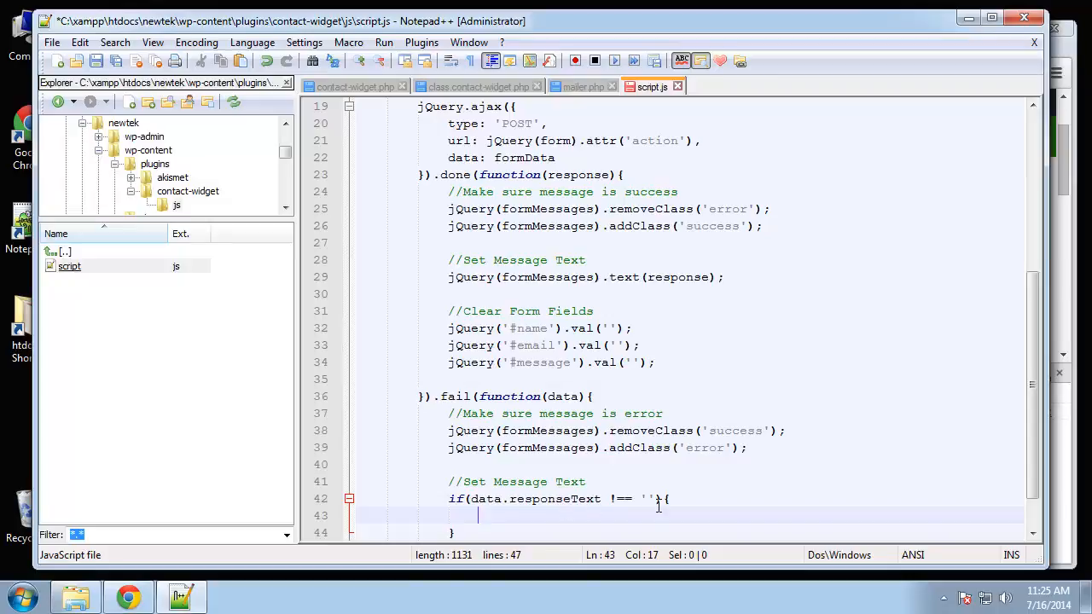
Step: Inside the if, set jQuery(formMessages).text(data.responseText);
{"action": "type", "text": "jQuery("}
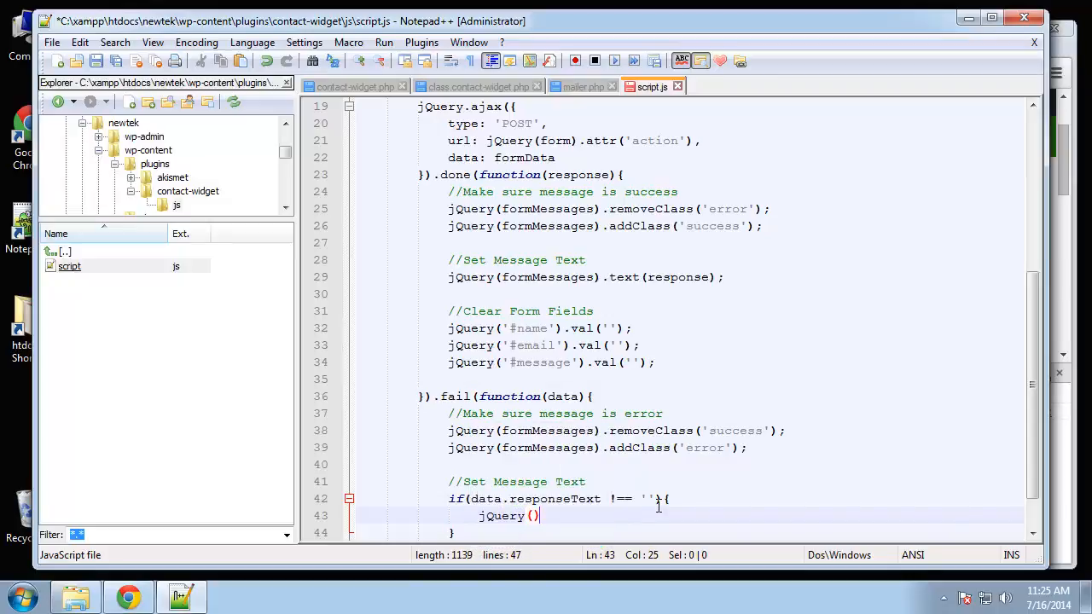
{"action": "type", "text": "ormMessages"}
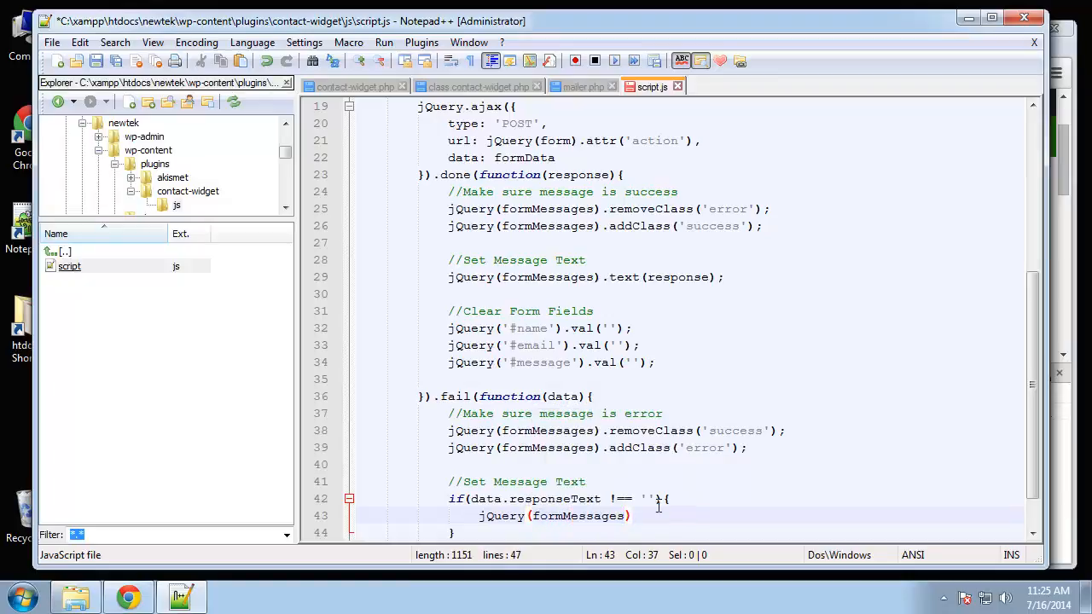
{"action": "type", "text": ".text ("}
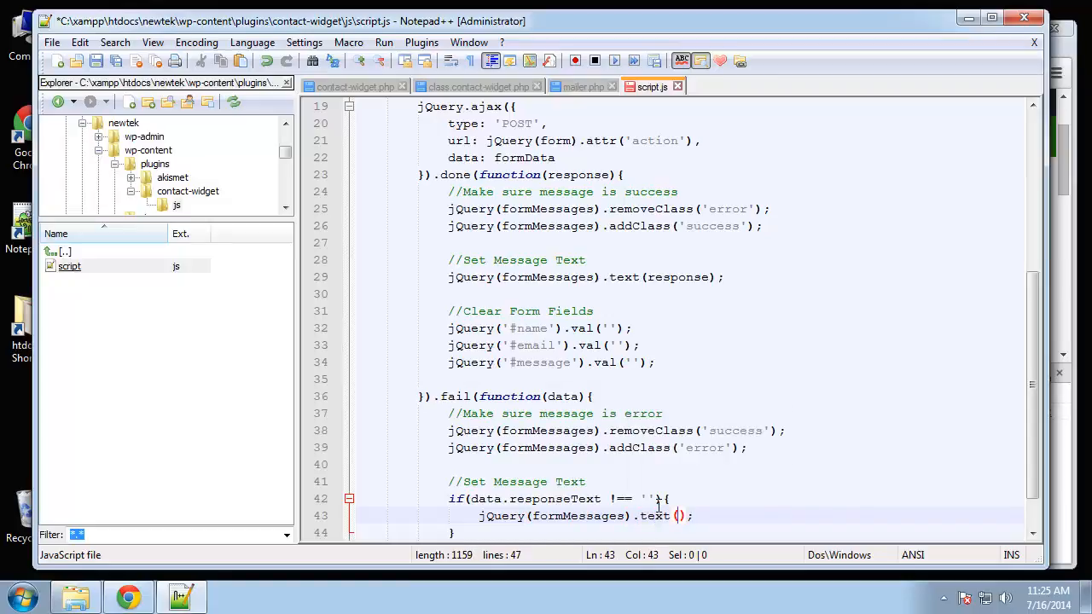
{"action": "type", "text": "data"}
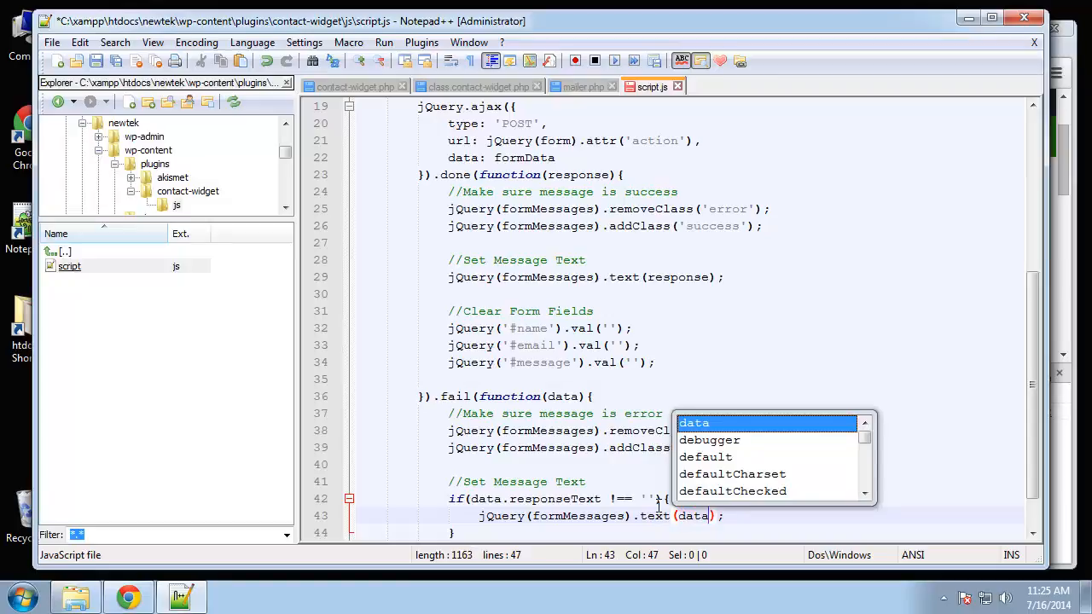
{"action": "type", "text": ".respon"}
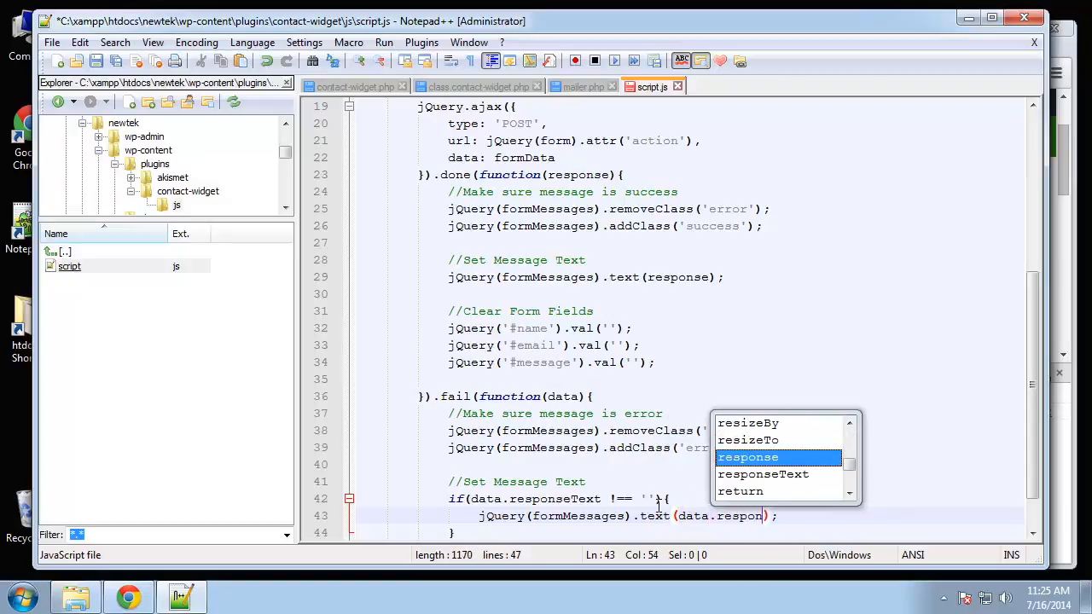
{"action": "type", "text": "se"}
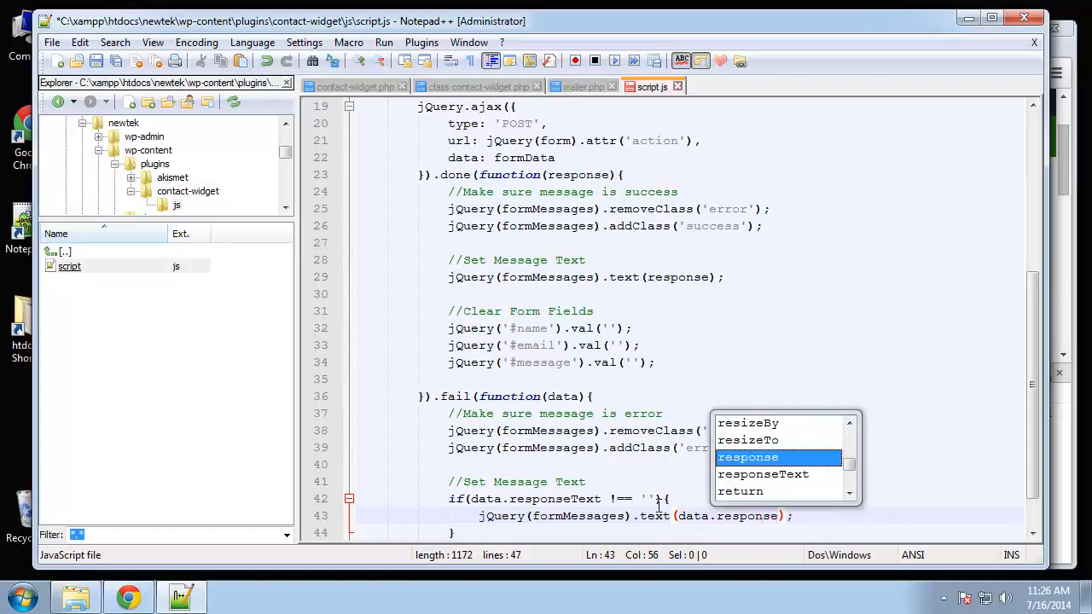
{"action": "type", "text": "Text"}
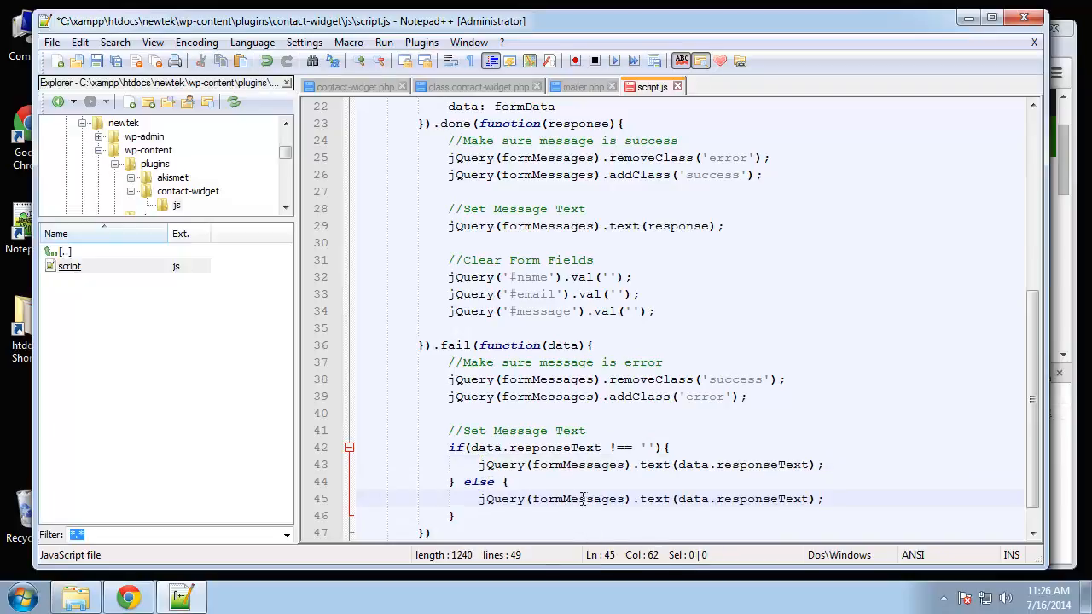
Step: In the else branch, set the form message to 'An error occured' instead of responseText
{"action": "left_click", "coordinate": [754, 515]}
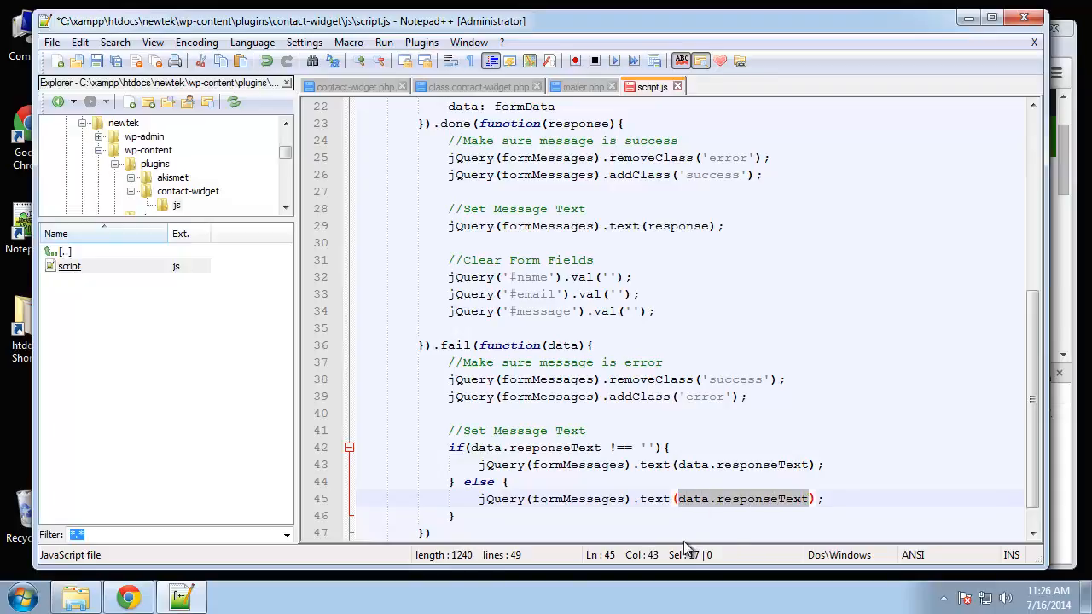
{"action": "type", "text": "'"}
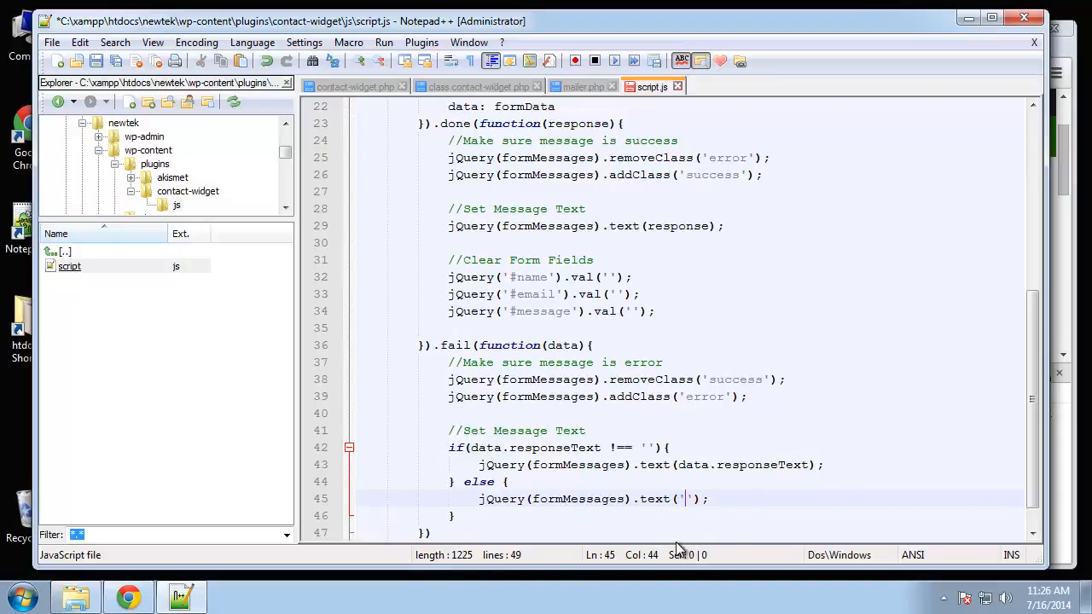
{"action": "type", "text": "An error"}
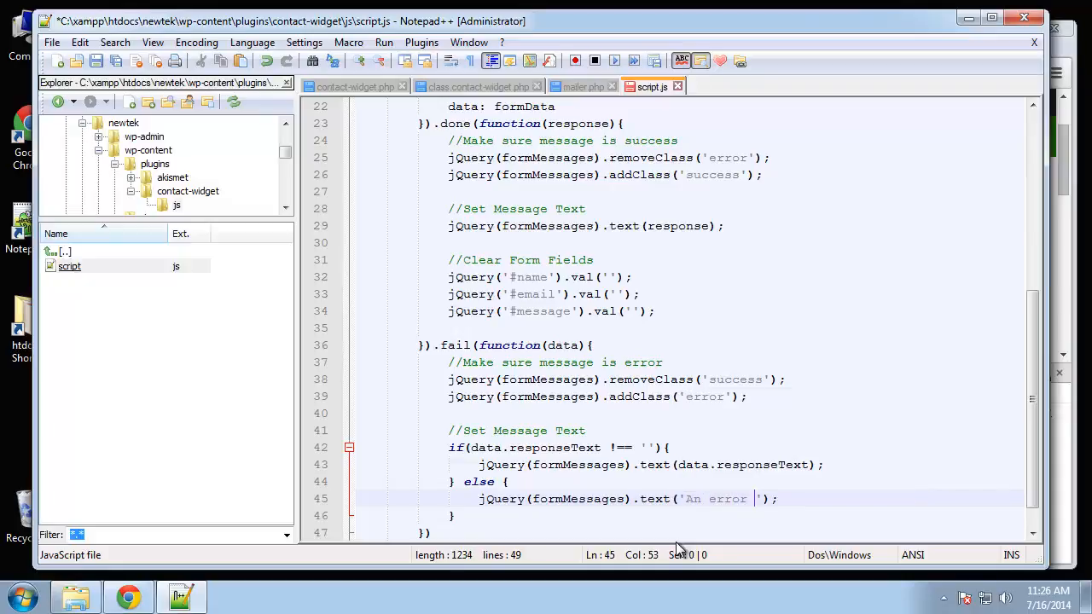
{"action": "type", "text": "occured"}
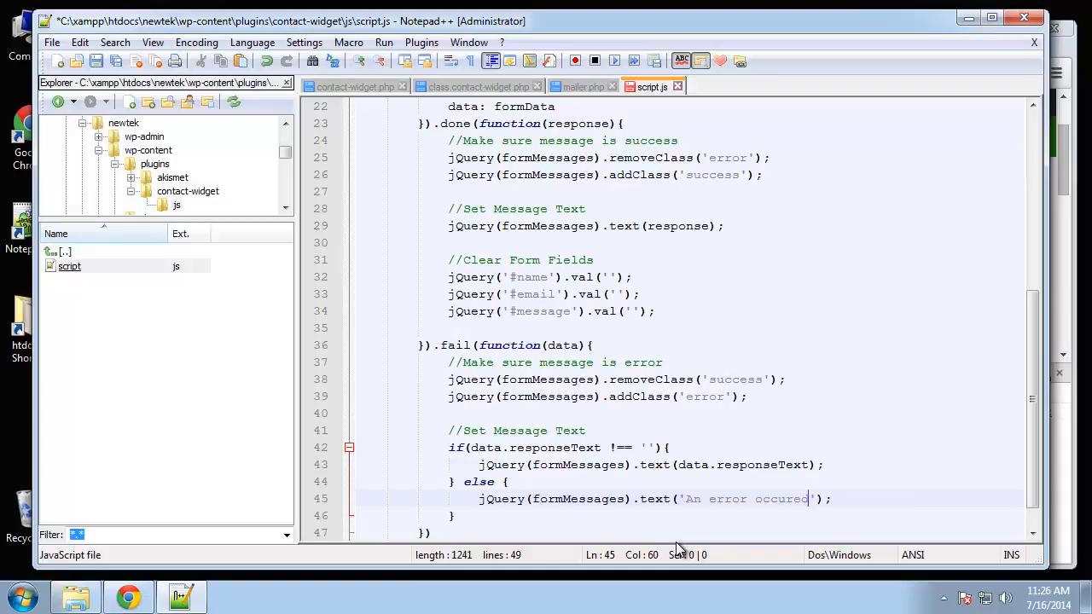
{"action": "scroll", "scroll_direction": "down", "scroll_amount": 3}
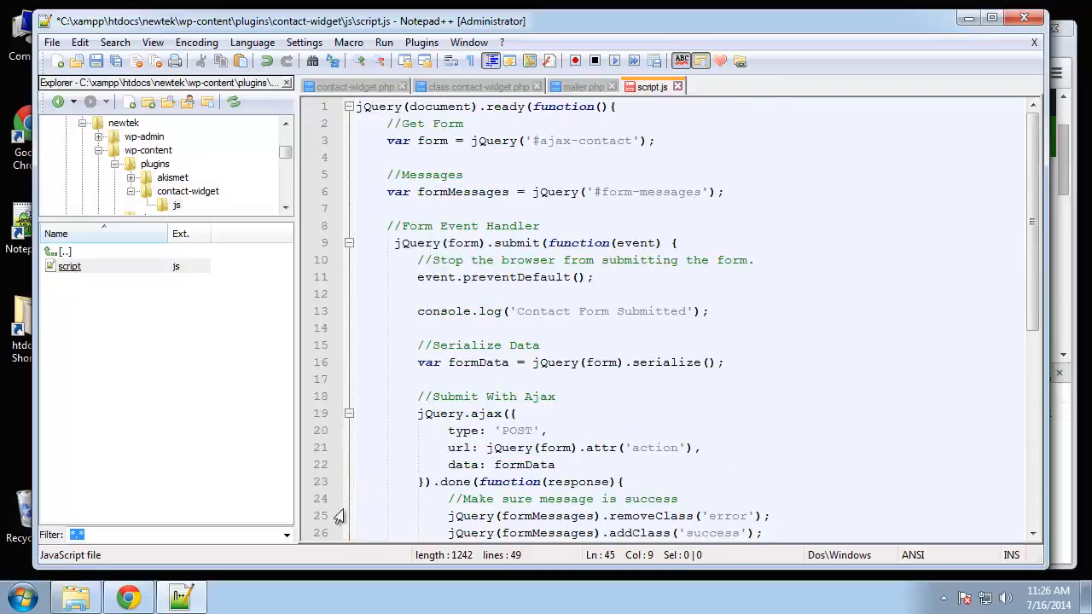
Step: Switch from script.js to the empty mailer.php file
{"action": "left_click", "coordinate": [538, 225]}
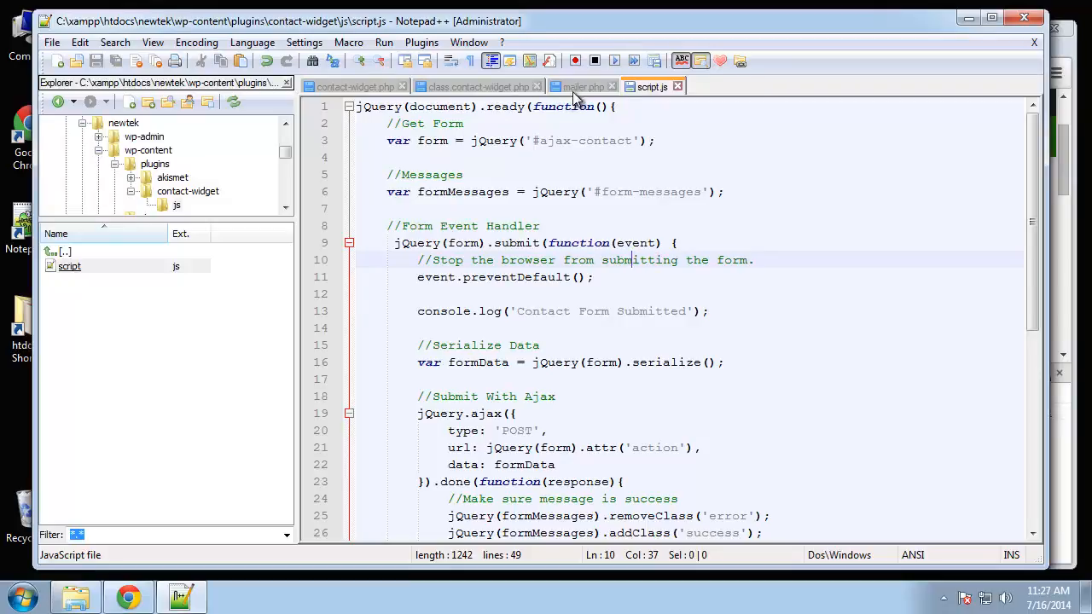
{"action": "left_click", "coordinate": [583, 85]}
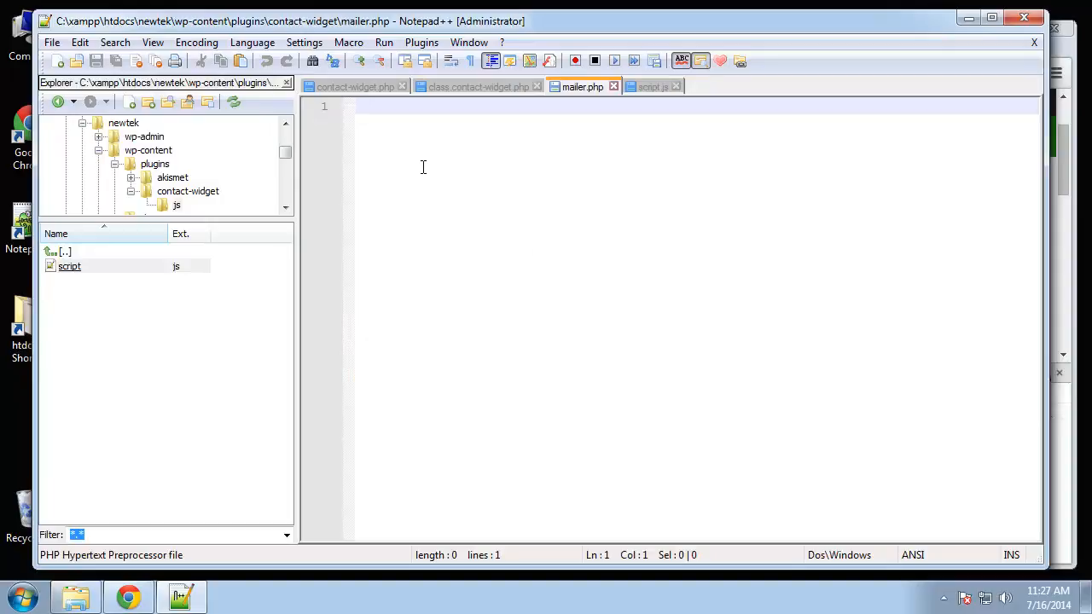
Step: Write <?php echo $_POST['name']; in mailer.php
{"action": "type", "text": "ech"}
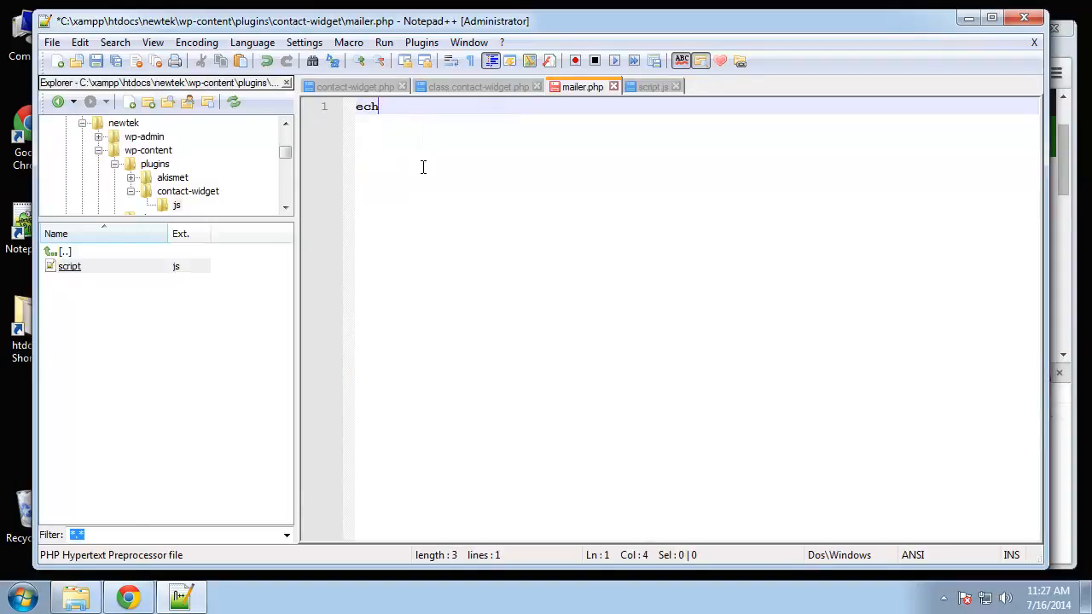
{"action": "type", "text": "<?php"}
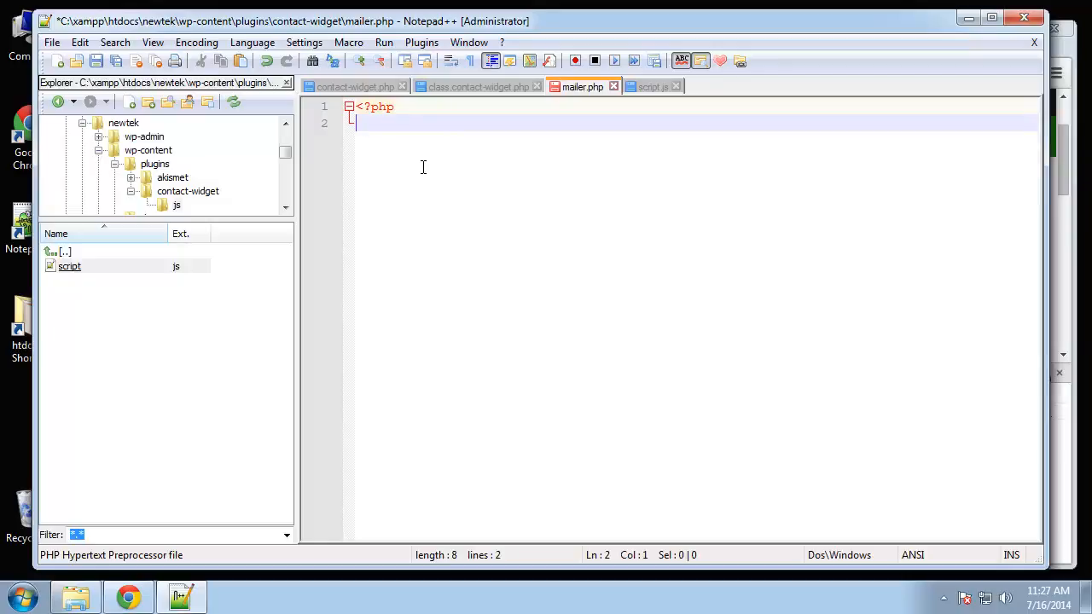
{"action": "type", "text": "echo"}
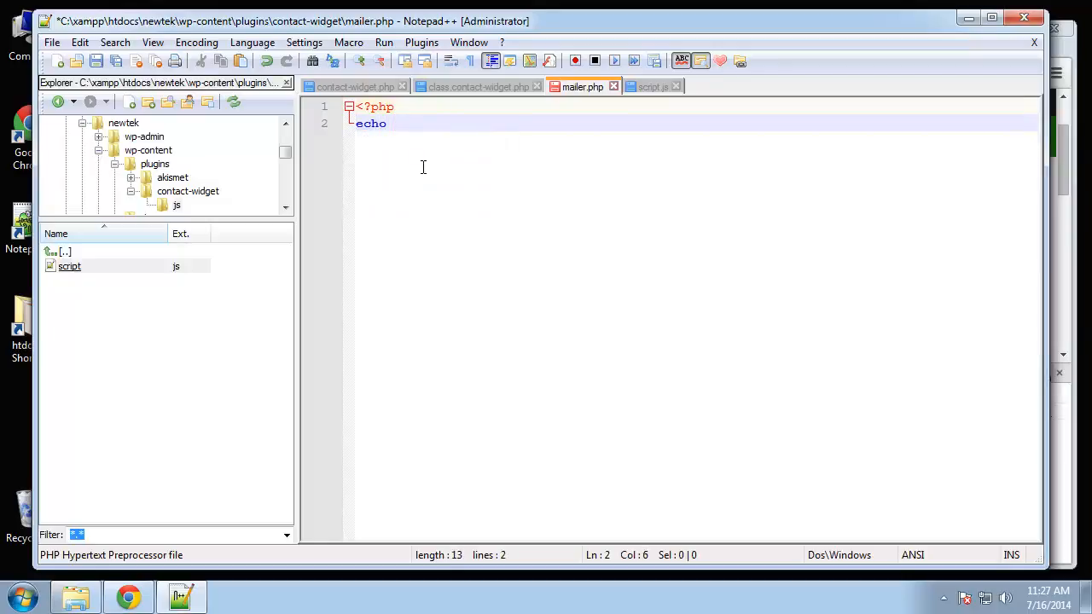
{"action": "type", "text": "$_POST"}
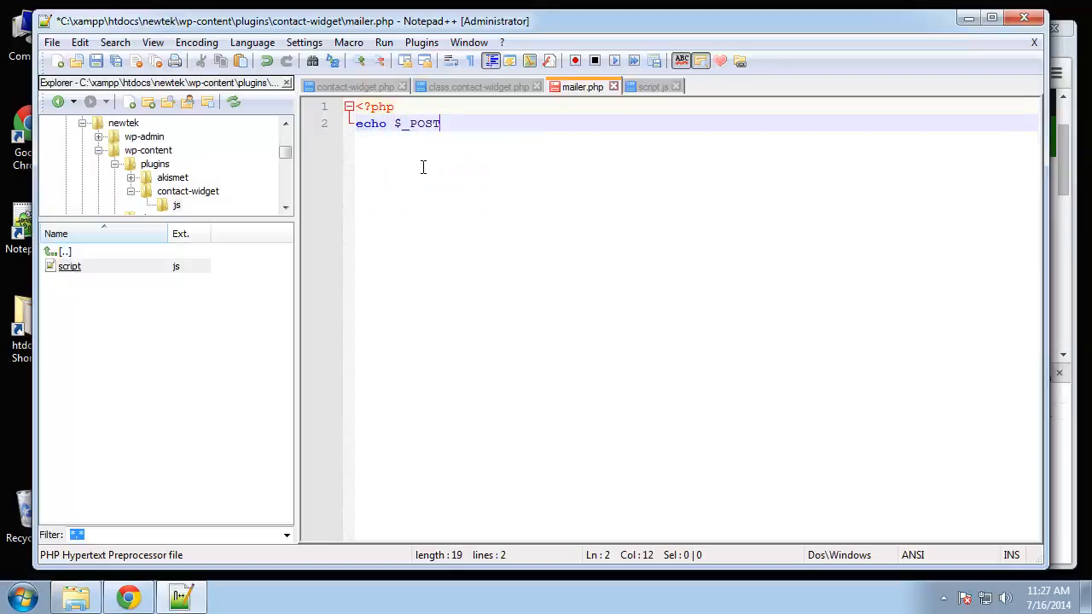
{"action": "type", "text": "['']"}
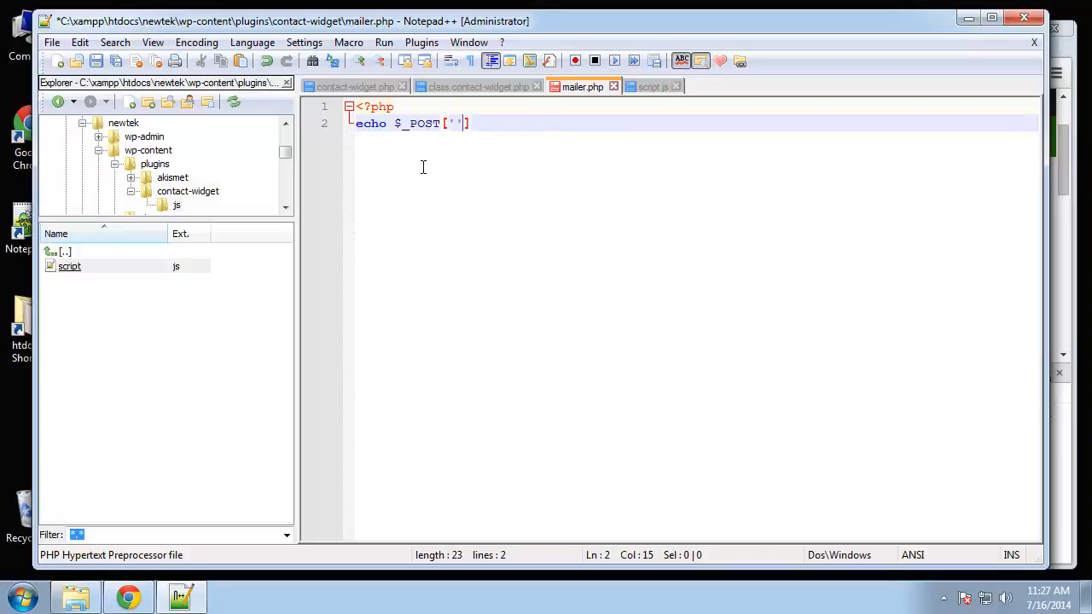
{"action": "type", "text": "name"}
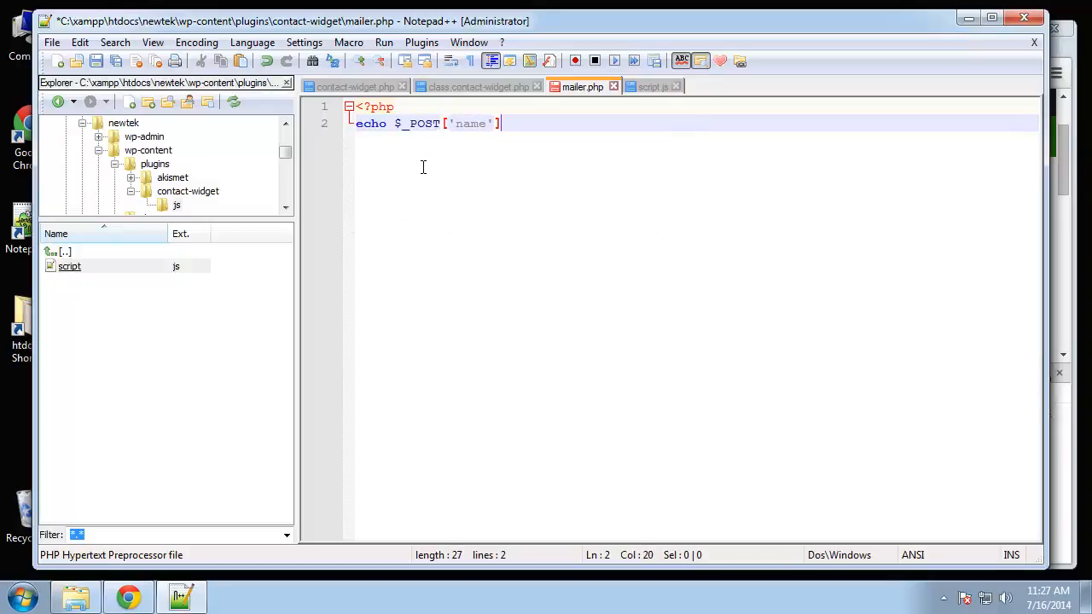
{"action": "type", "text": ";"}
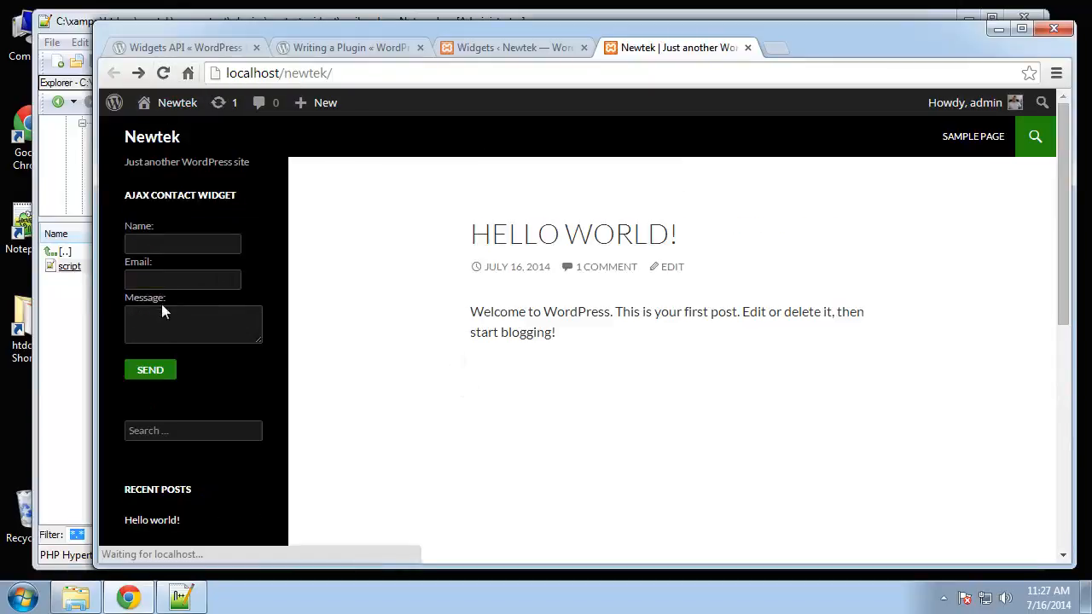
Step: Submit the Ajax Contact Widget with name 'John Doe', an email and a message so 'John Doe' echoes above the form
{"action": "left_click", "coordinate": [181, 244]}
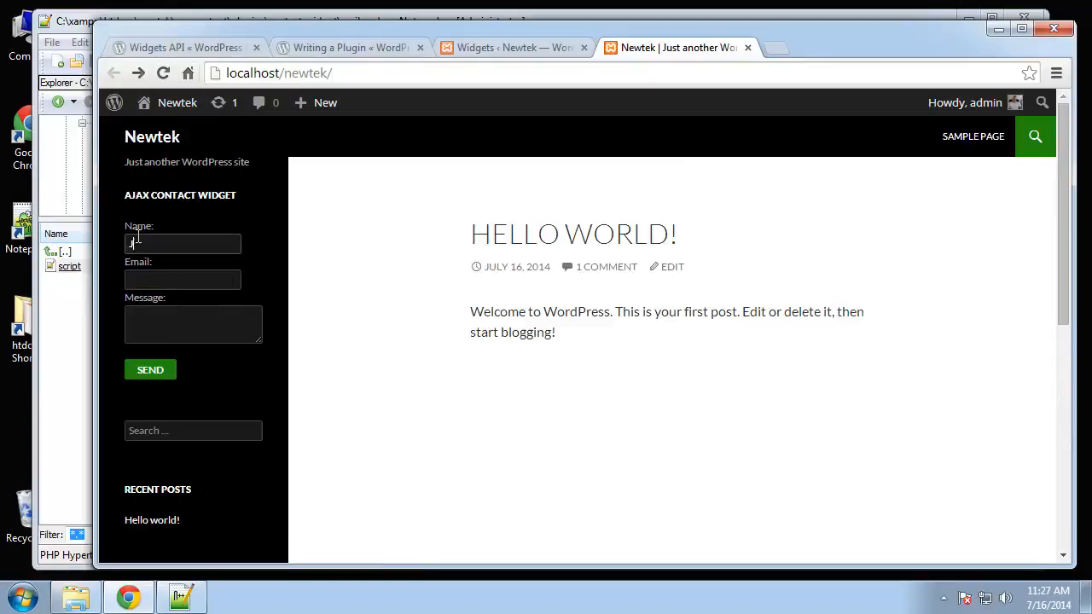
{"action": "type", "text": "John Doe"}
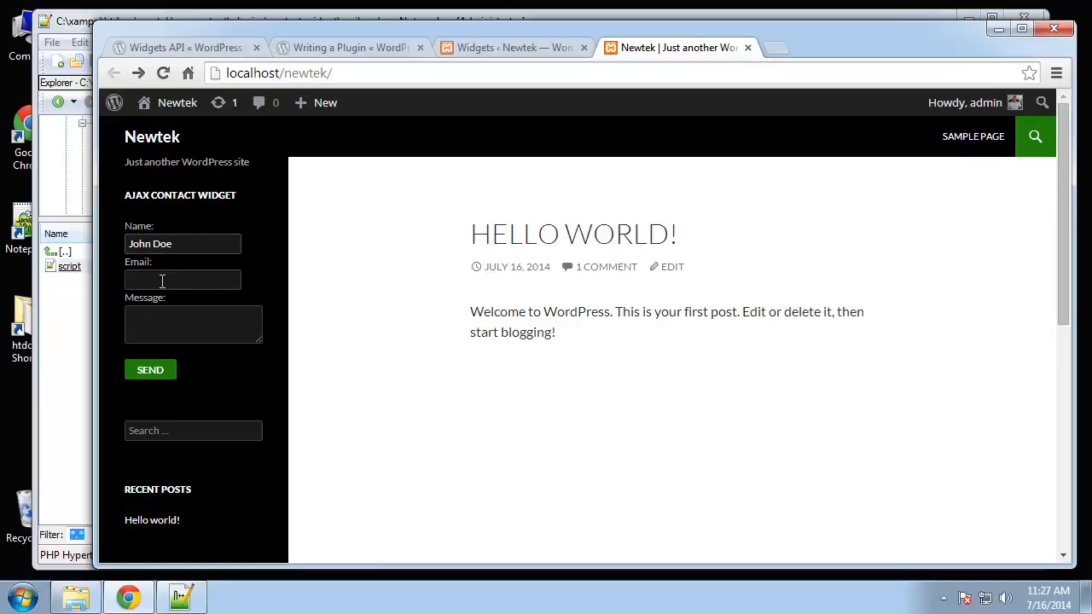
{"action": "type", "text": "something"}
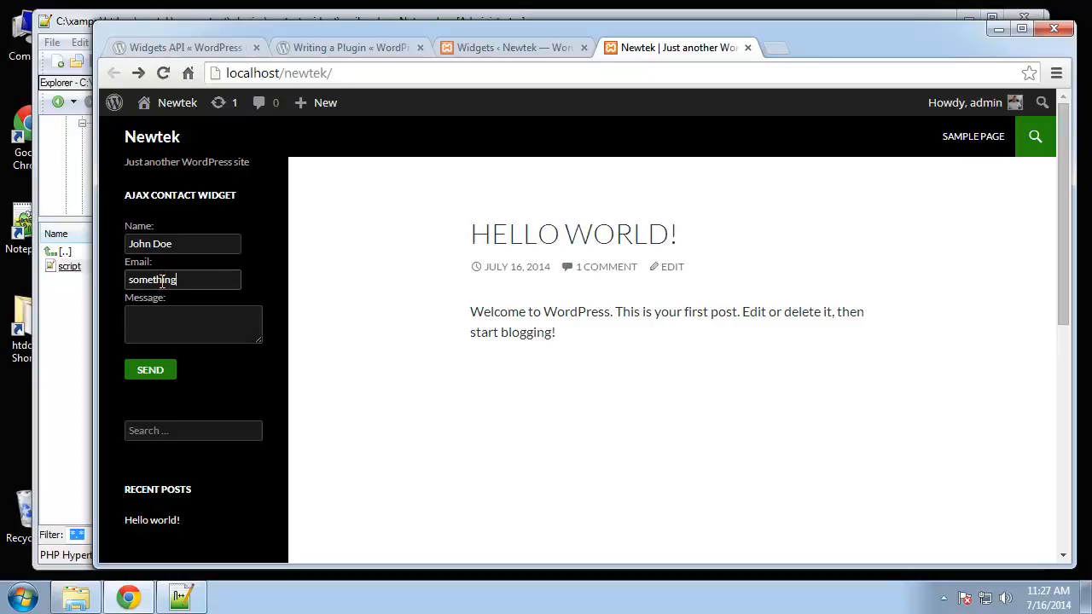
{"action": "type", "text": "@something."}
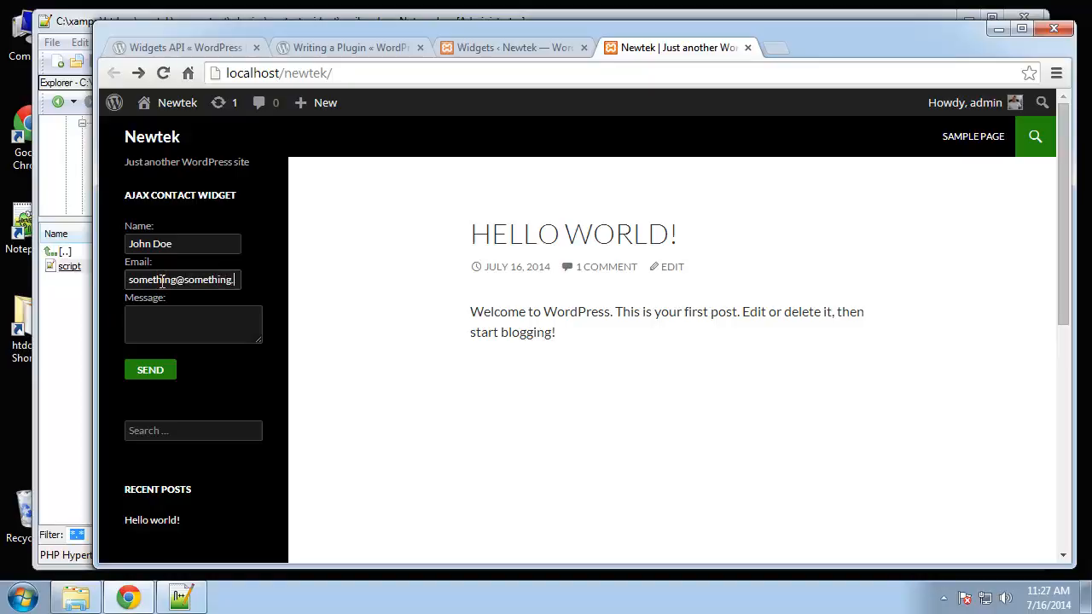
{"action": "type", "text": "Hell"}
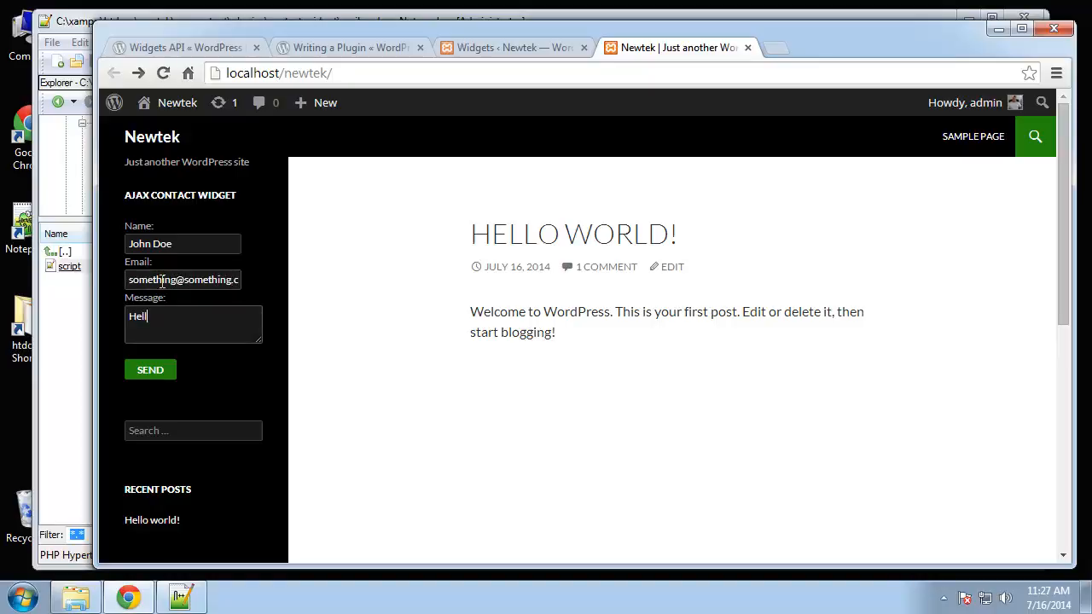
{"action": "left_click", "coordinate": [151, 368]}
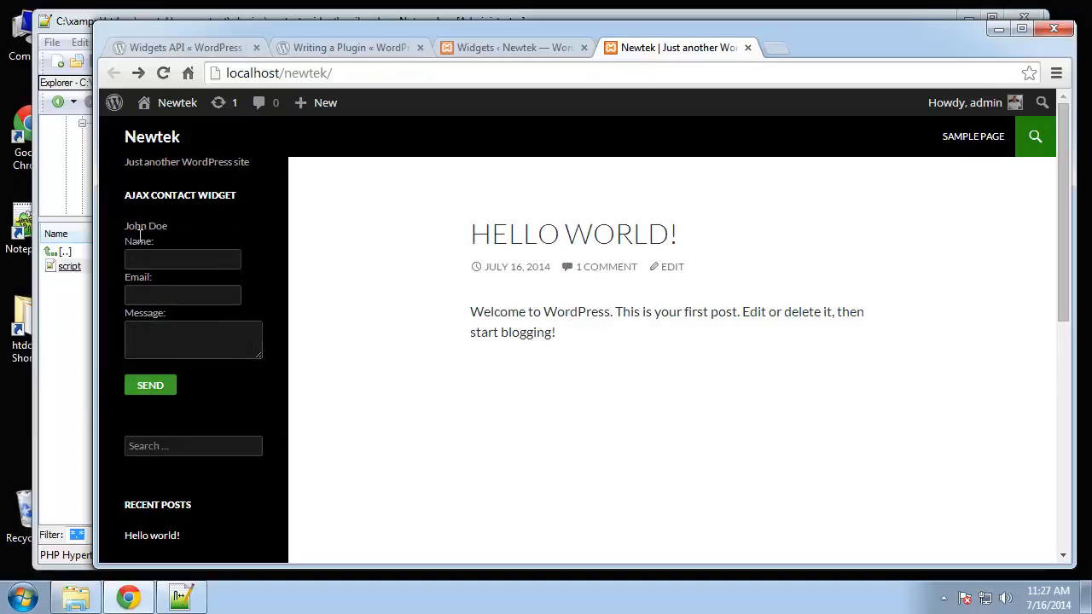
{"action": "mouse_move", "coordinate": [171, 235]}
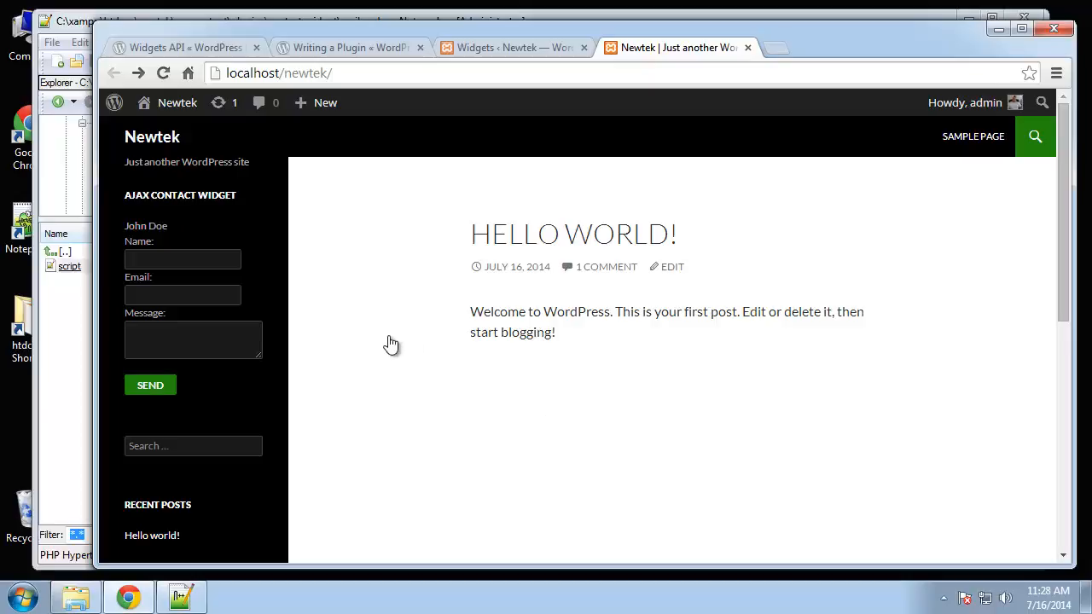
{"action": "mouse_move", "coordinate": [222, 317]}
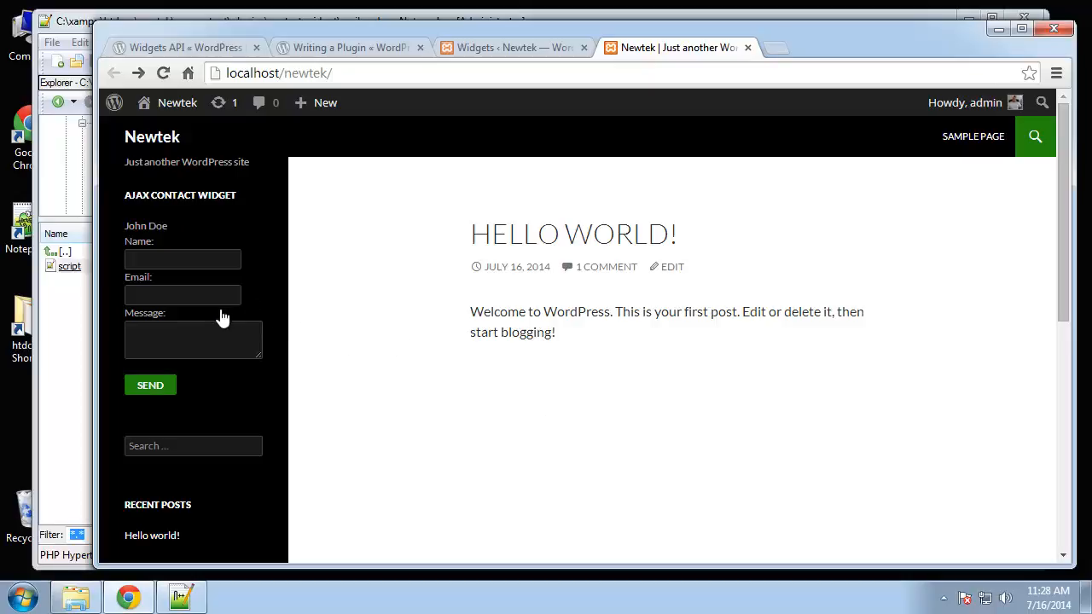
{"action": "mouse_move", "coordinate": [195, 319]}
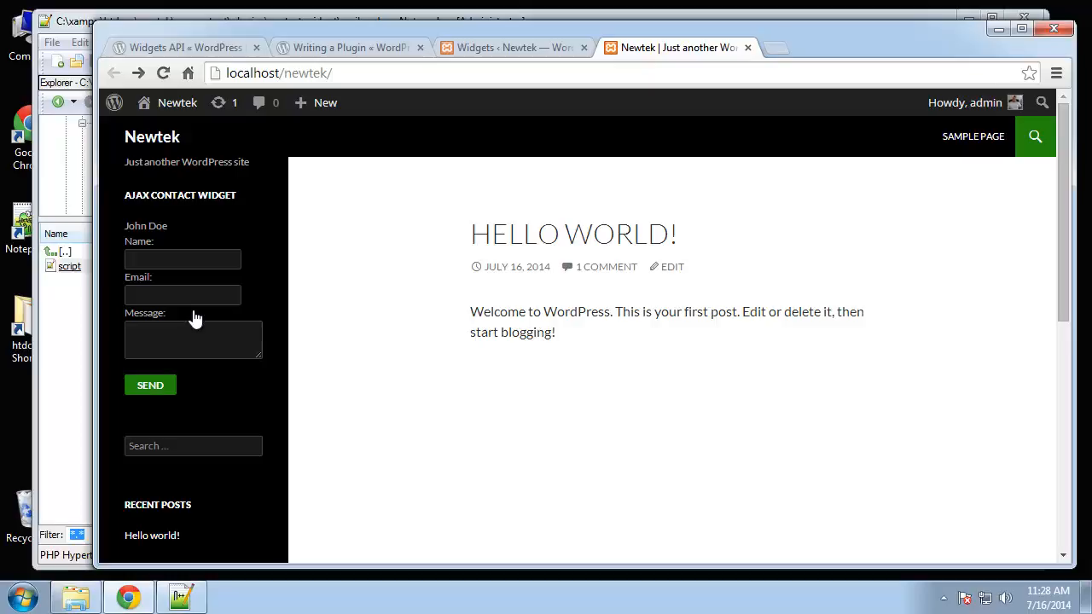
{"action": "mouse_move", "coordinate": [152, 292]}
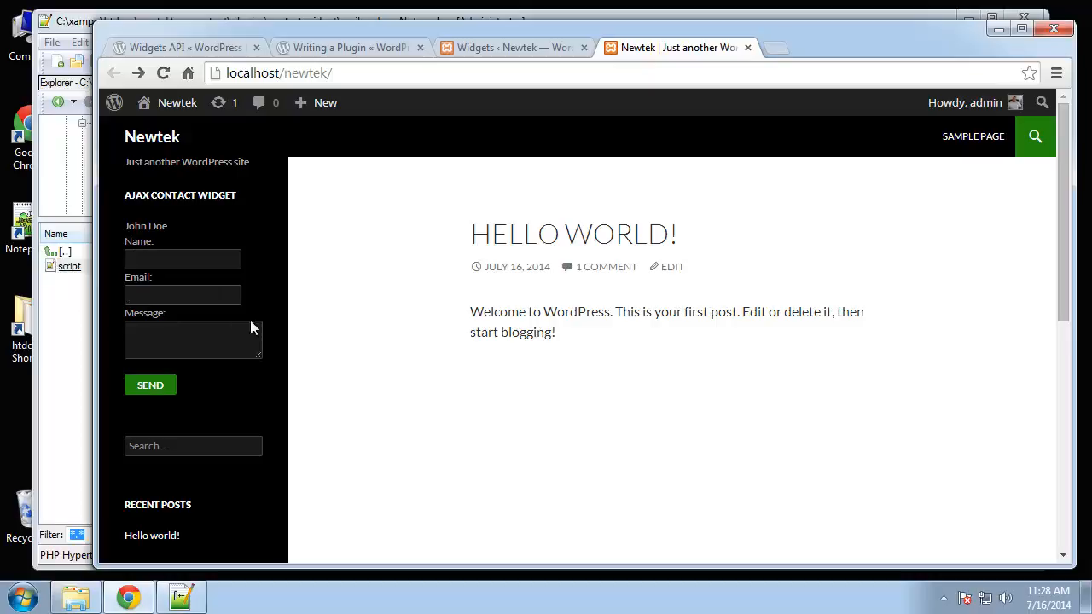
{"action": "left_click", "coordinate": [181, 293]}
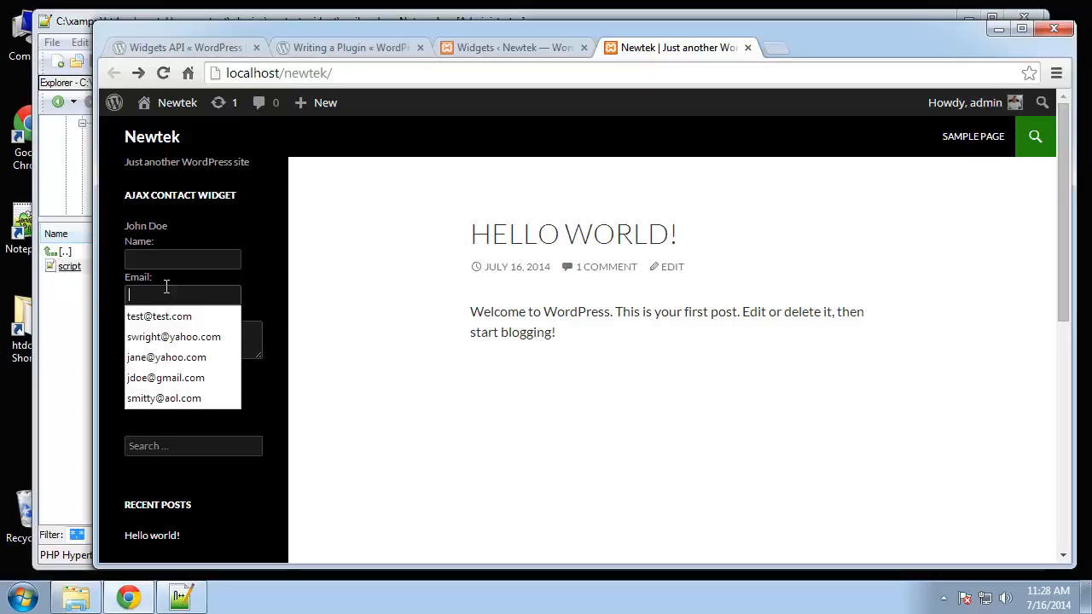